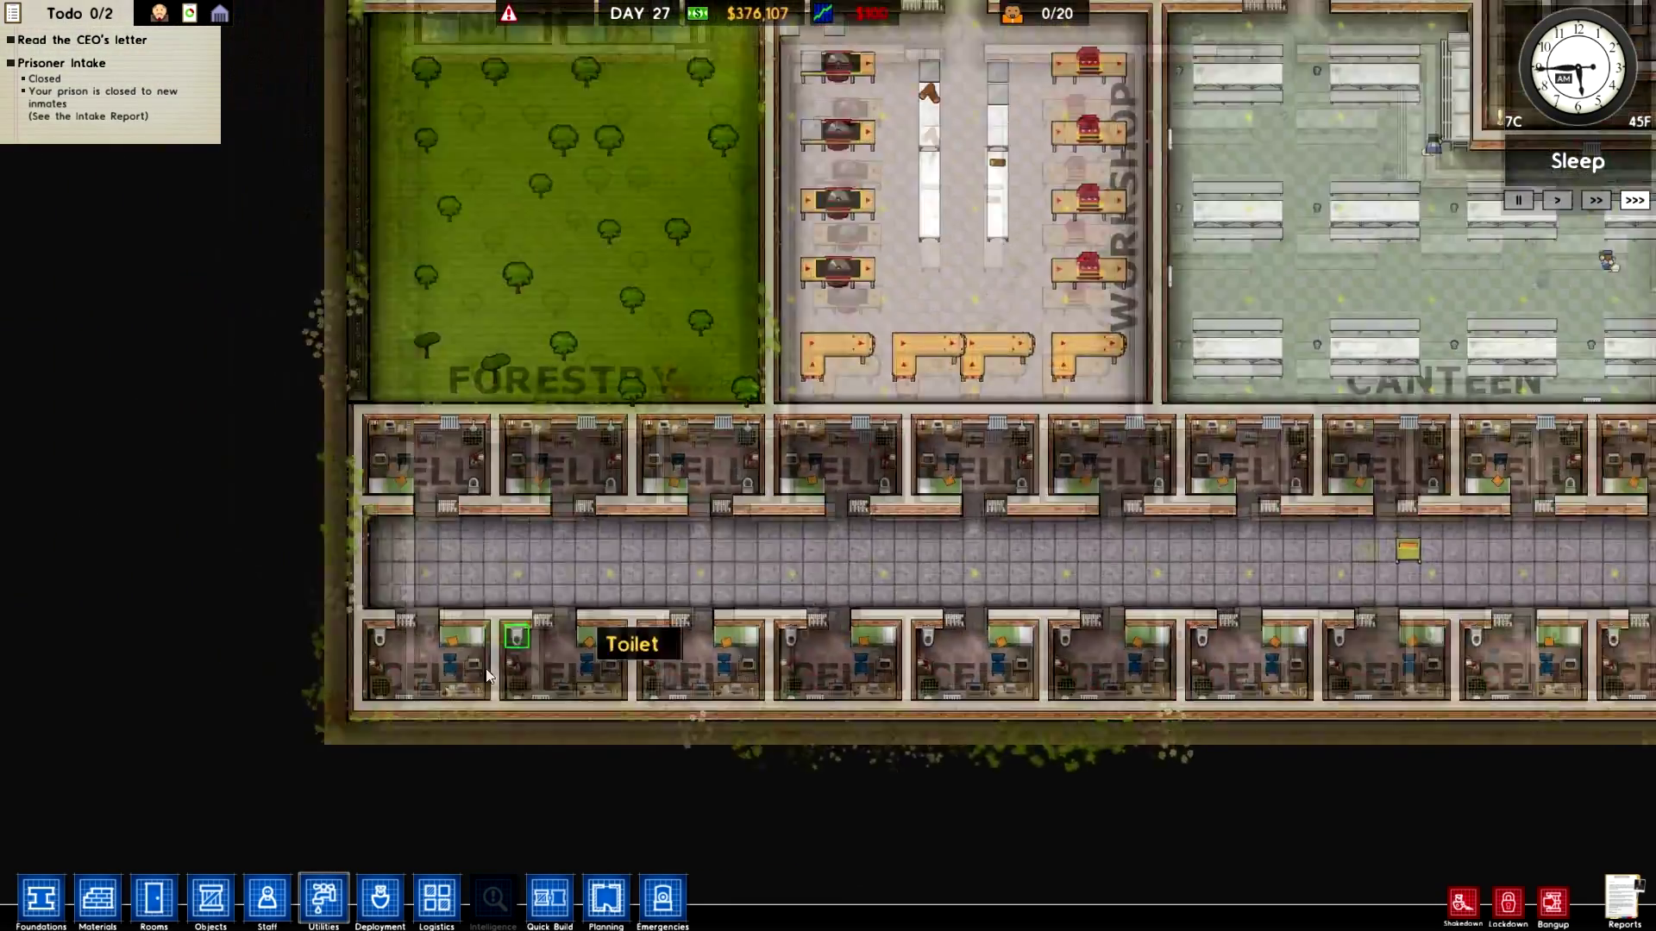
Show the Utilities overlay with the plumbing and power networks and item list
click(209, 901)
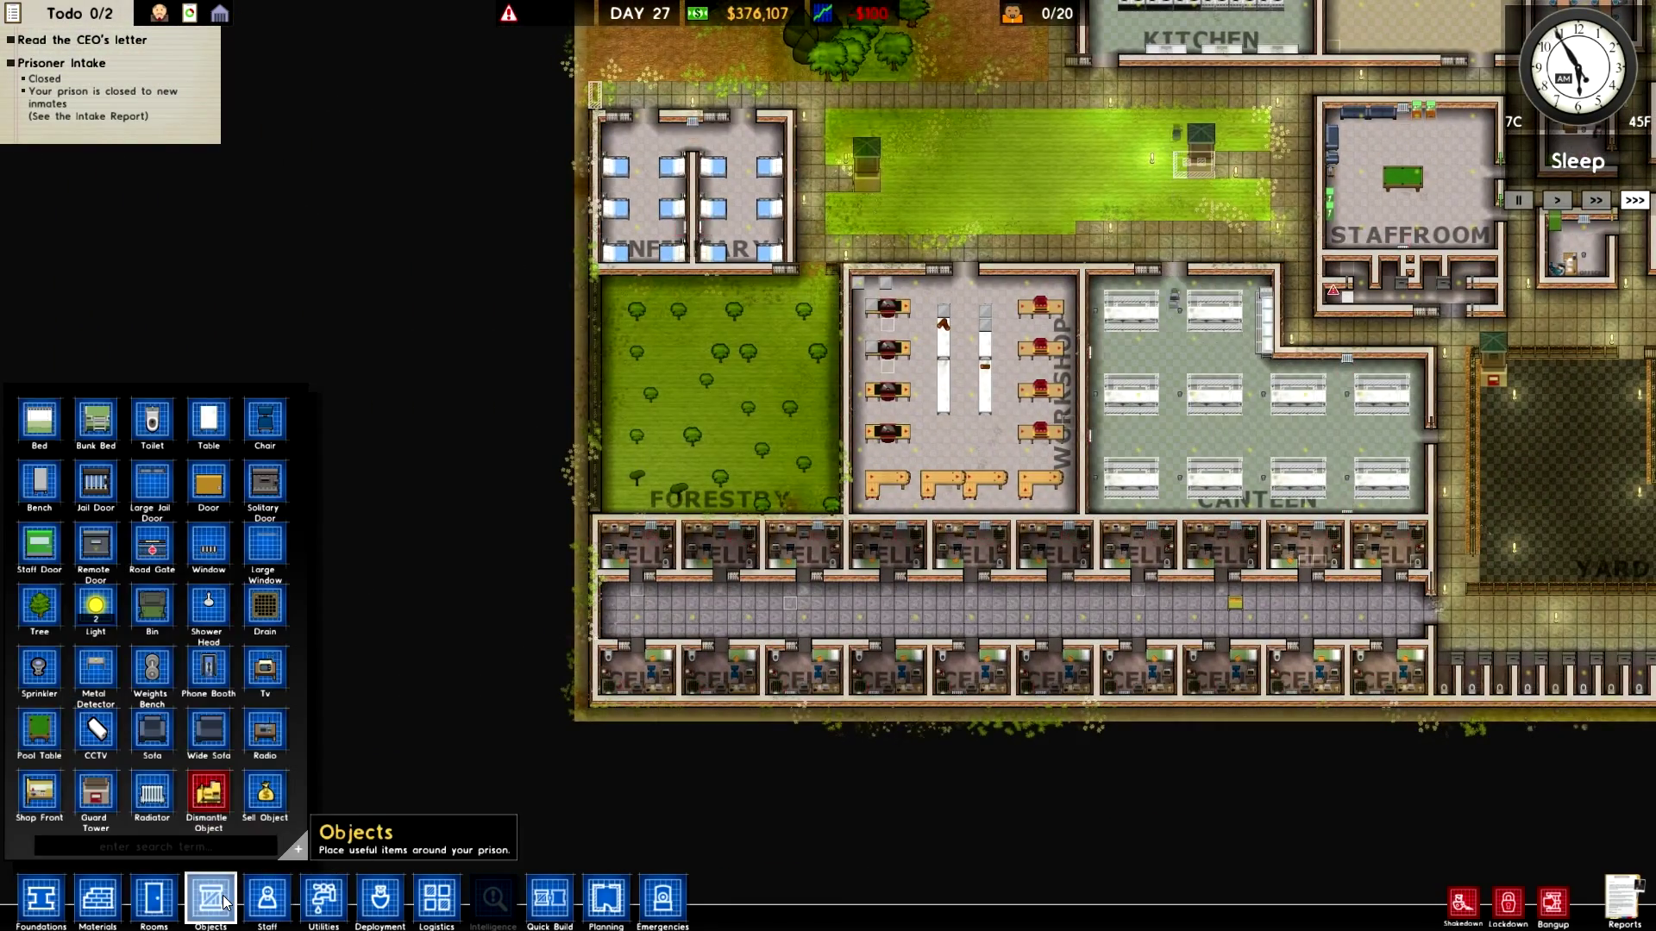
click(323, 900)
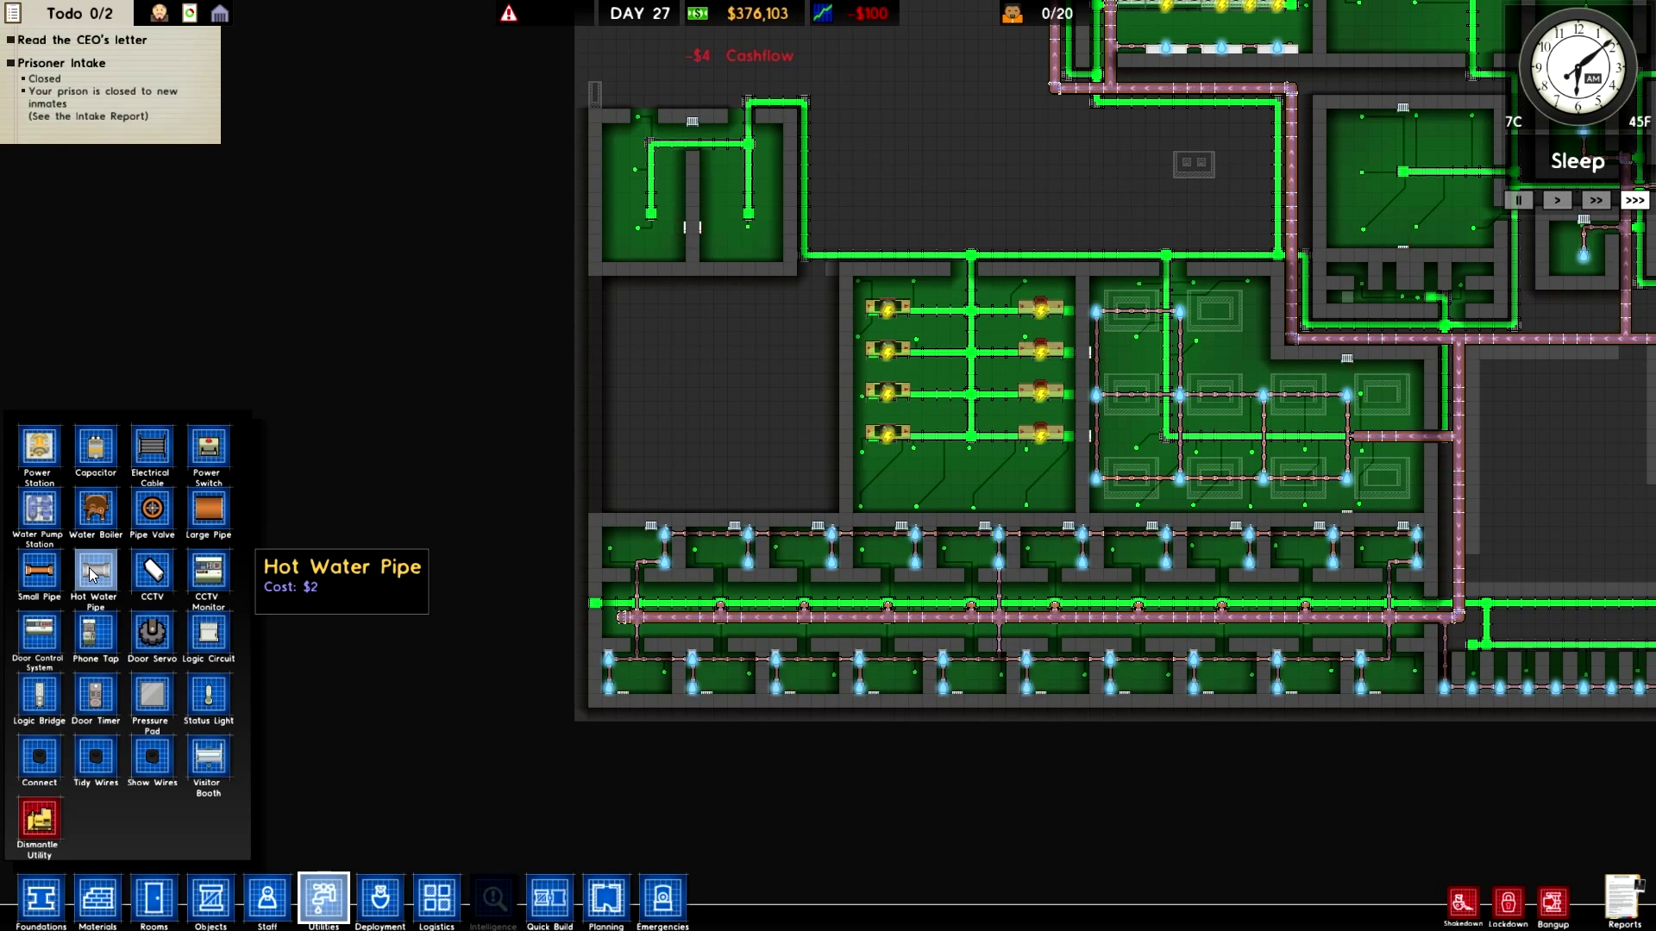
mouse_move(95, 635)
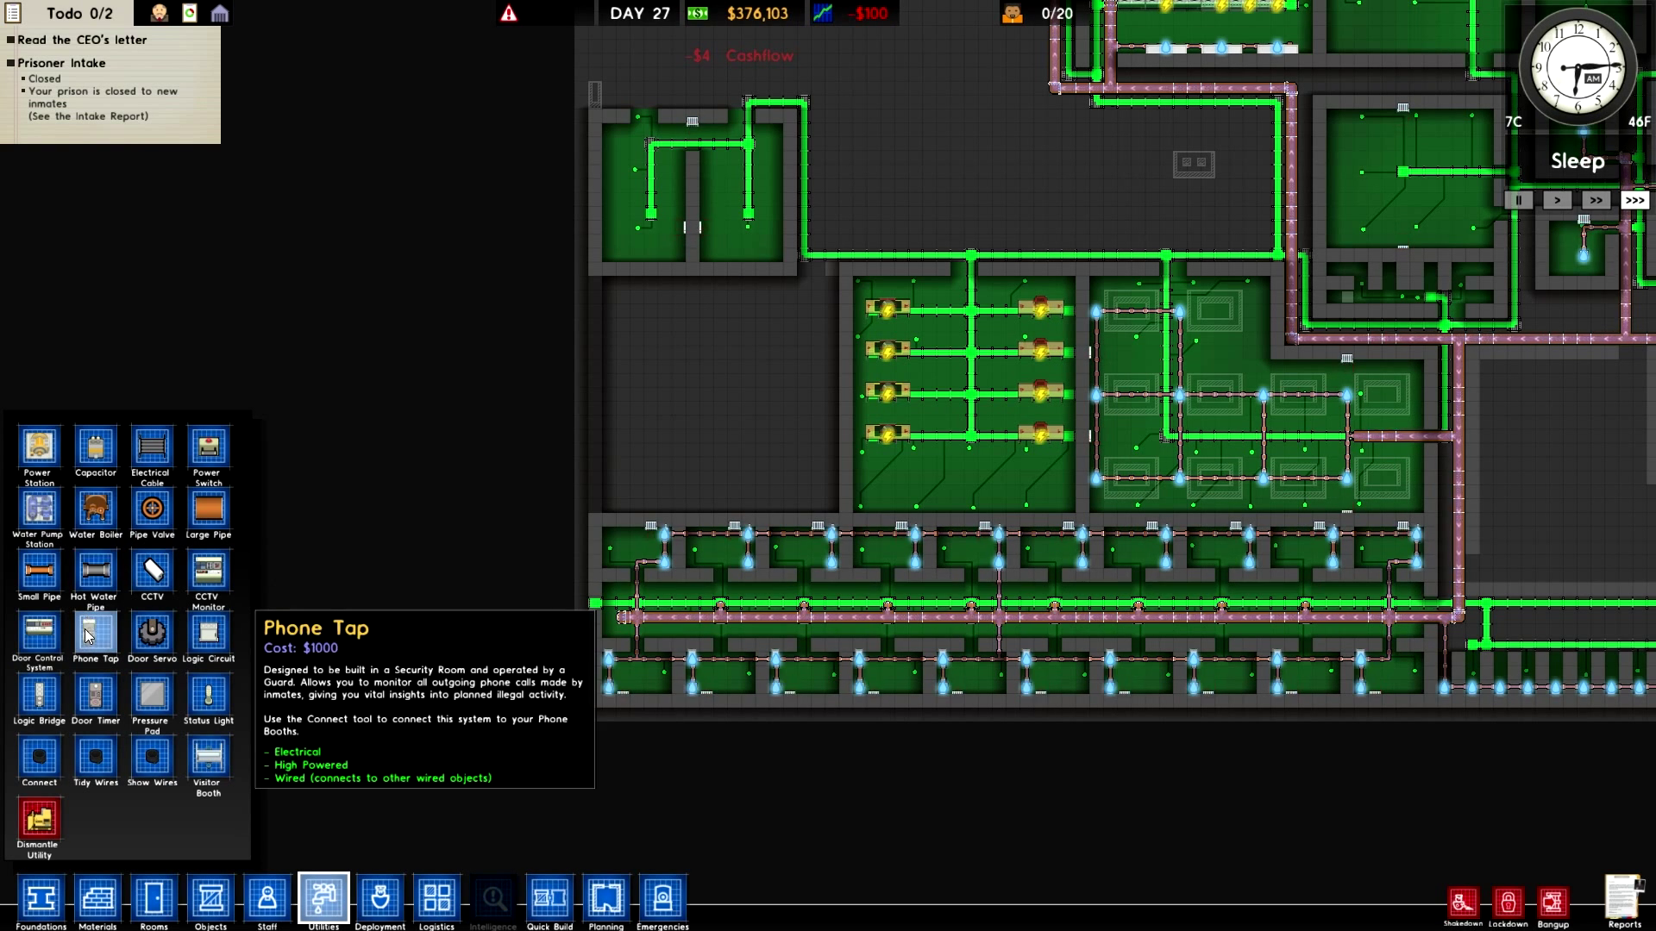
mouse_move(95, 511)
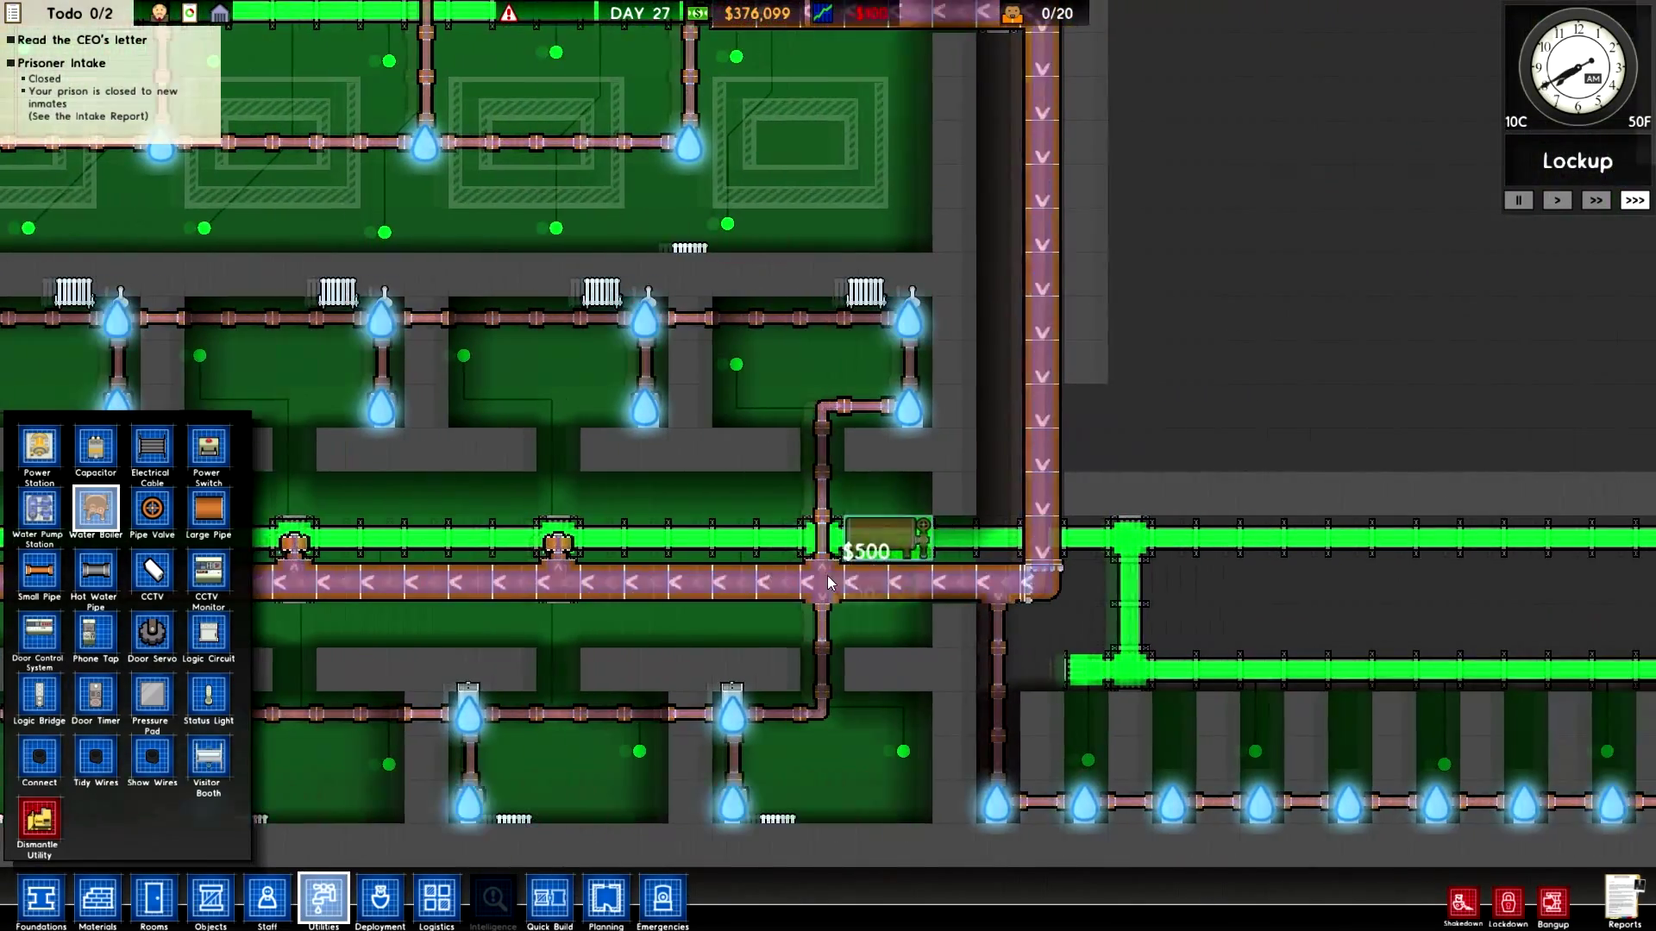
Place a $500 water boiler on the main pipe at the corridor's east exit
click(830, 583)
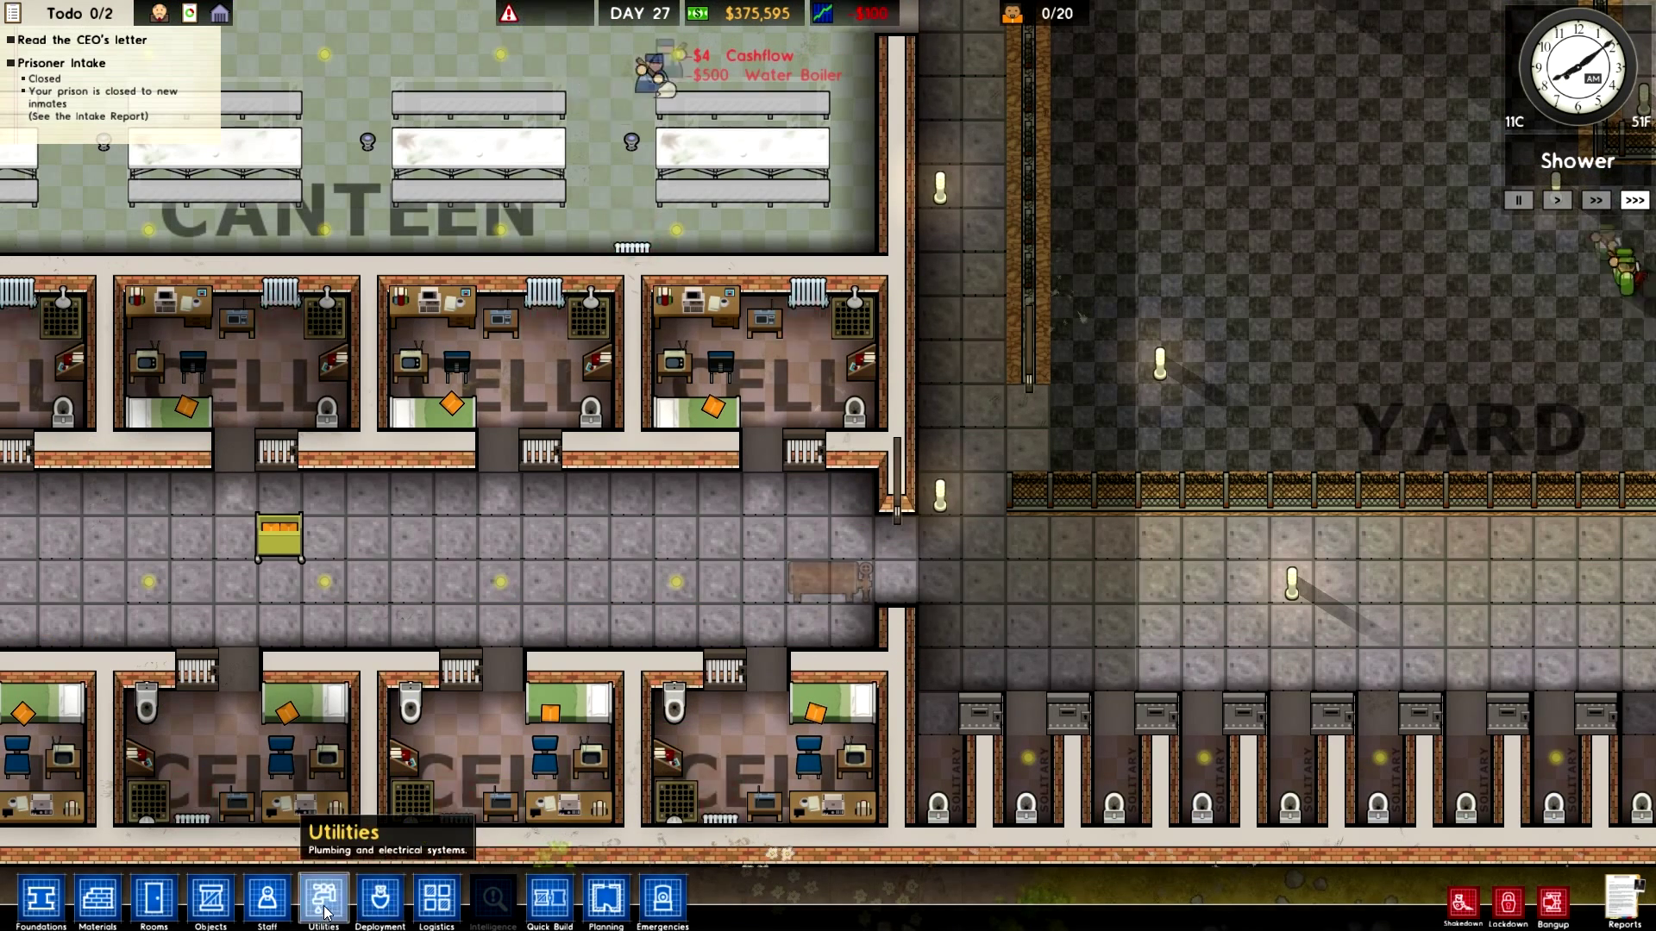
click(333, 914)
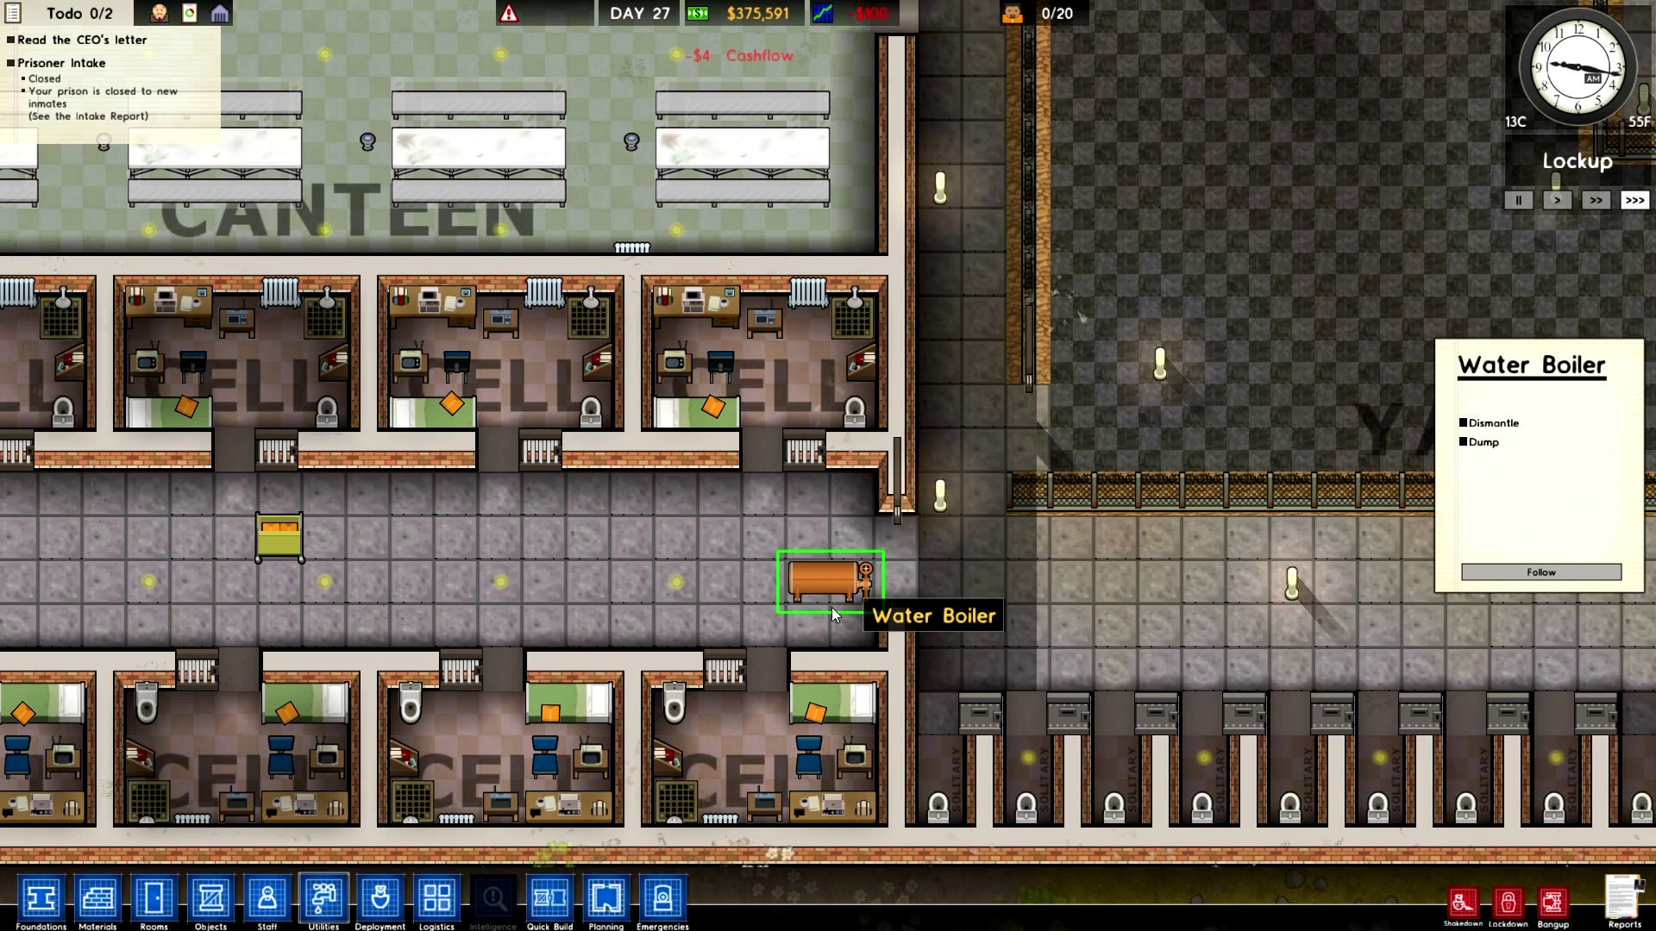
click(316, 902)
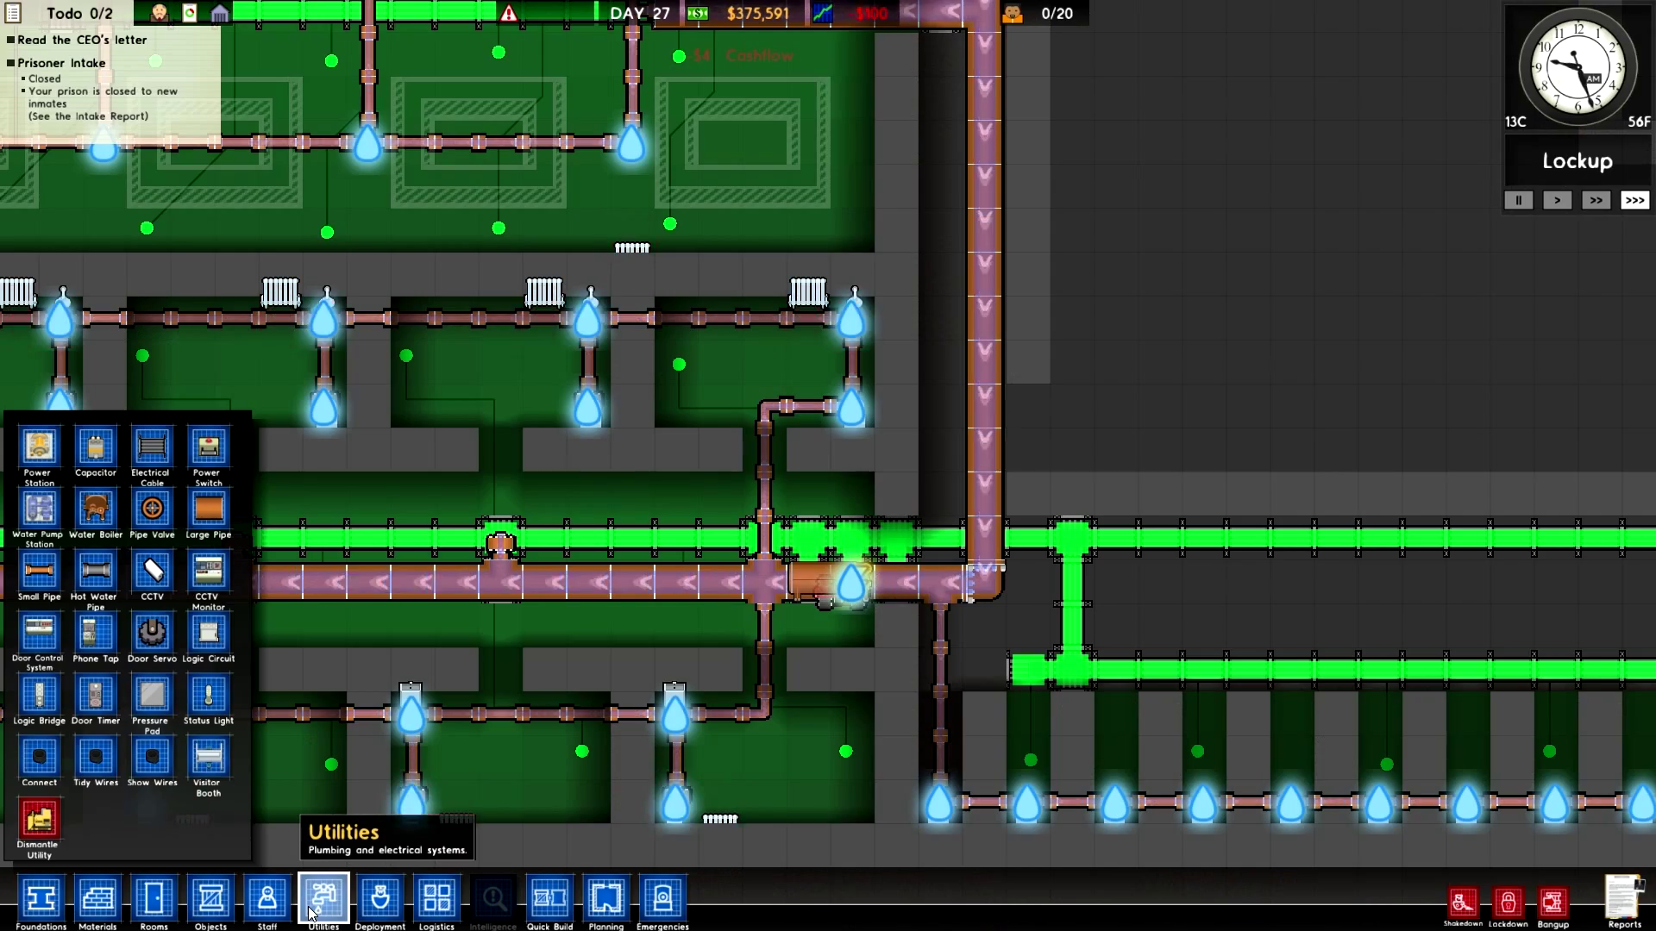
mouse_move(807, 583)
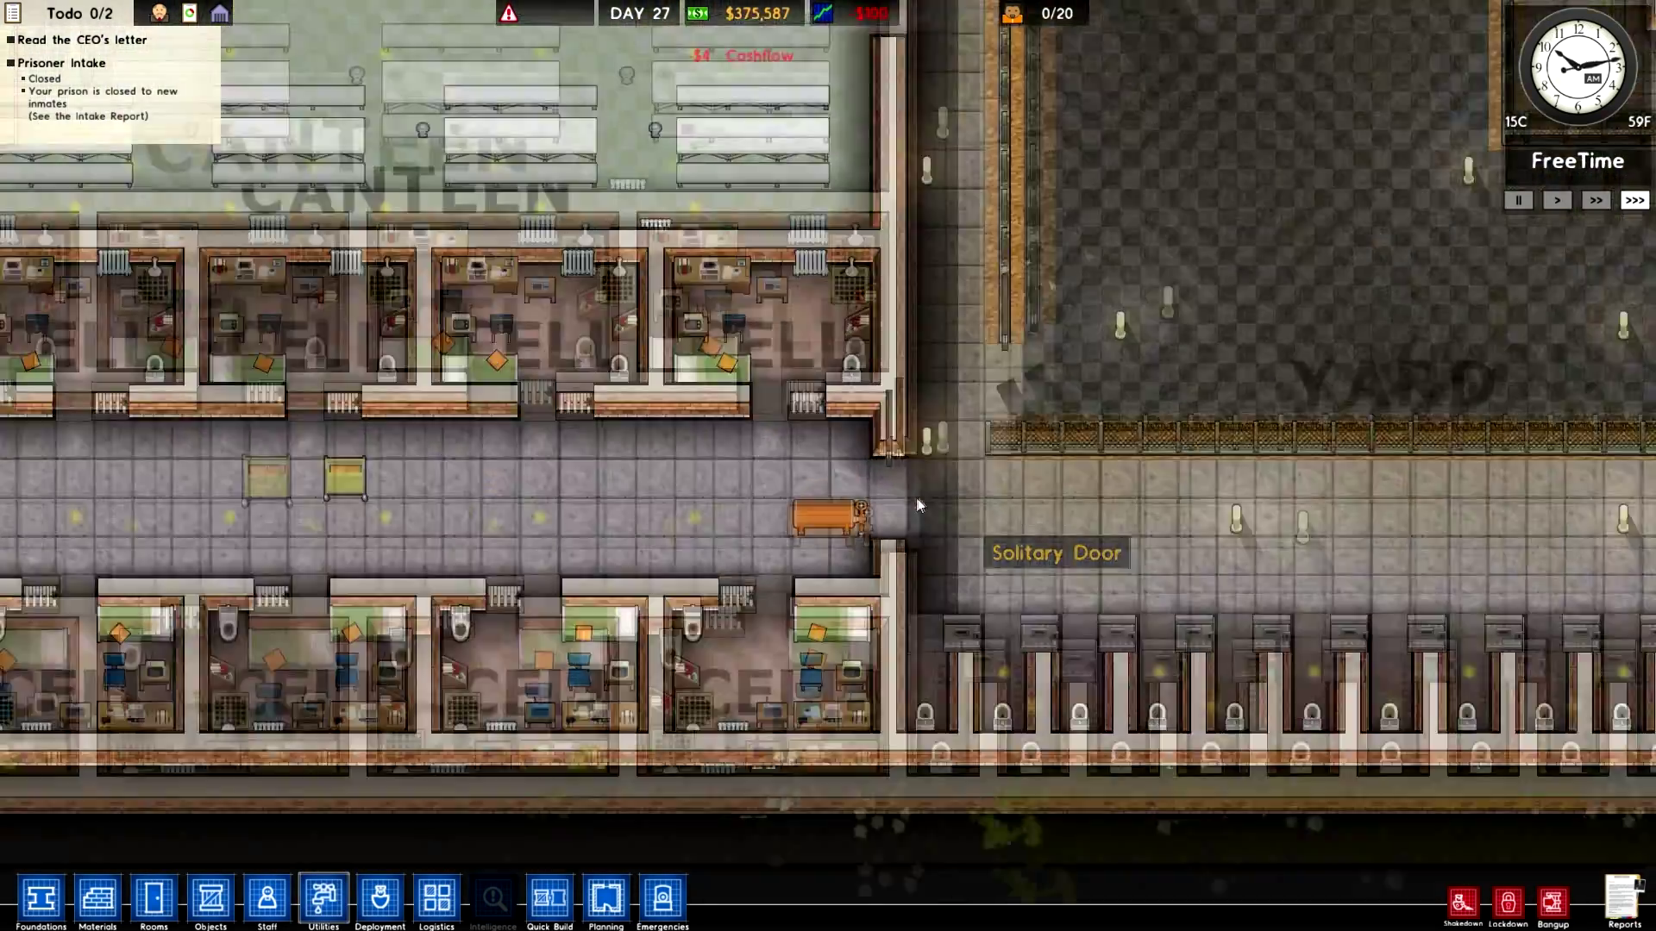
Bulldoze the row of stalls along the south wall below the yard via Foundations
scroll(down, 3)
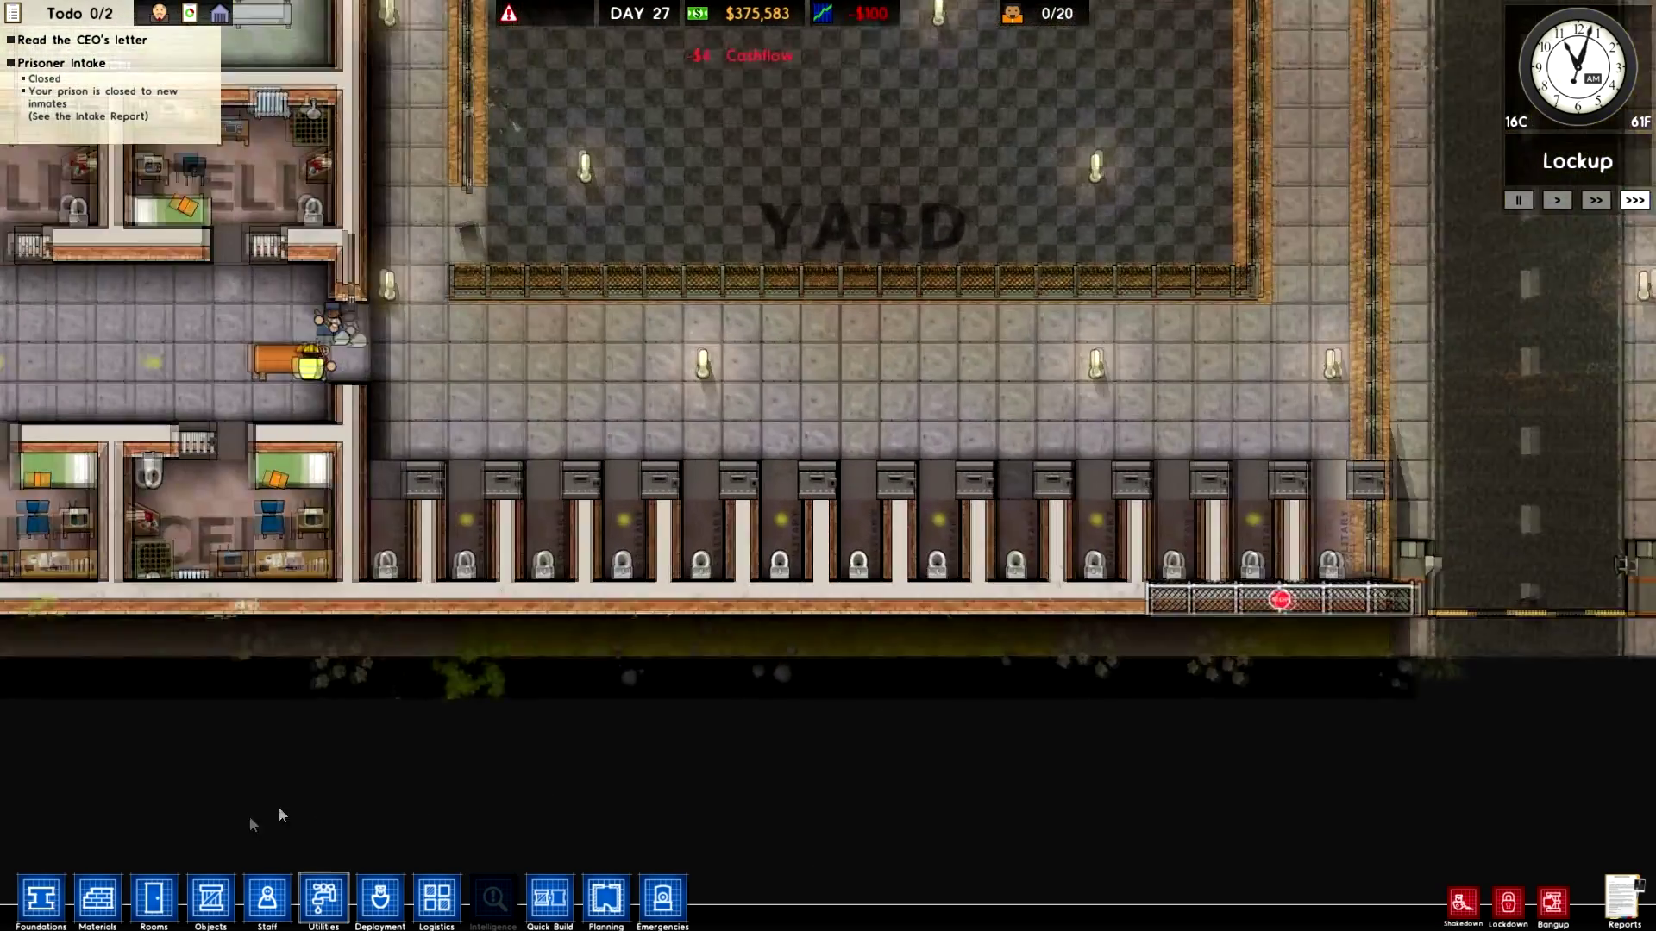
click(95, 904)
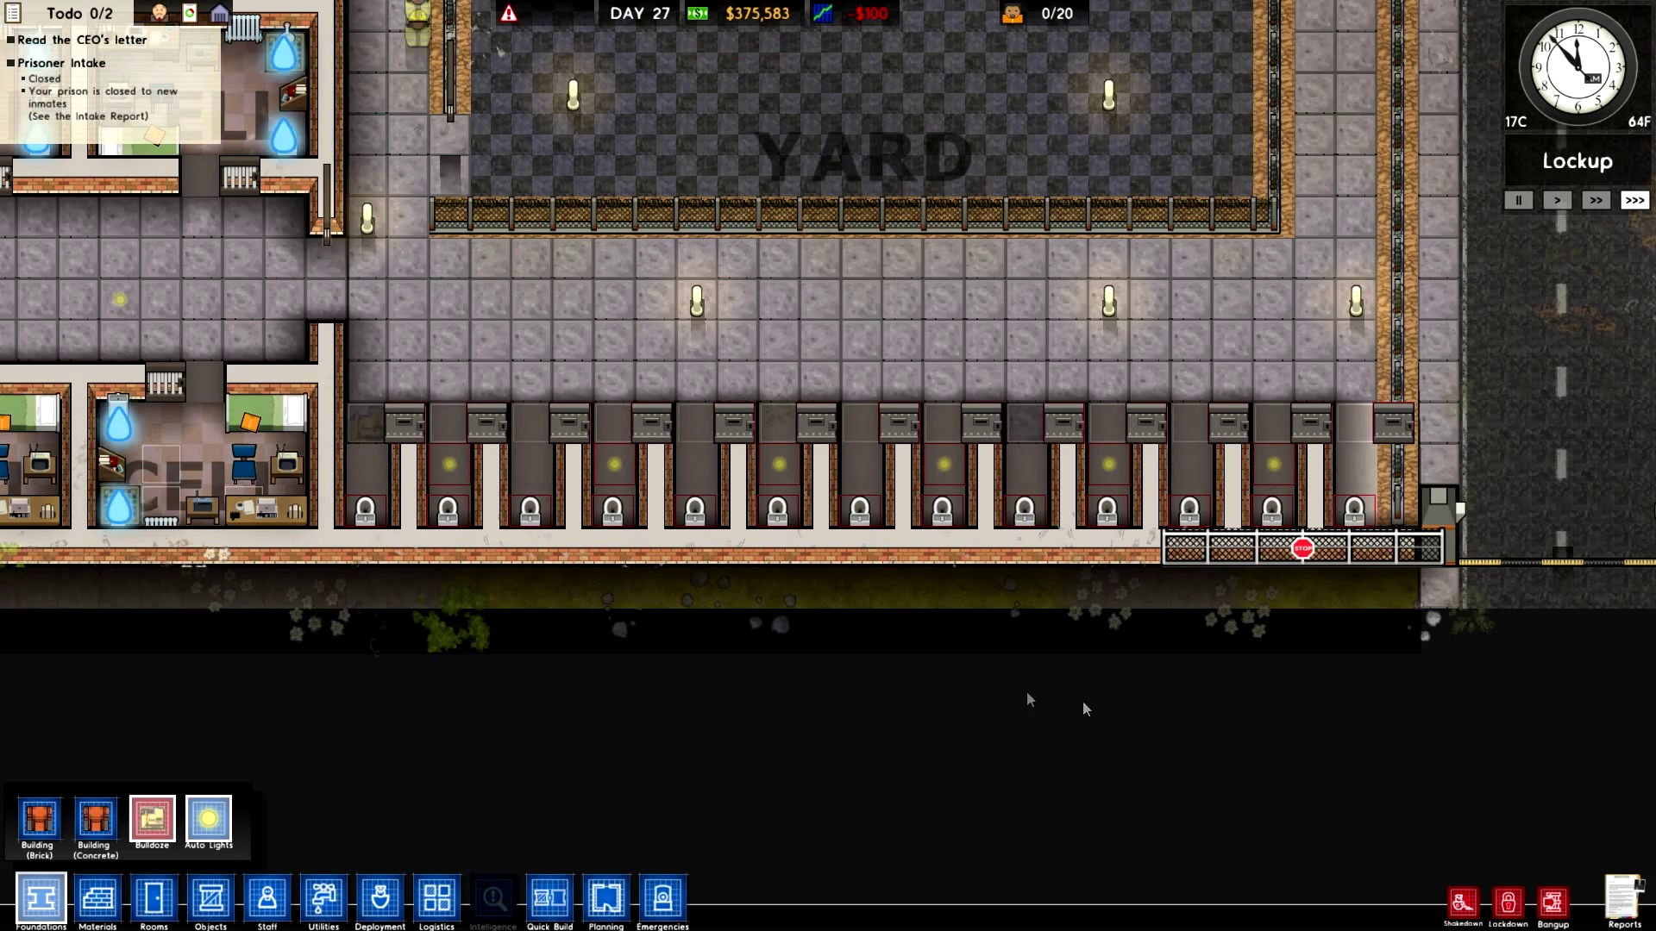
click(324, 900)
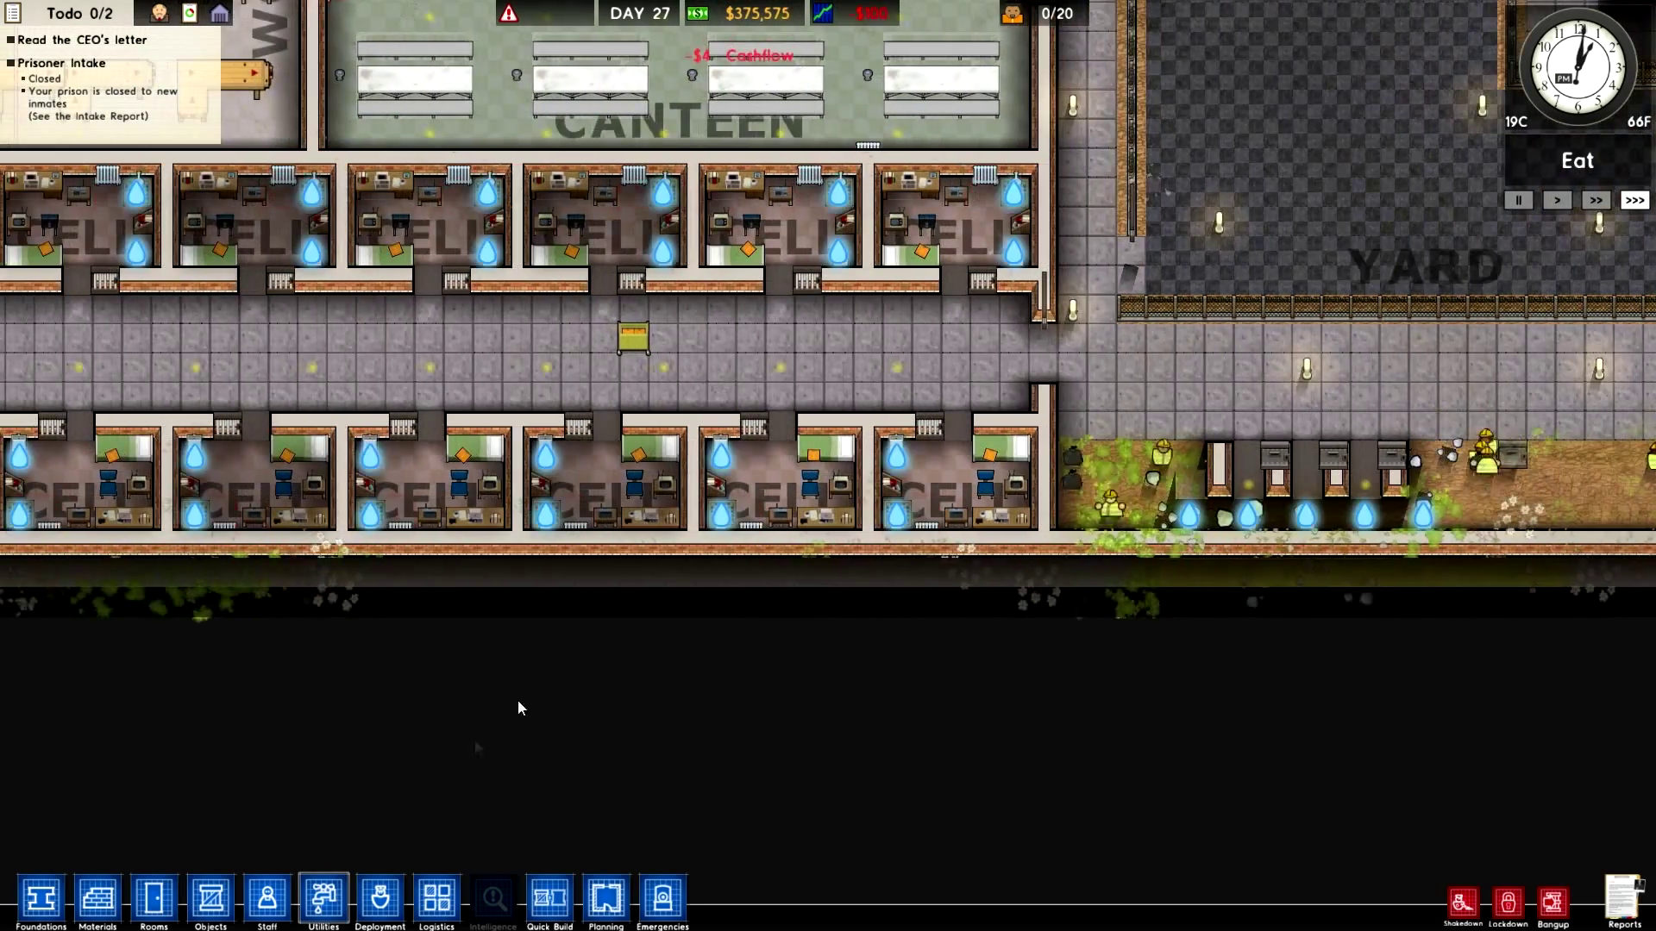
Run hot water pipes from the boiler into every cell and link them with small pipe
click(324, 900)
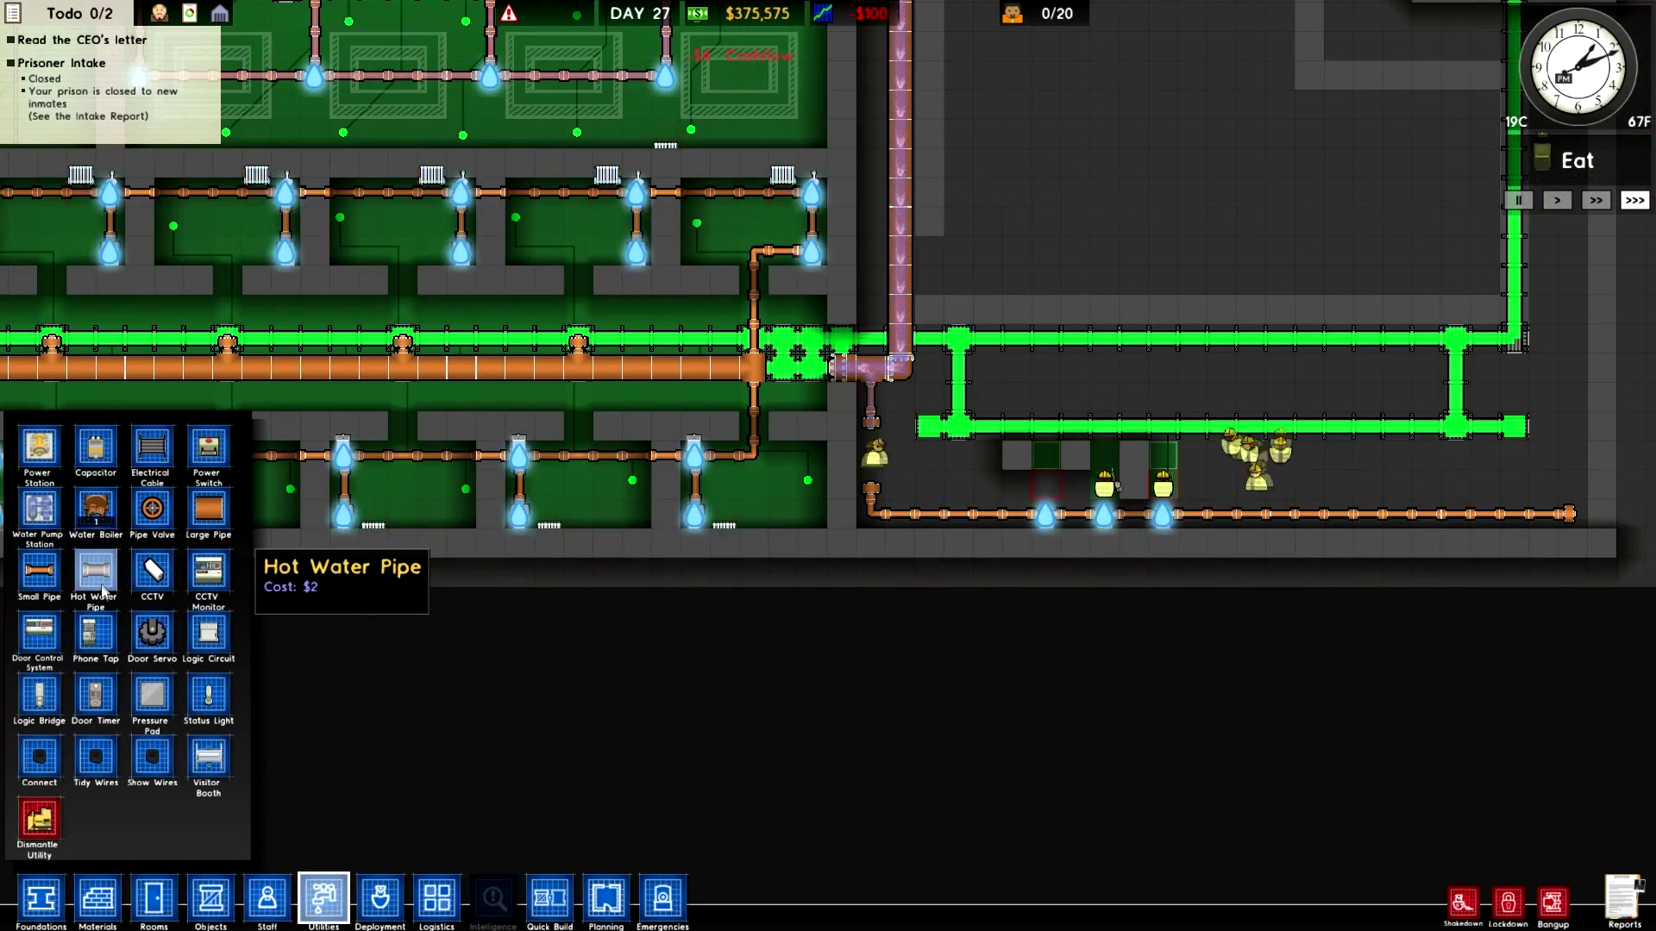
mouse_move(38, 571)
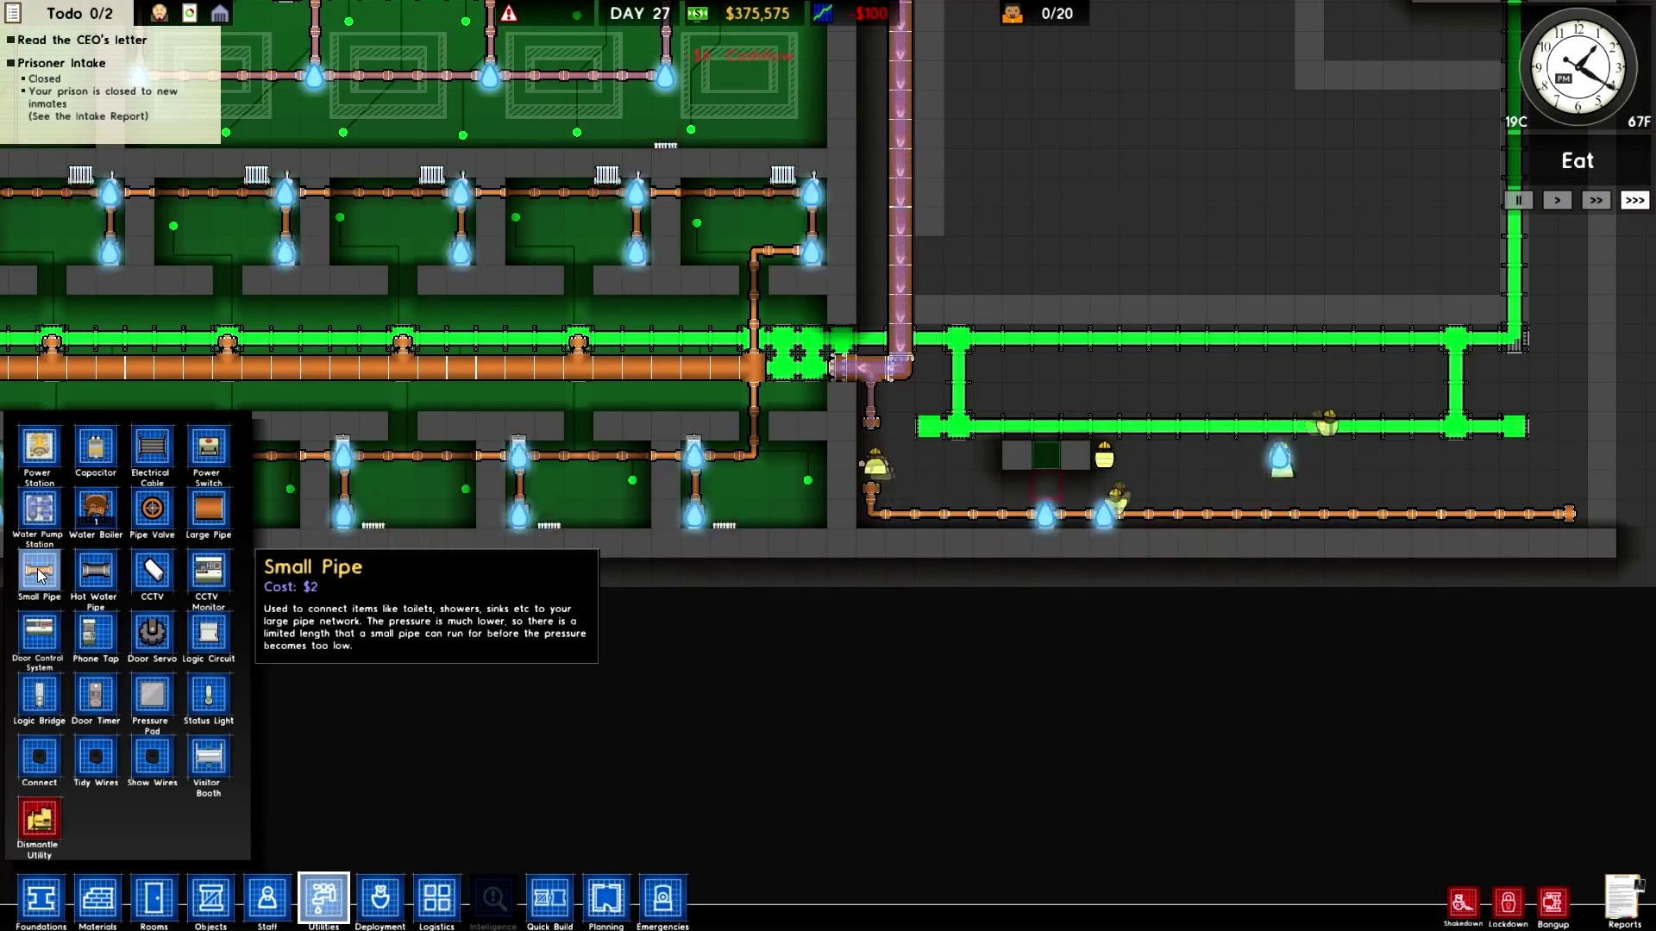
mouse_move(95, 573)
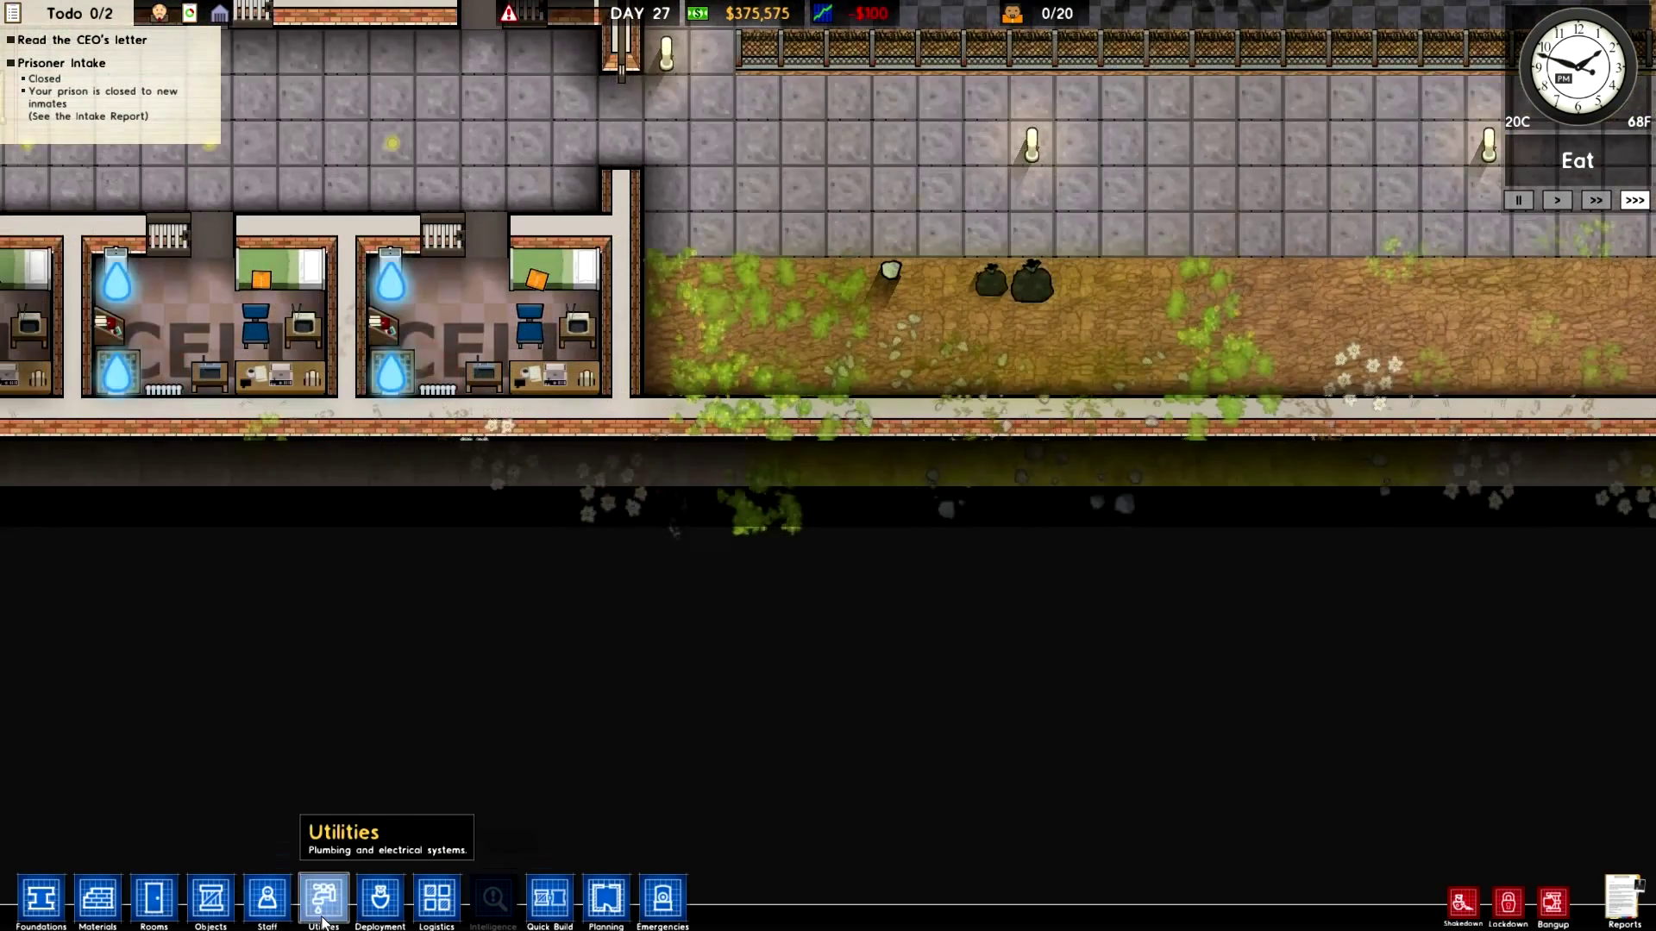
click(324, 901)
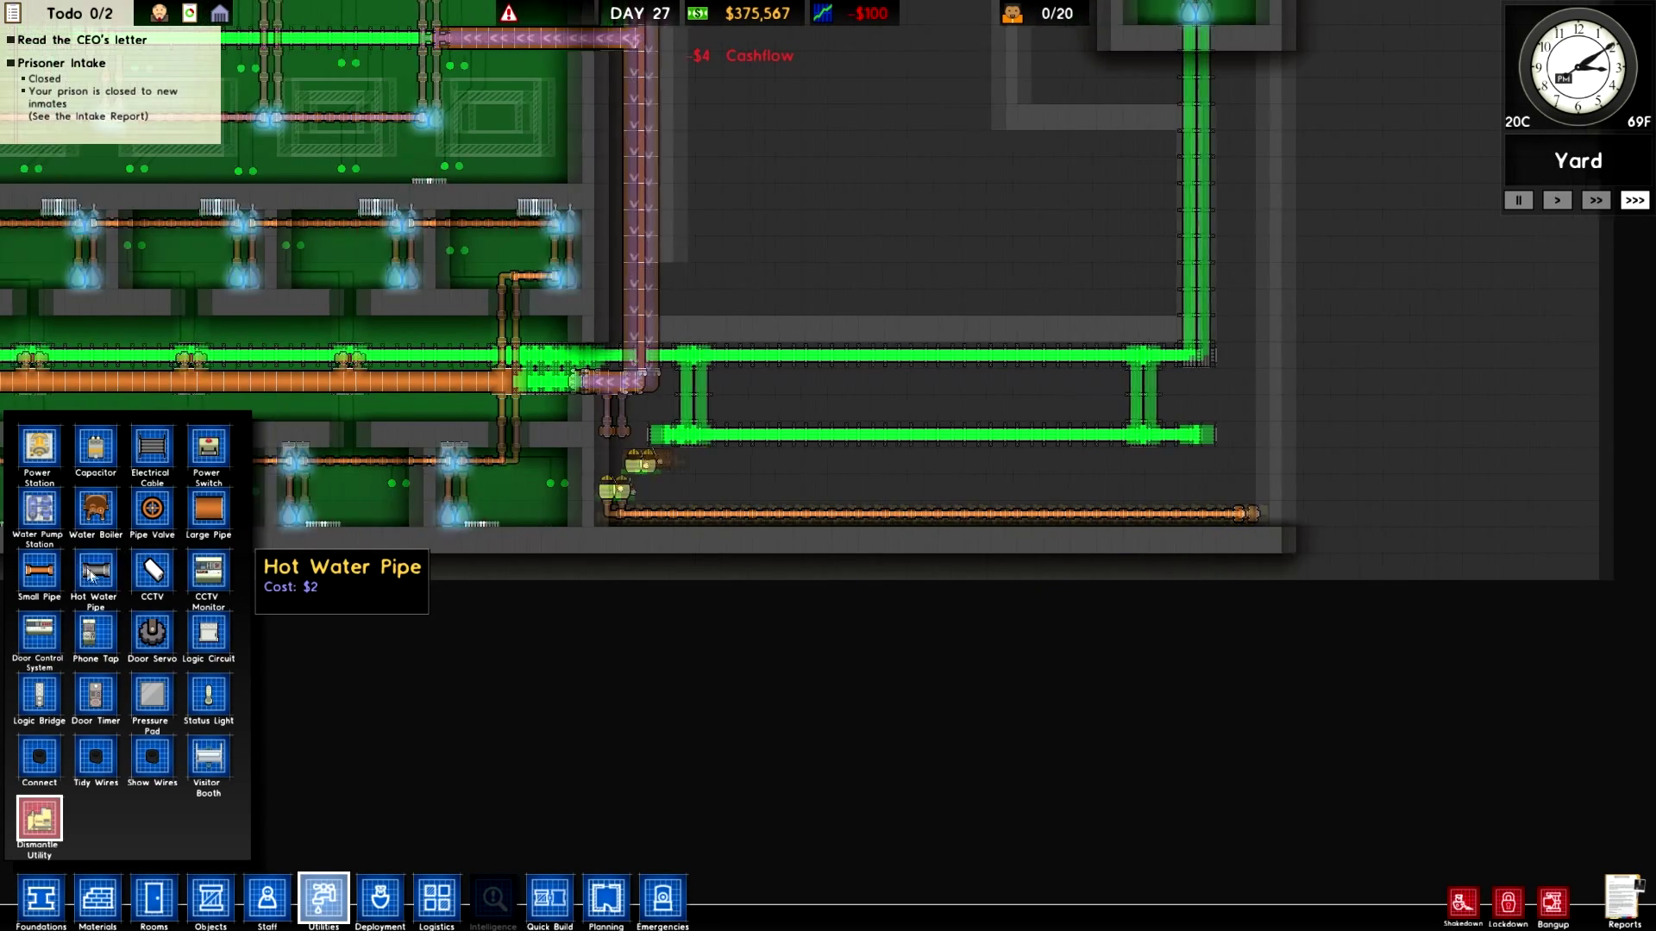
mouse_move(95, 509)
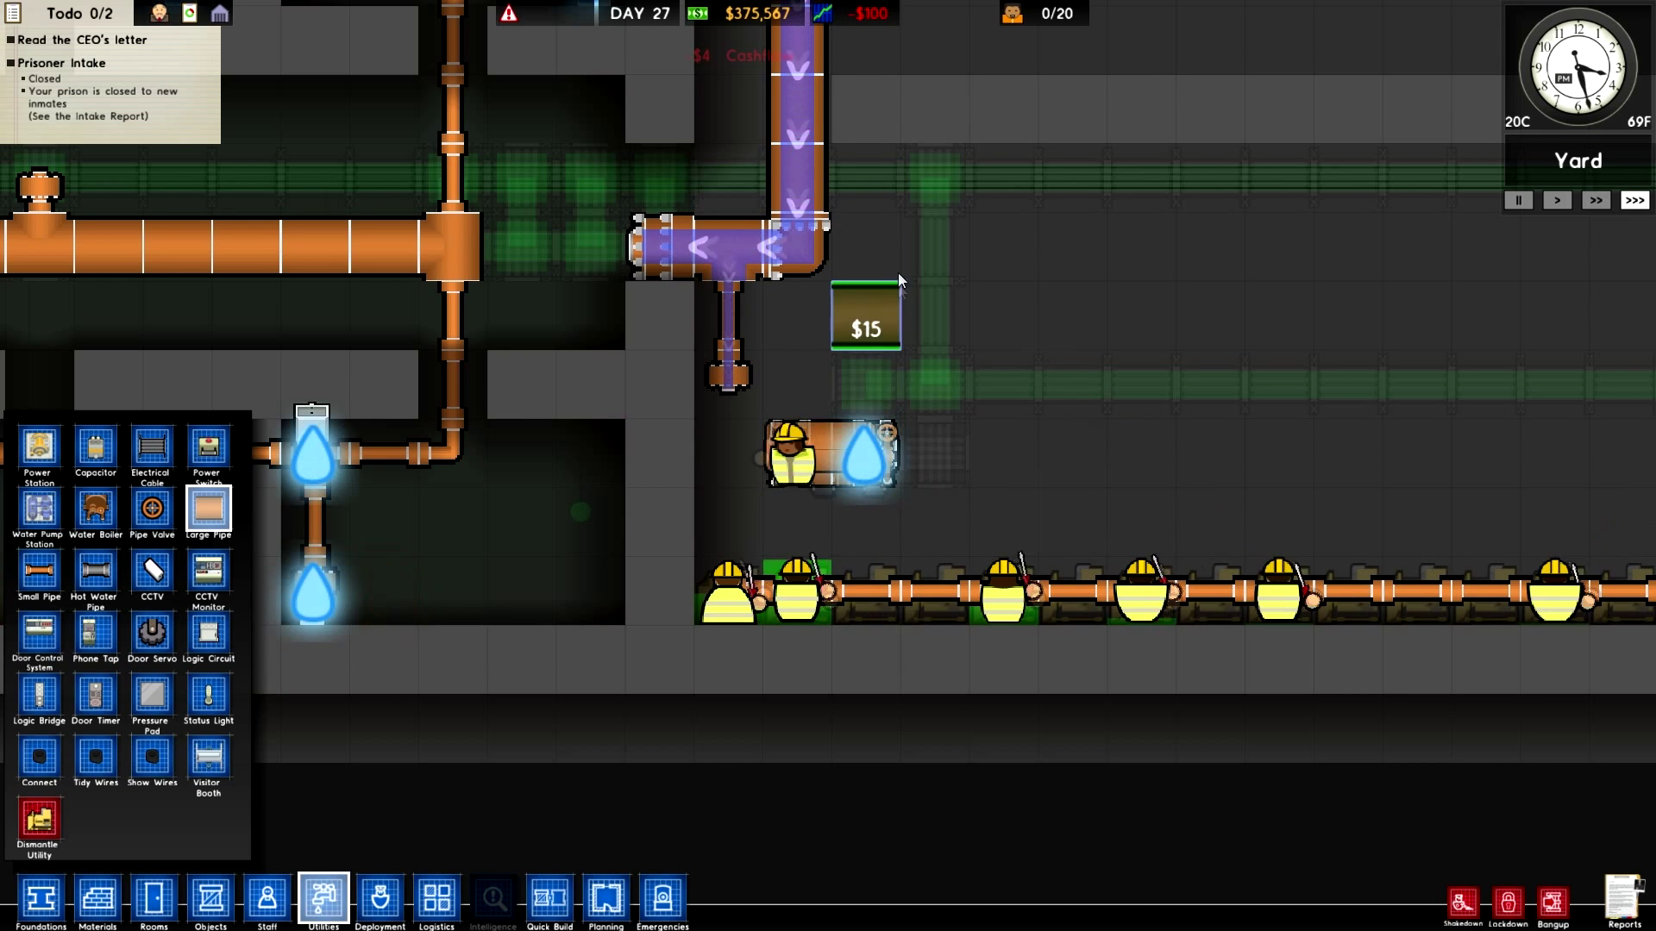
mouse_move(71, 574)
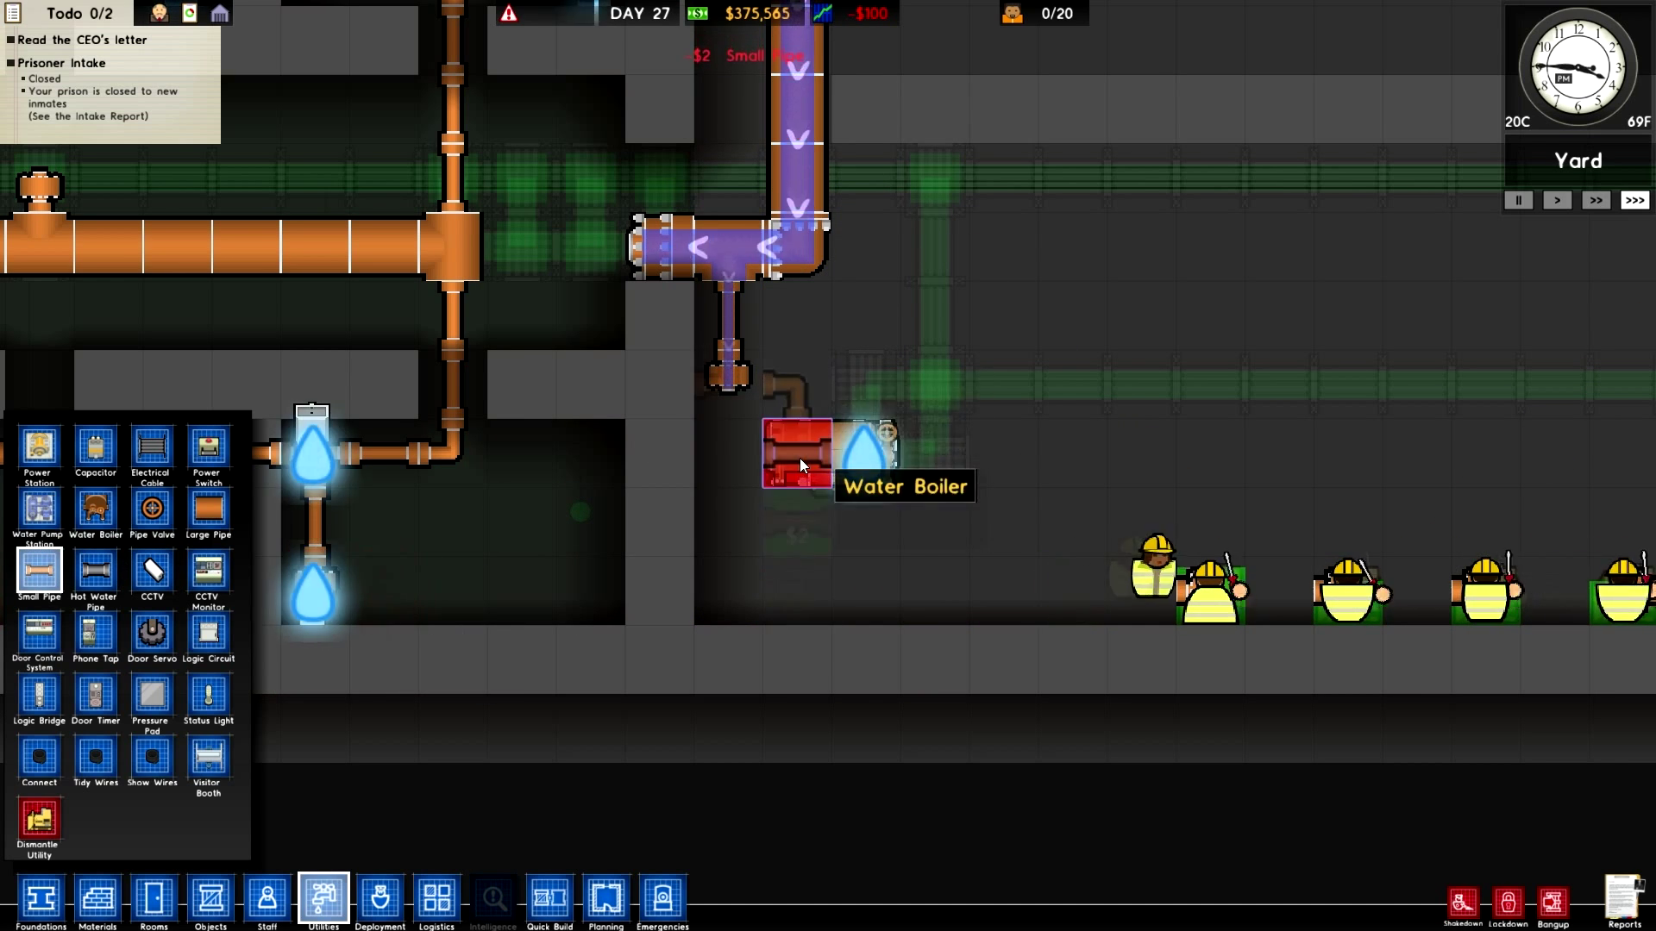
click(798, 459)
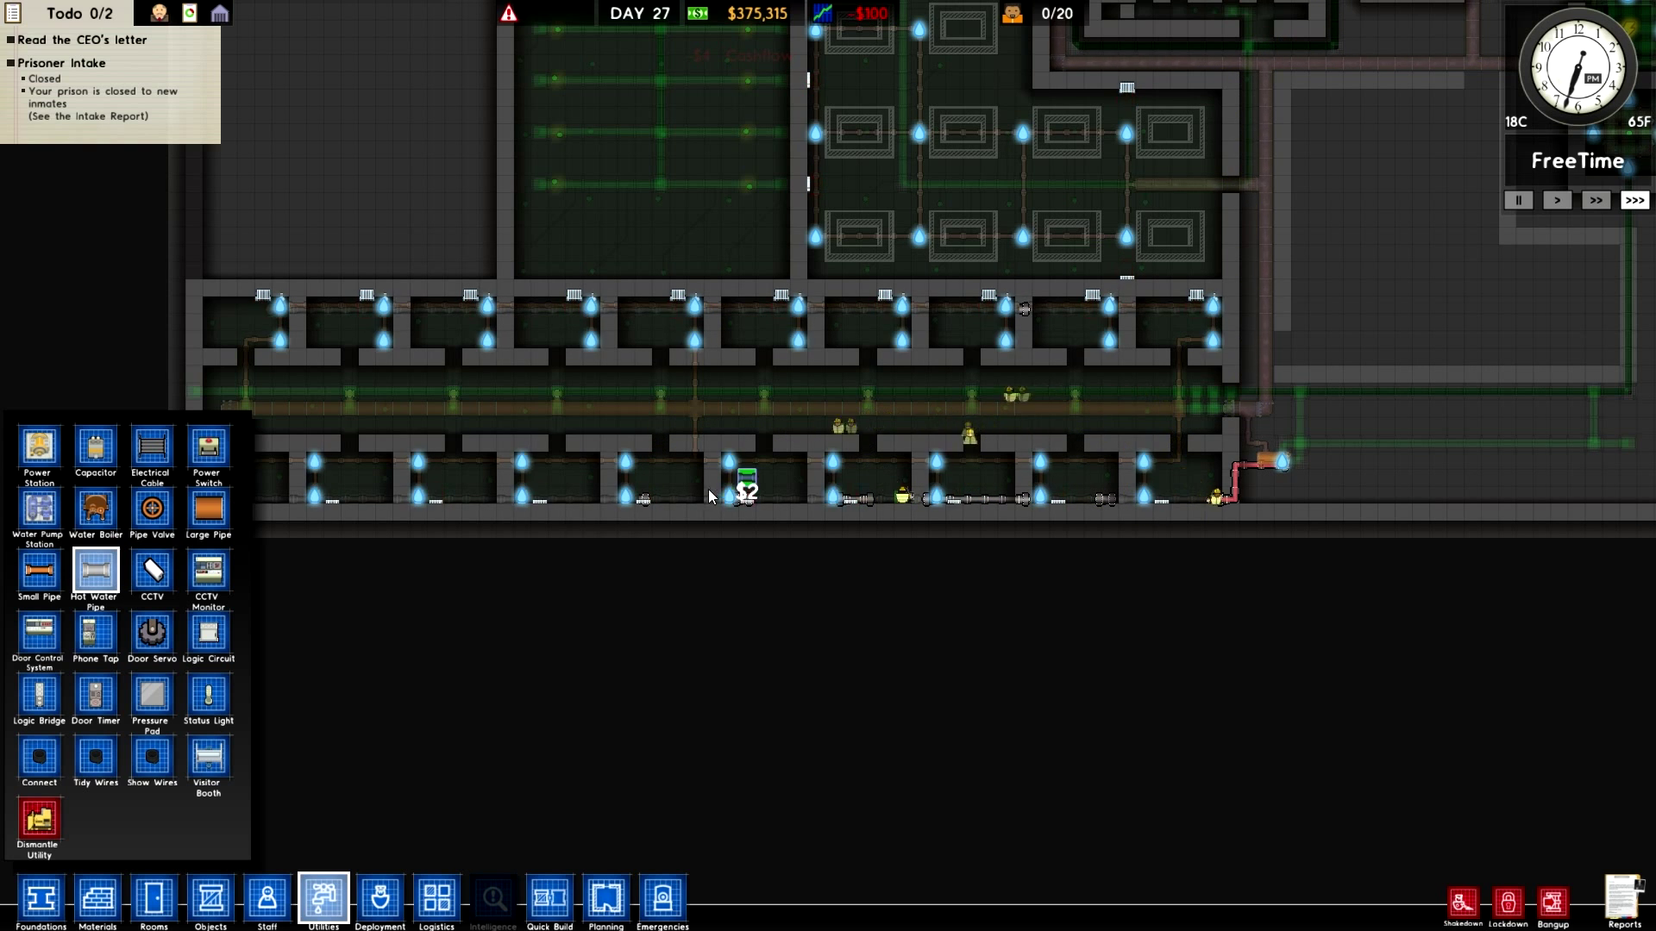
Leave the utilities overlay to inspect a workman installing the cell pipes
click(324, 898)
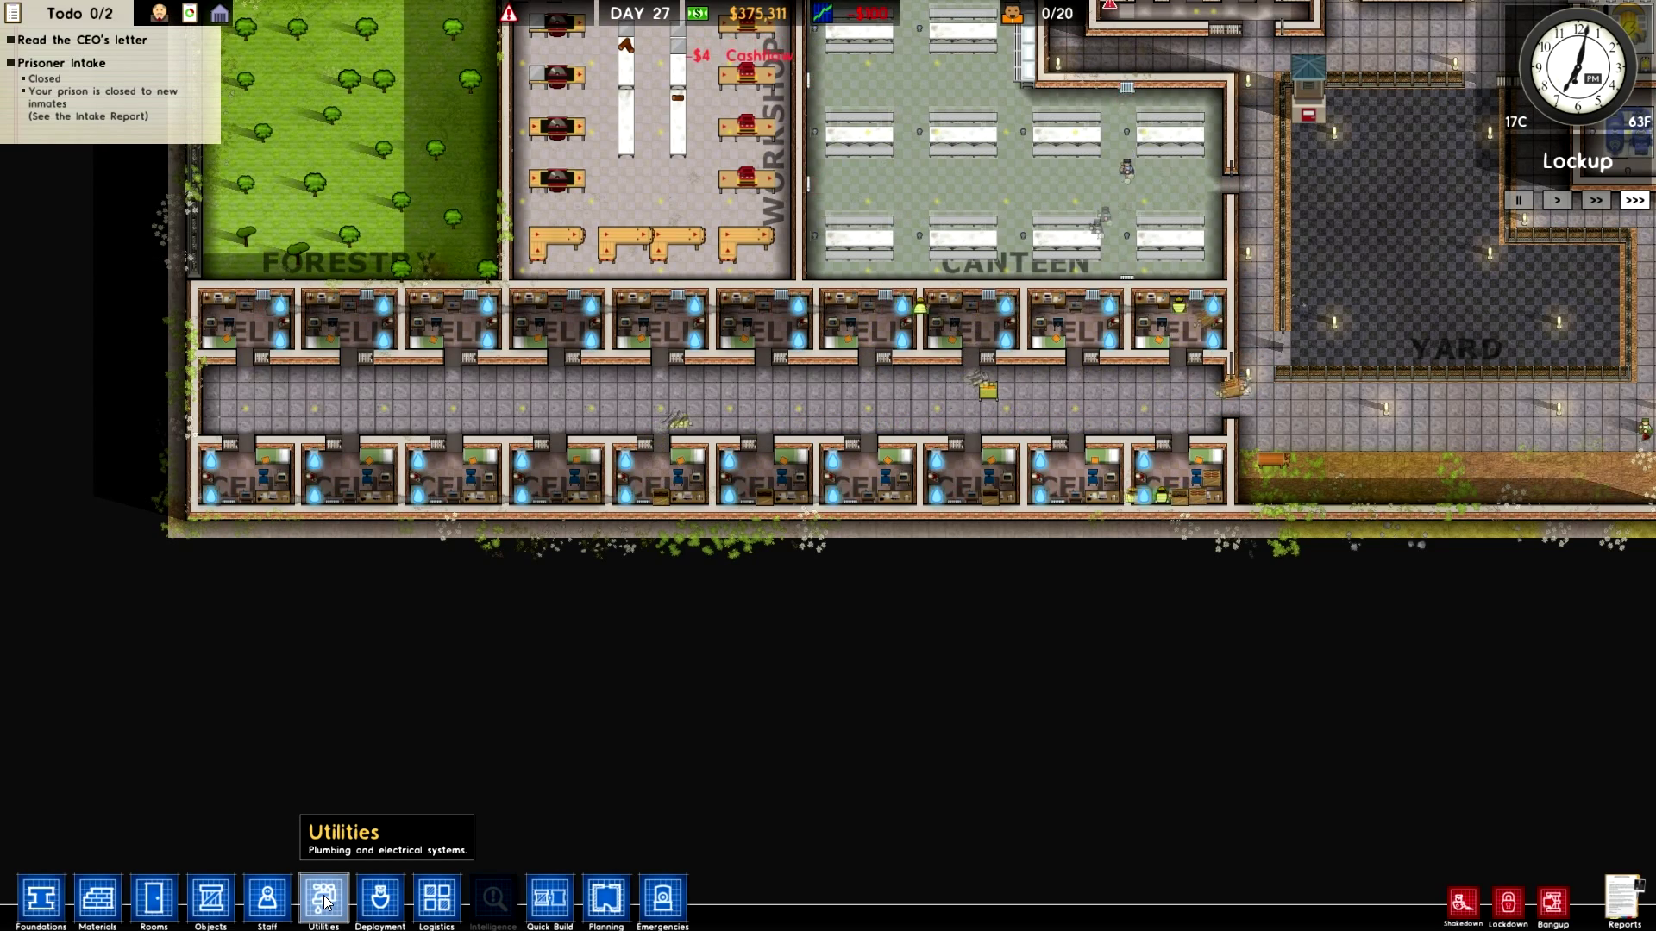
click(323, 900)
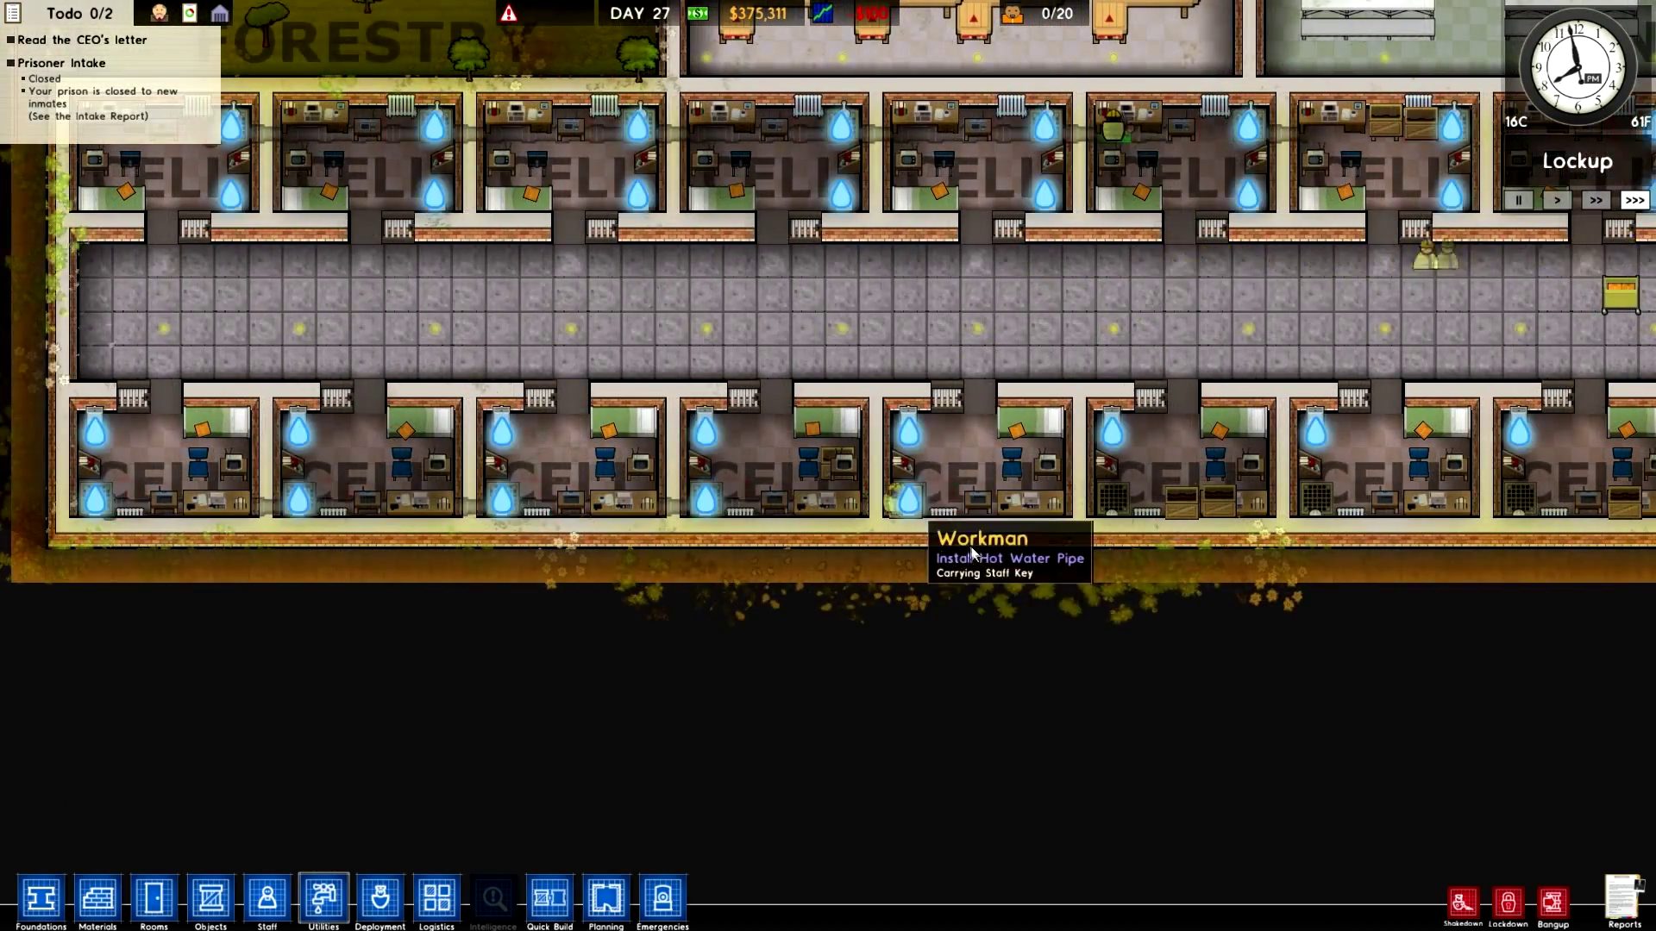
mouse_move(310, 902)
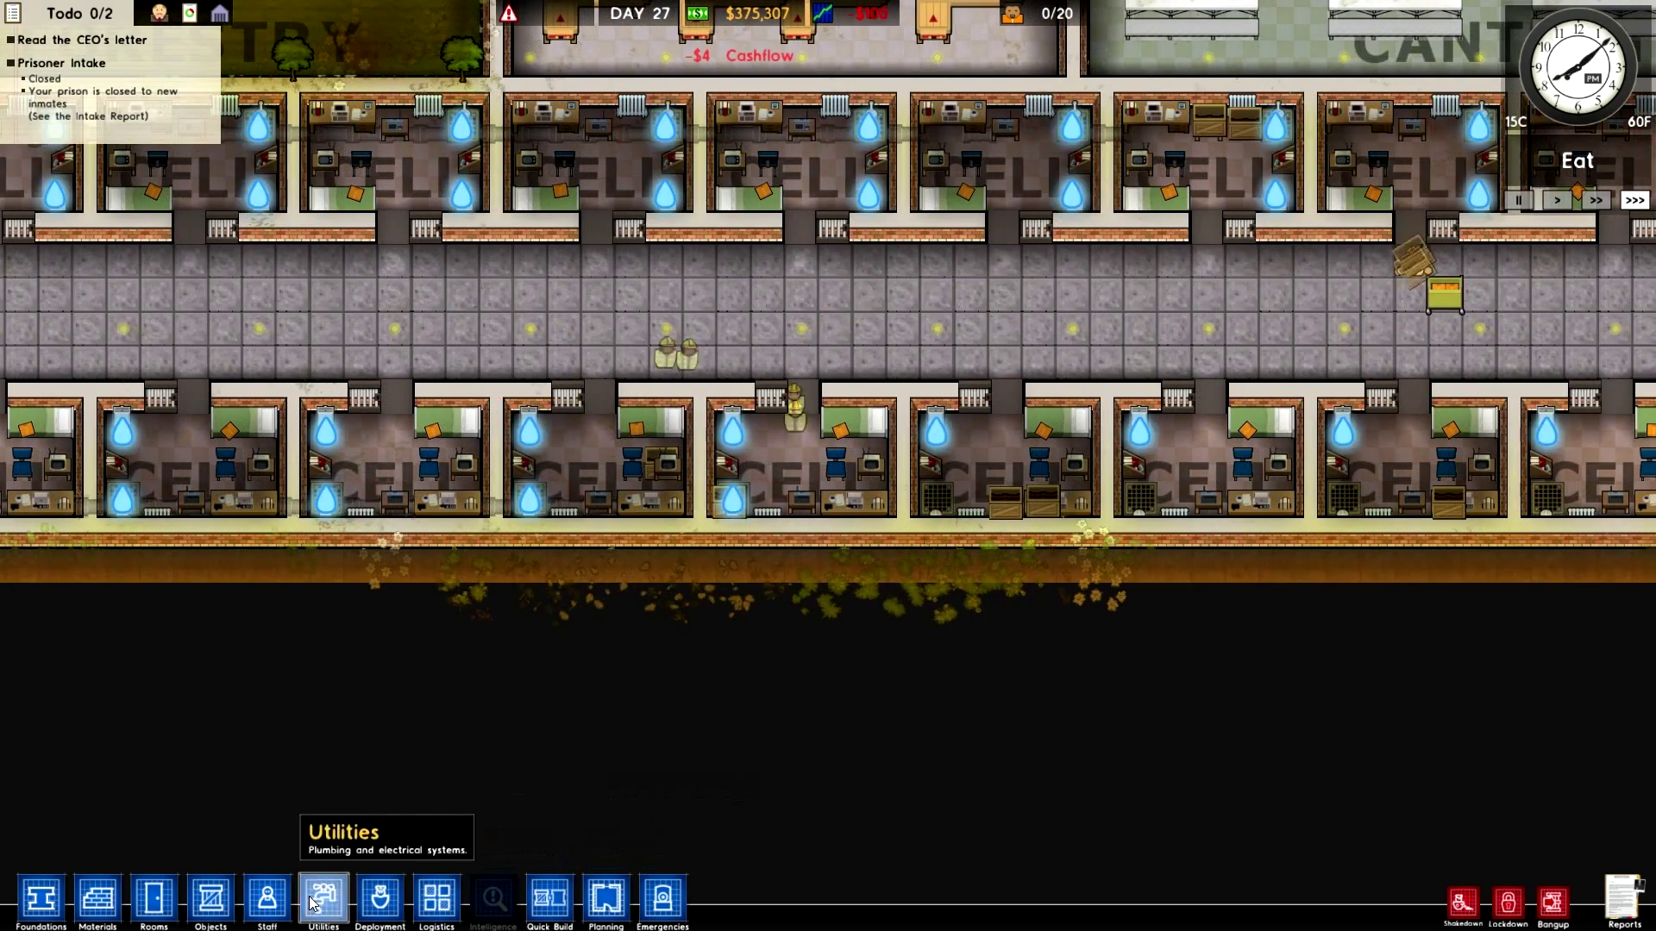
click(210, 902)
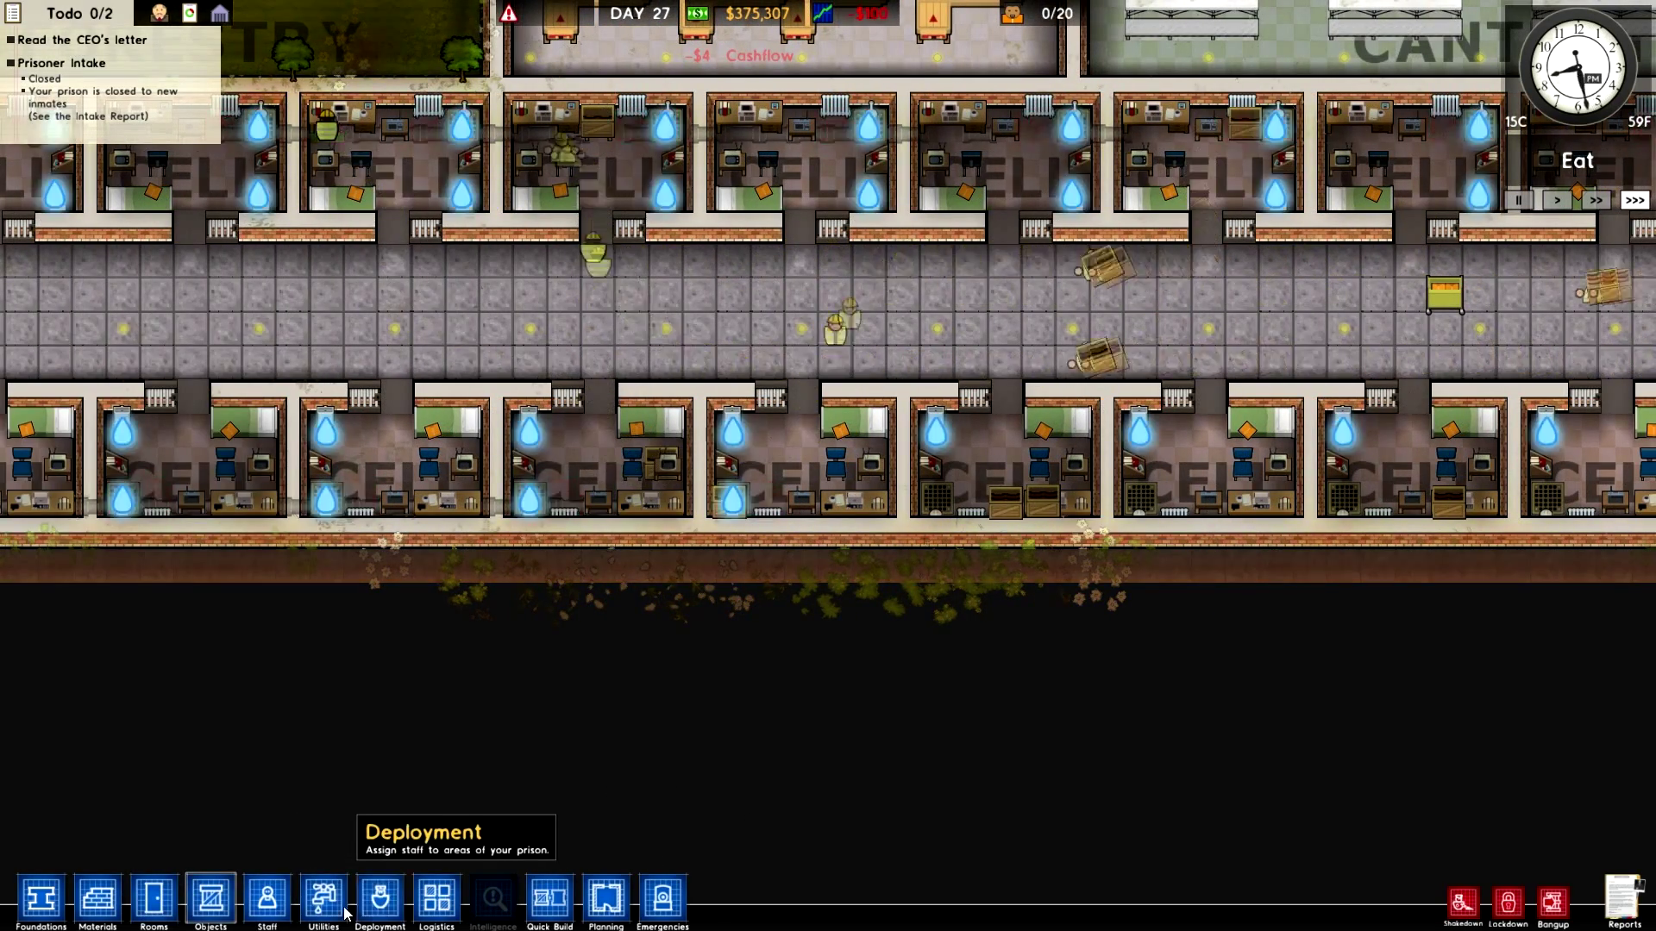
click(324, 900)
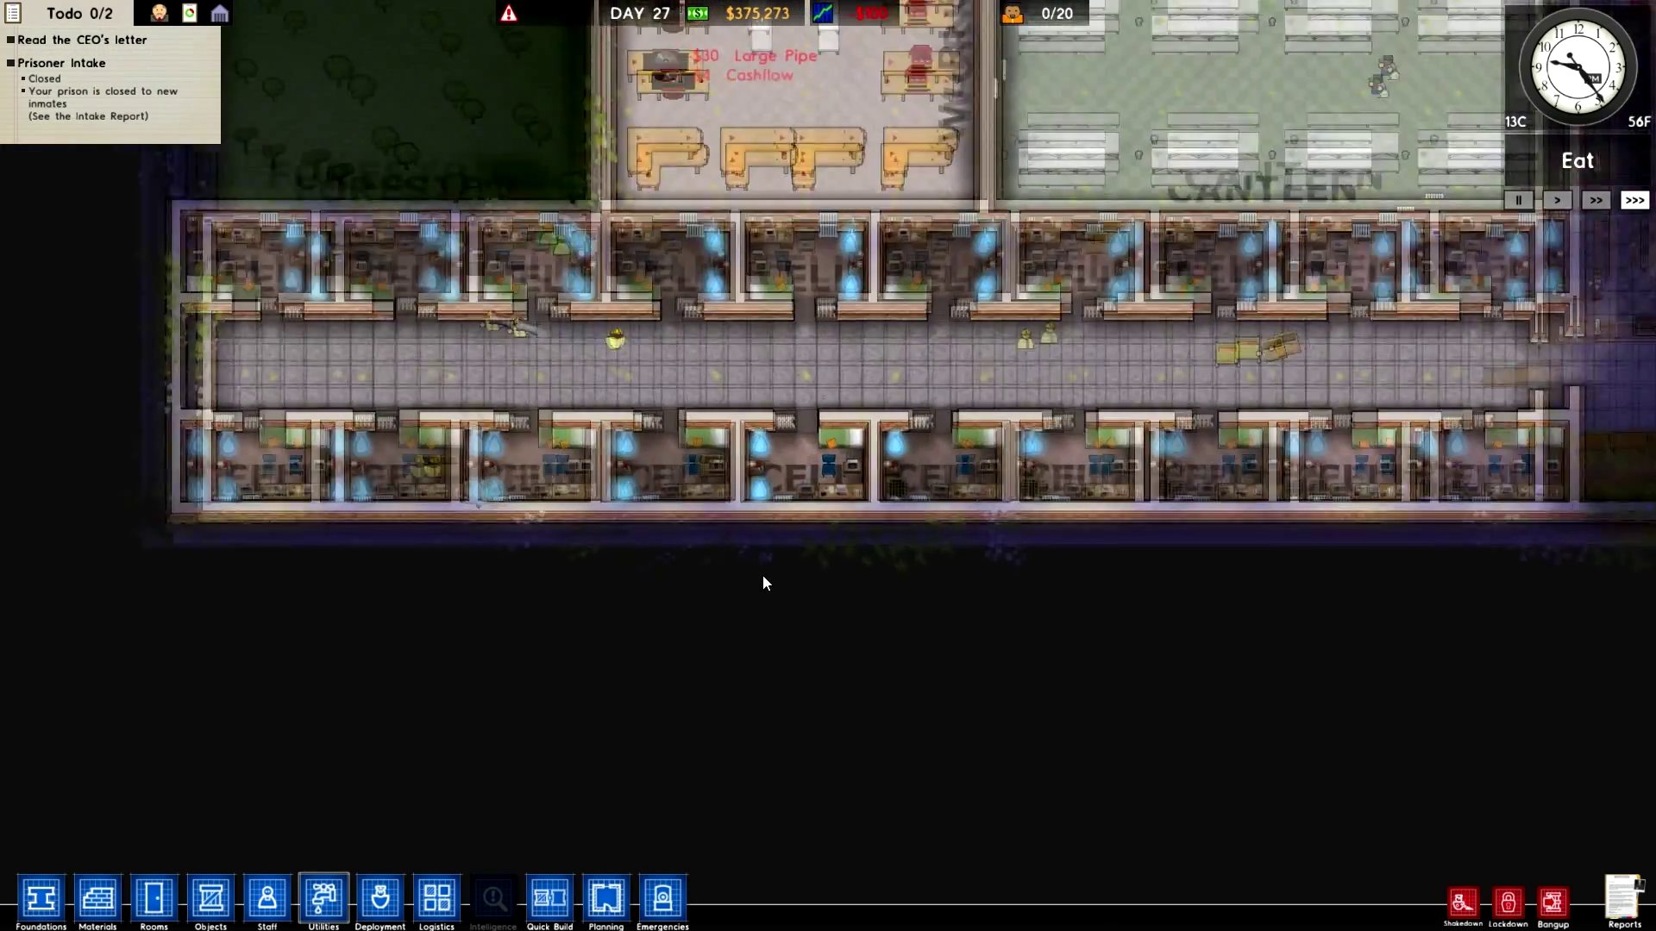
Glance at the Staff hiring options, then return to the plumbing network view
click(269, 899)
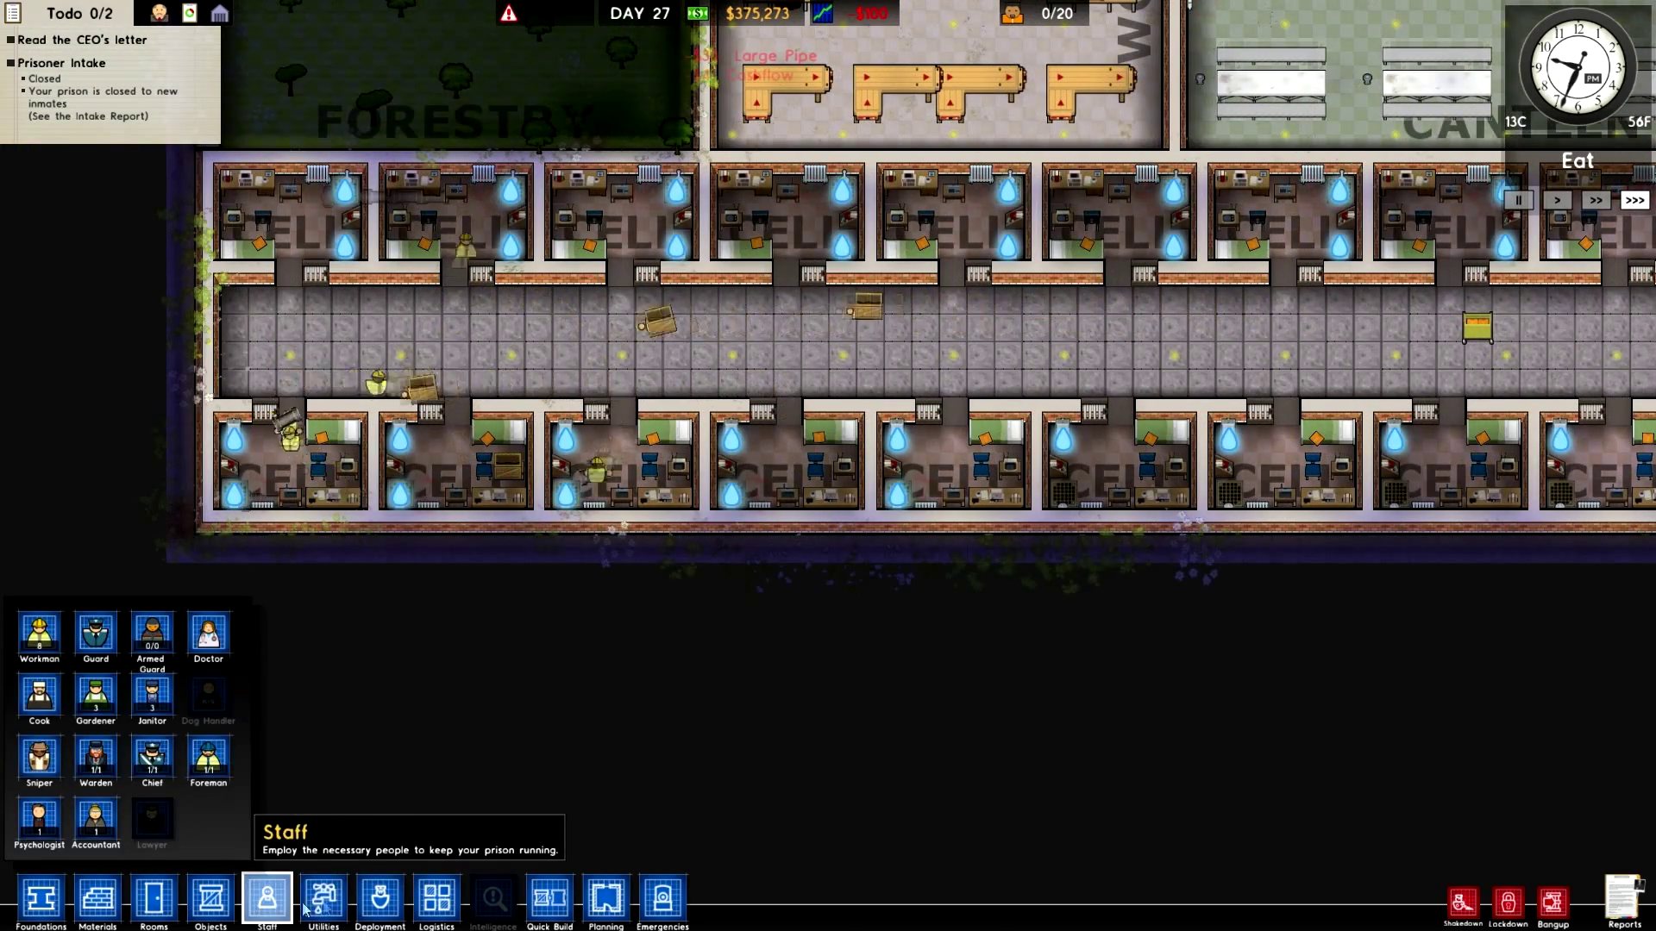
click(324, 900)
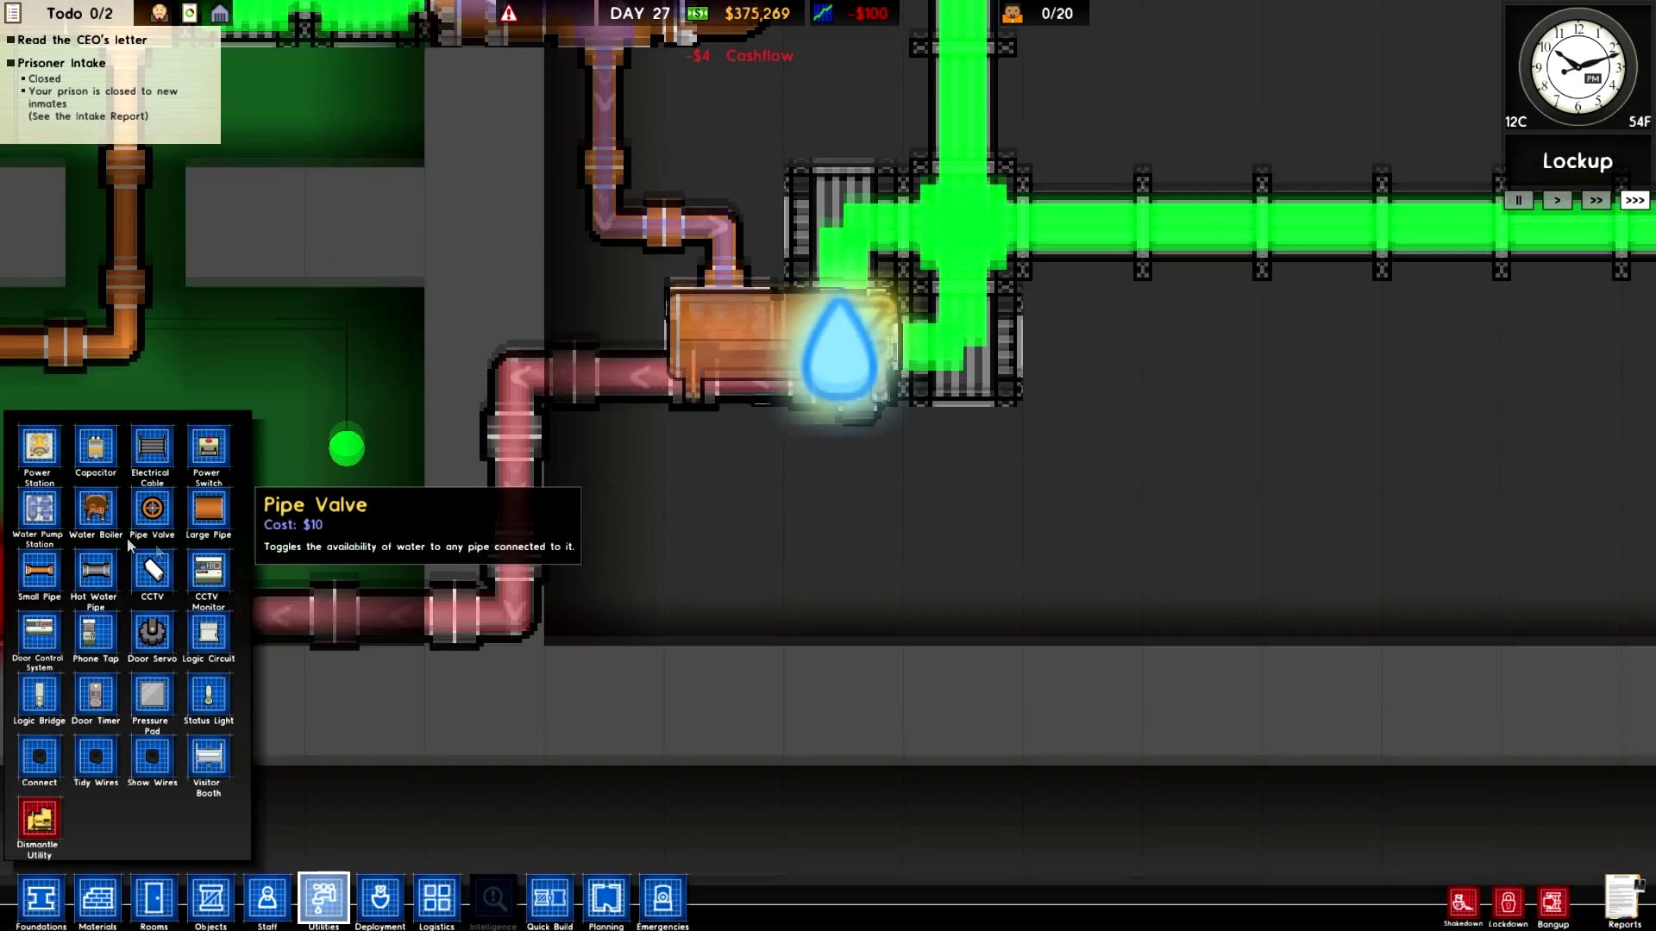
Place a second water boiler below the first and join it with a short small pipe
click(95, 510)
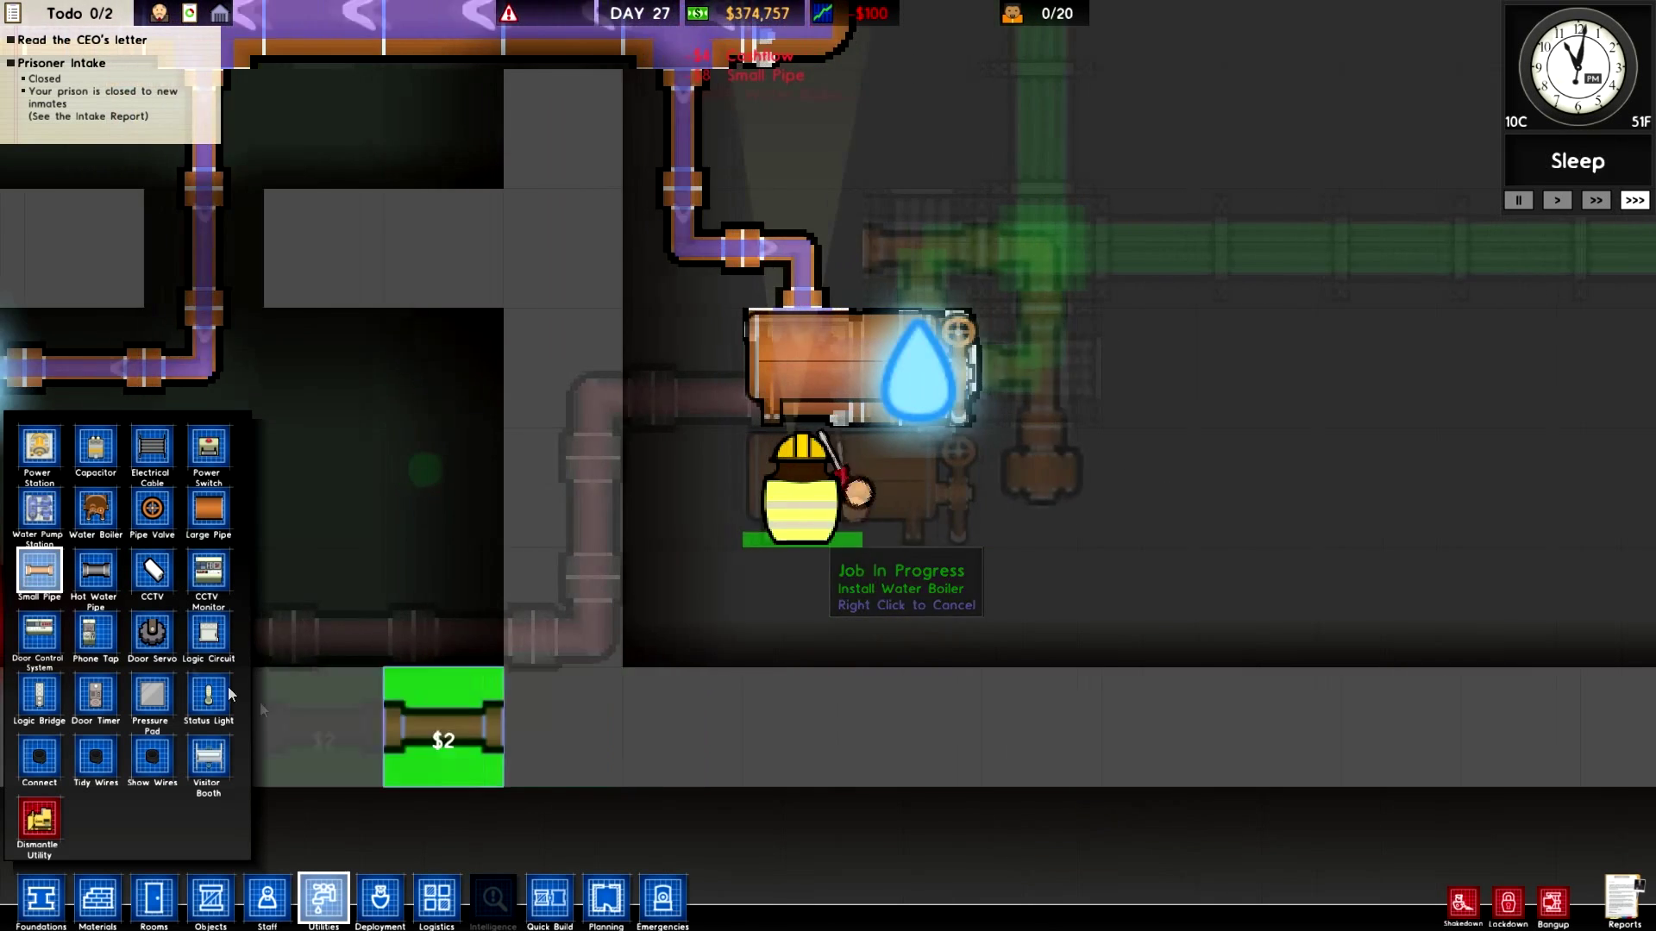
click(95, 573)
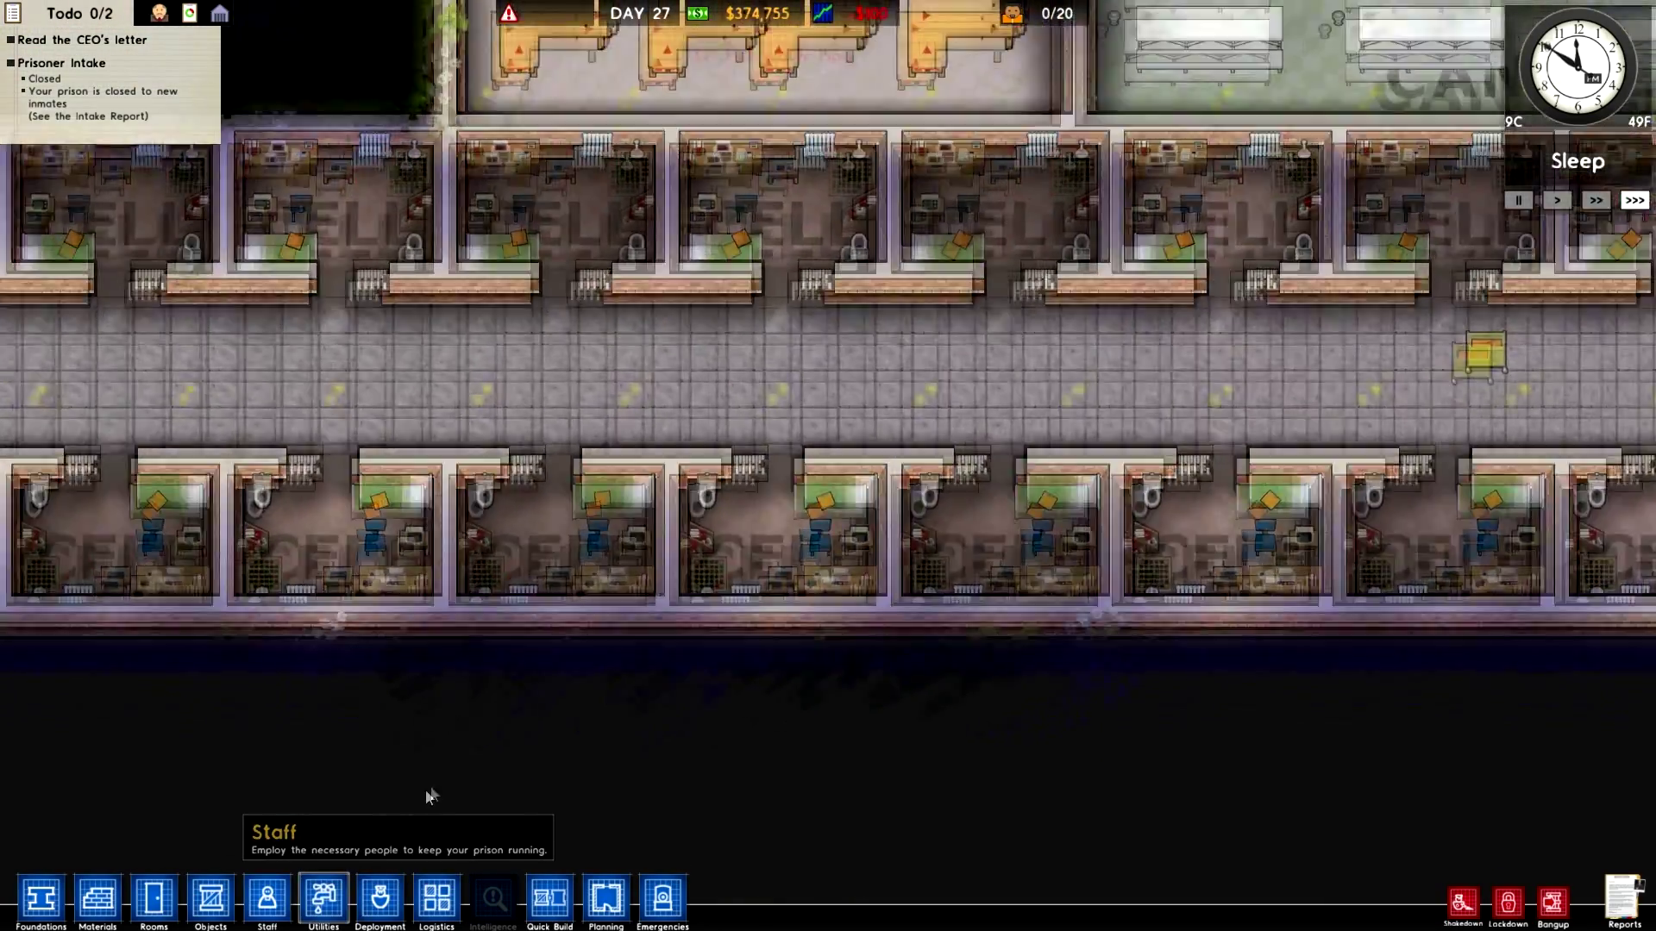
click(325, 902)
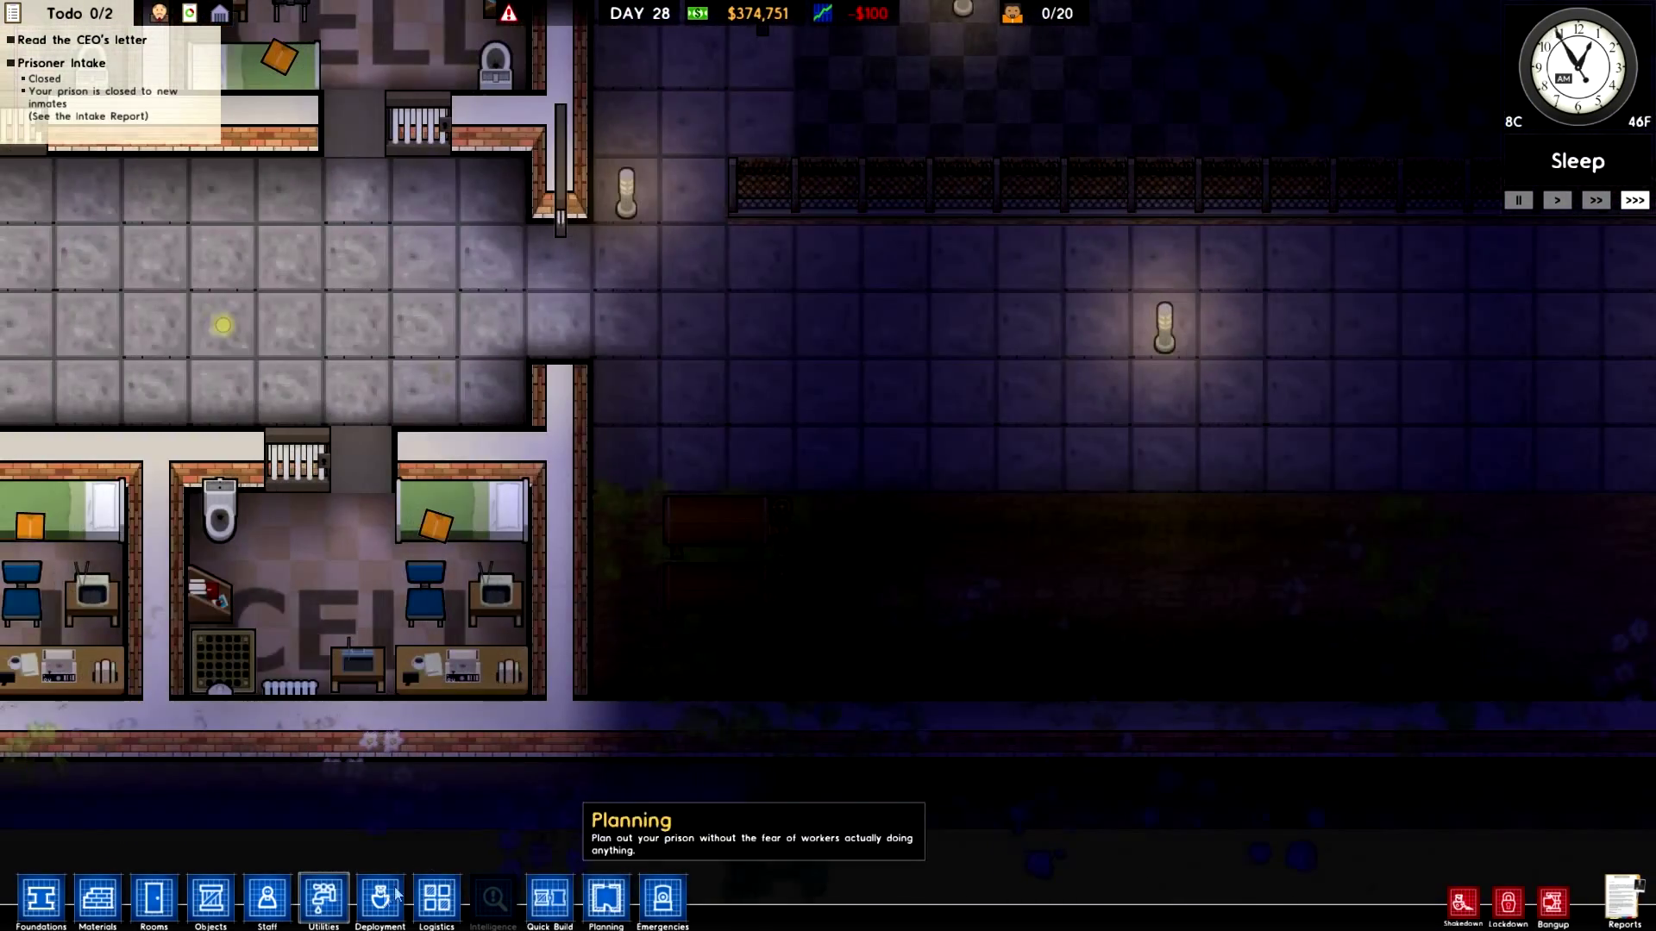
click(321, 901)
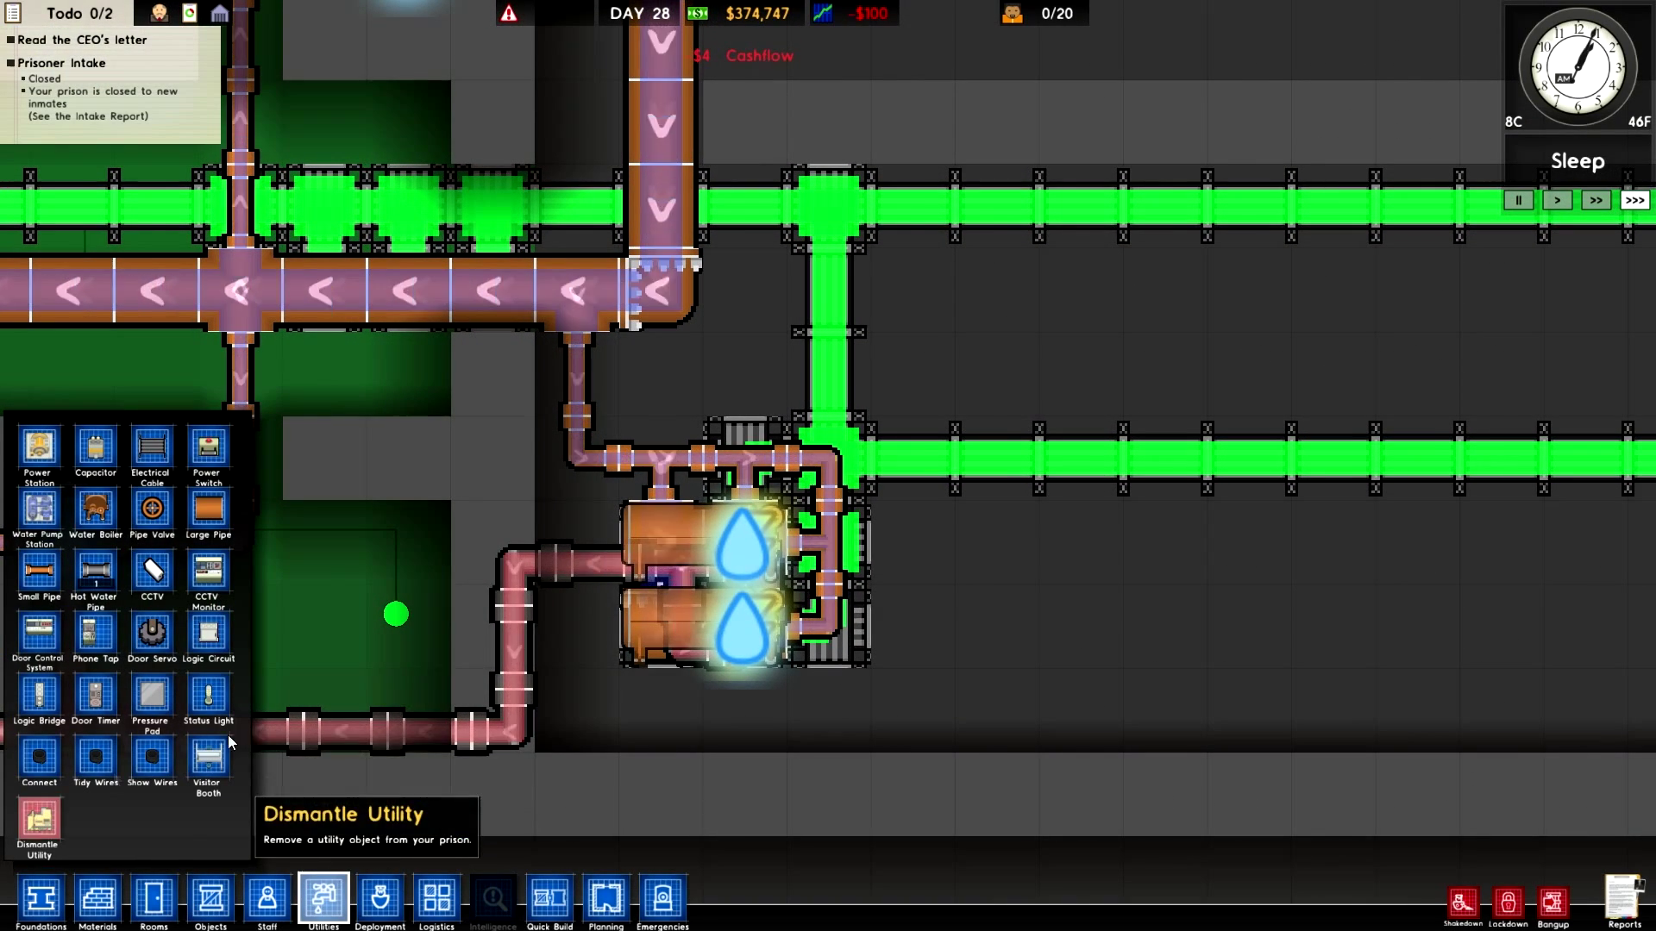
click(828, 638)
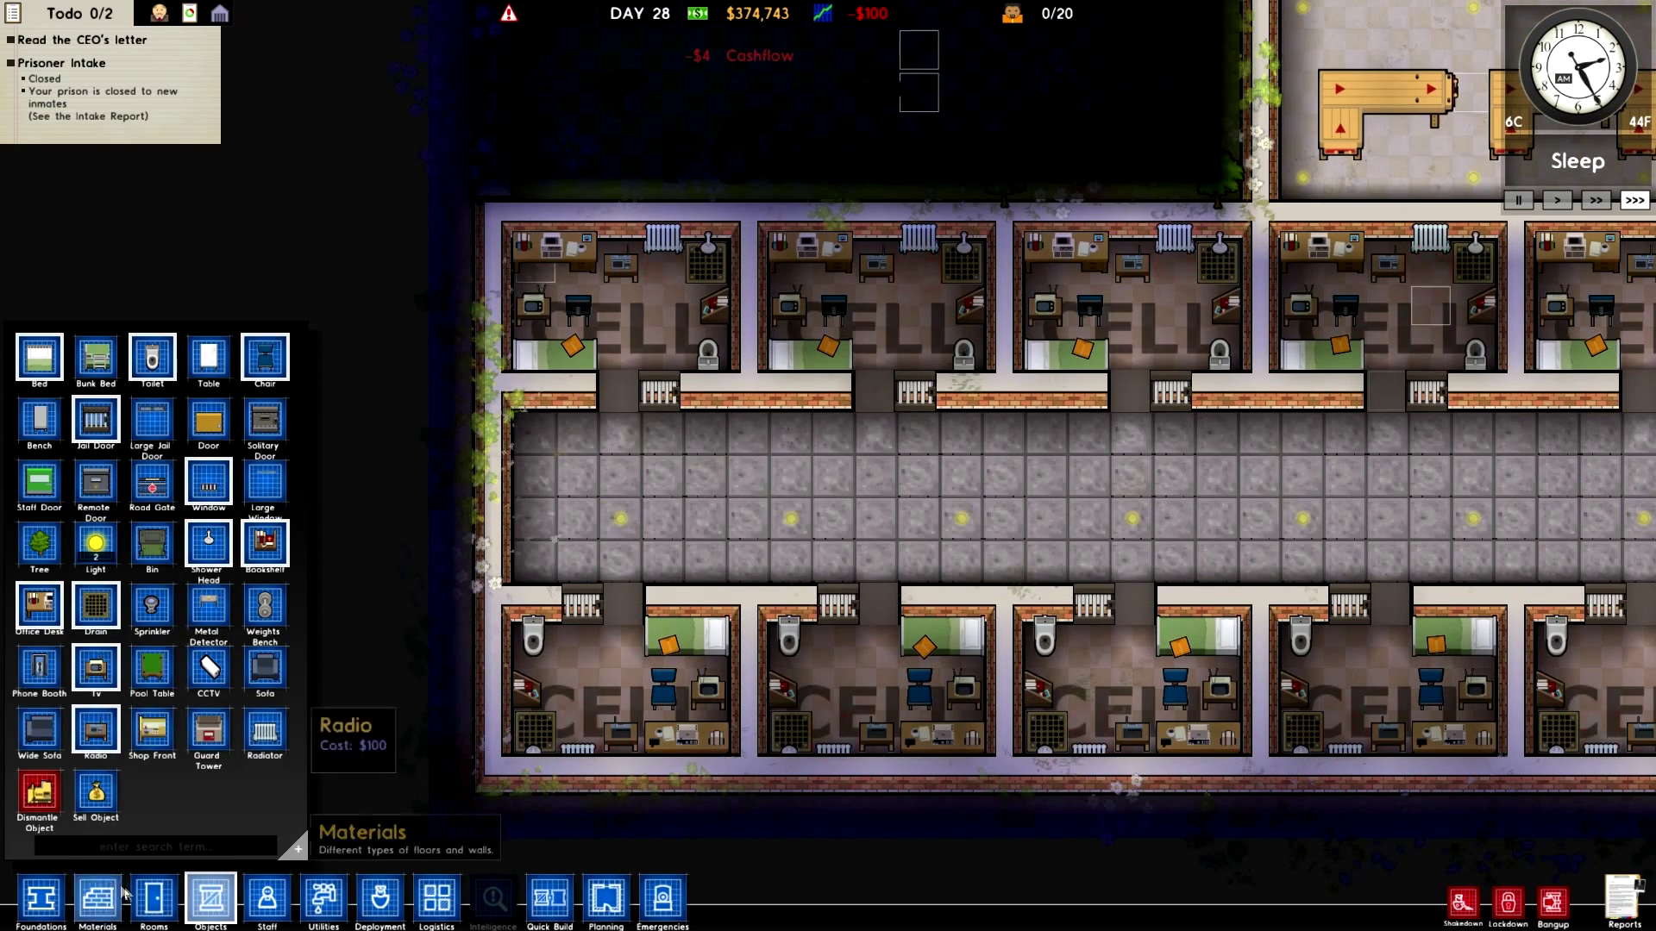
click(150, 902)
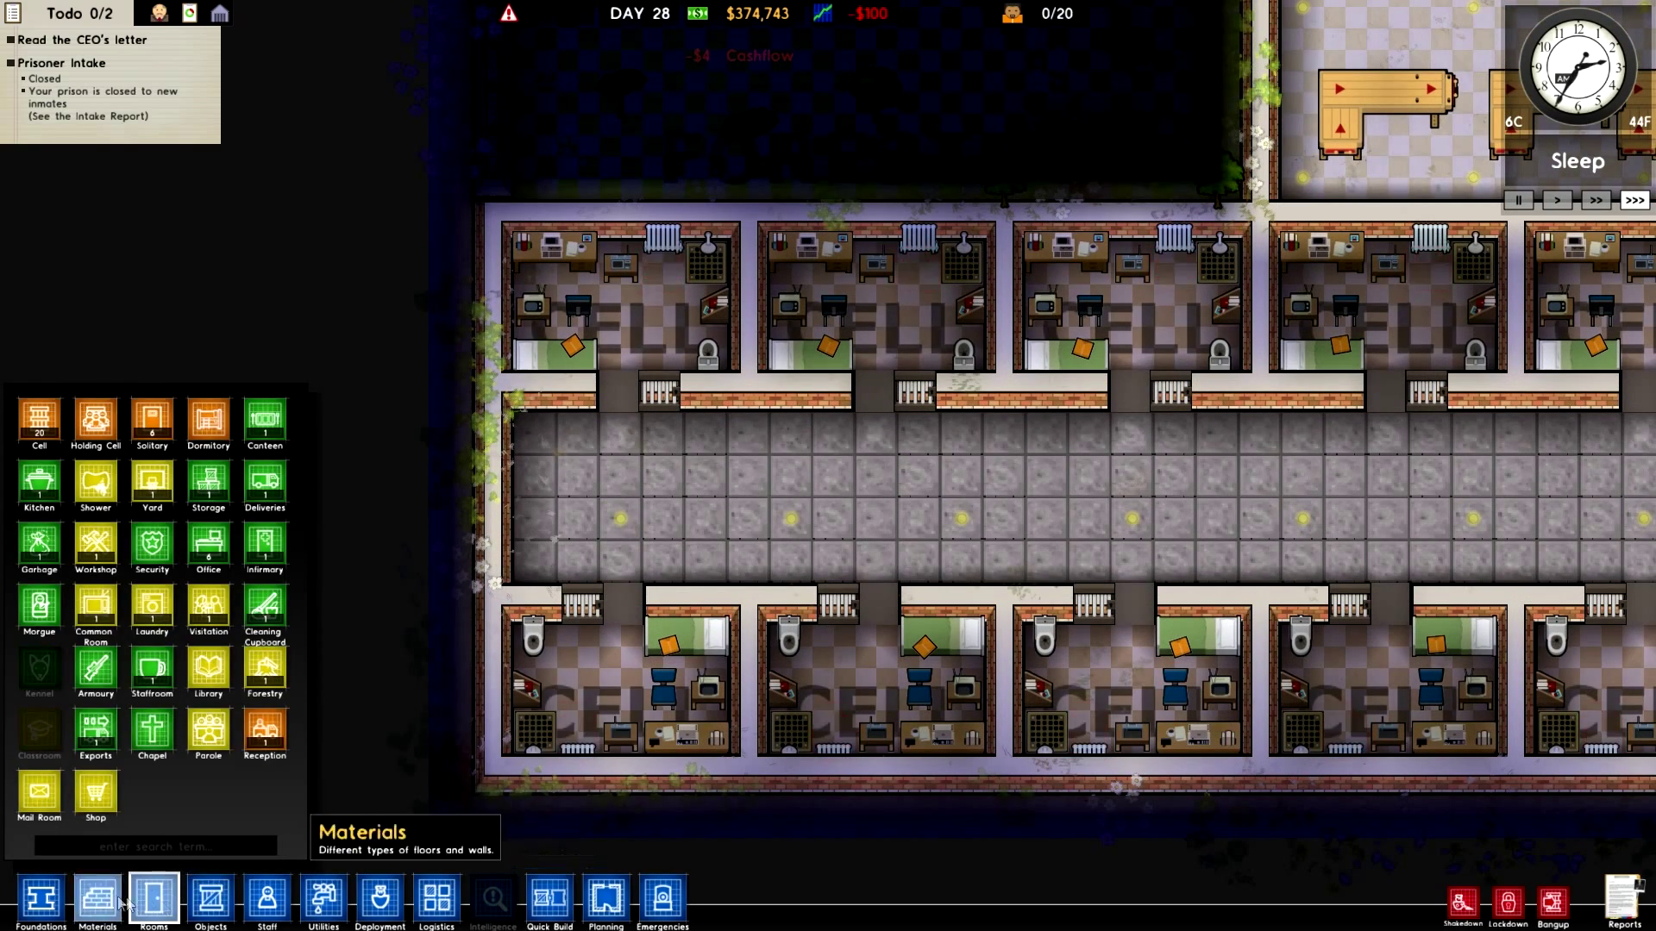
click(325, 901)
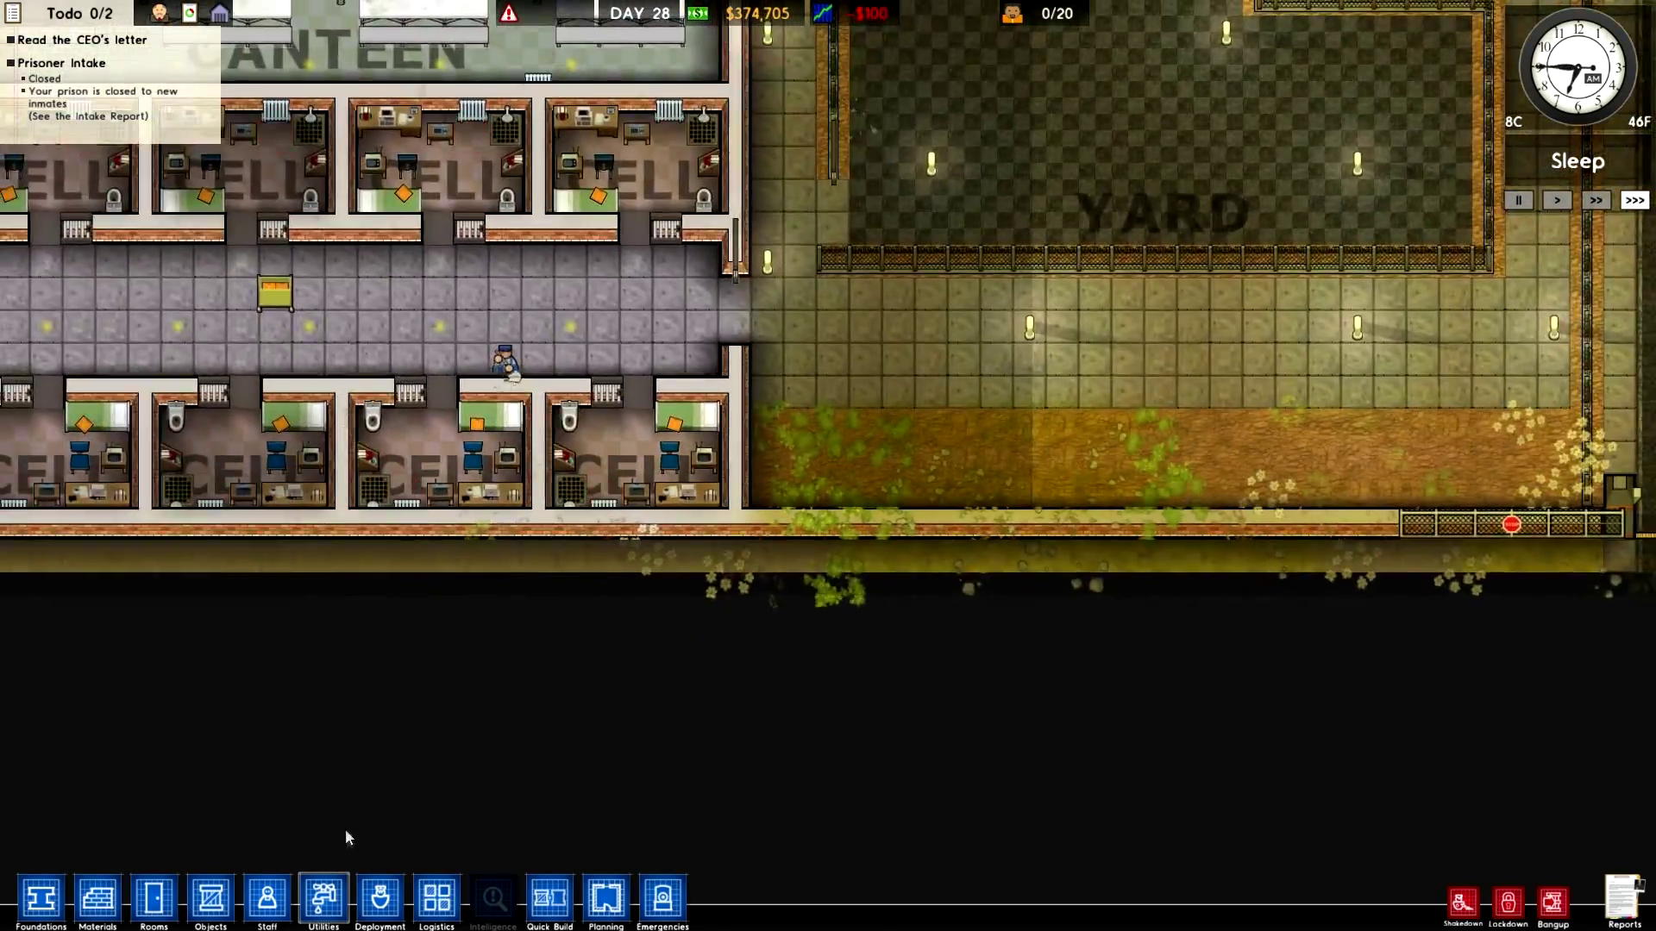
Place another water boiler beside the cell block's main water pipe
click(324, 899)
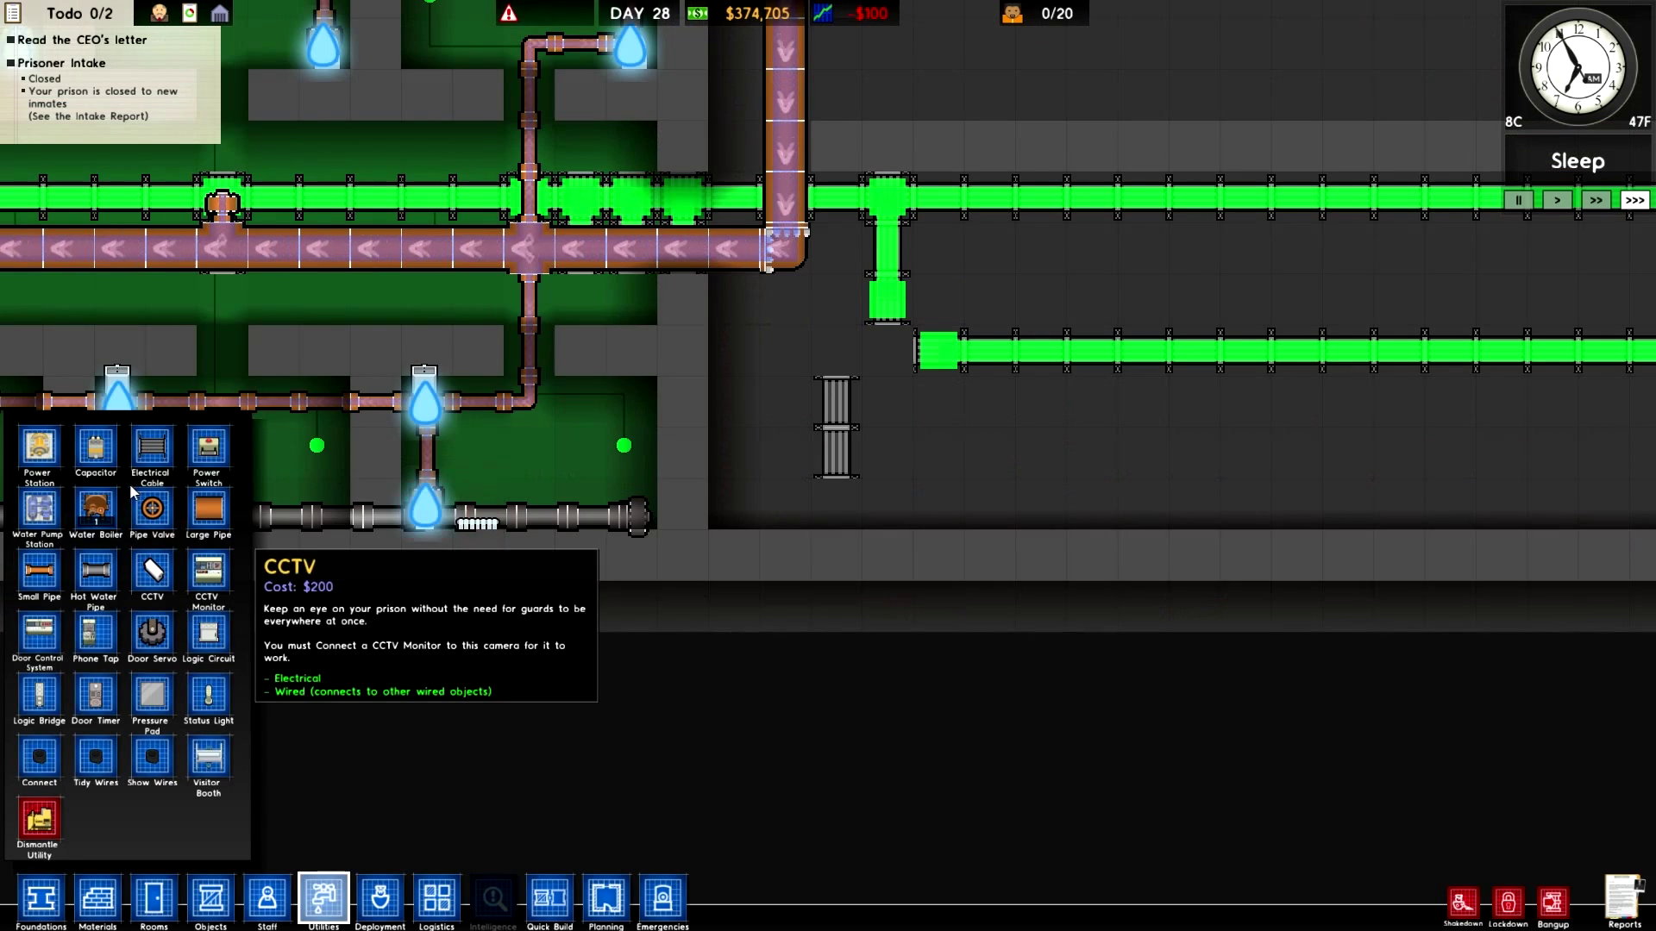
click(95, 510)
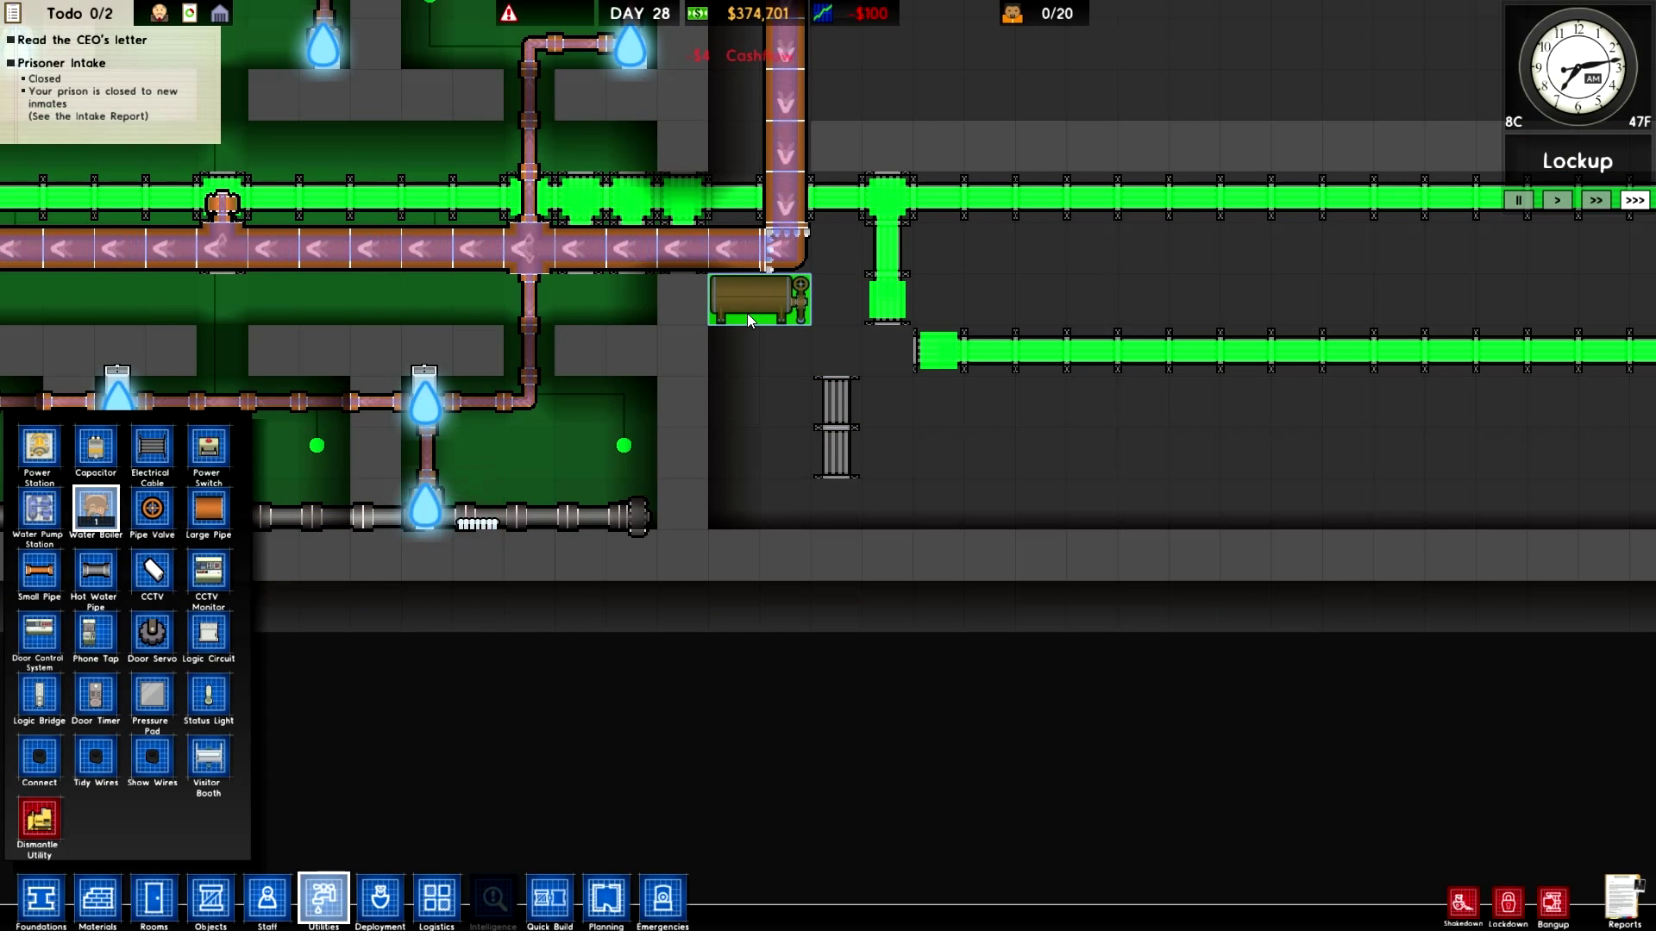
click(748, 317)
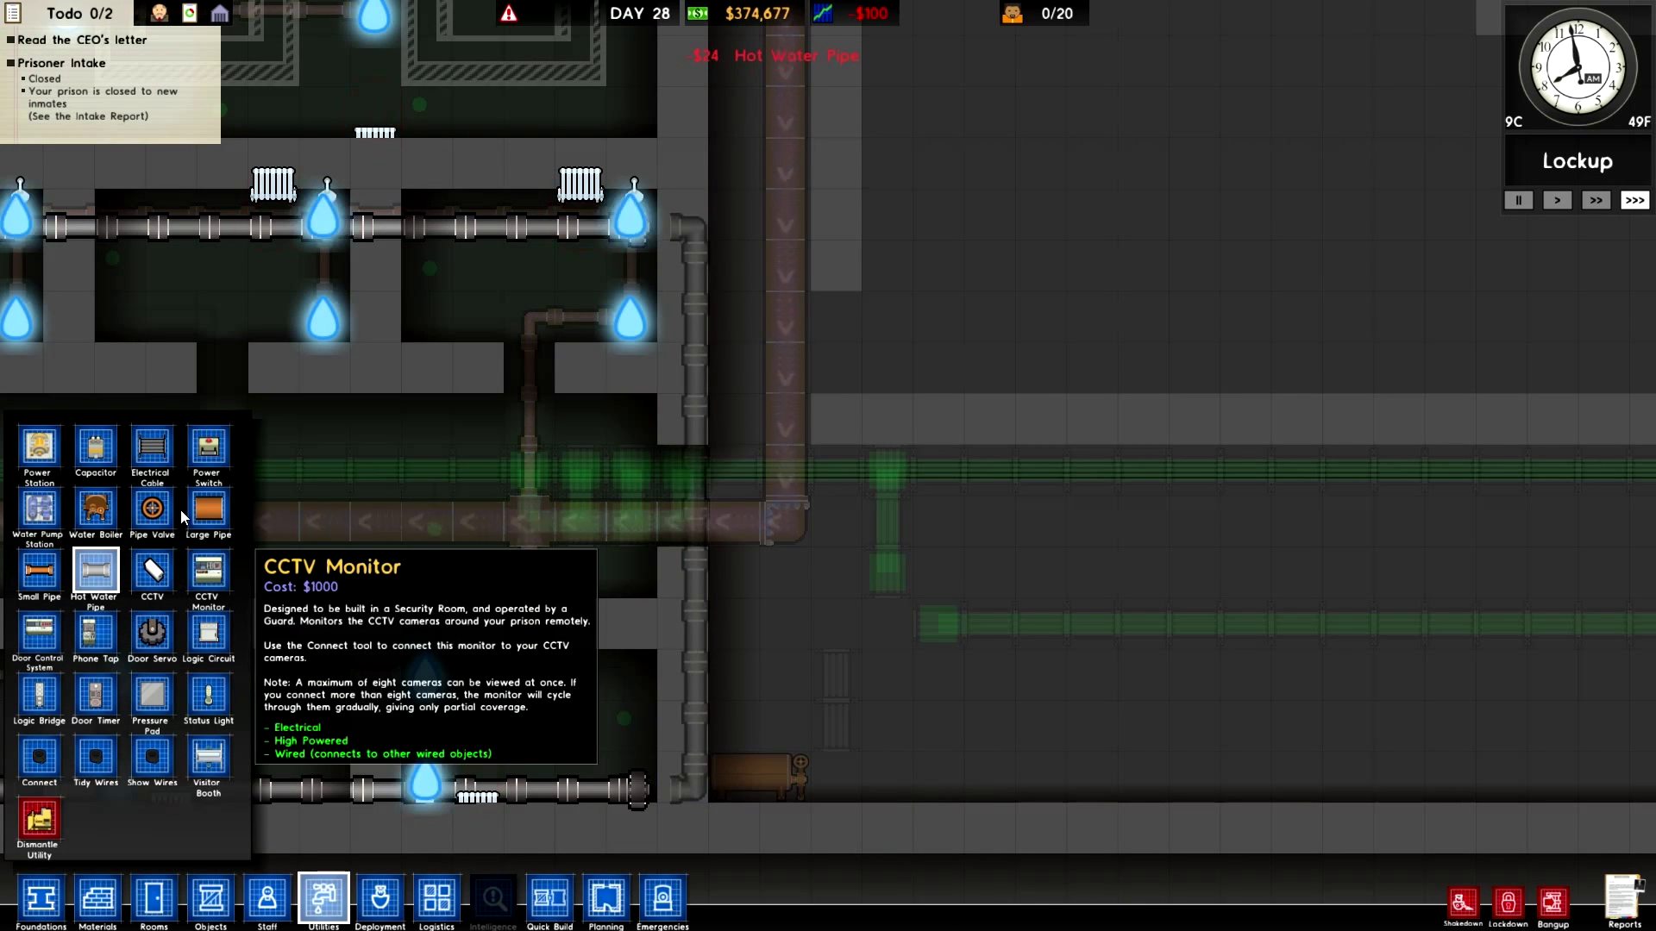
mouse_move(103, 576)
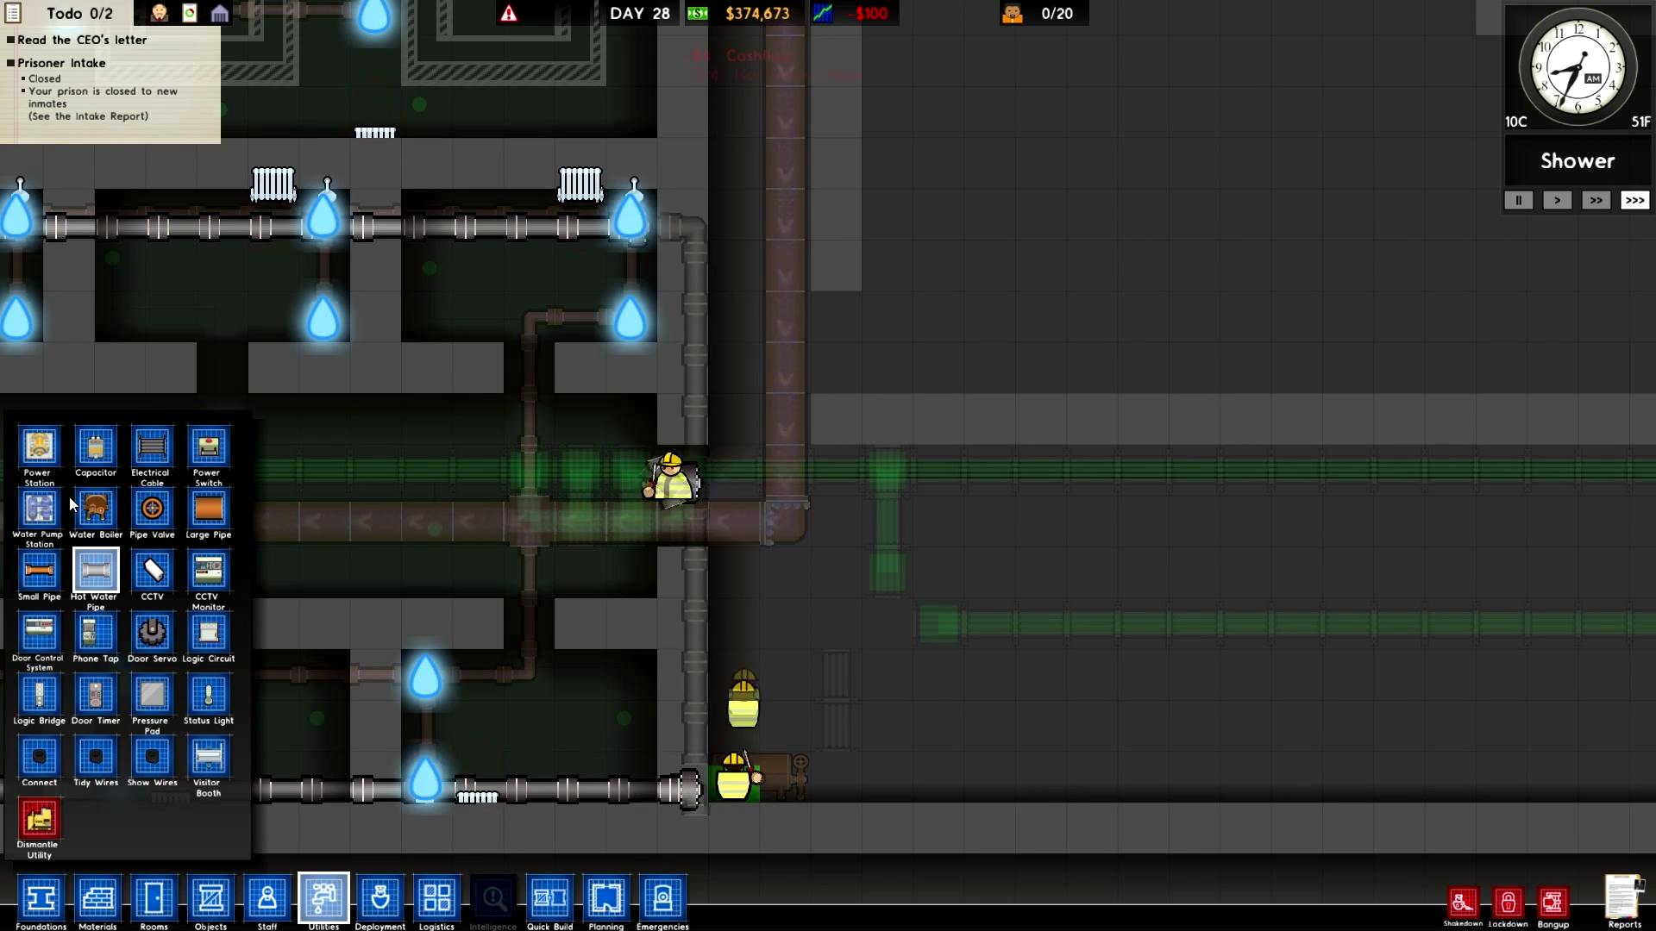
Run electrical cable to power the new boiler
click(151, 452)
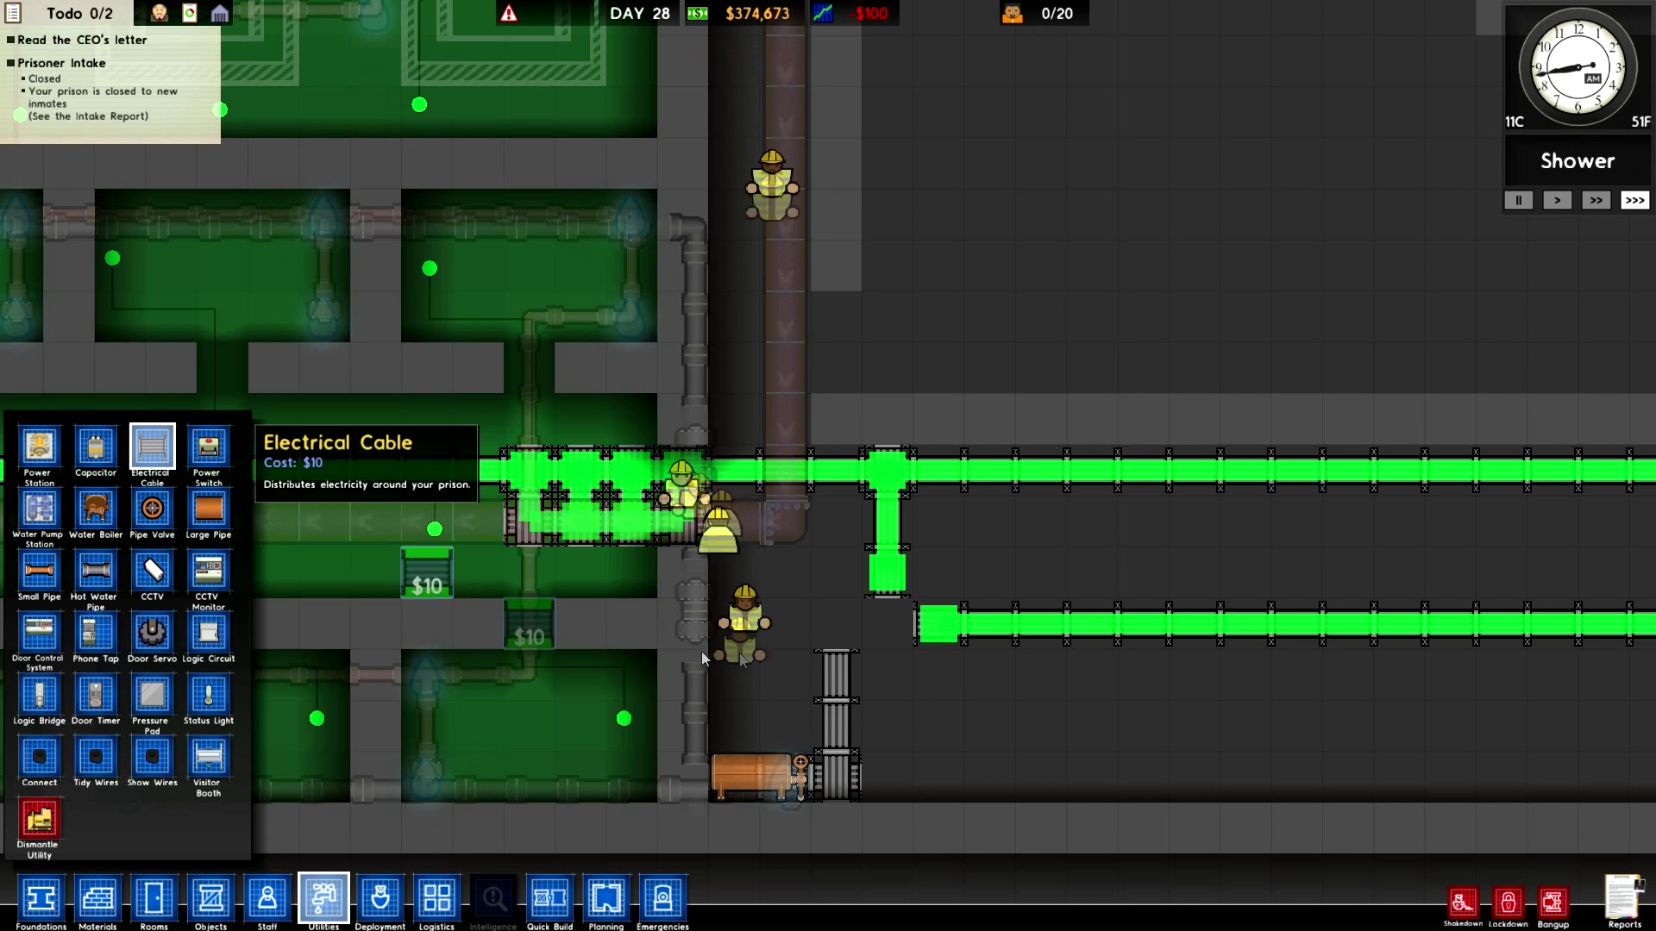
click(835, 776)
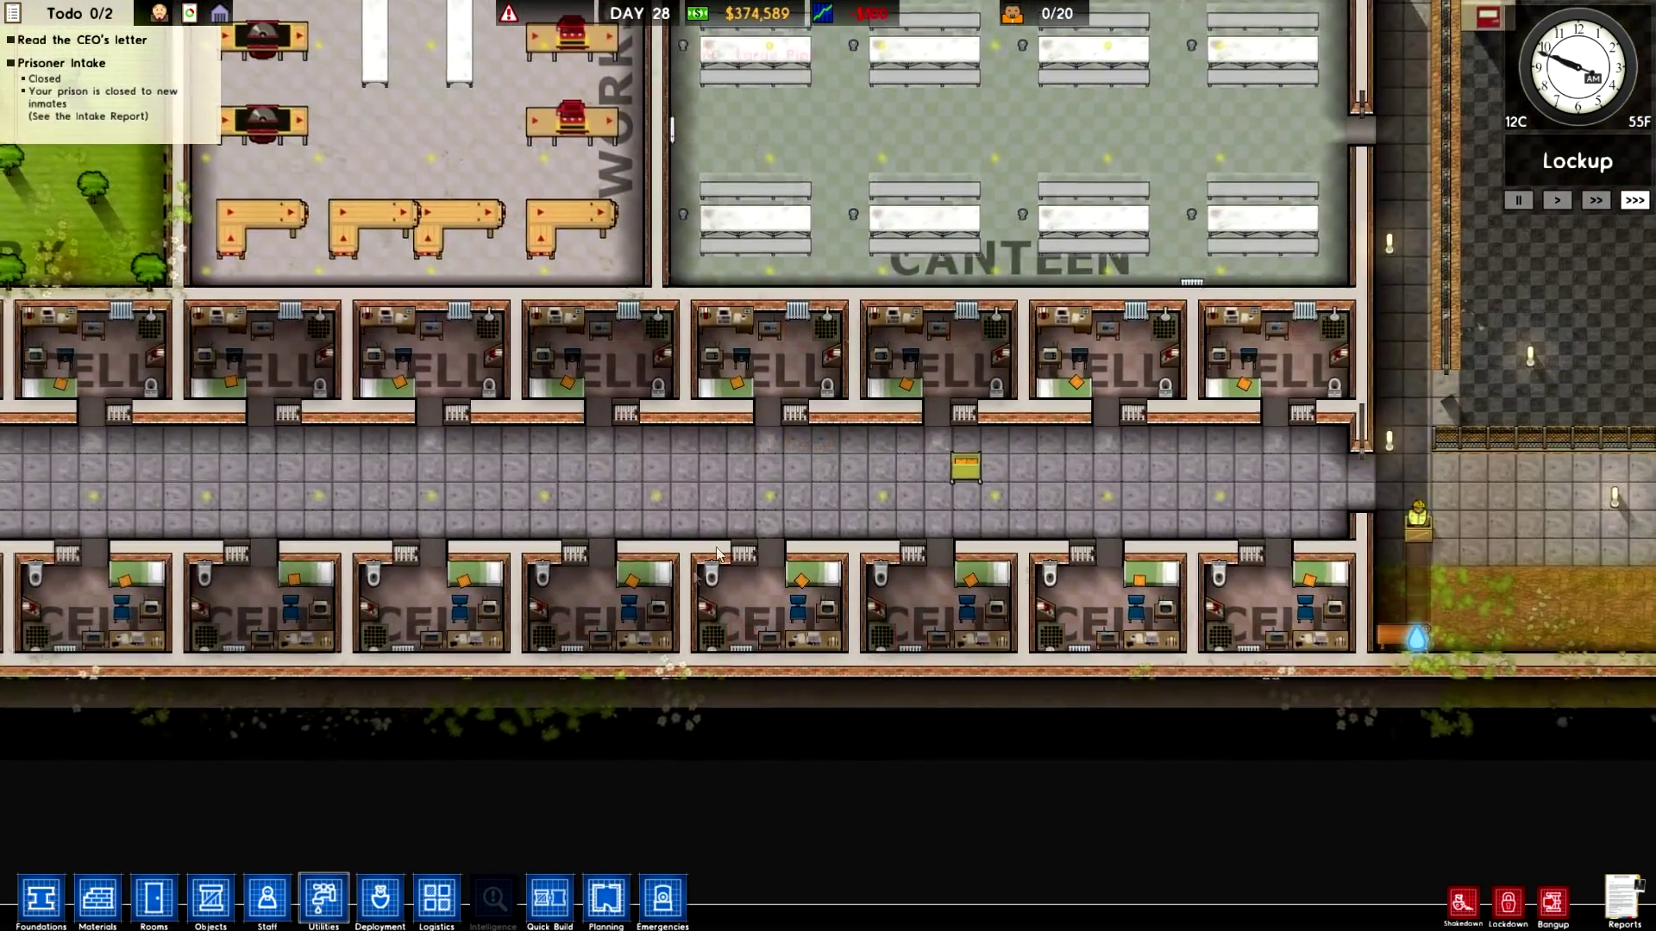
Check the heated cell pipes in Utilities, then switch to the Planning tools over the workshop
click(324, 901)
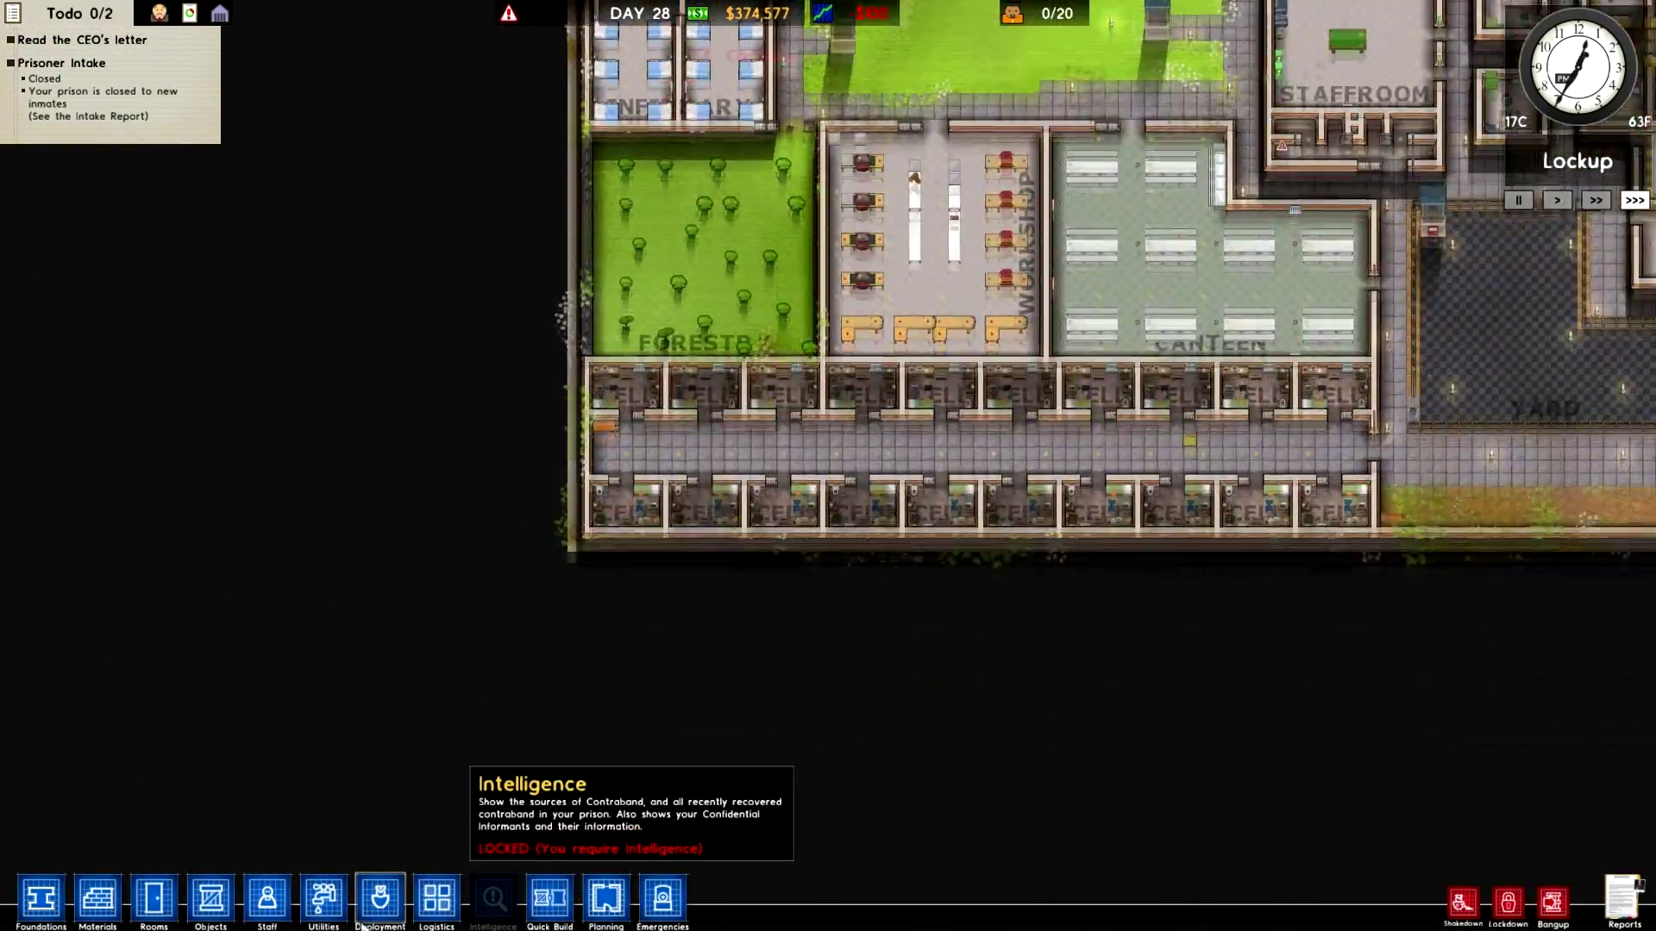
click(323, 900)
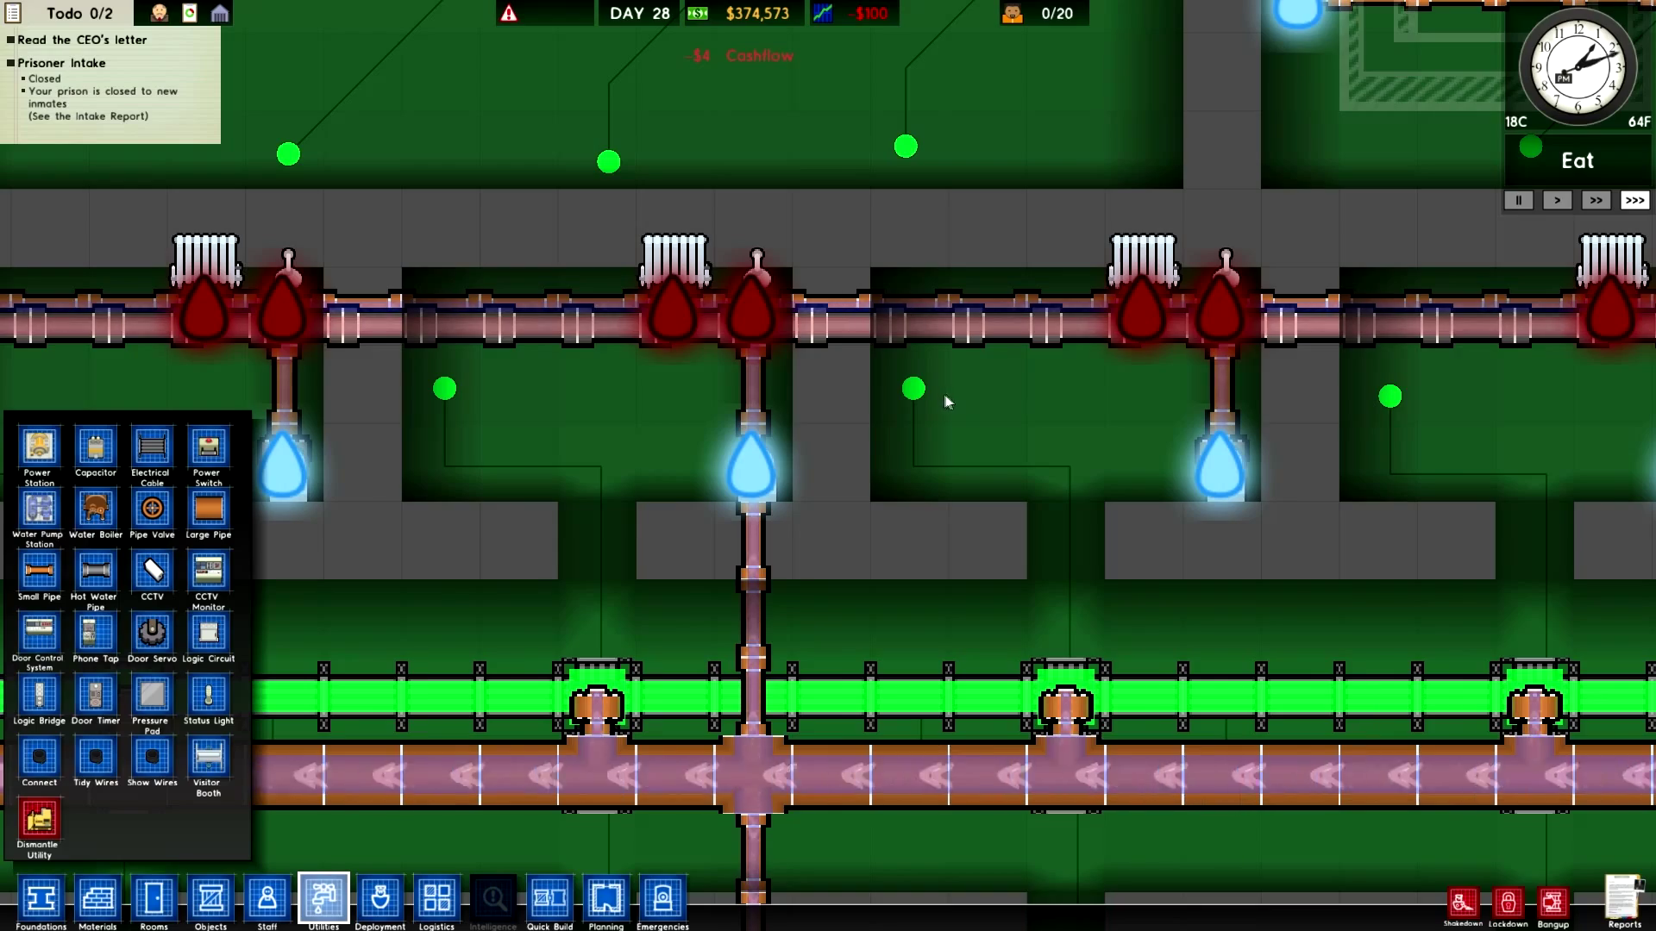
mouse_move(849, 400)
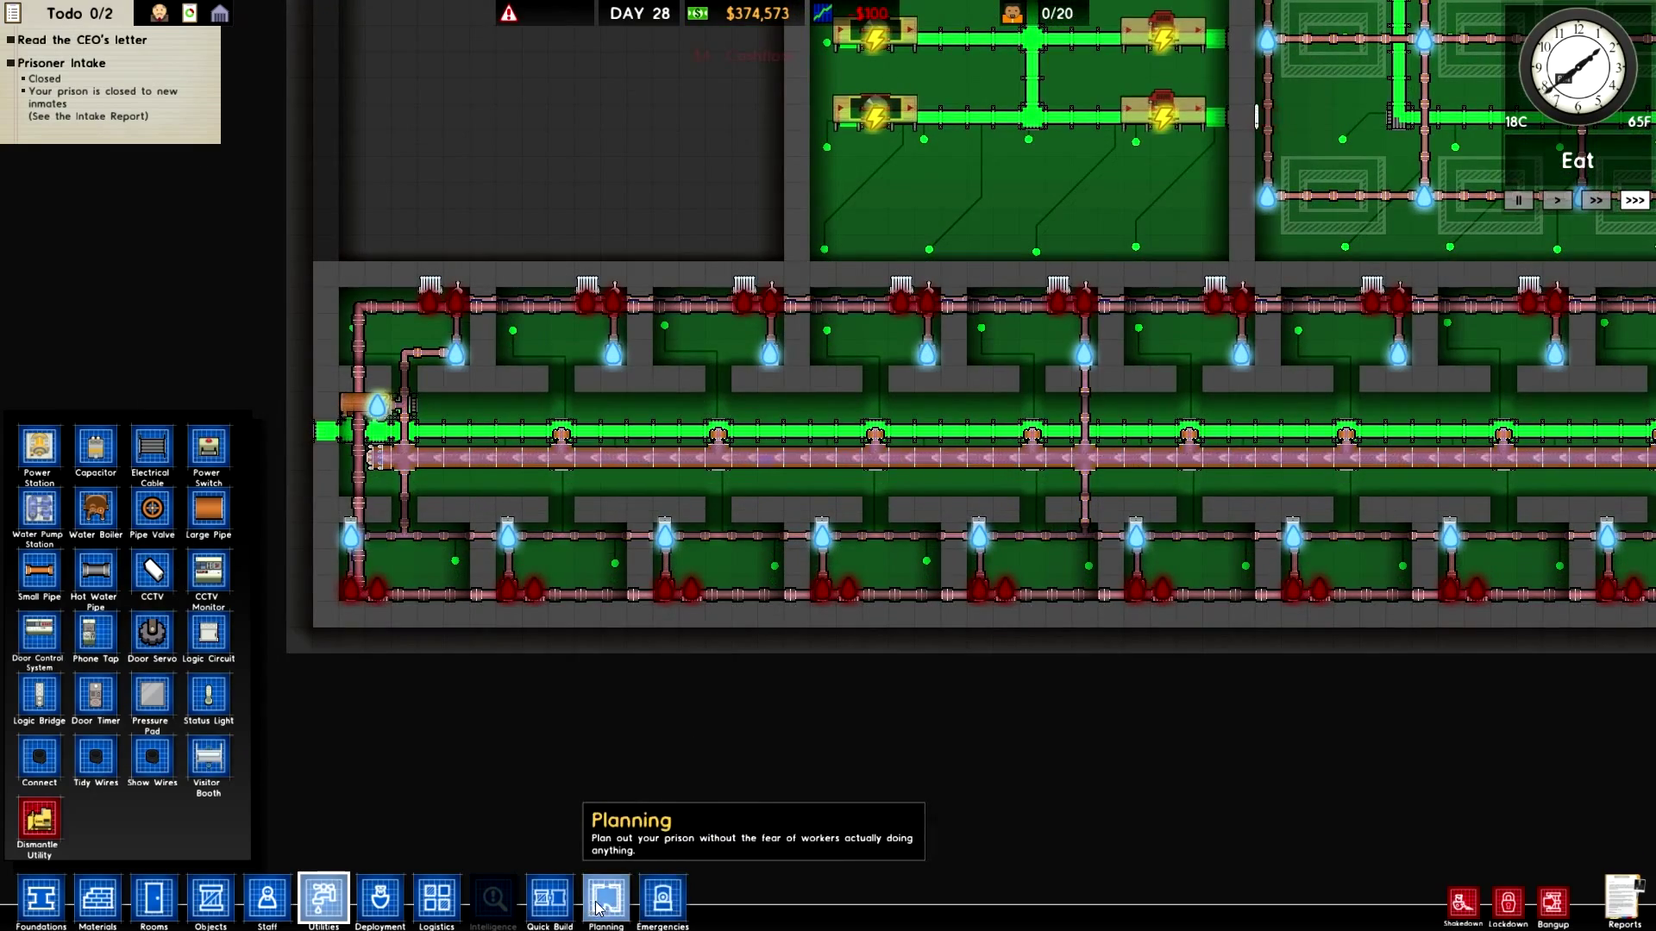
click(607, 900)
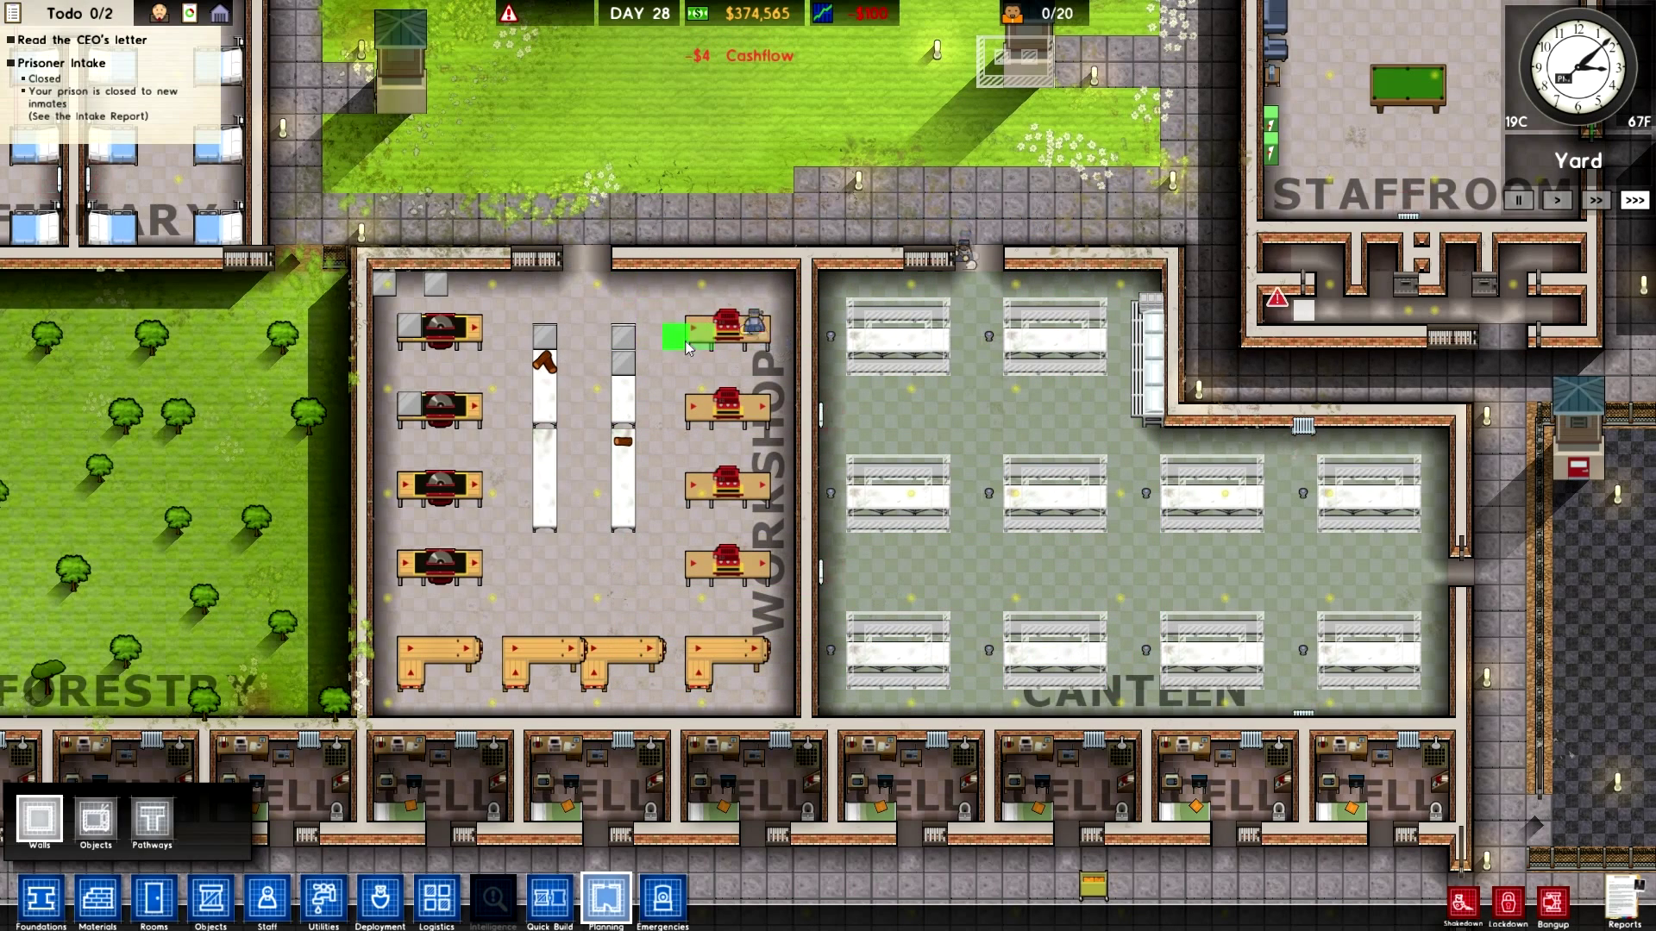
Mark a planning area over the solitary cells, then close the Planning panel
drag(840, 312, 1145, 723)
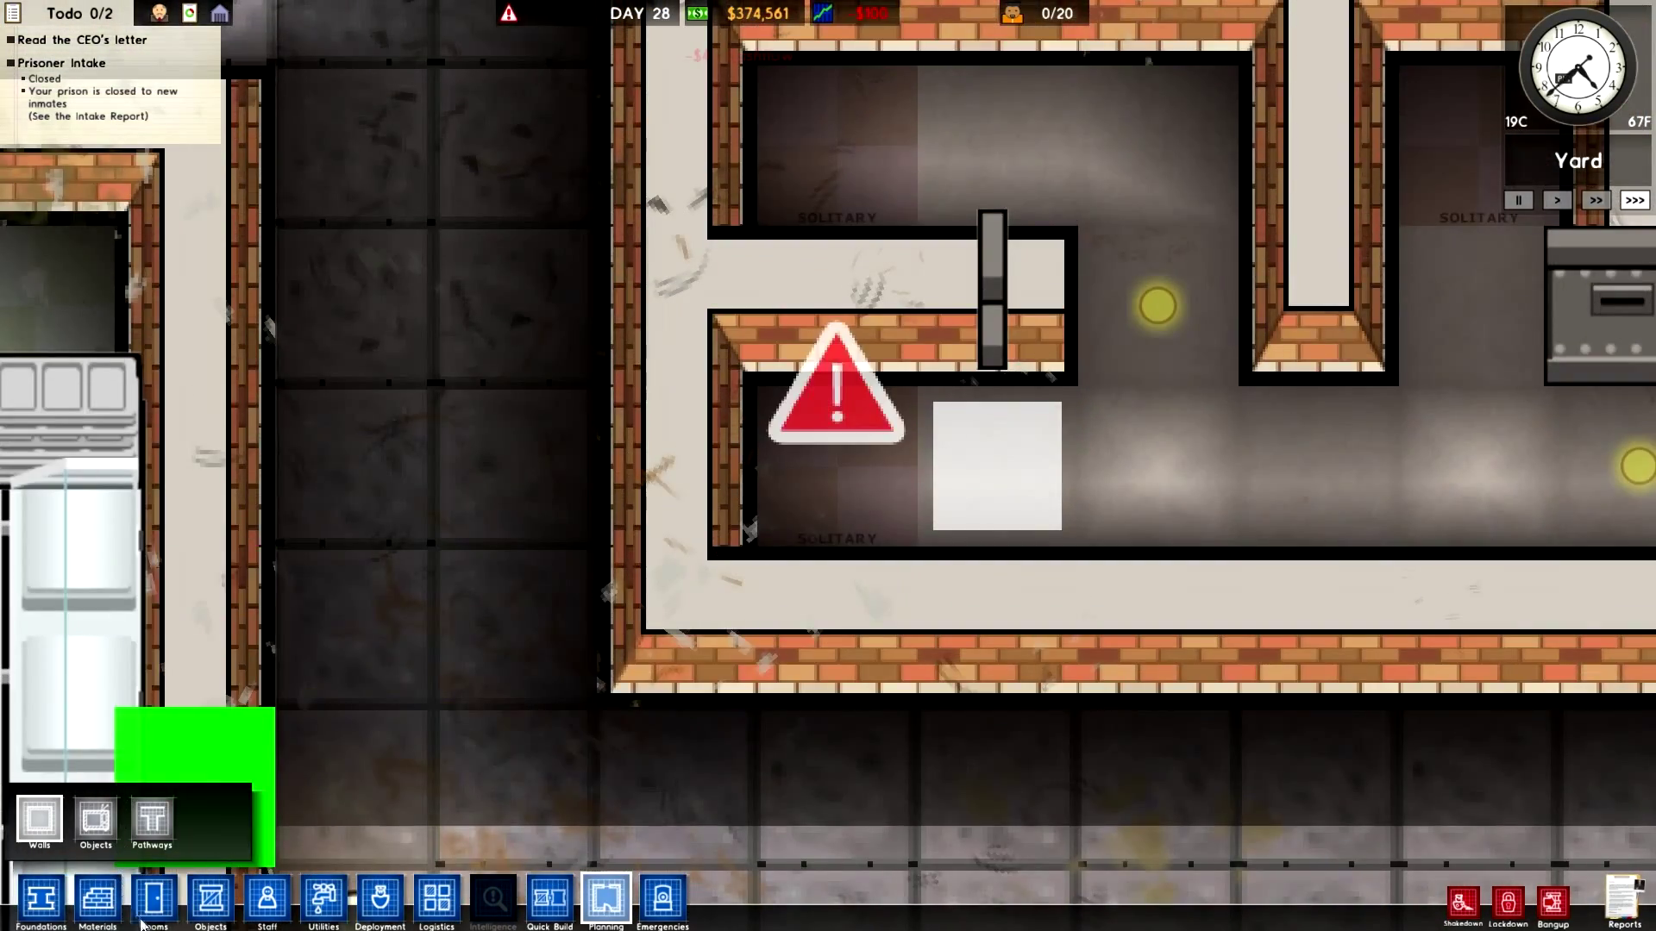
click(209, 902)
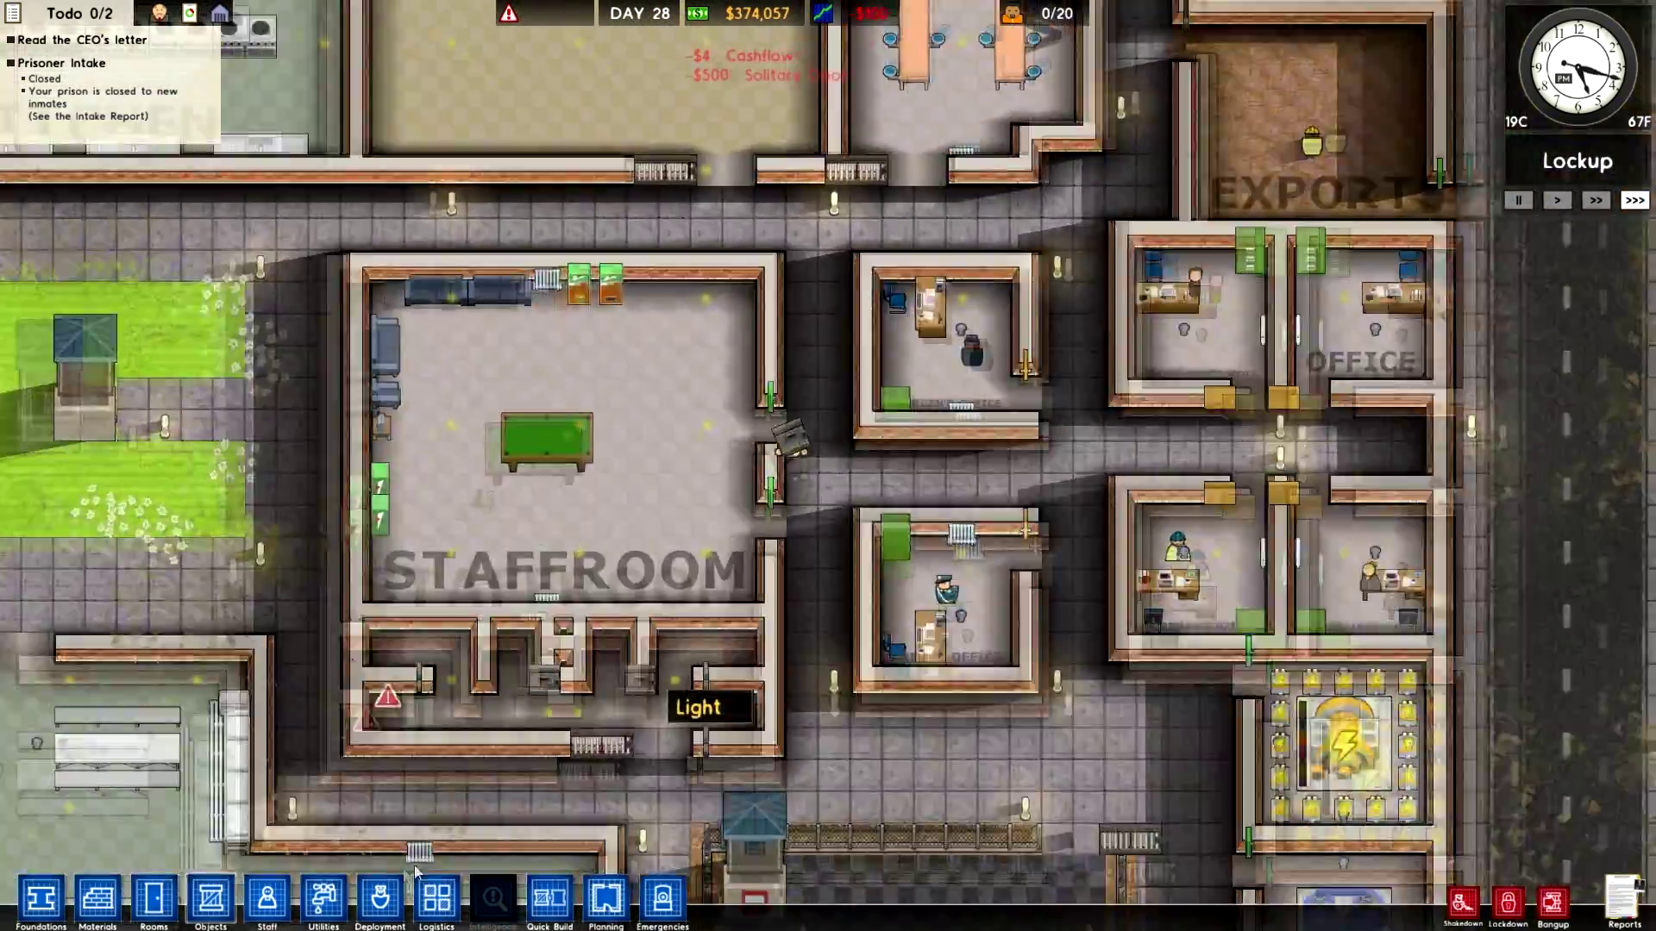
Feed a new water boiler with a short large pipe run and a small pipe segment by the wall
click(320, 905)
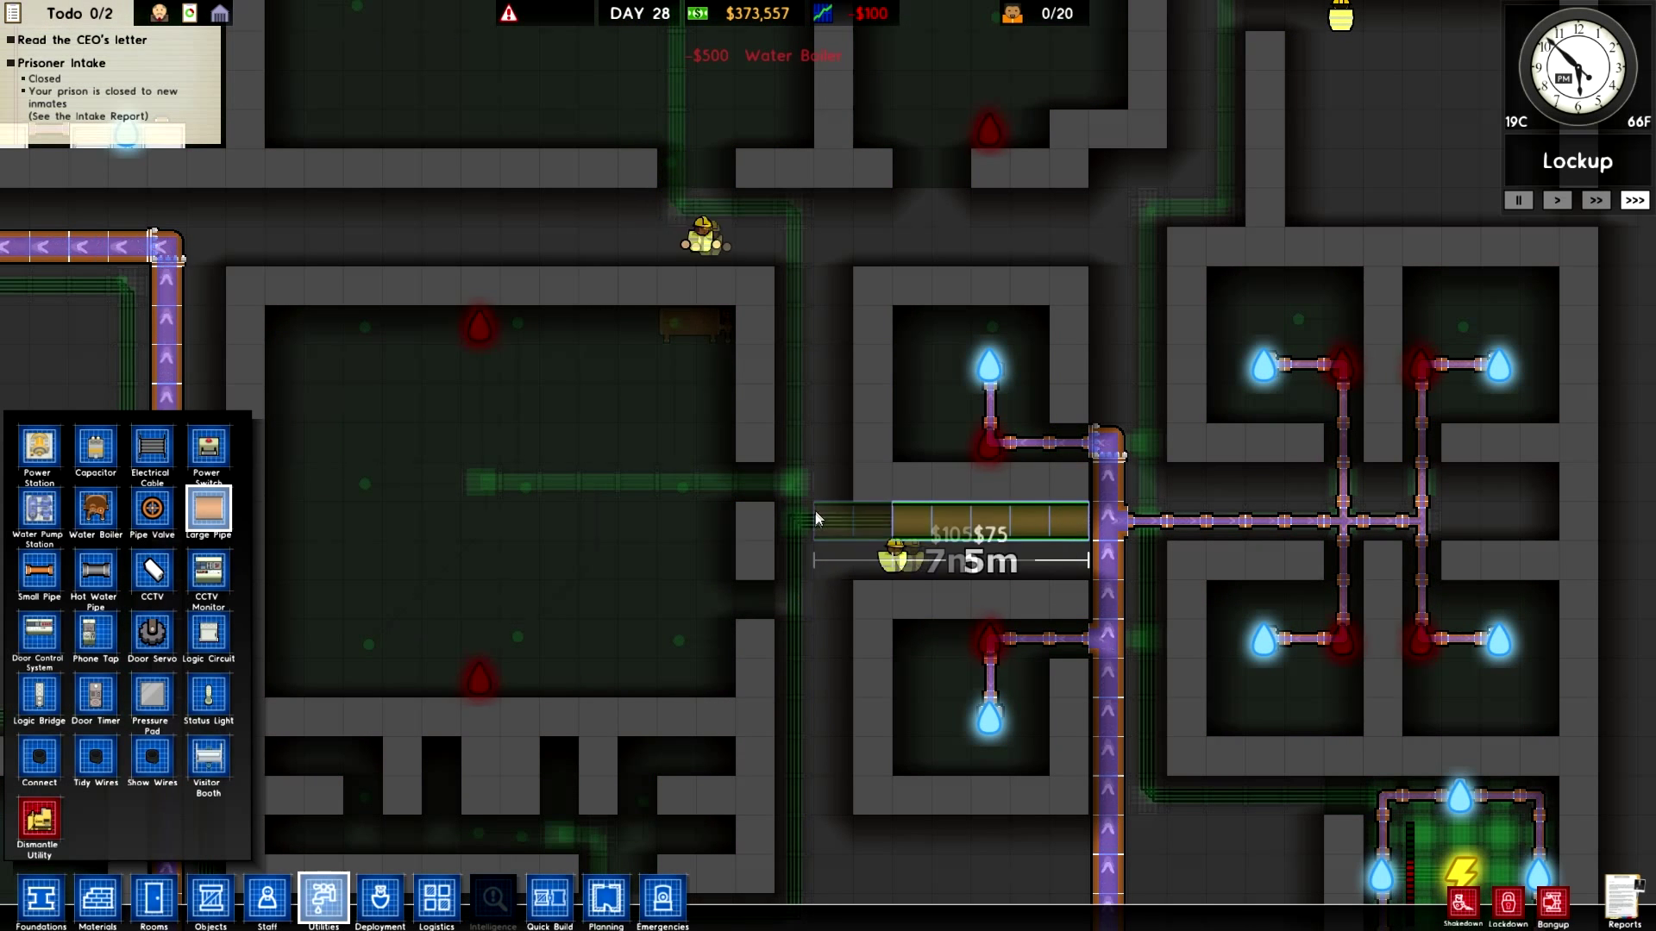
click(828, 522)
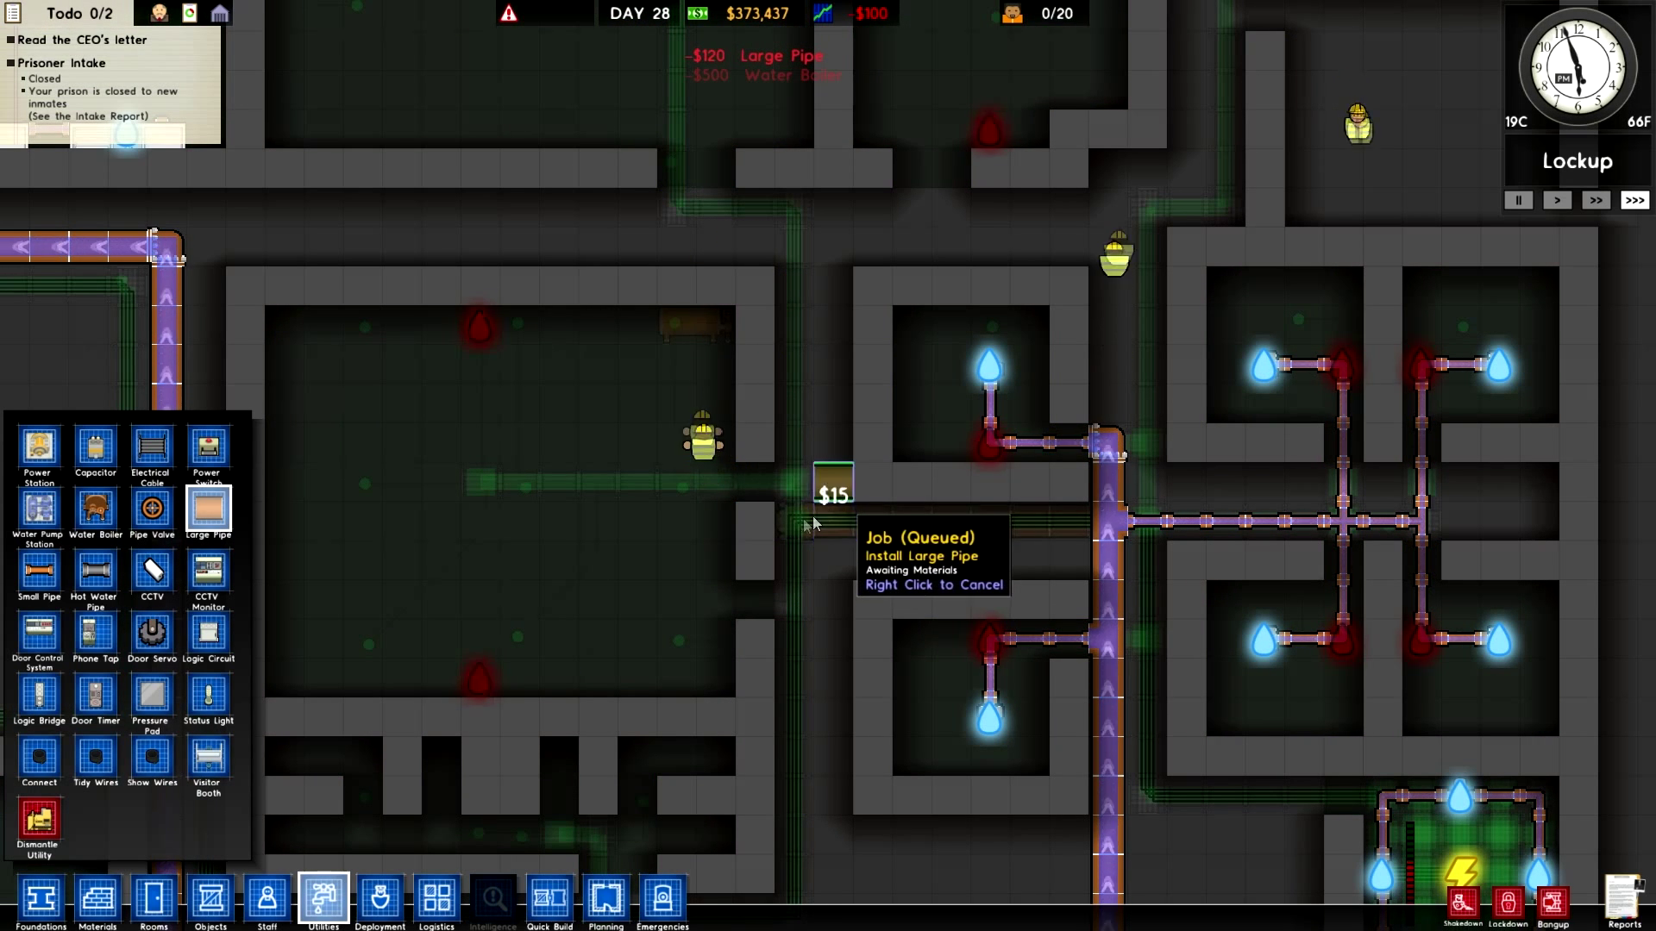
mouse_move(208, 509)
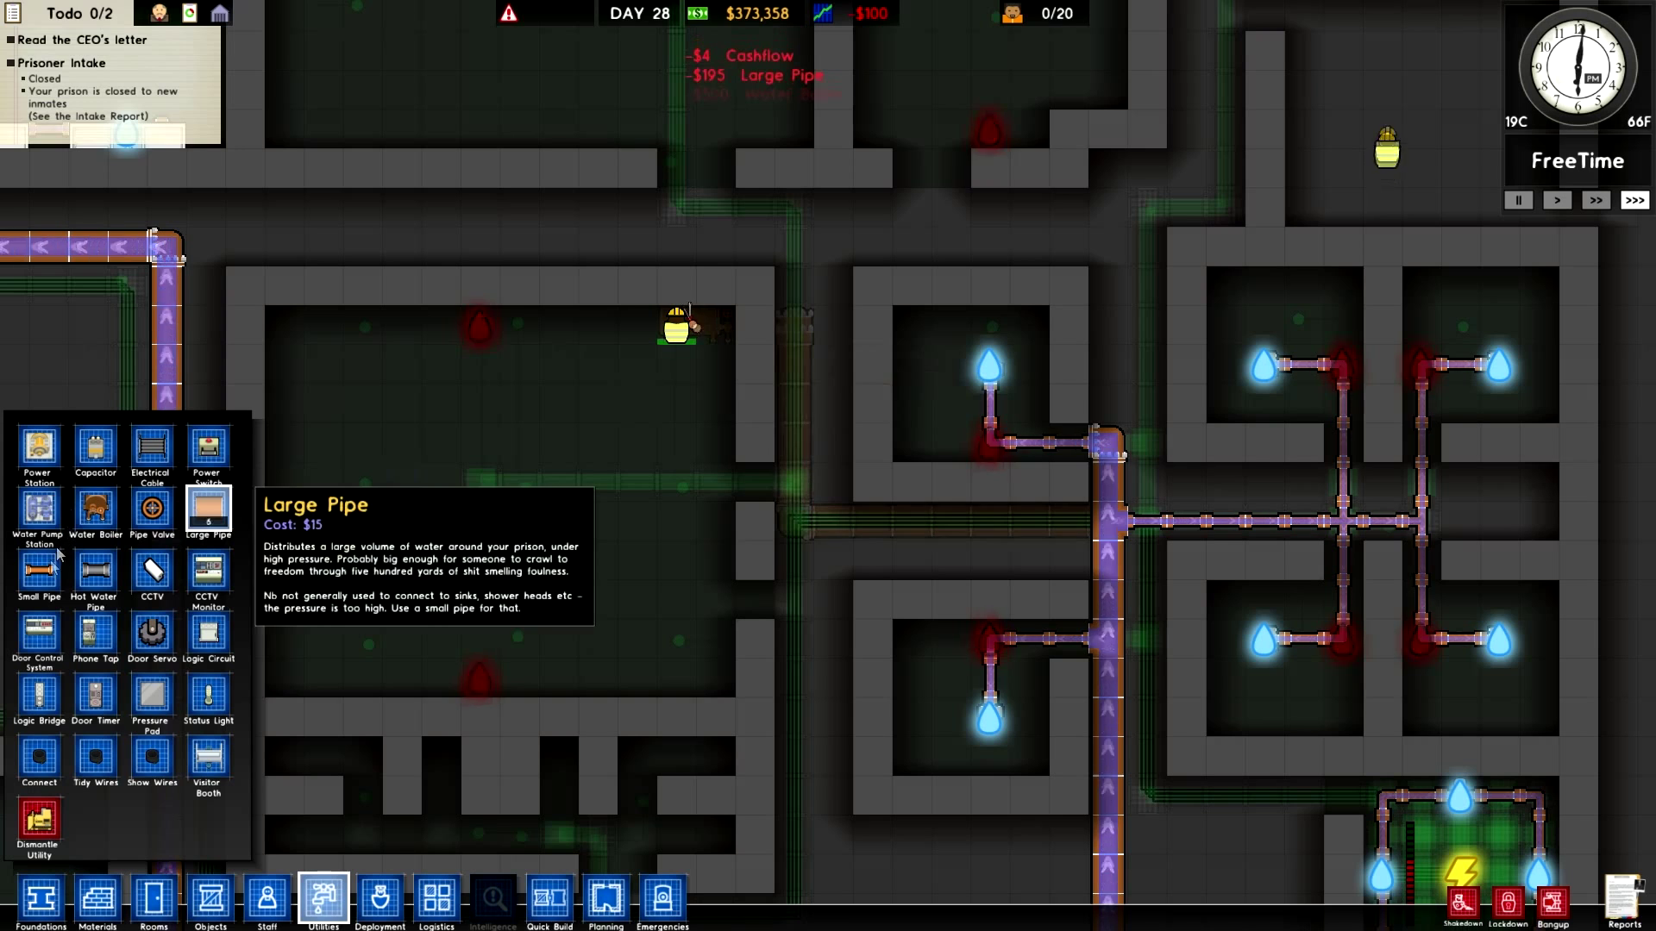
click(38, 571)
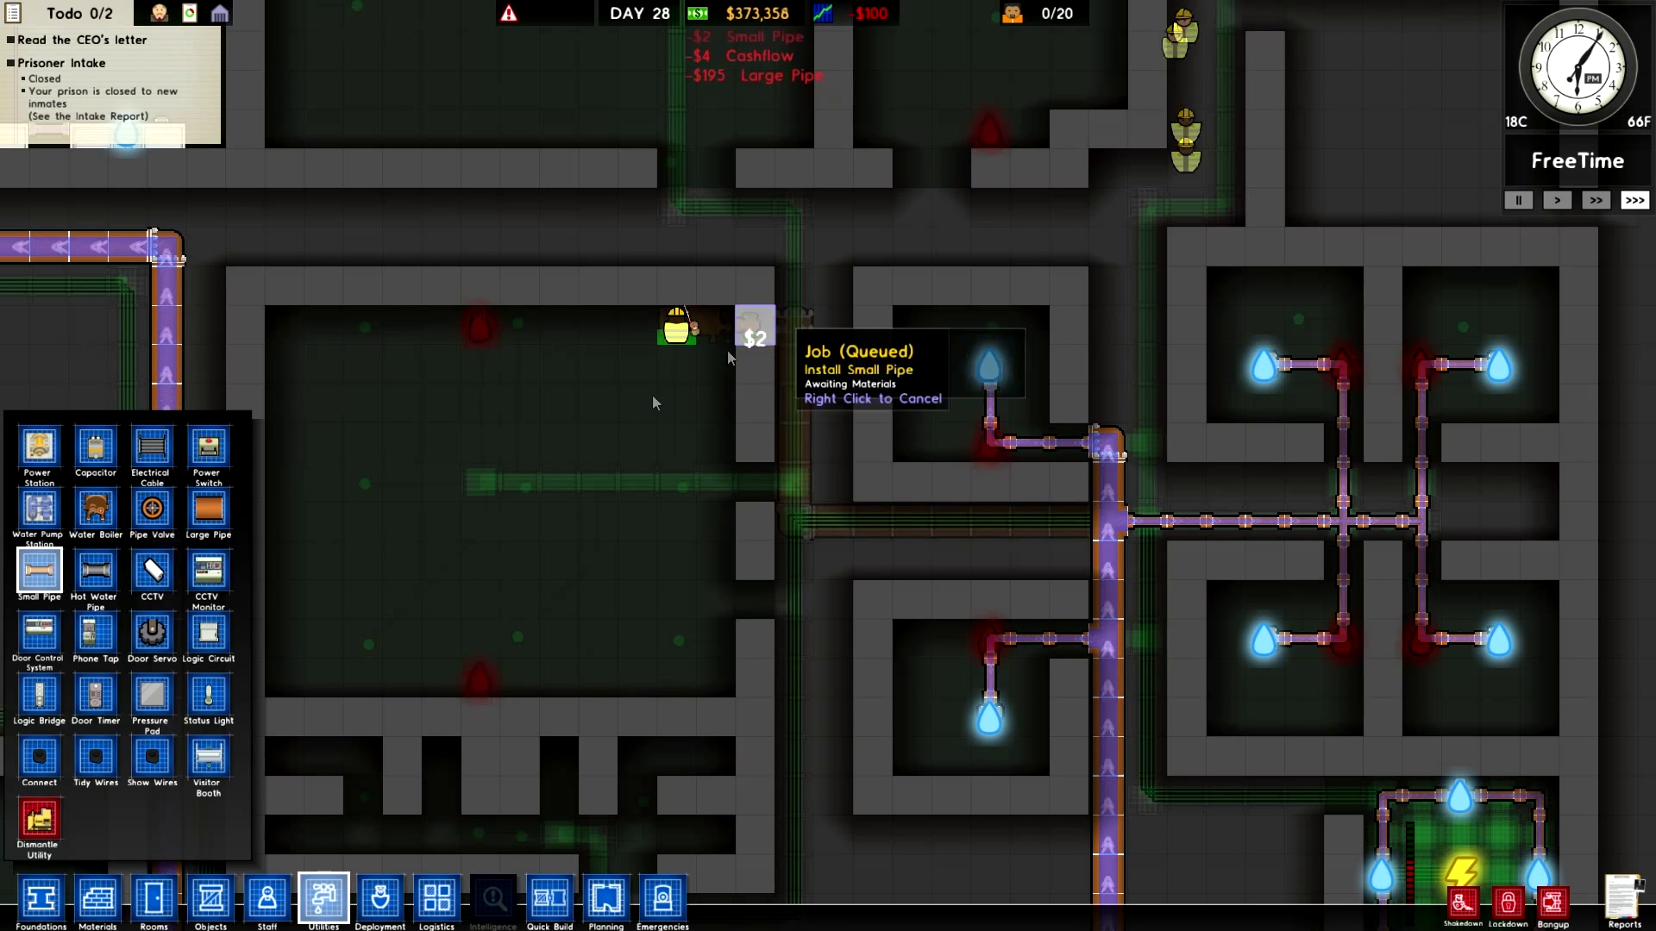
click(95, 570)
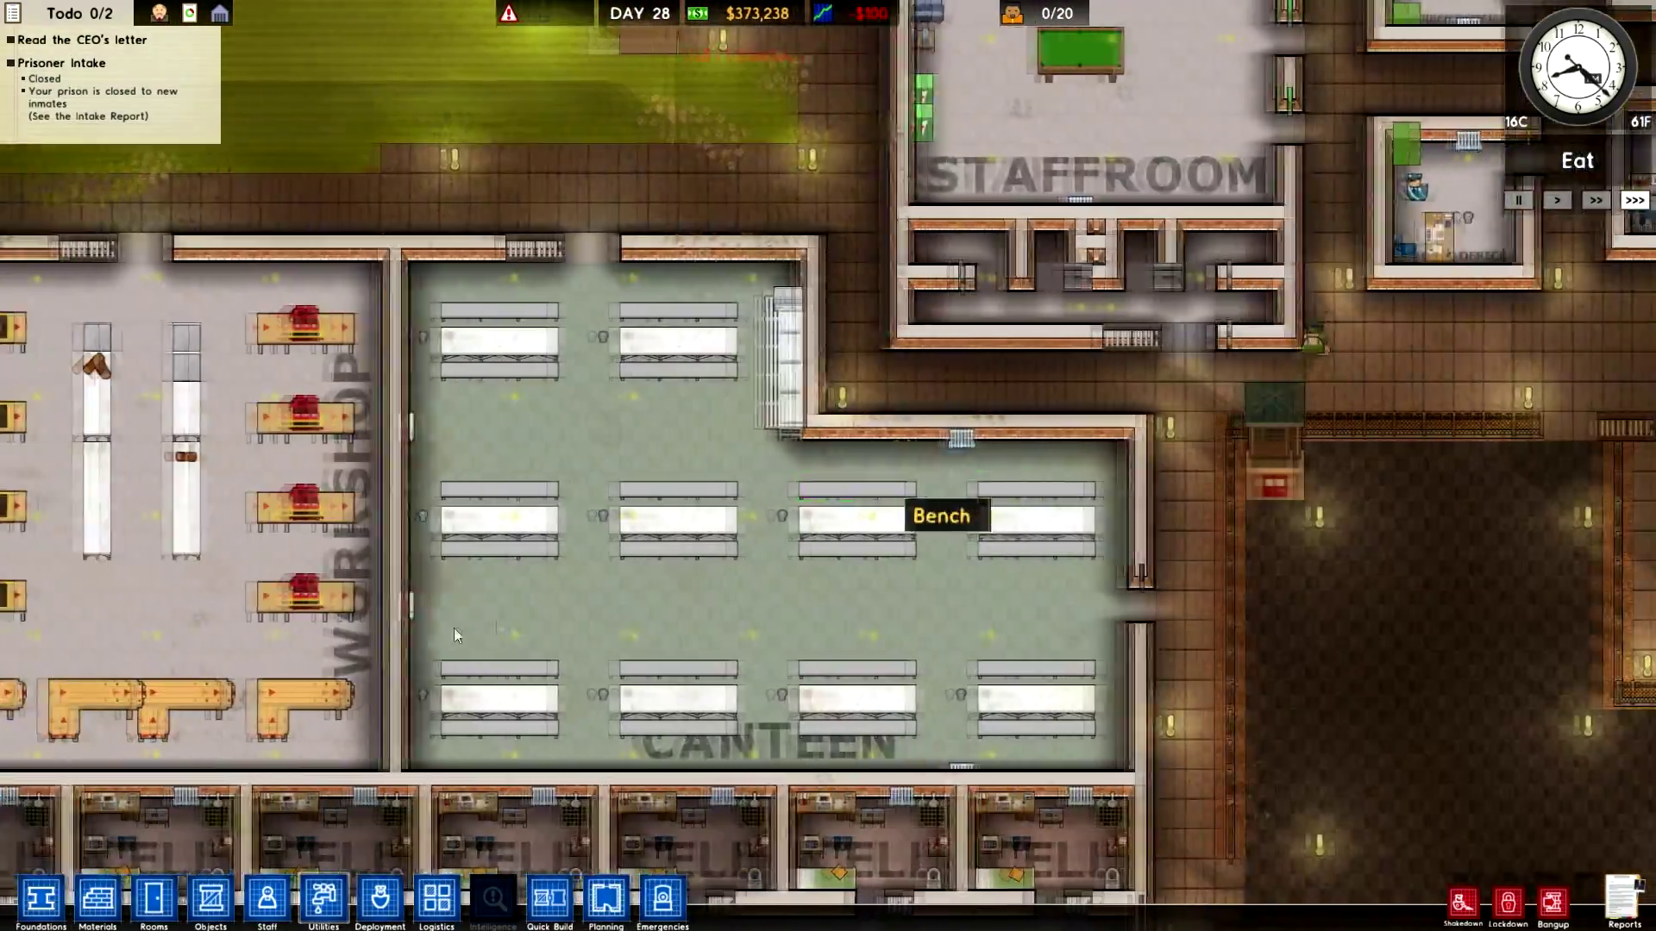
Place a $500 water boiler on the water line and run hot water pipe into the canteen
click(324, 902)
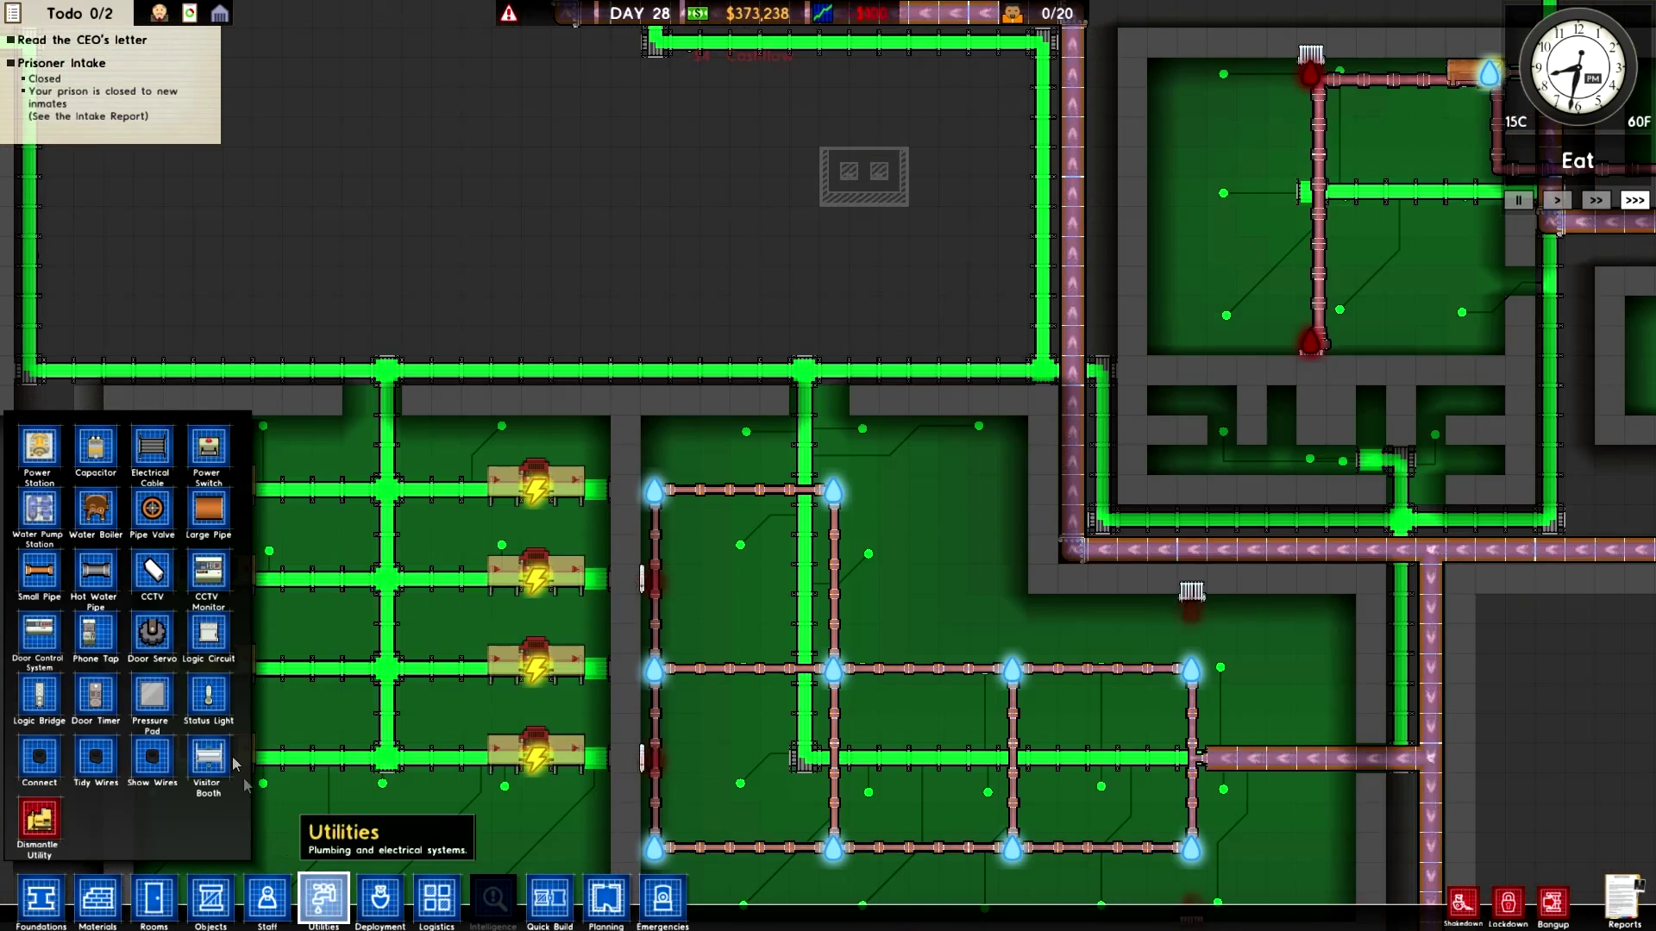
click(95, 511)
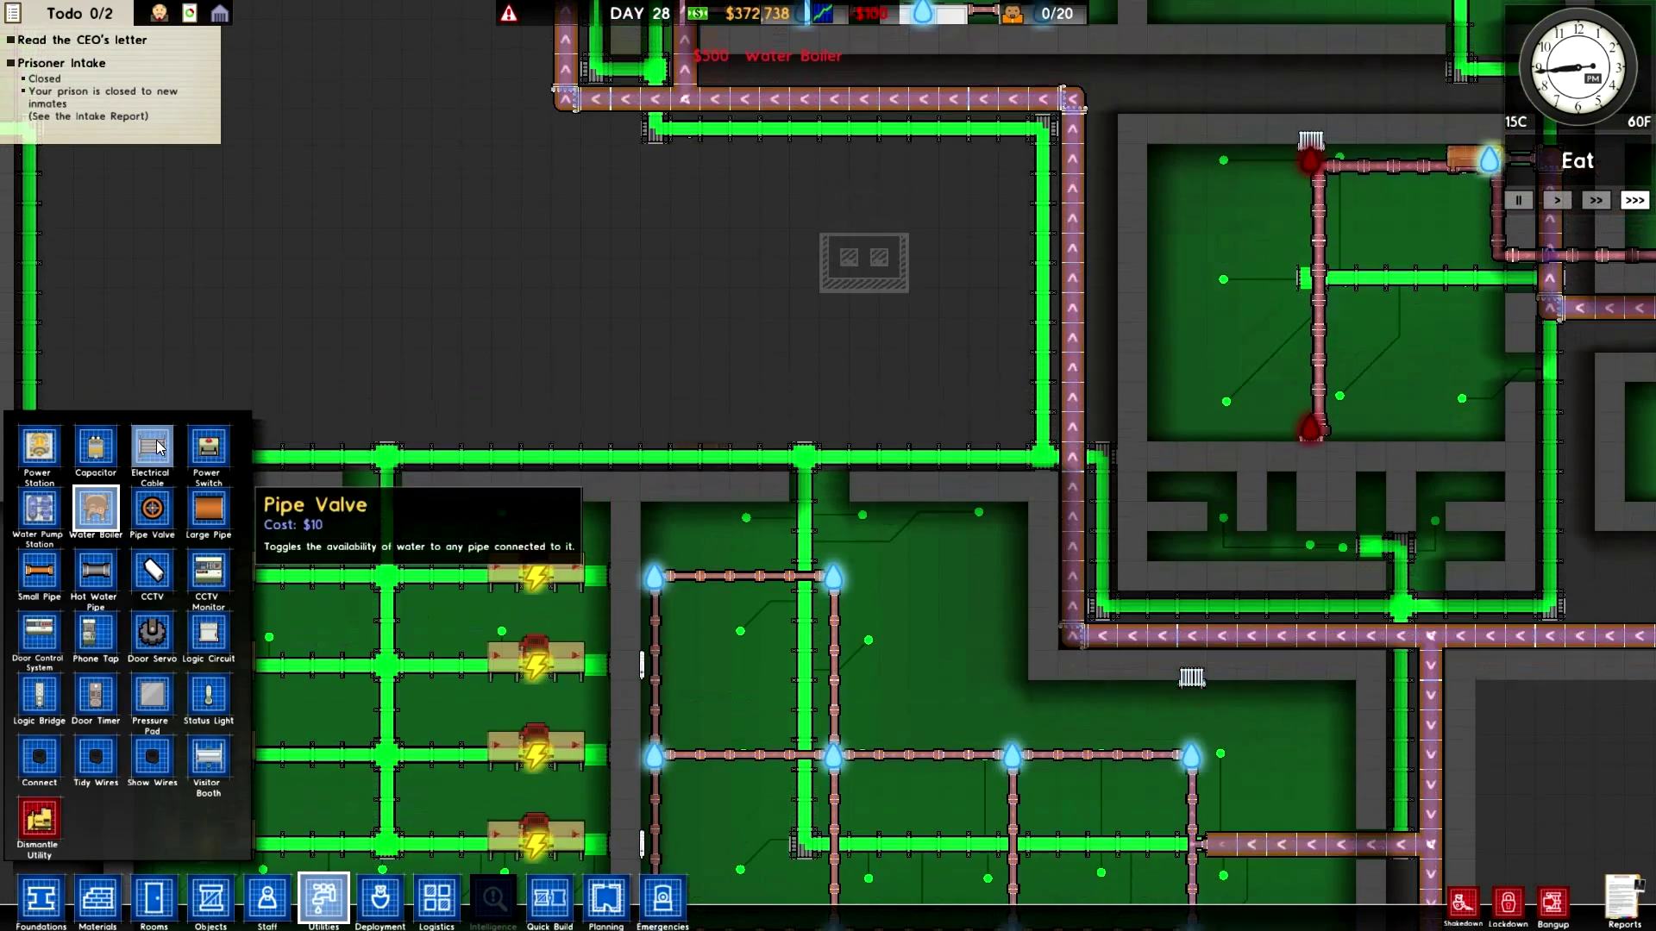
click(207, 511)
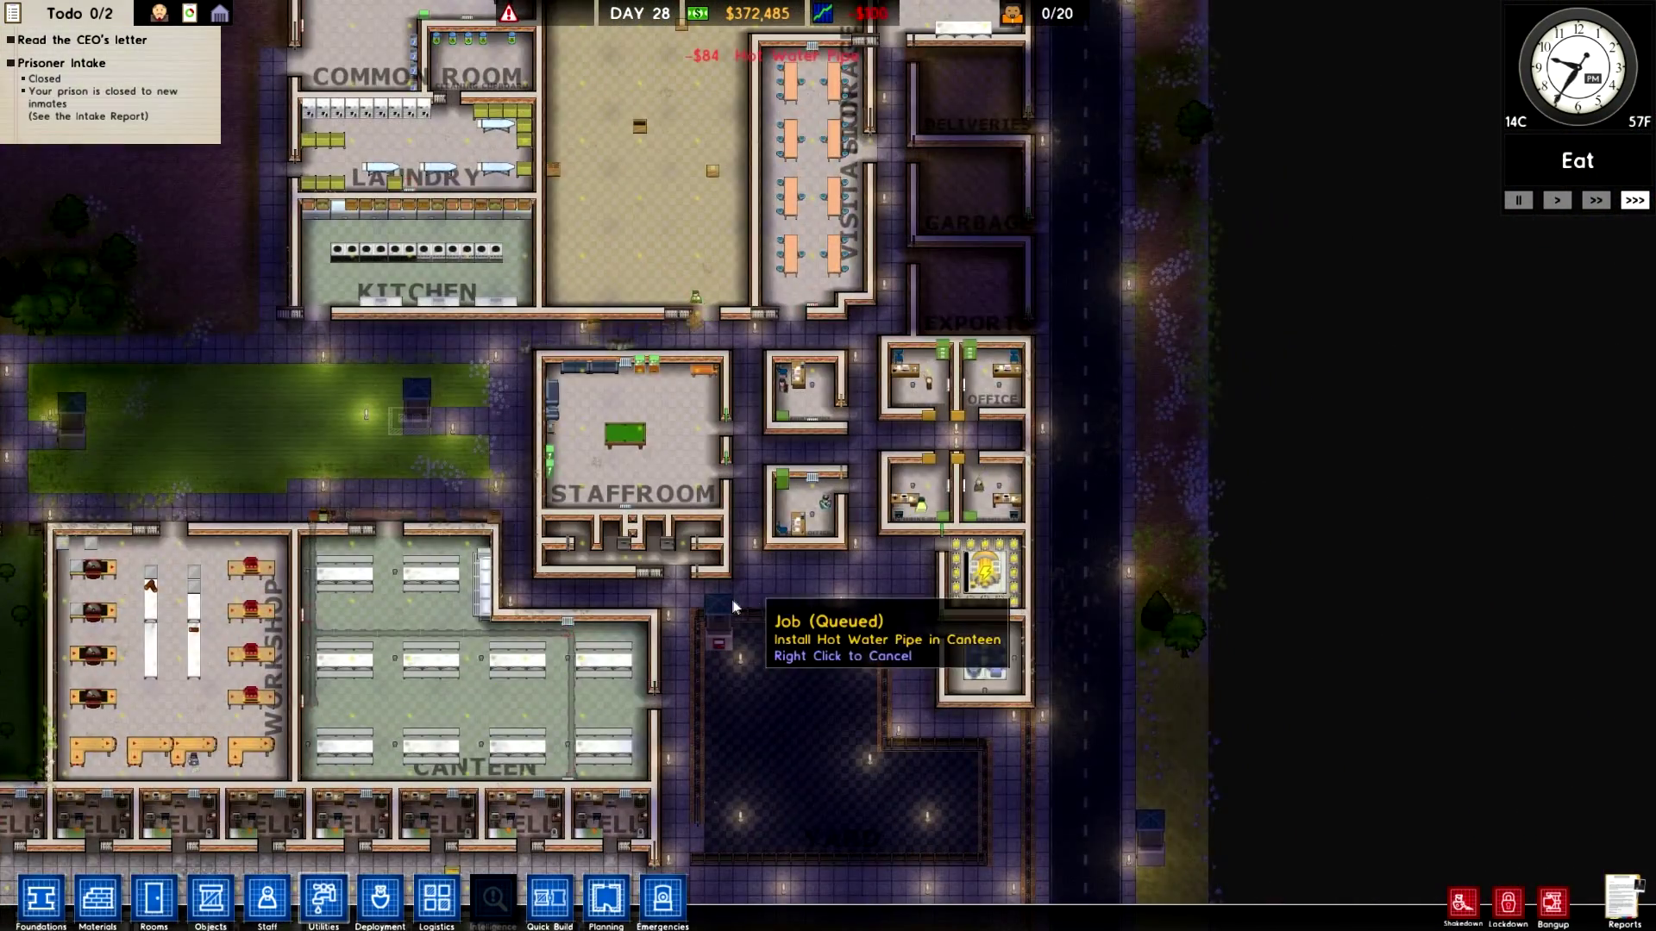
mouse_move(1049, 563)
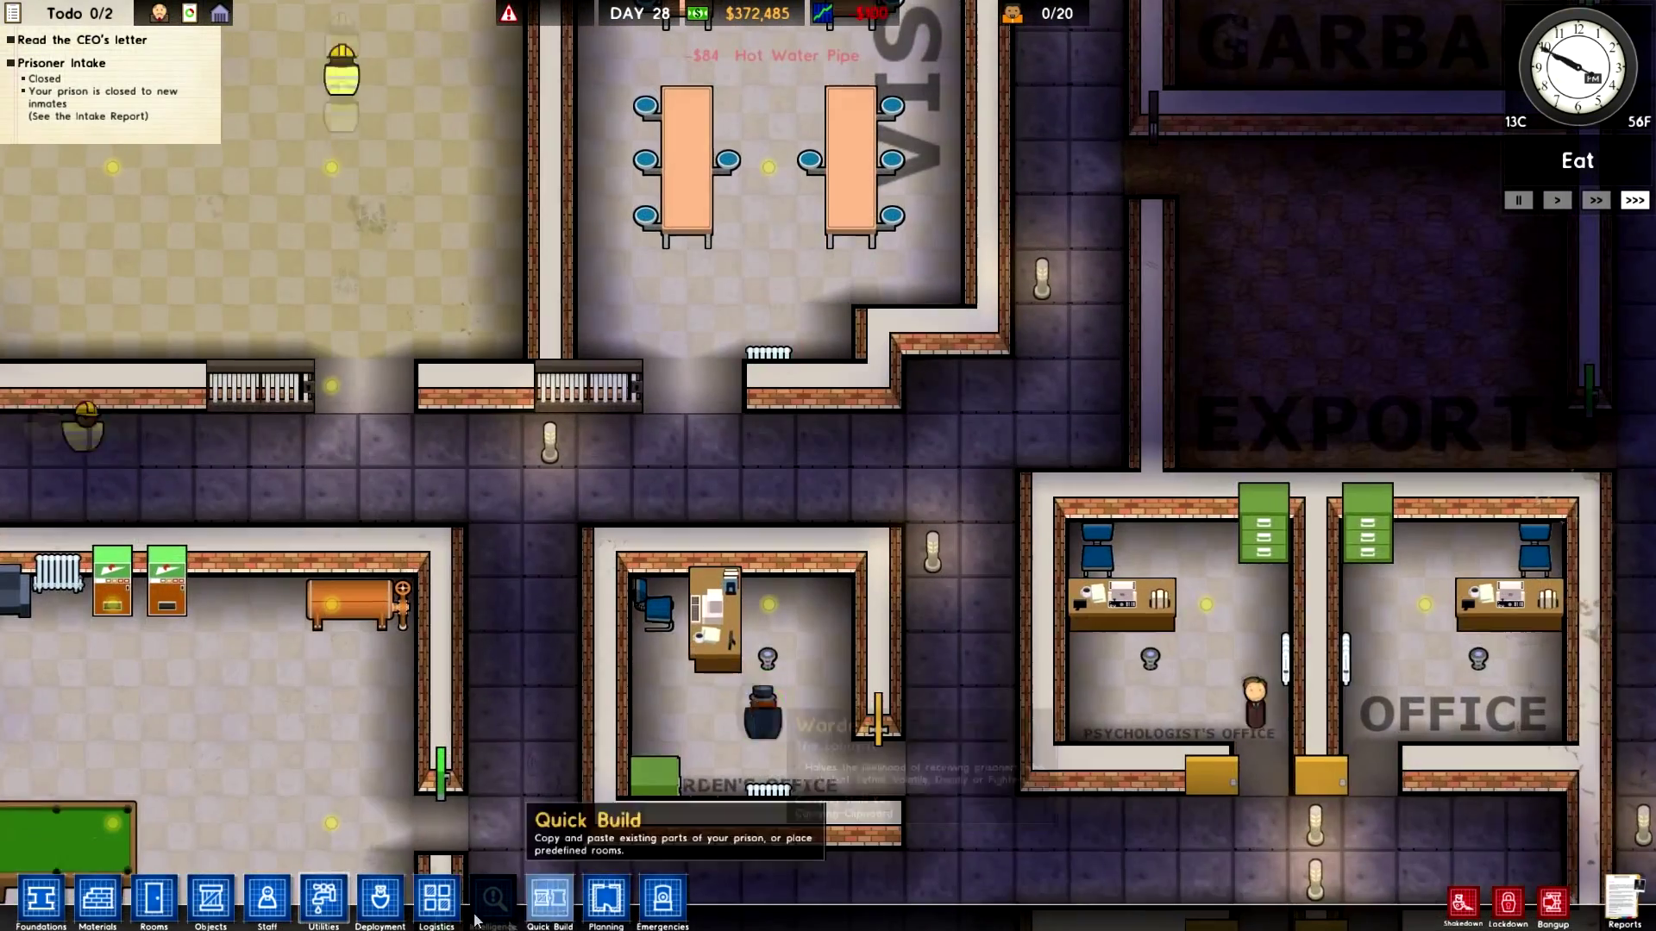
click(321, 901)
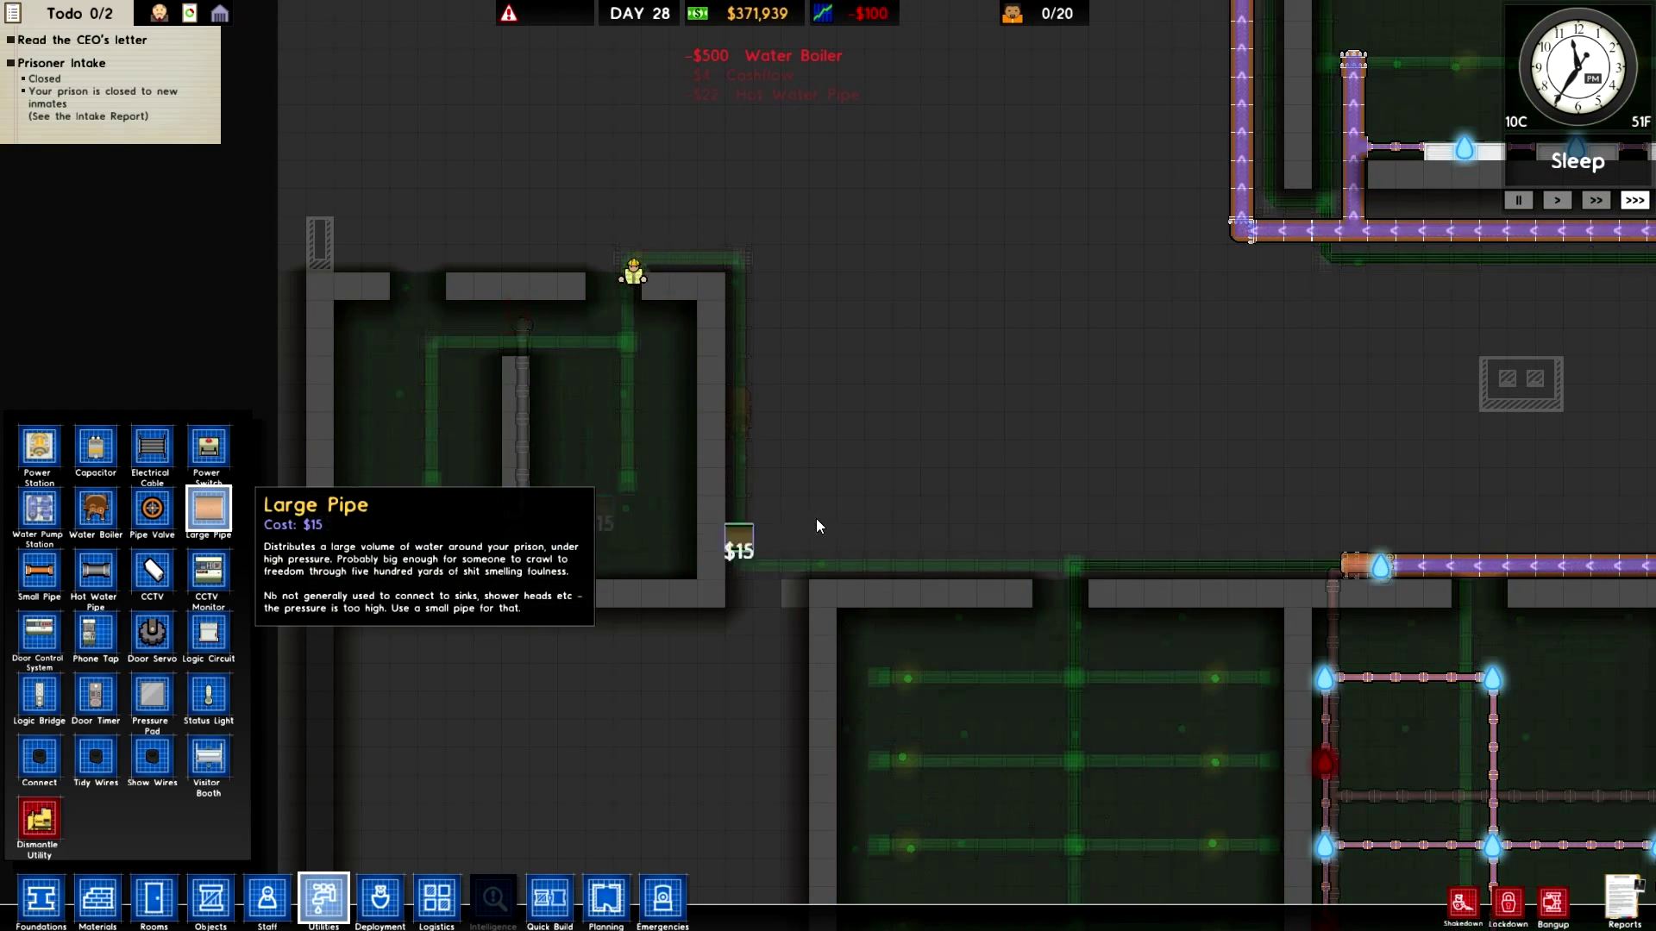
Lay a long run of large pipe toward the room, then ready hot water pipe
drag(739, 566, 1319, 565)
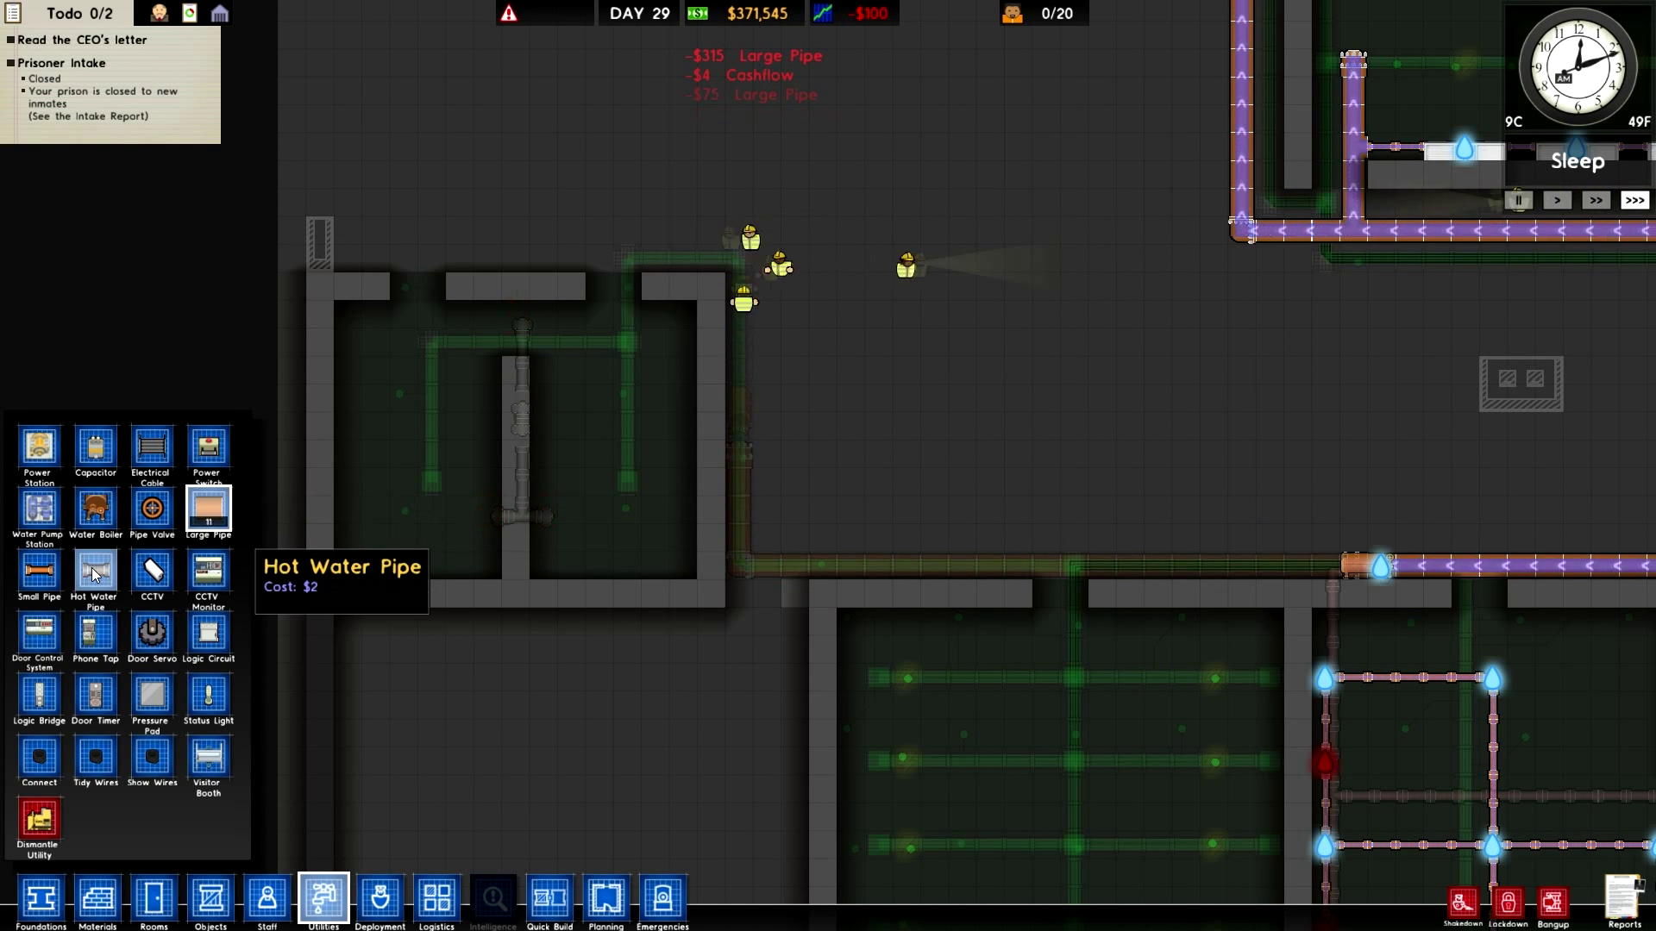
click(95, 571)
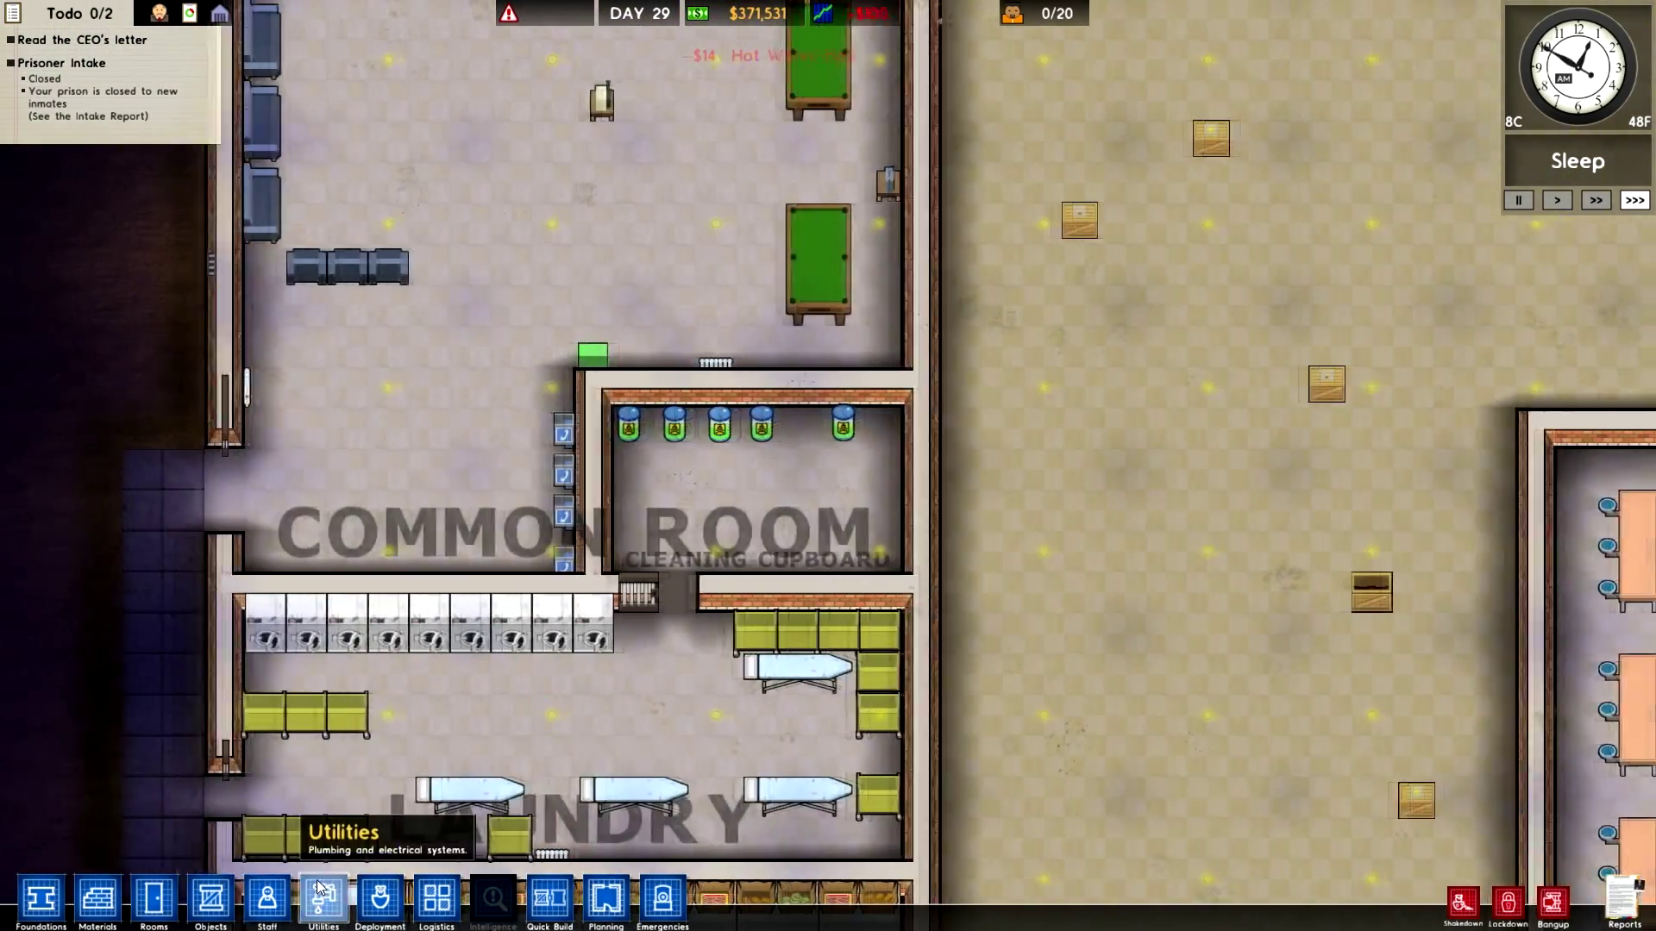
Place a $500 water boiler beside the laundry's water pipes
click(328, 907)
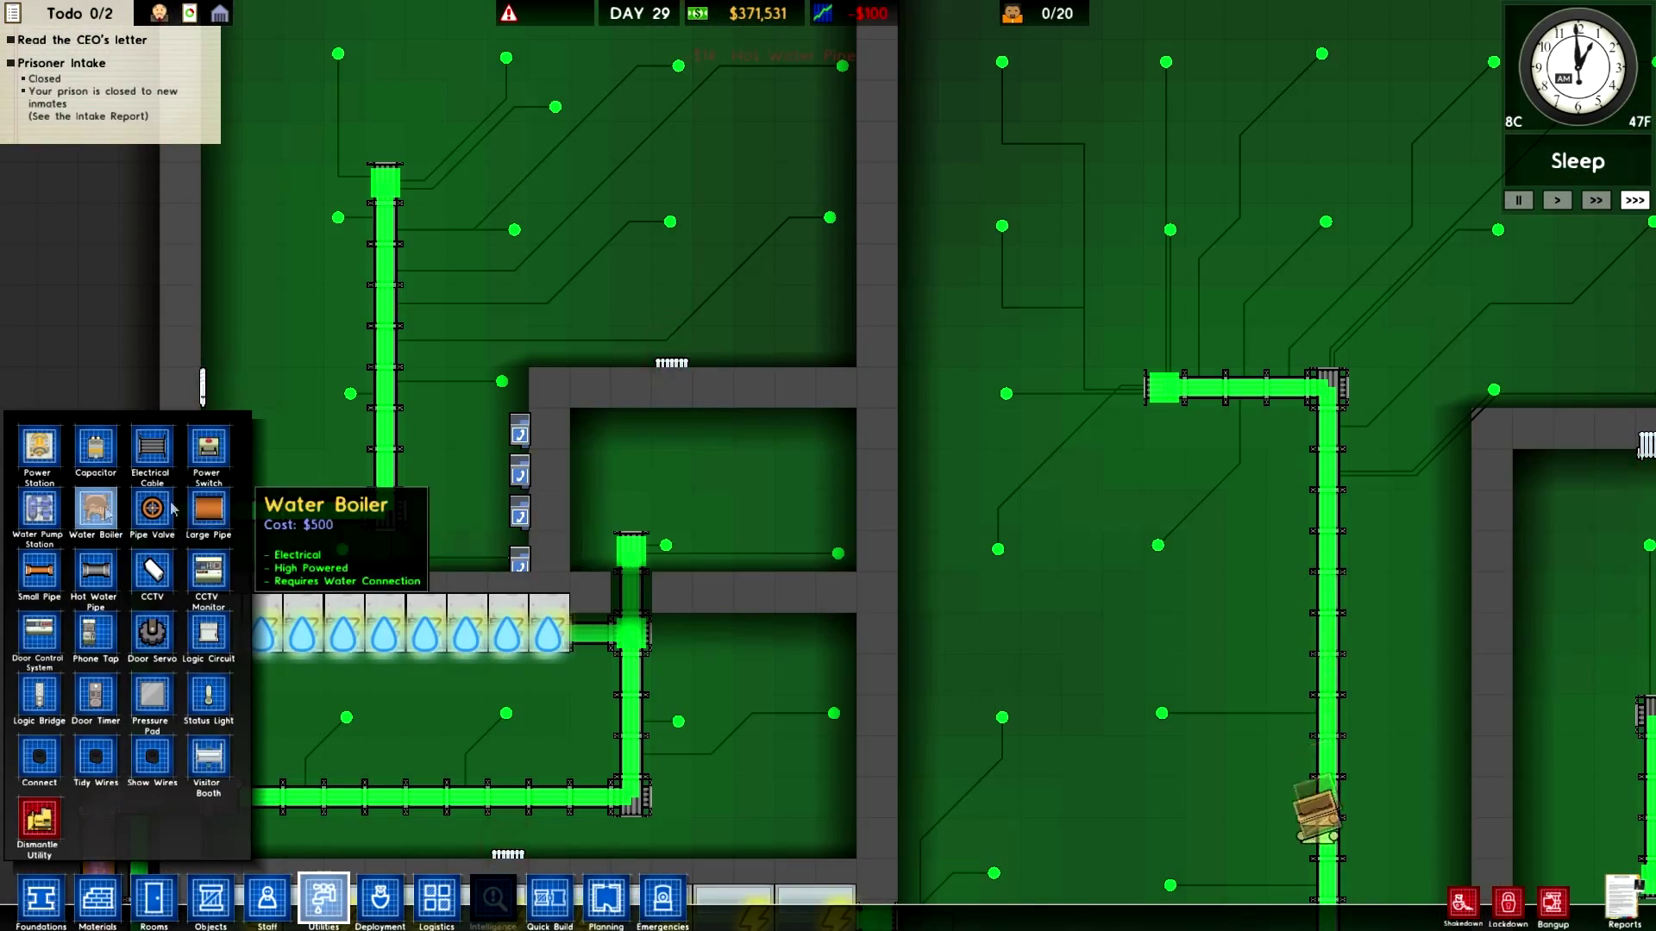
click(710, 704)
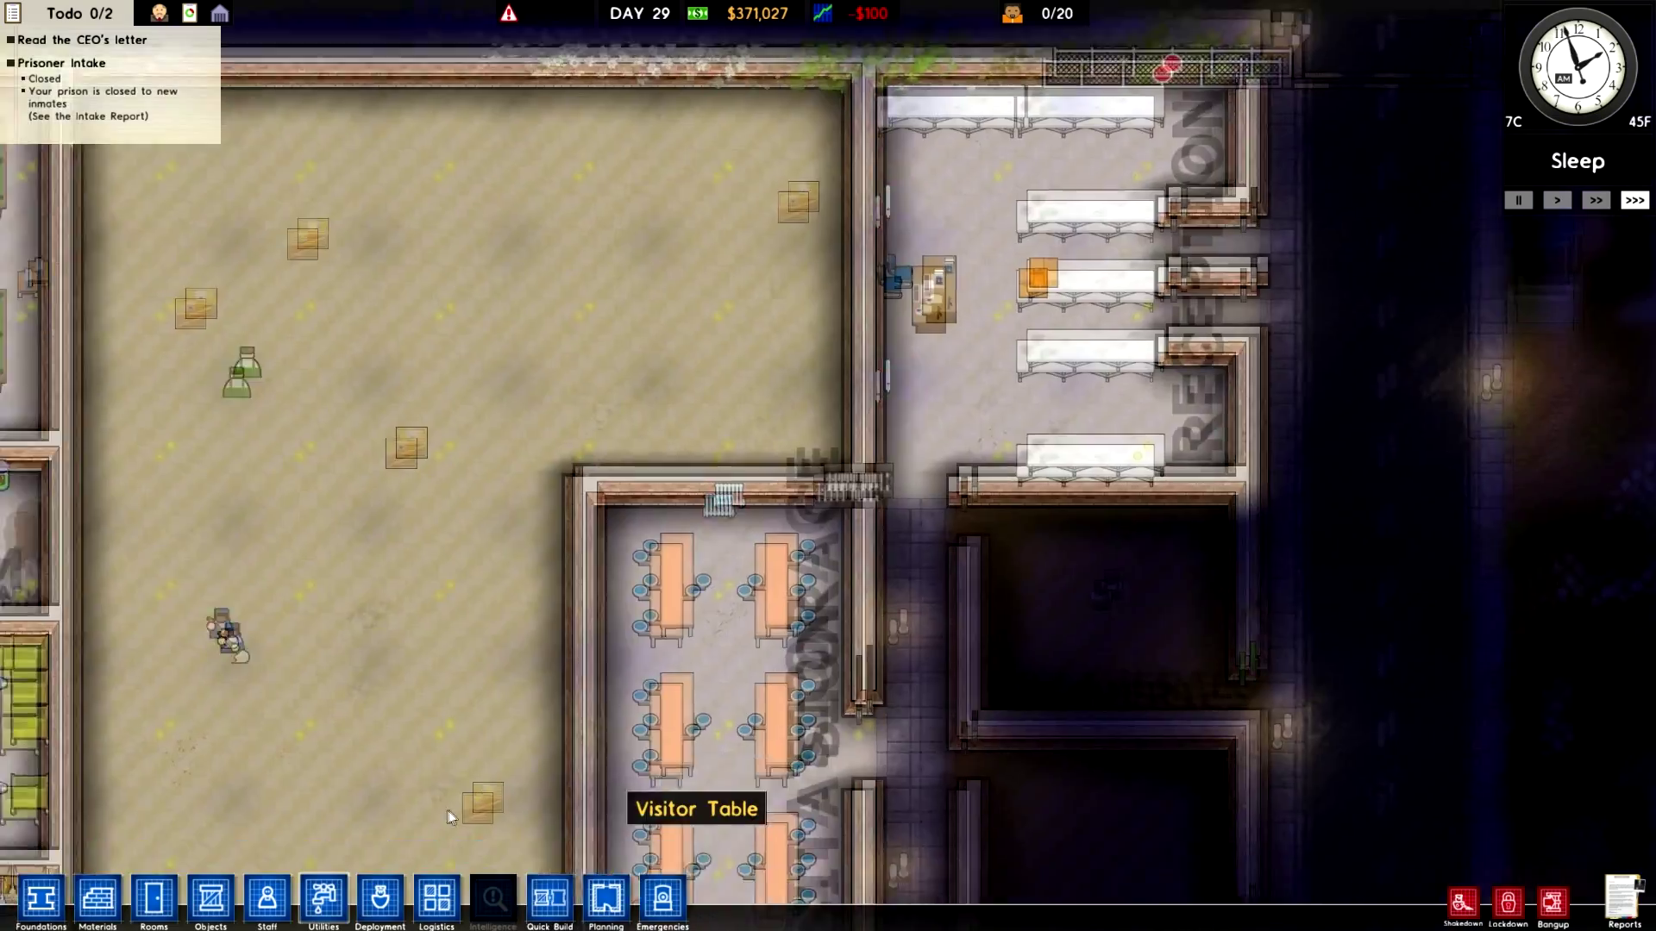
Place a water boiler against the side rooms' outer wall and lay hot water pipe from it
click(321, 902)
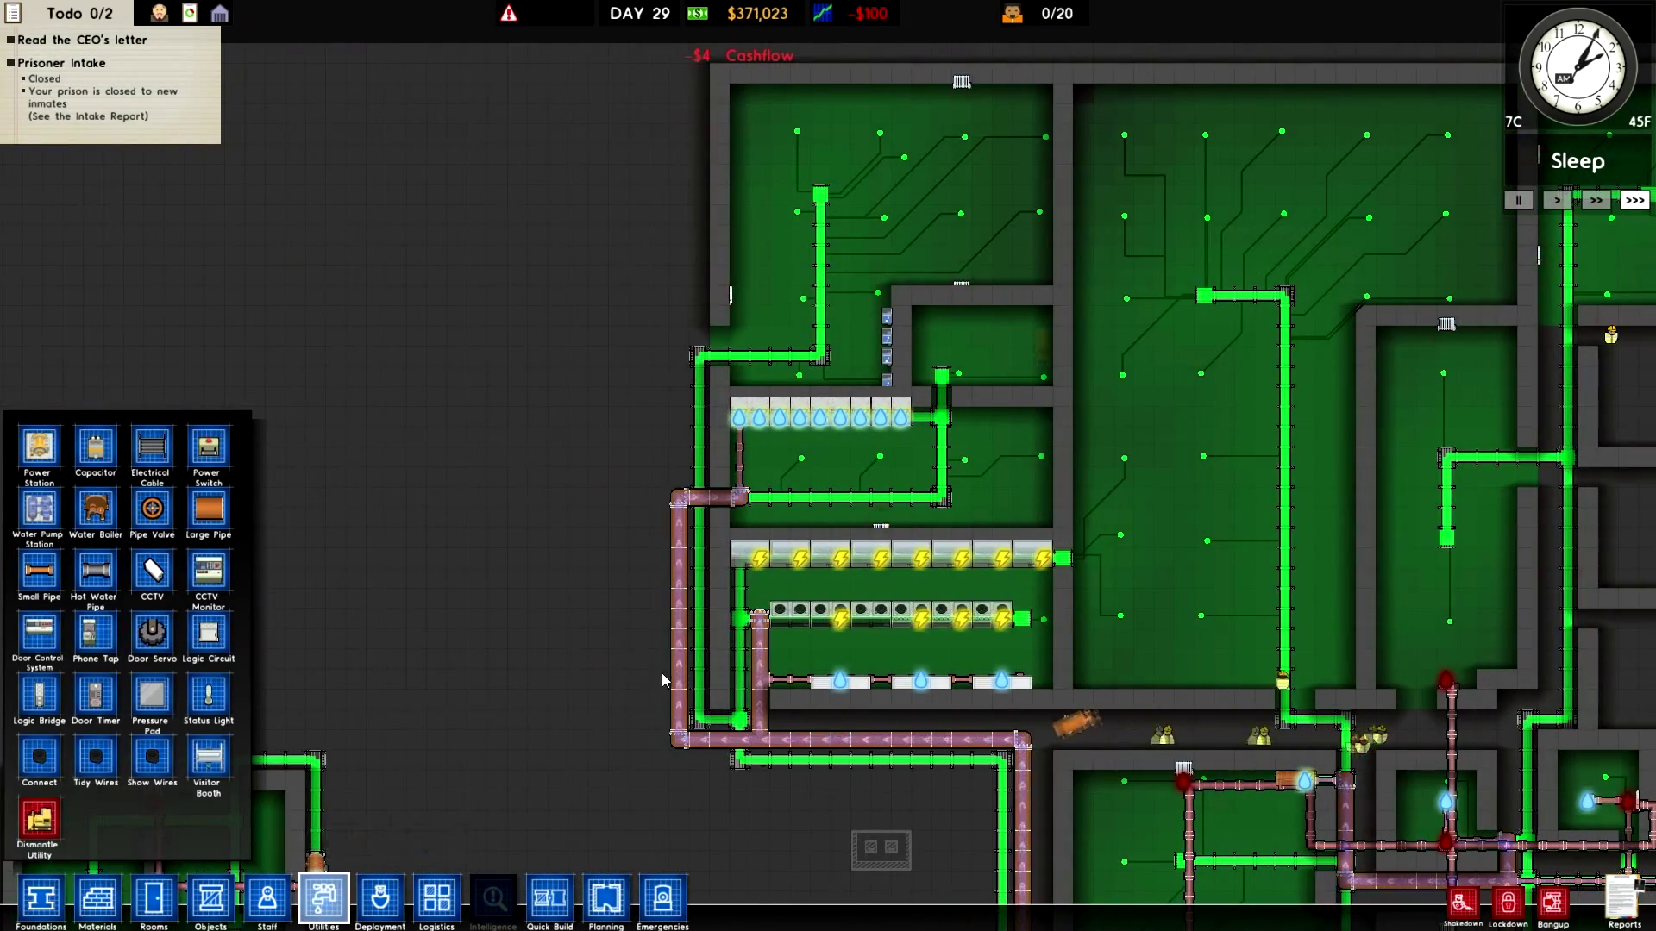
click(207, 510)
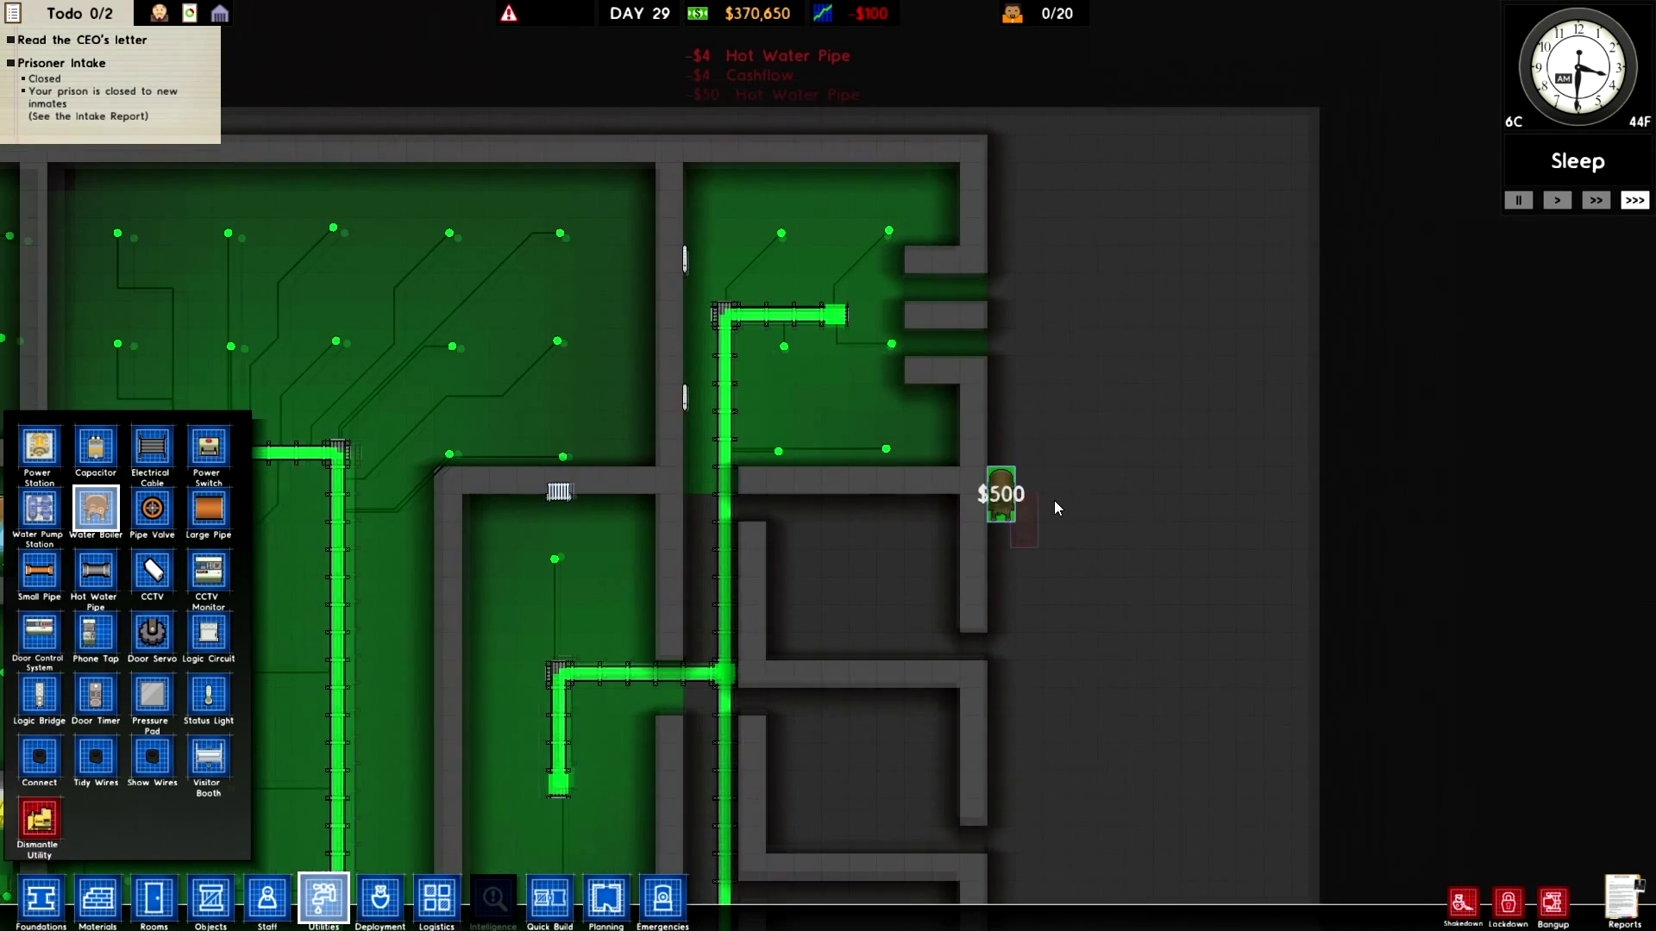
click(999, 509)
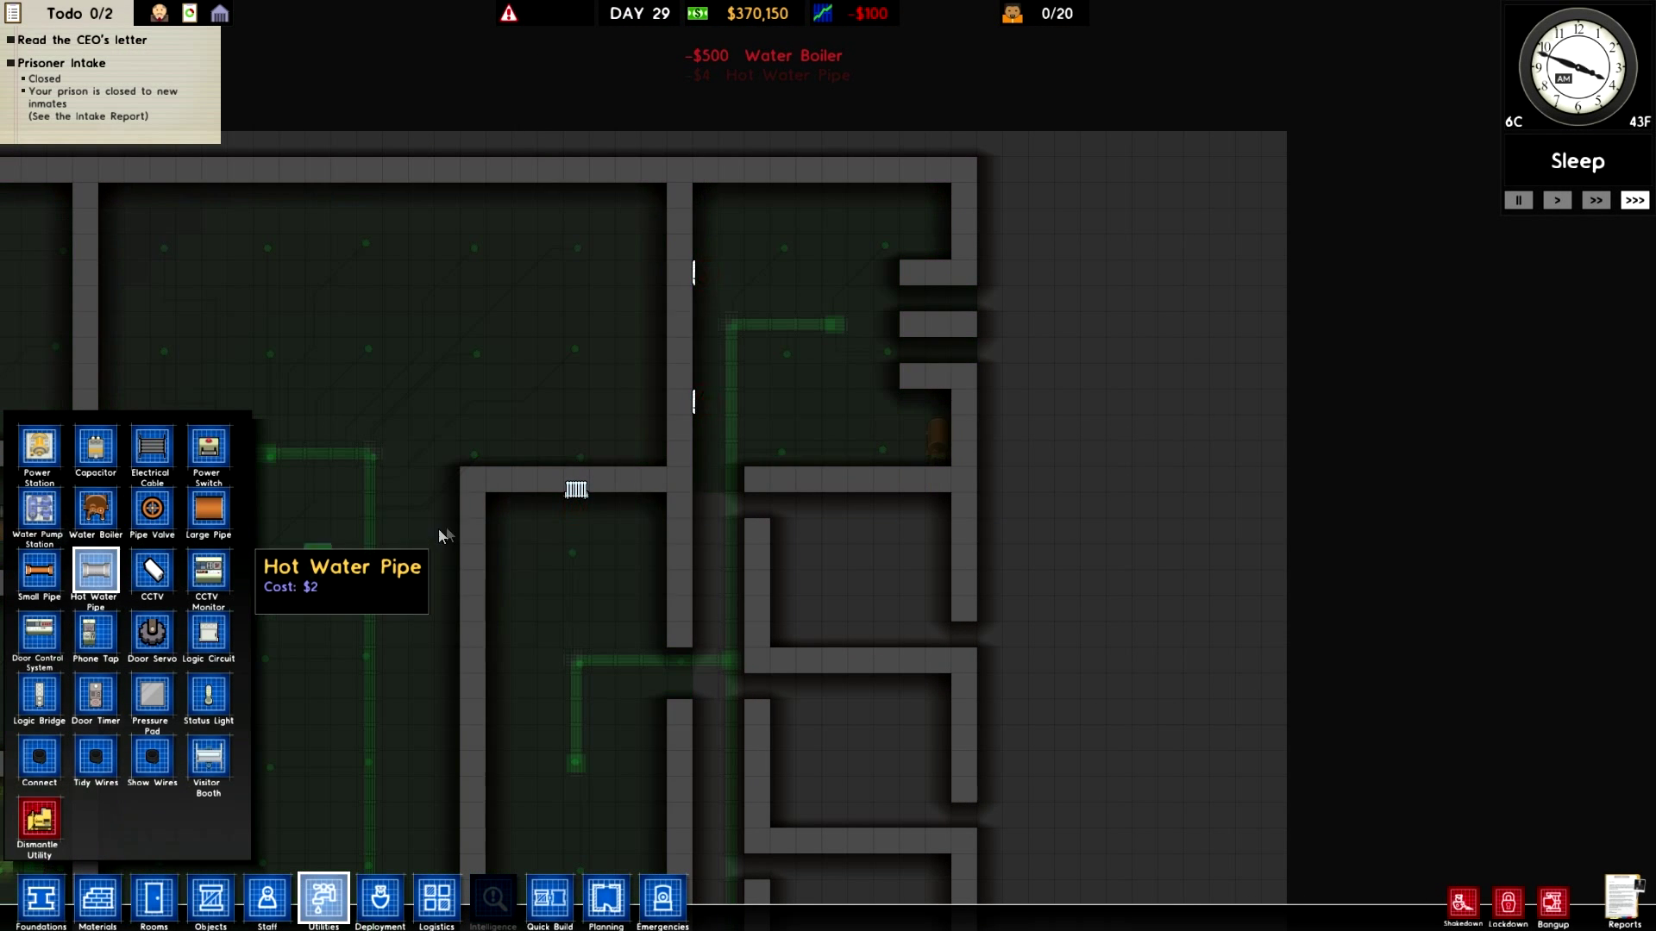
drag(705, 242, 705, 511)
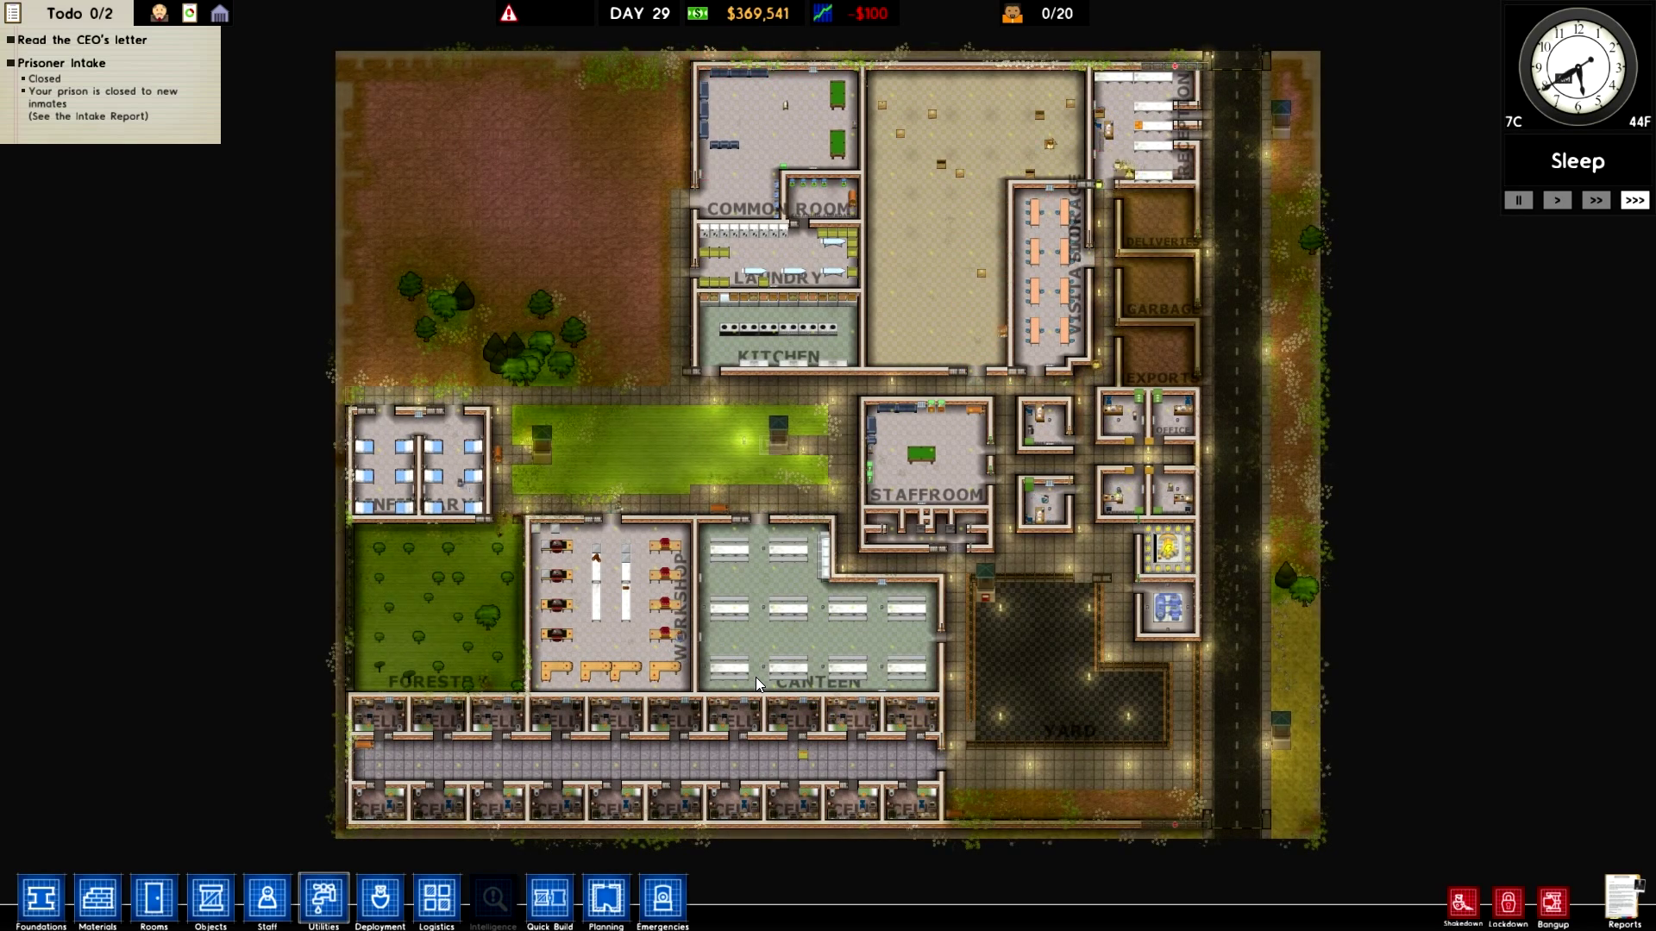
mouse_move(411, 914)
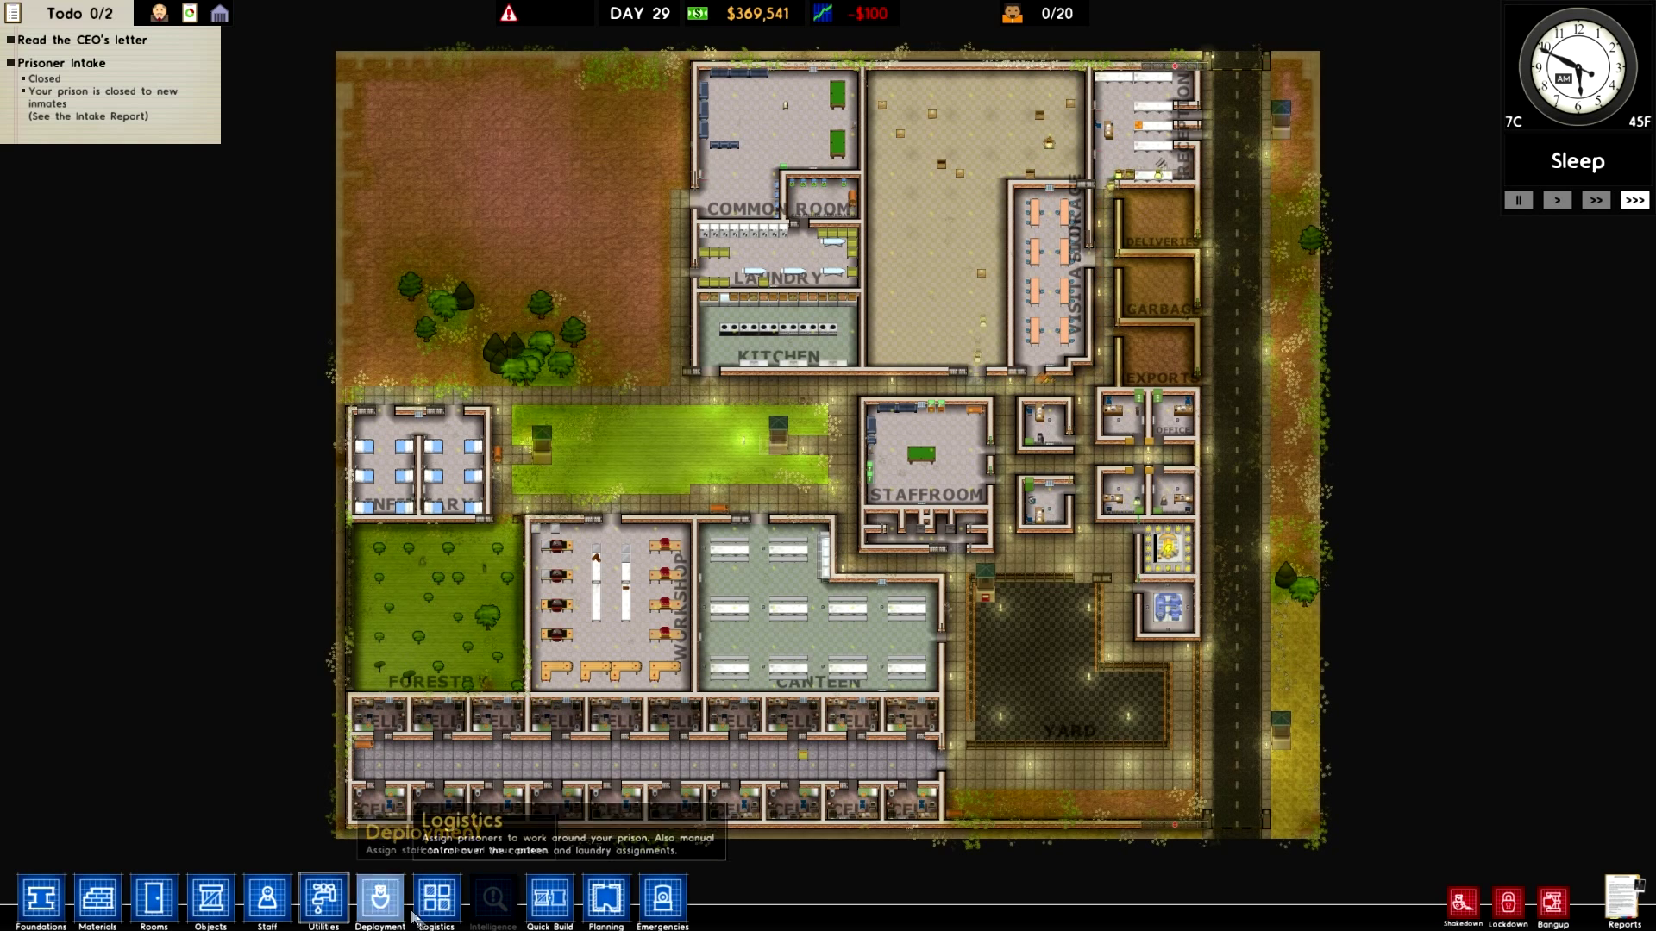
Review the prison labour, temperature and utilities overlays, then bring up staff hiring
click(435, 900)
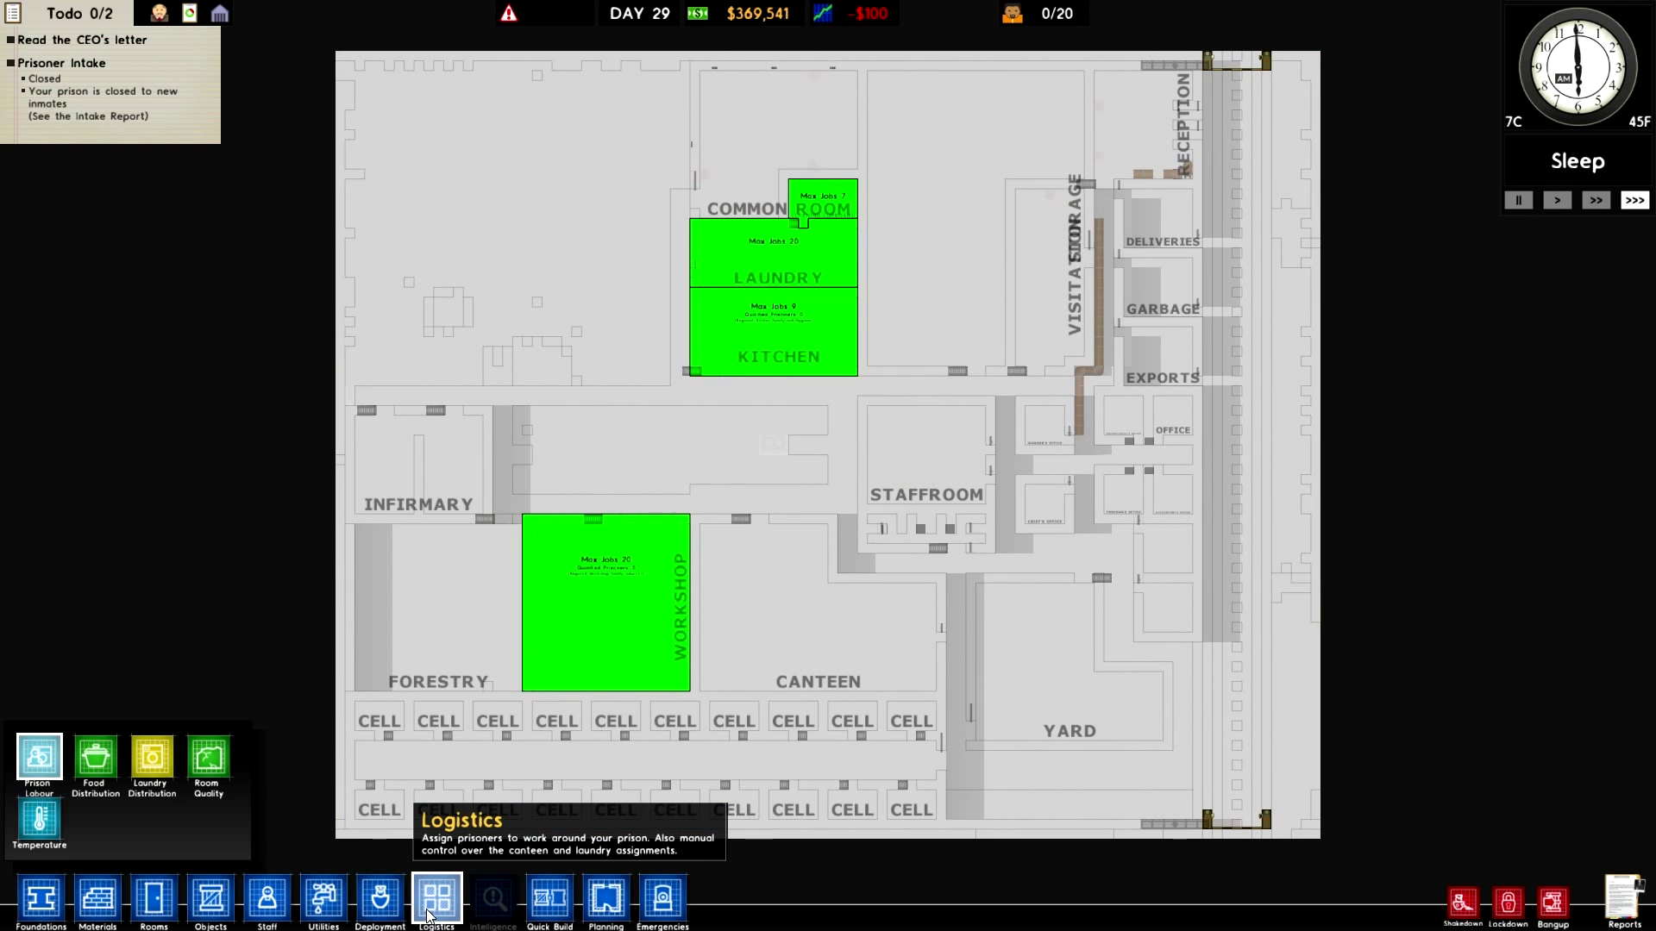
mouse_move(11, 804)
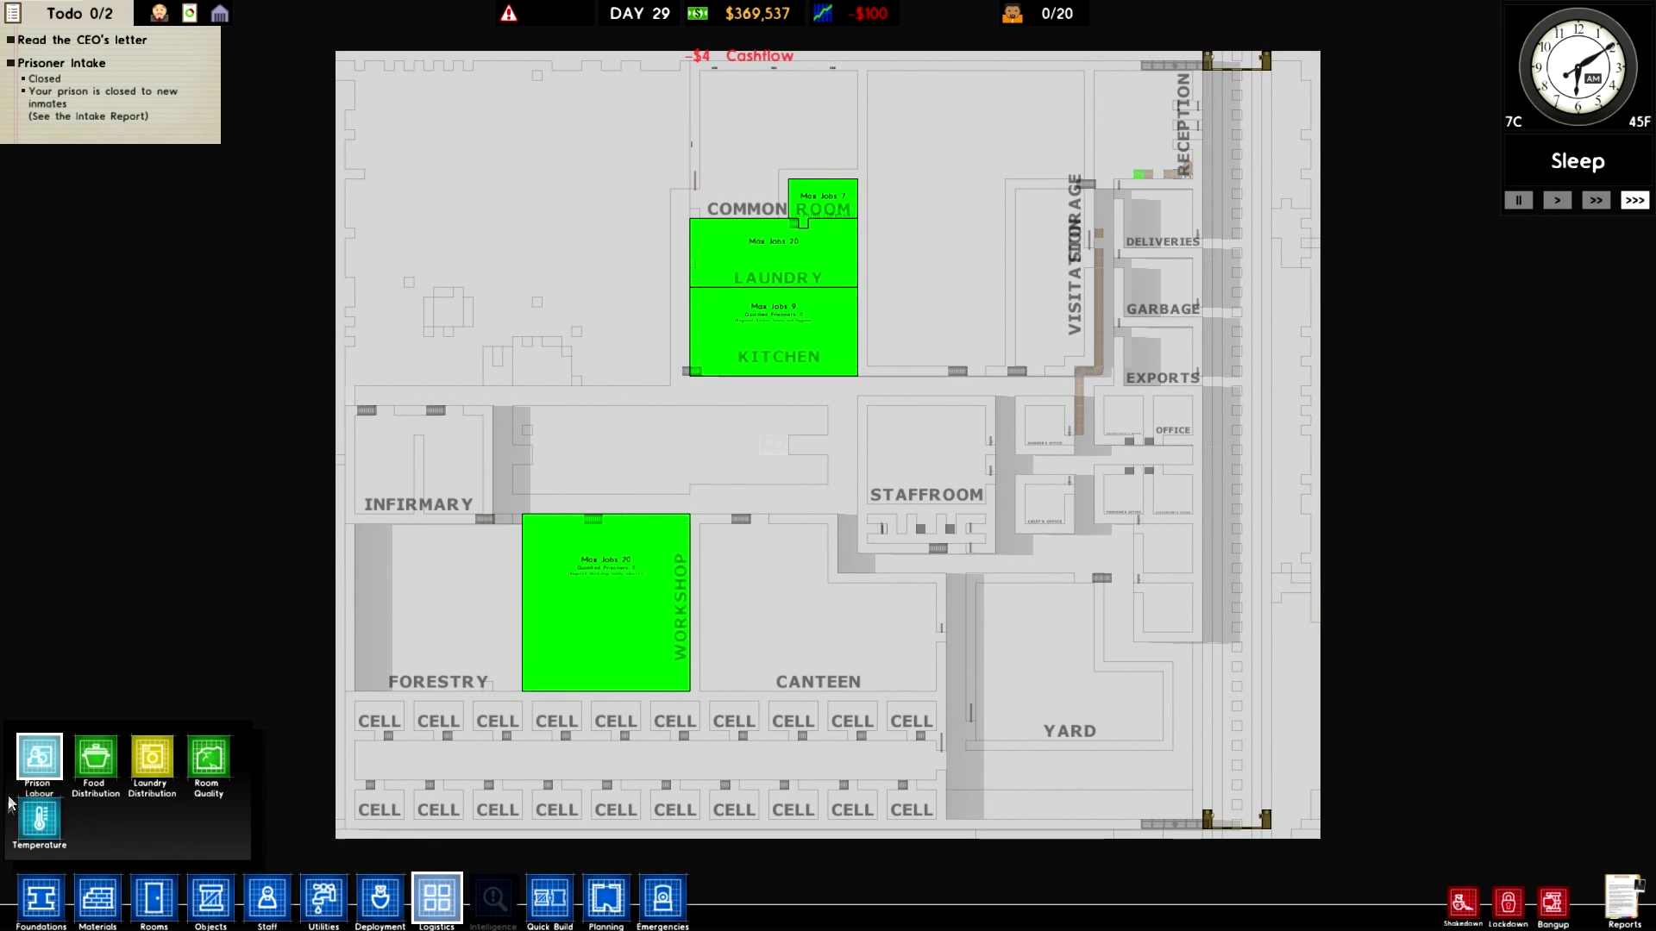
click(39, 825)
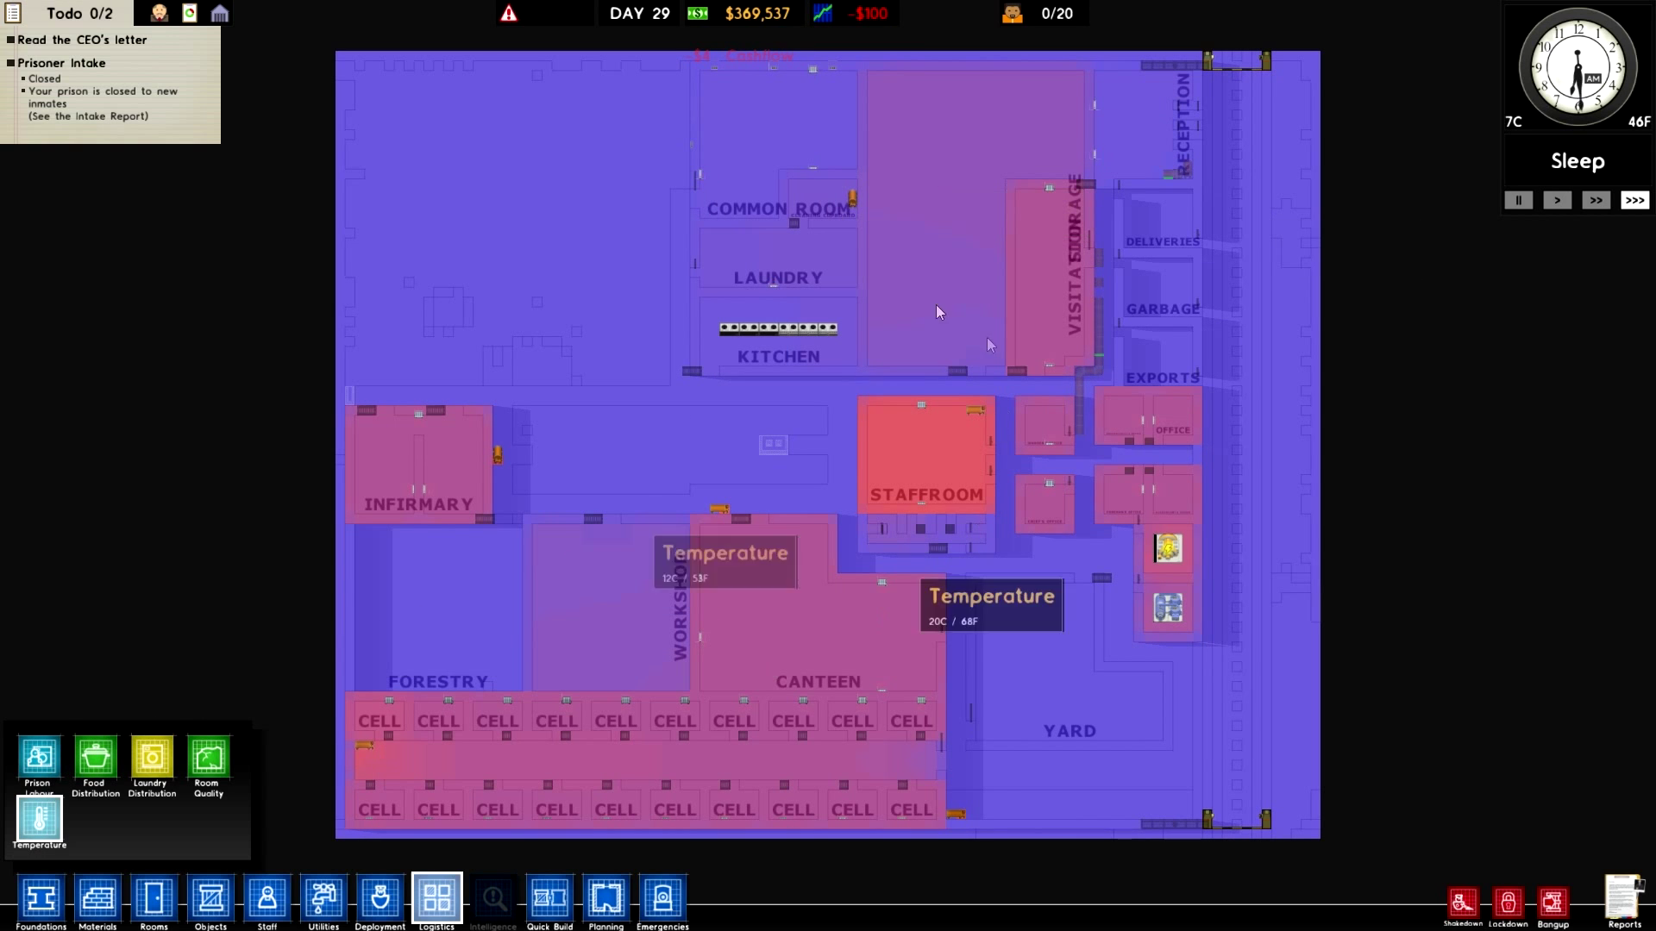
click(322, 900)
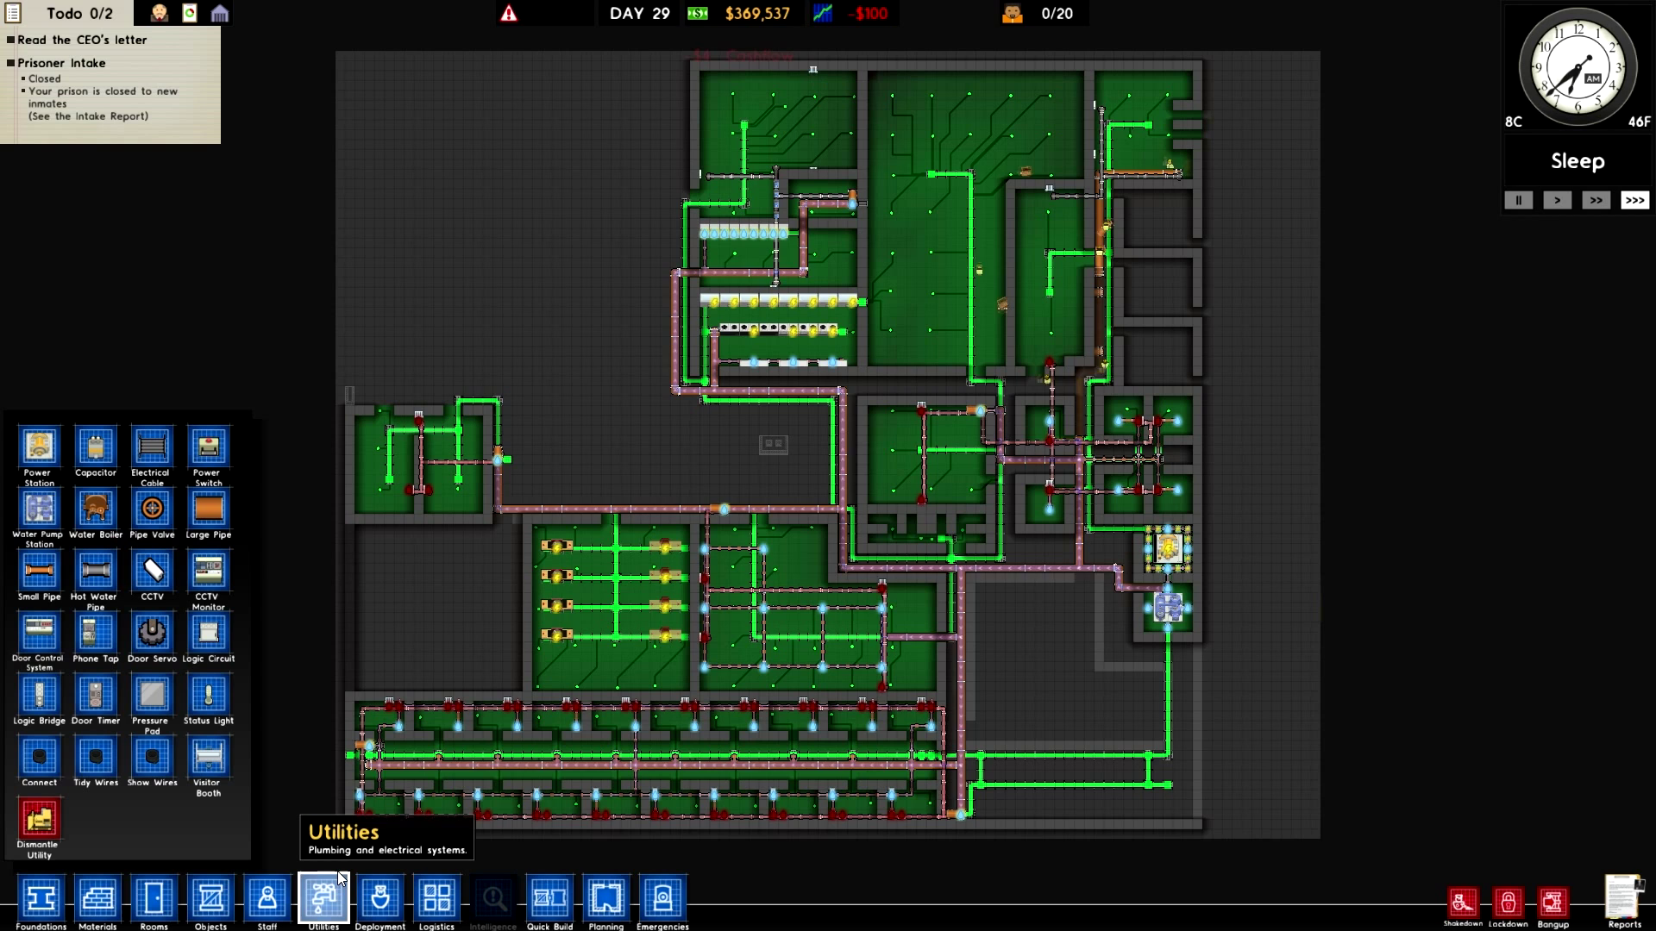
mouse_move(152, 569)
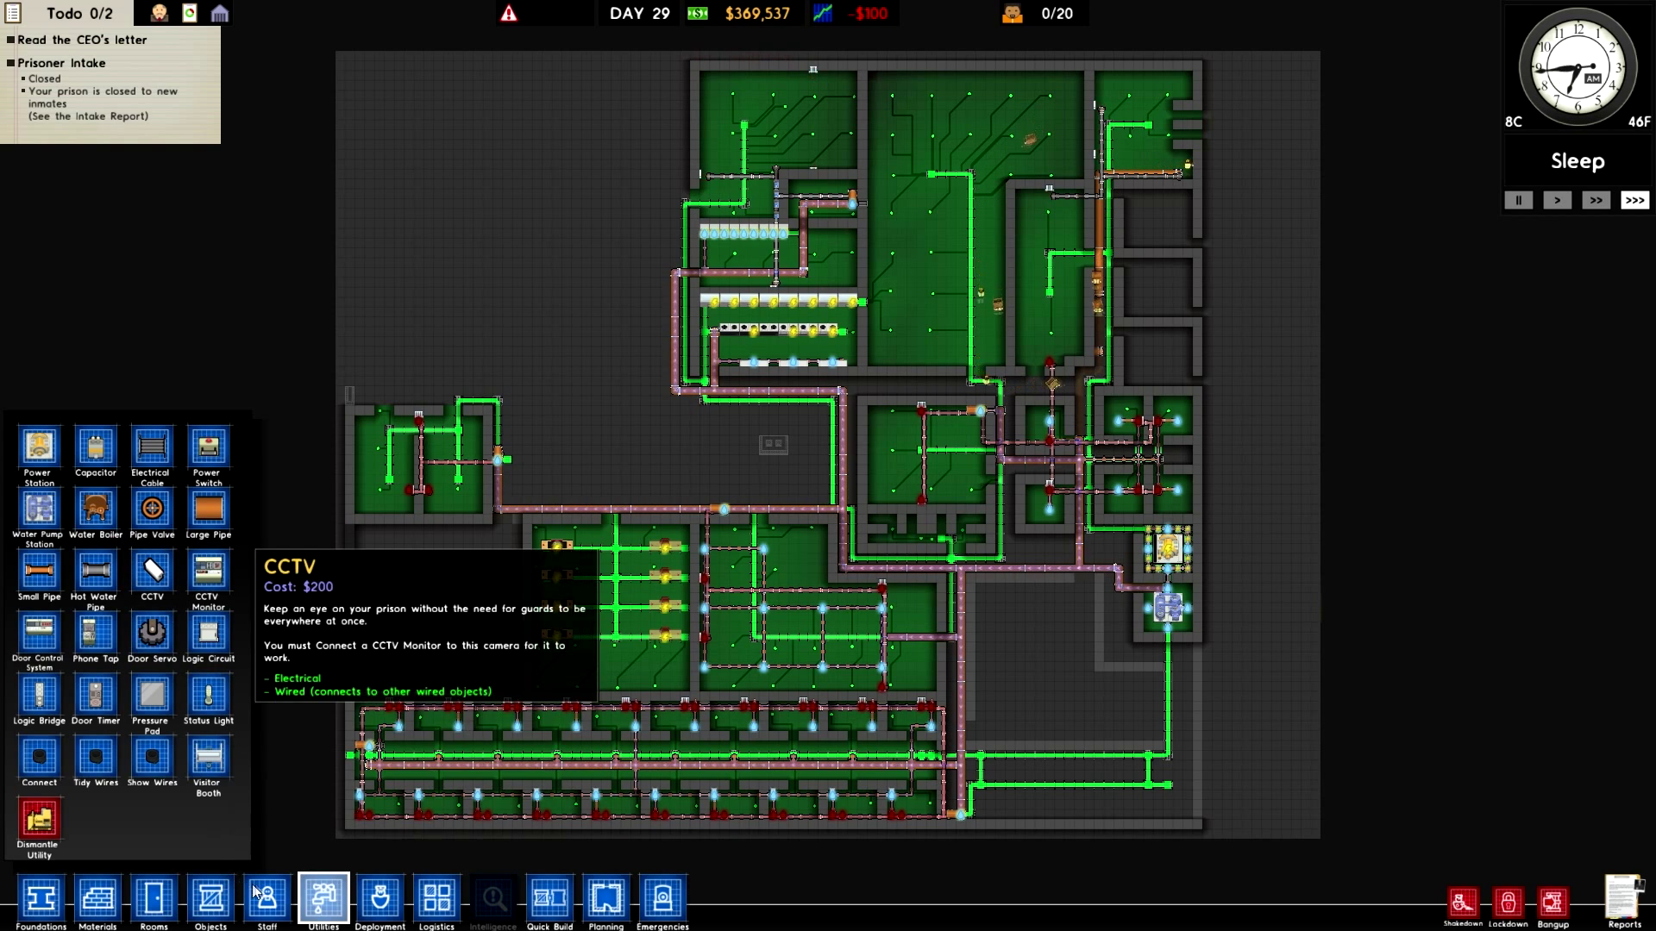
mouse_move(153, 693)
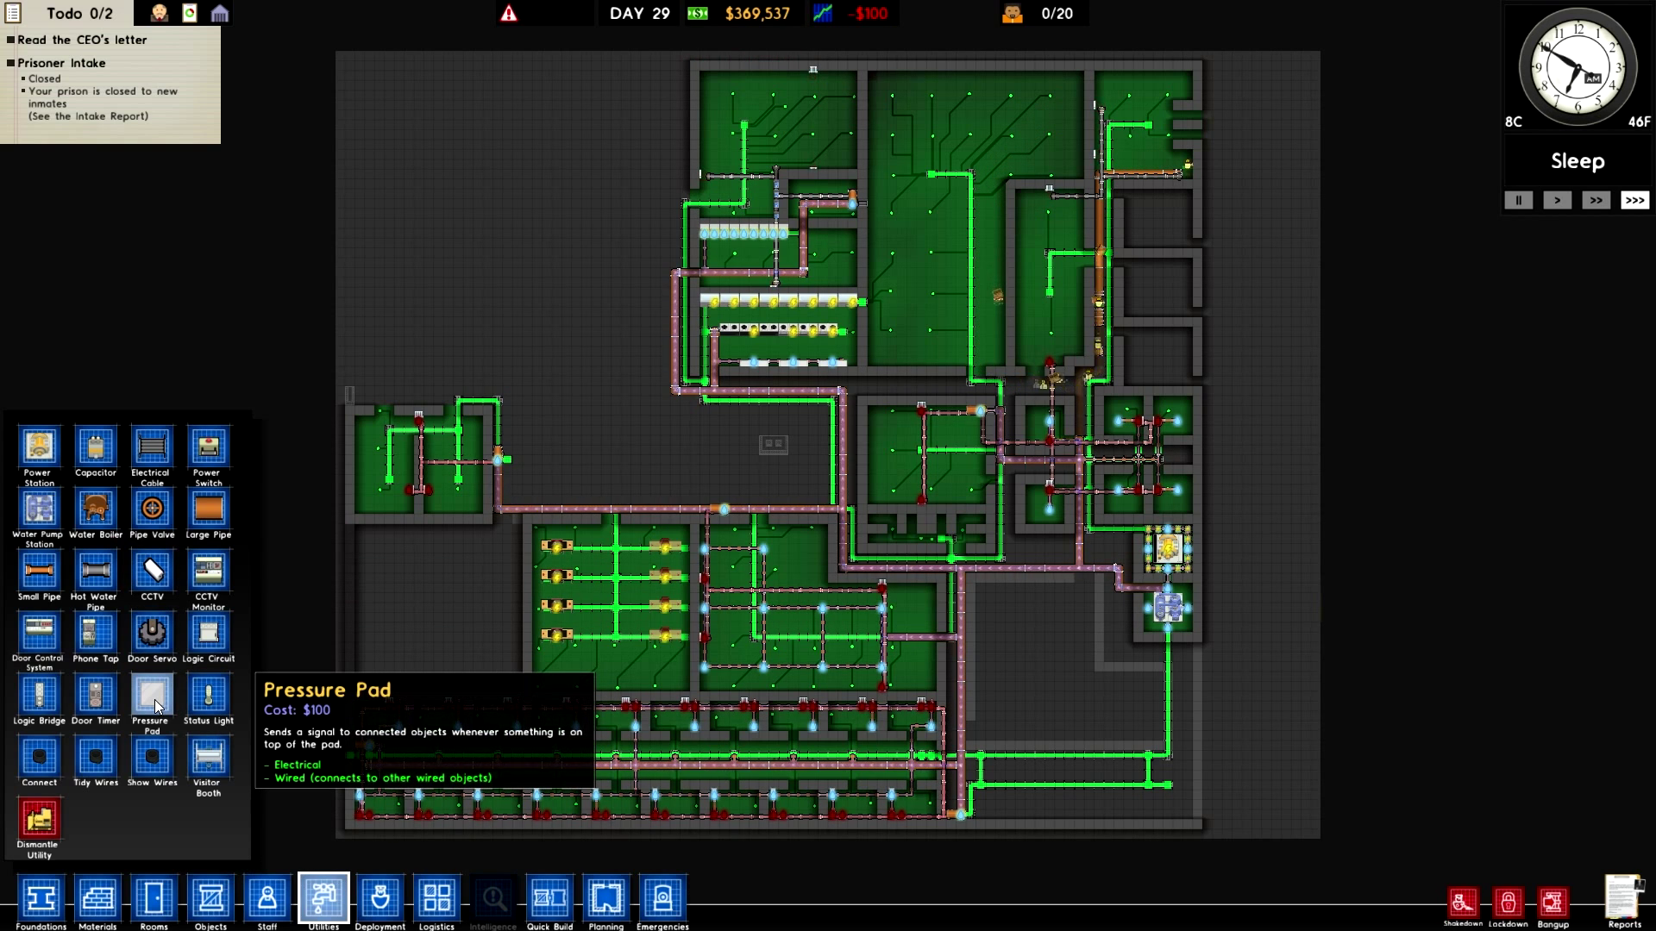
click(265, 900)
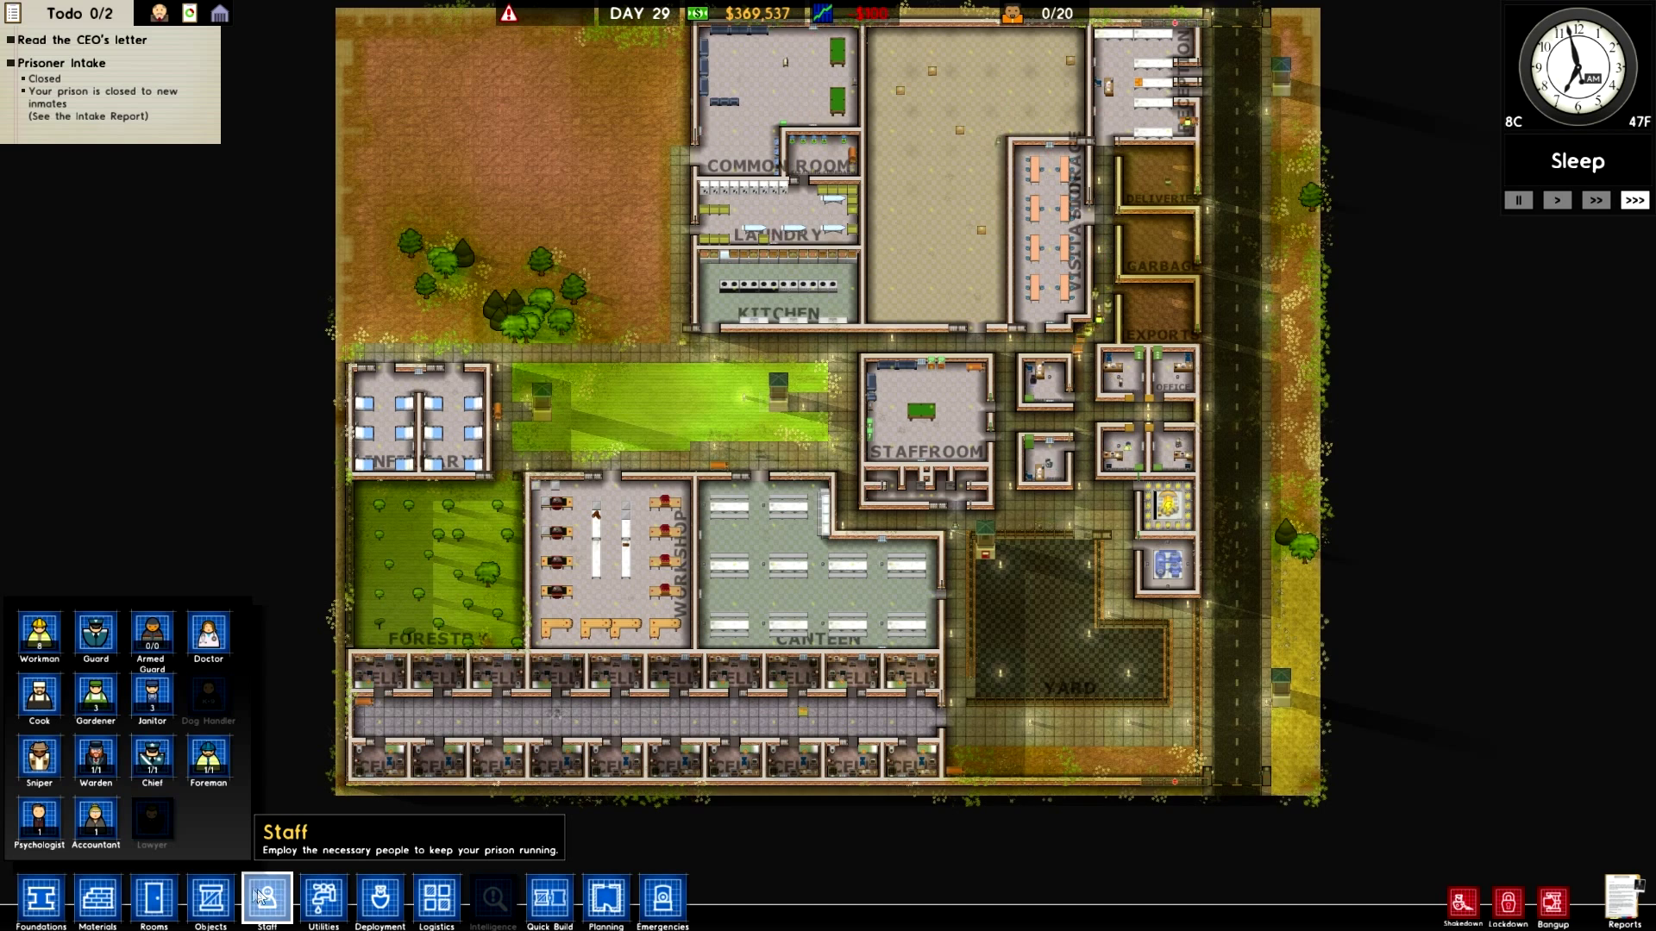
Close staff hiring and zoom in on the visitation room's visitor tables
click(211, 900)
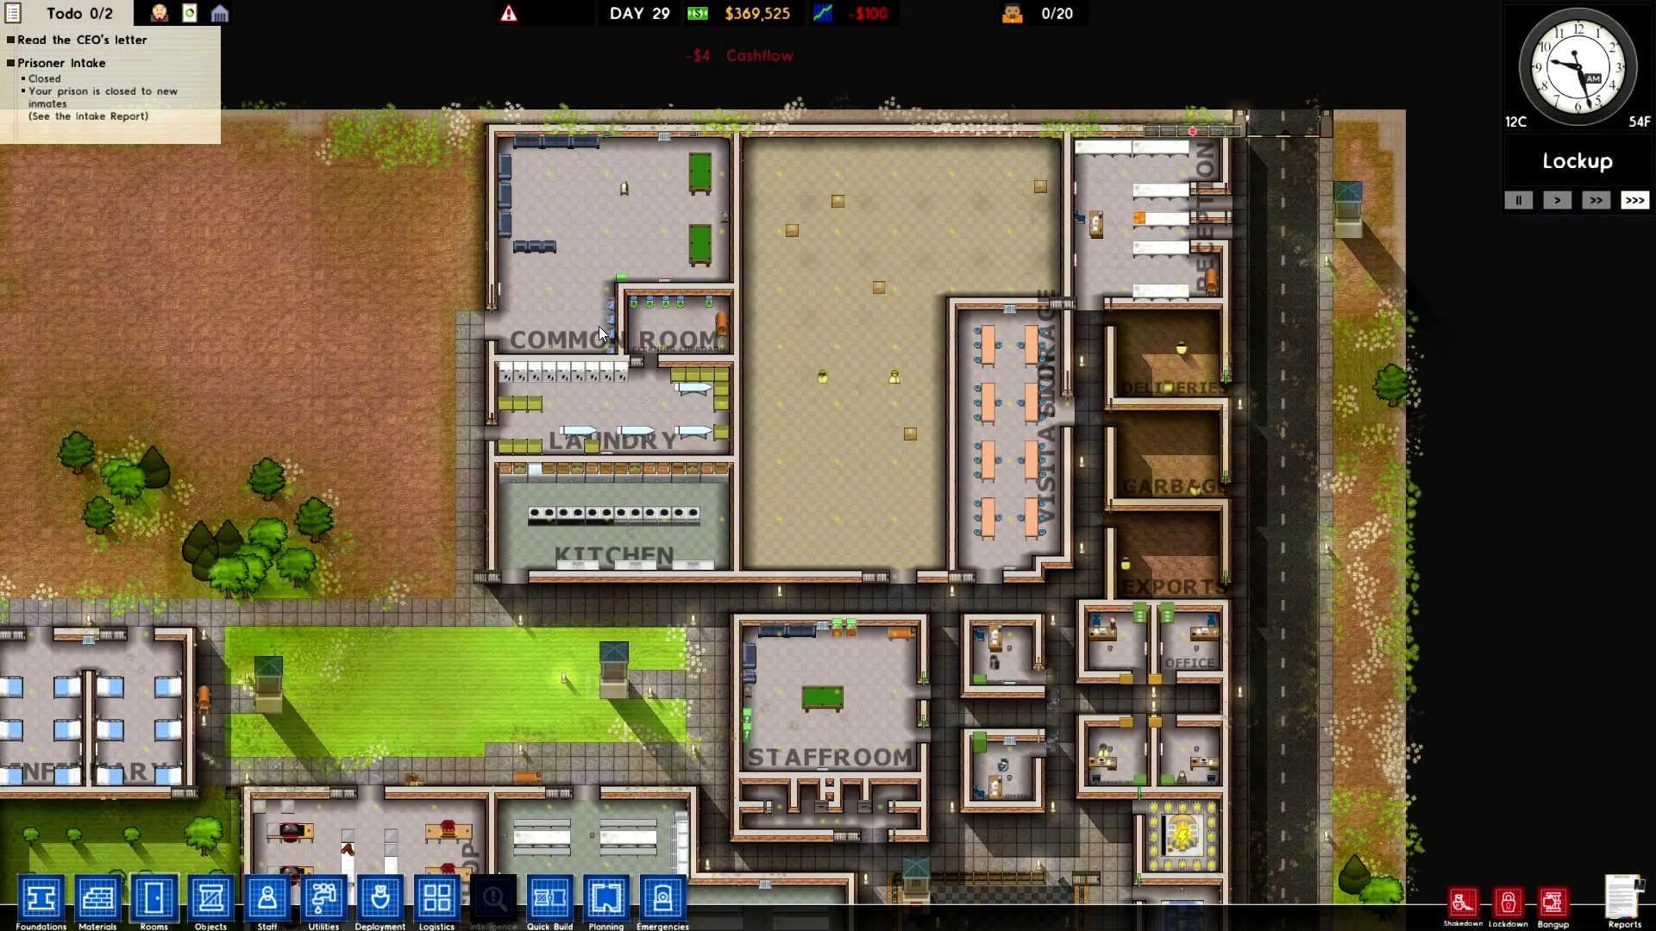
mouse_move(721, 332)
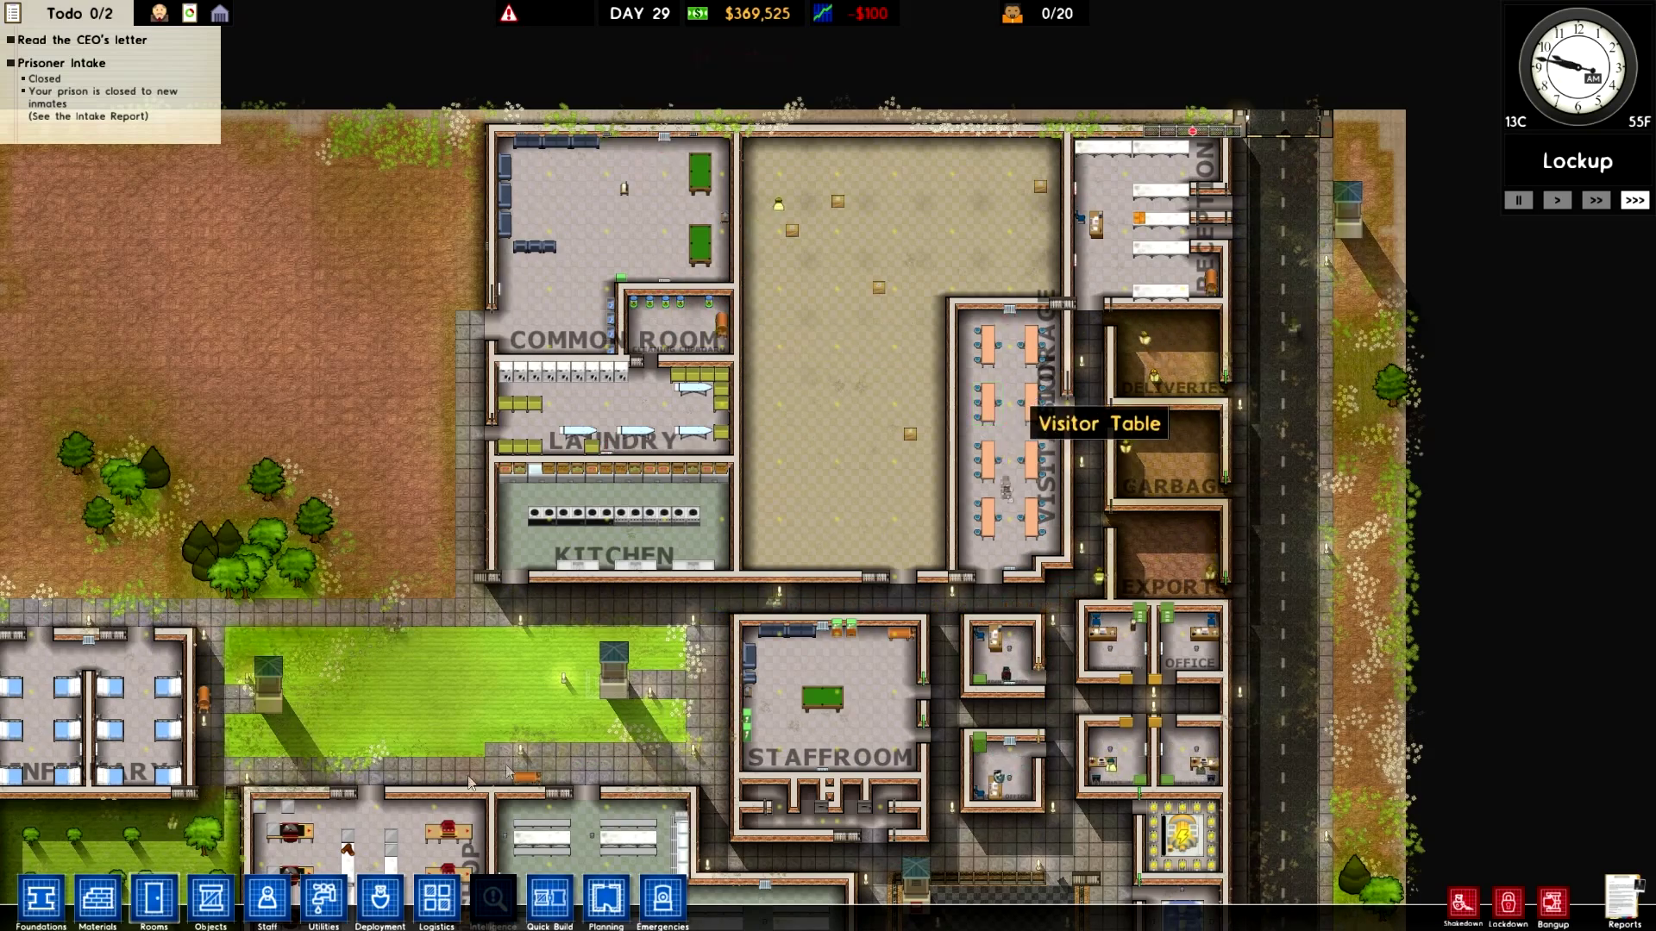
click(321, 900)
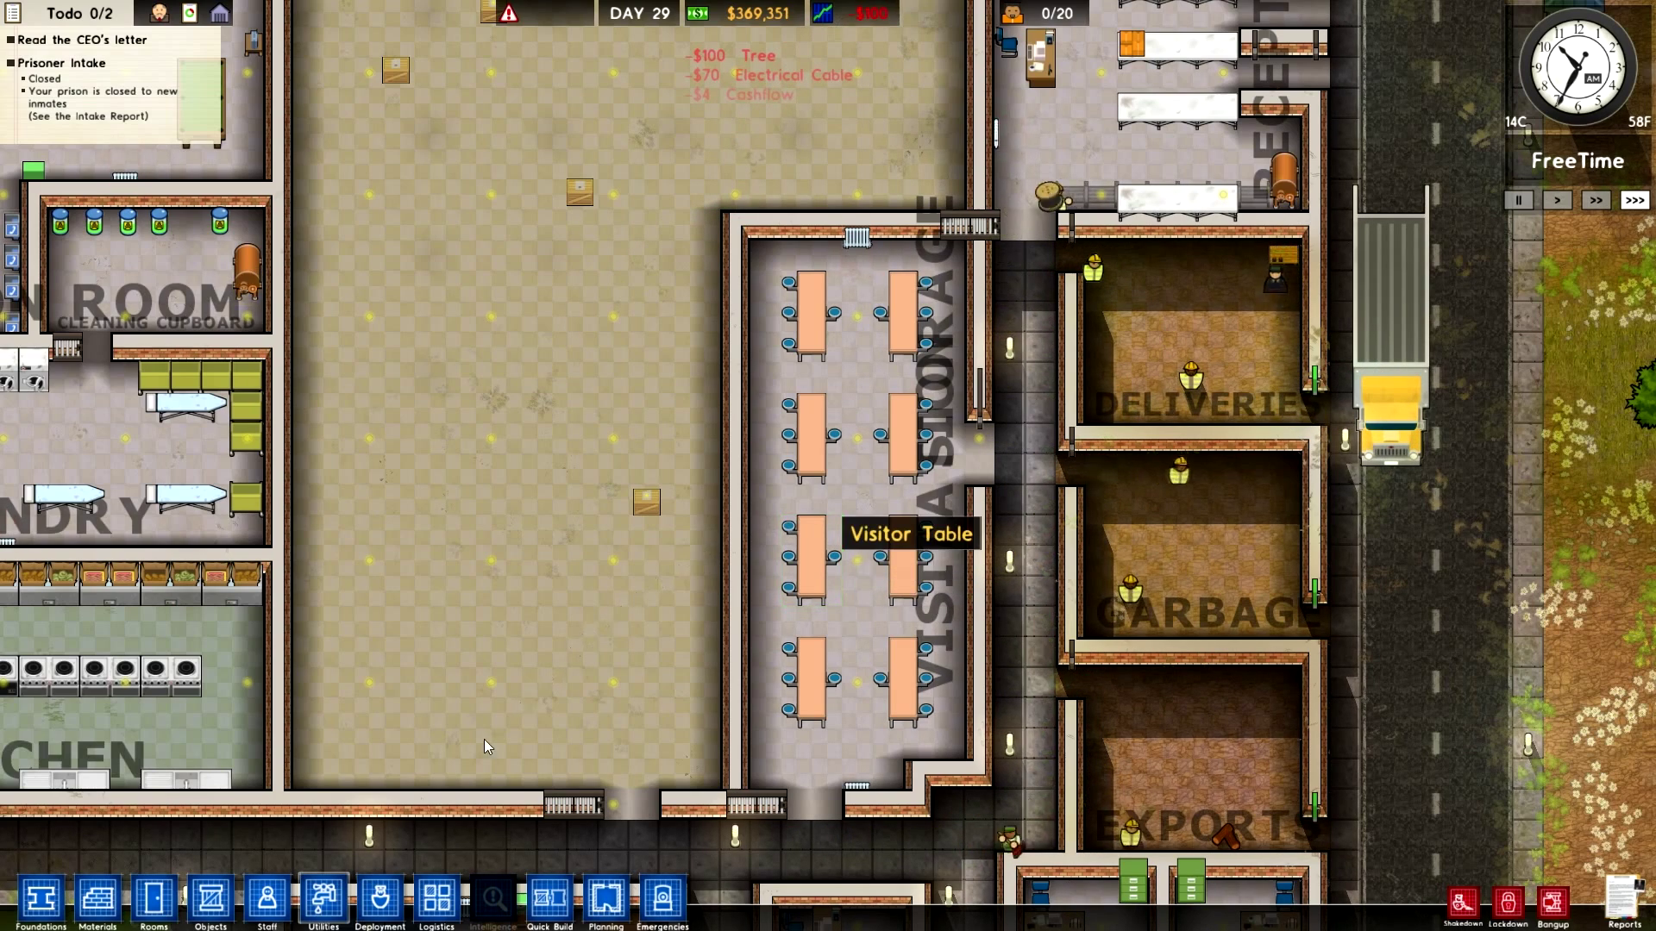
Plan a wall across the top of the visitation room and select the blocking visitor table
click(200, 914)
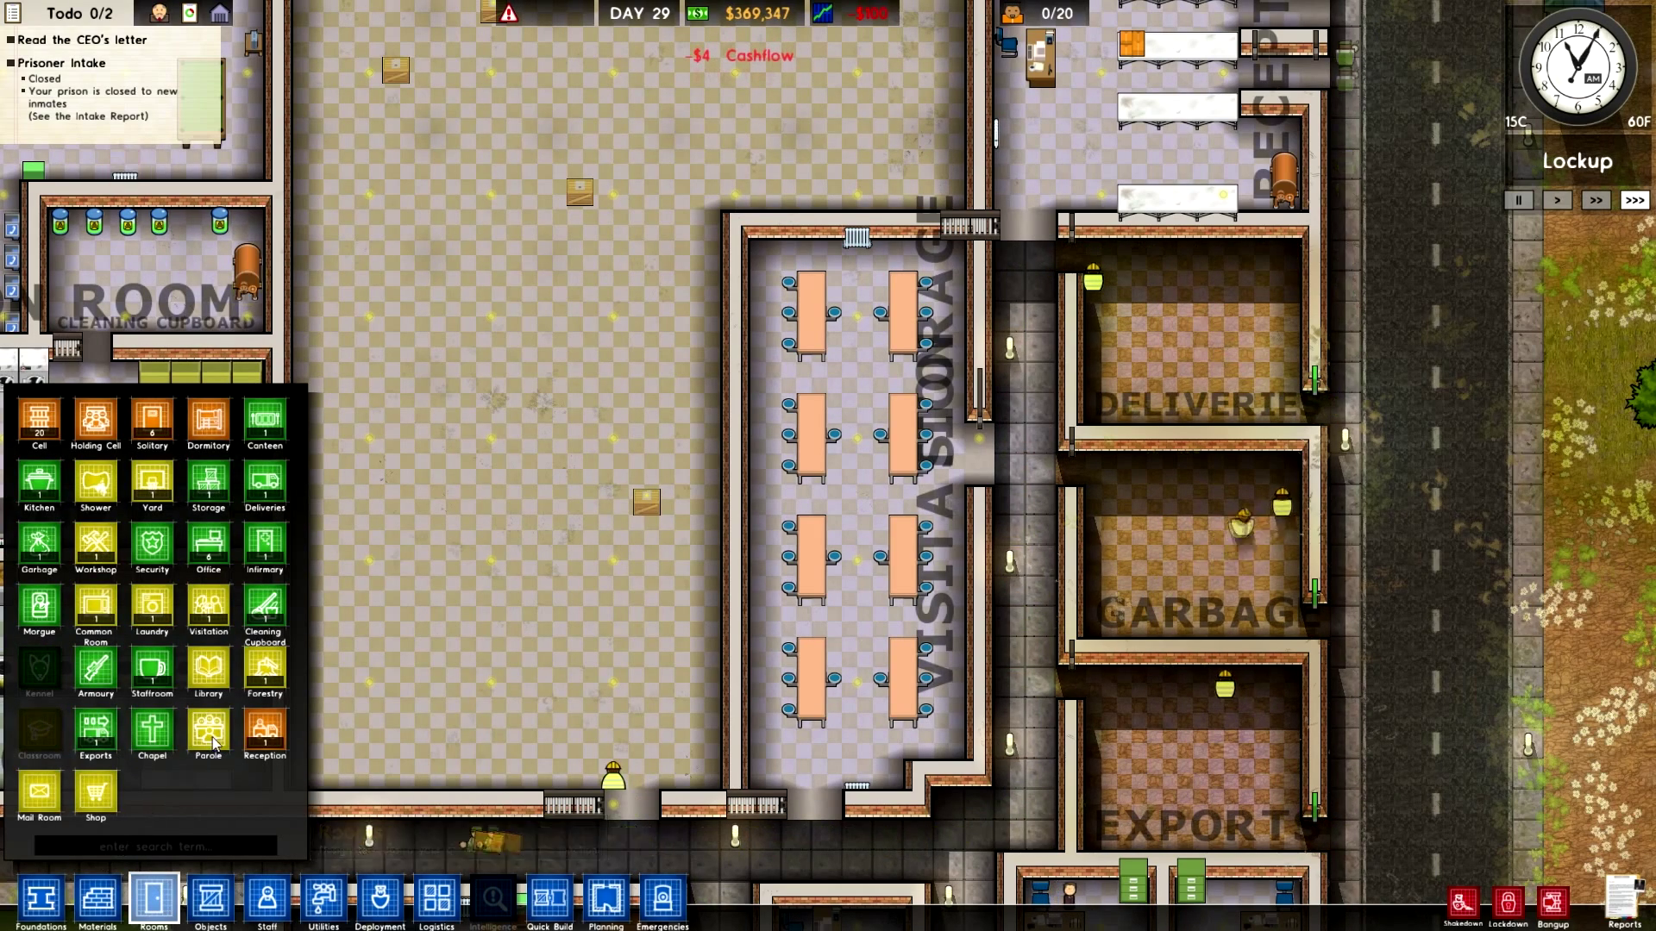
mouse_move(214, 738)
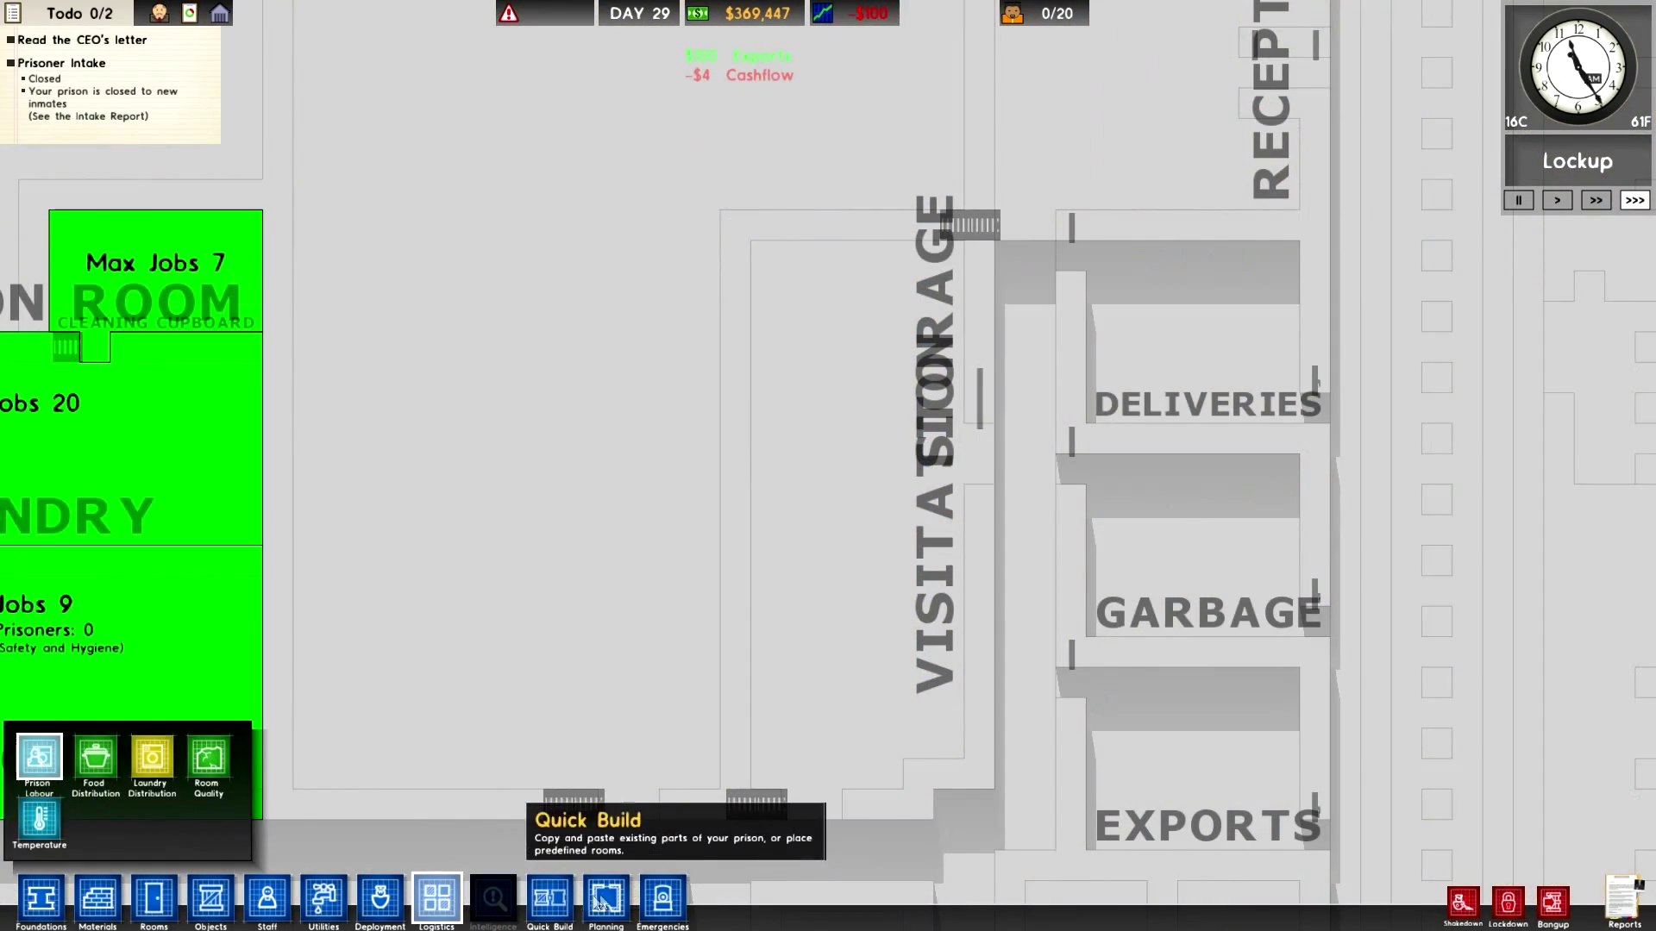
click(611, 902)
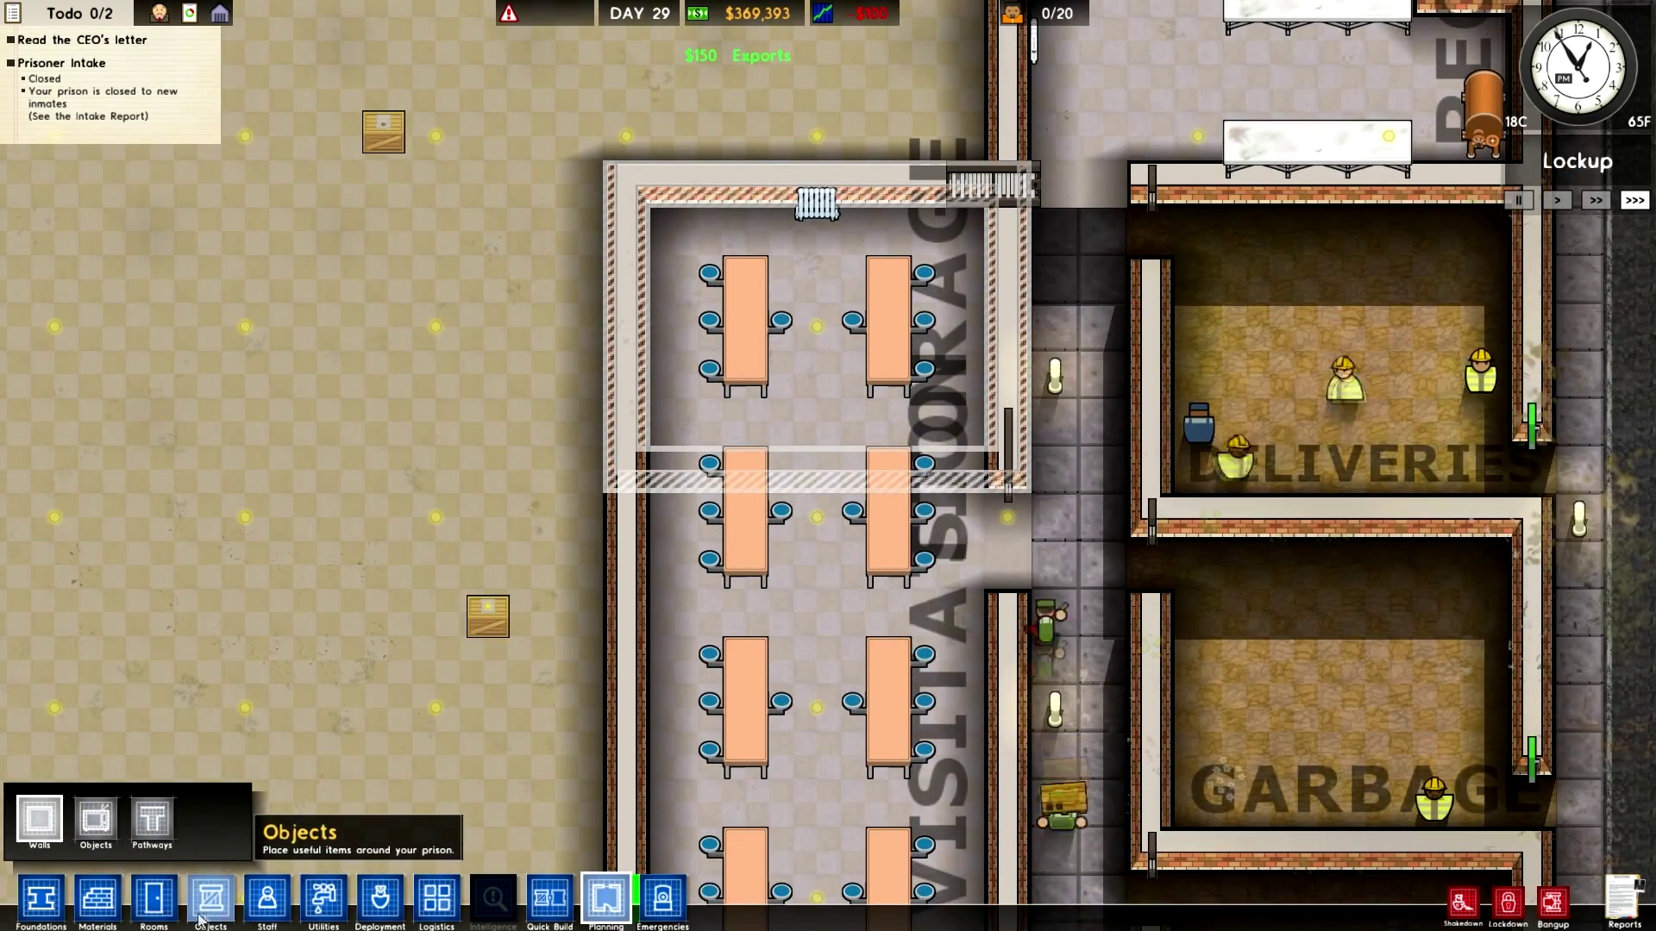
click(93, 916)
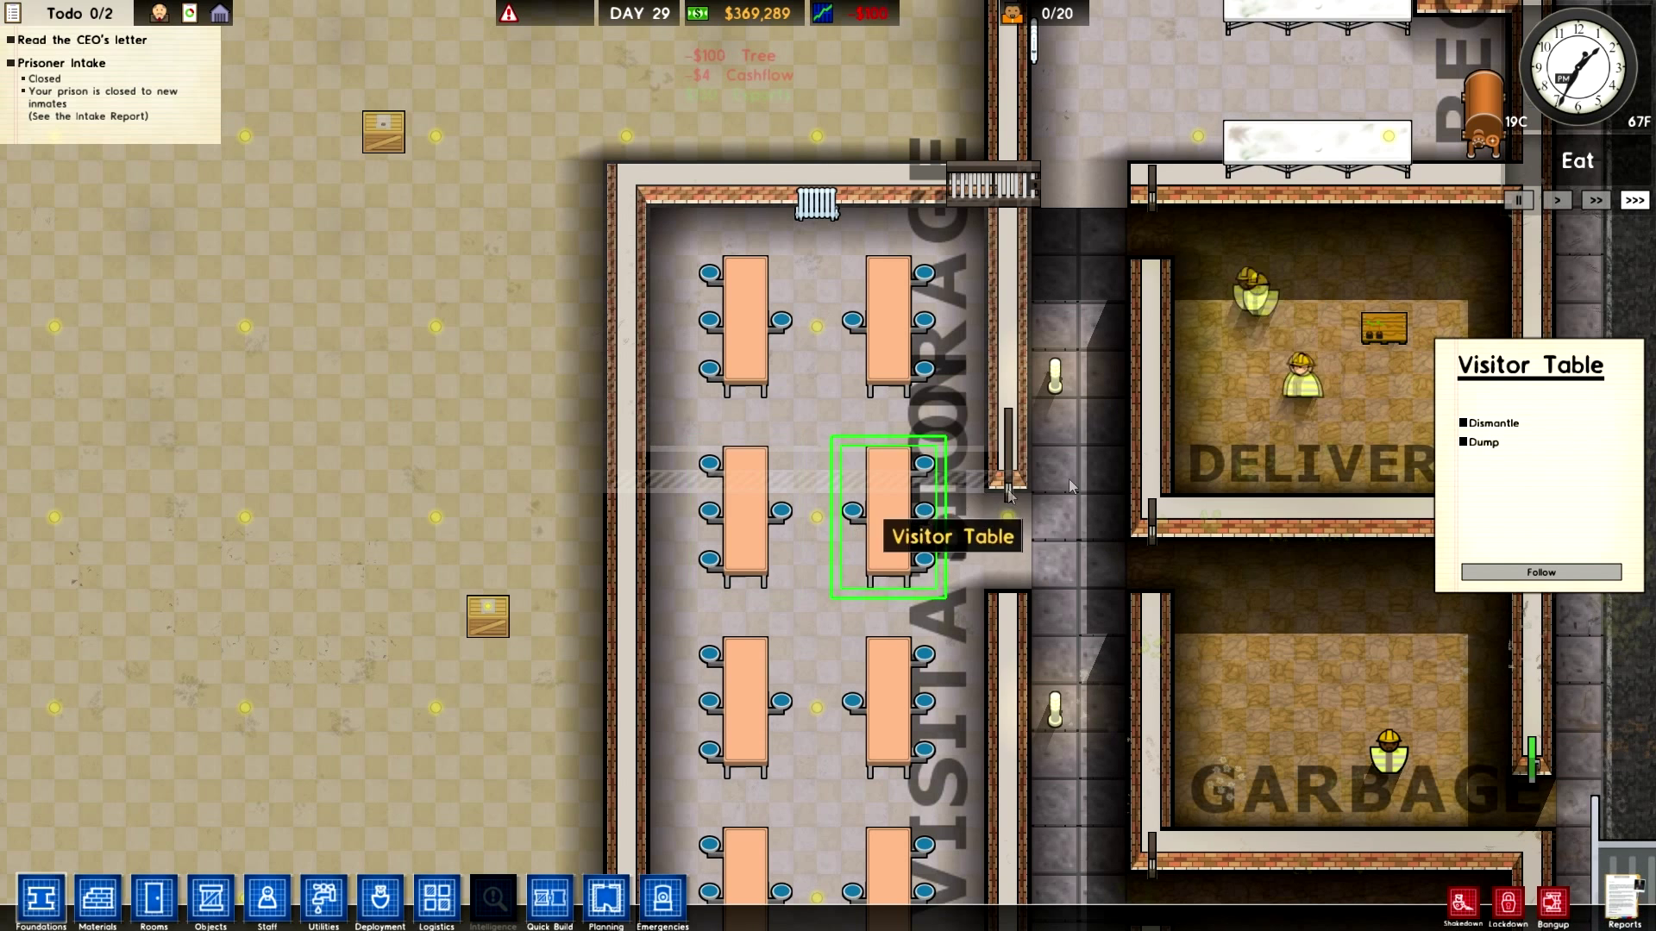
Dismantle the visitor table, build a brick wall across the room and add a door
click(1492, 423)
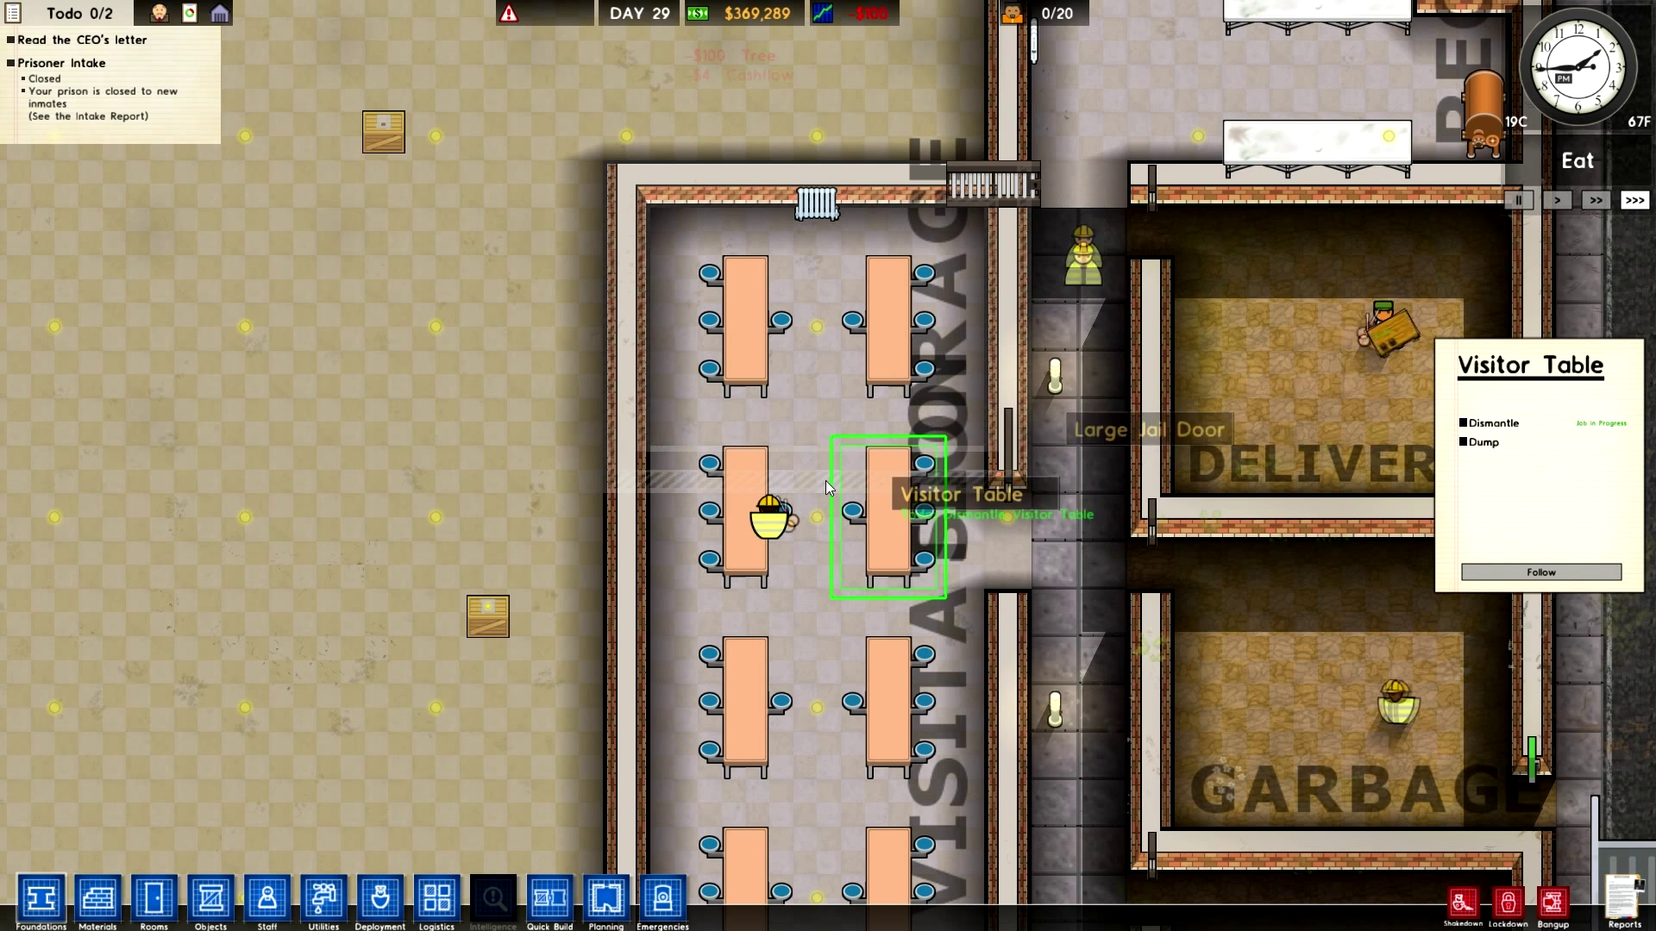
click(97, 900)
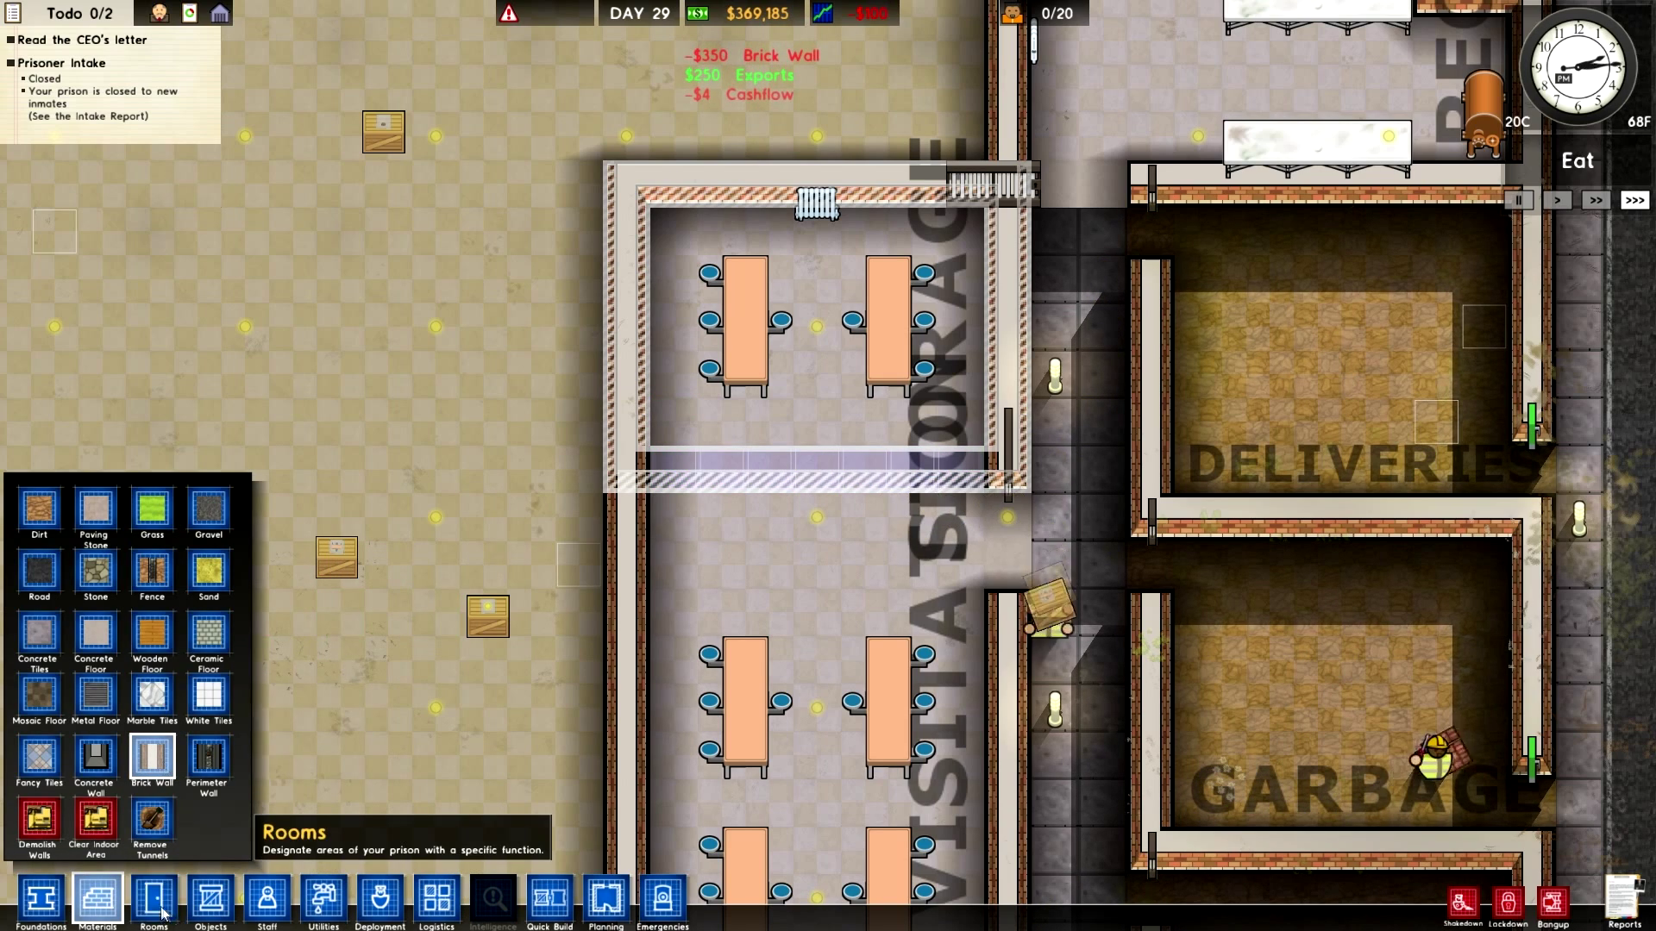
click(210, 903)
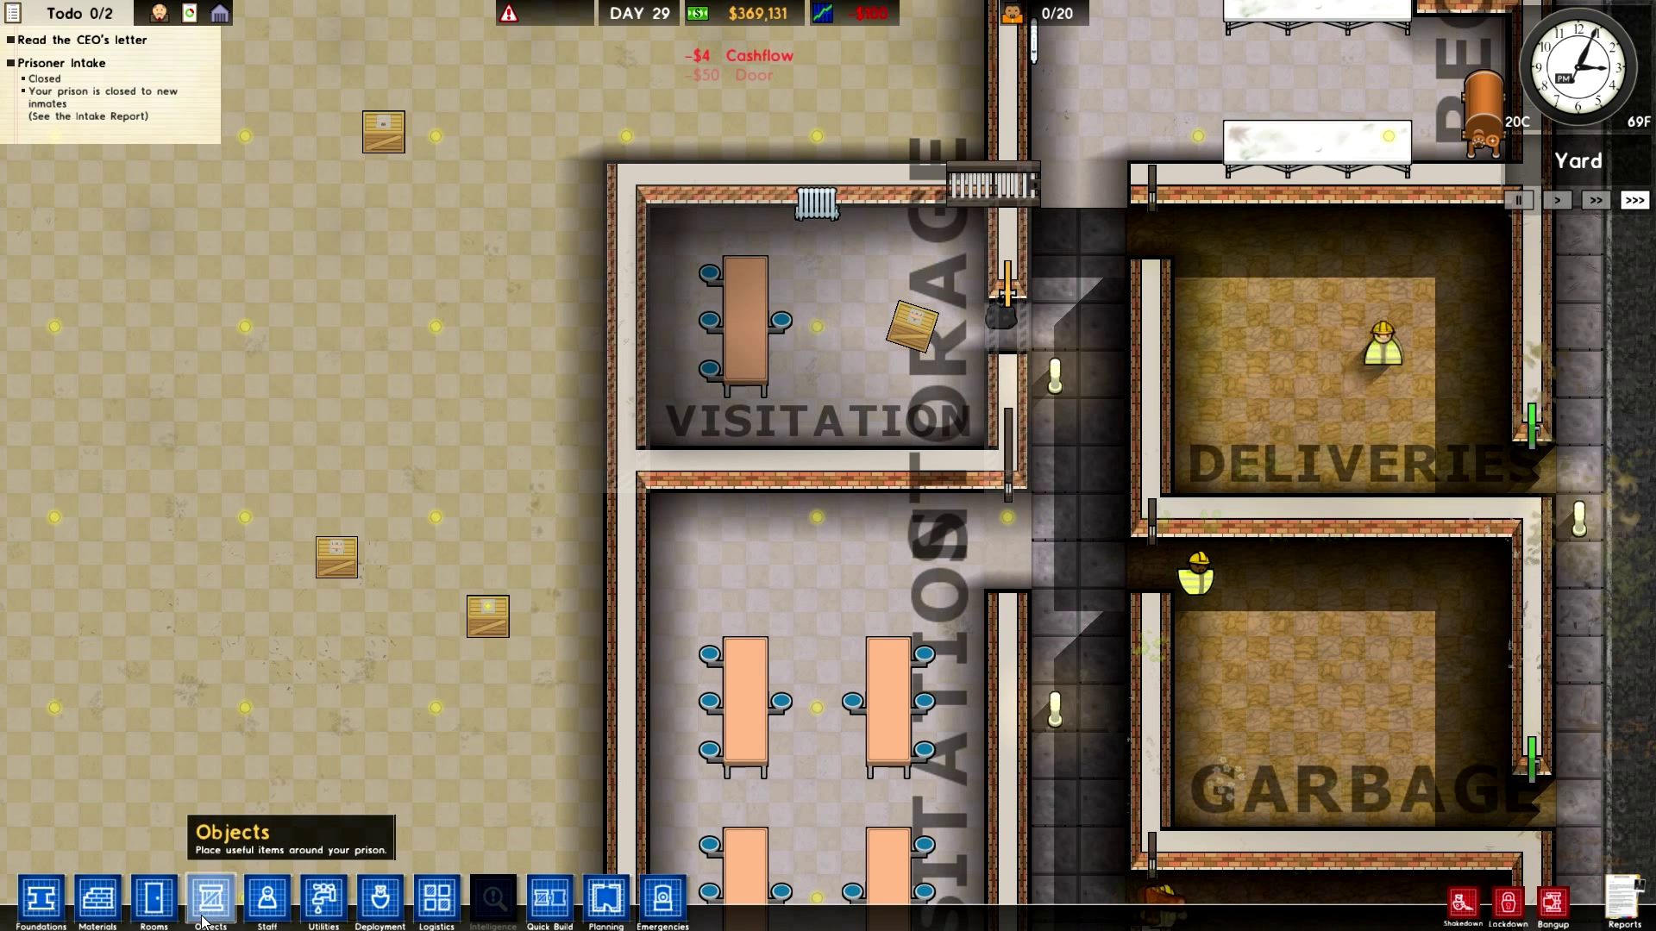
click(338, 900)
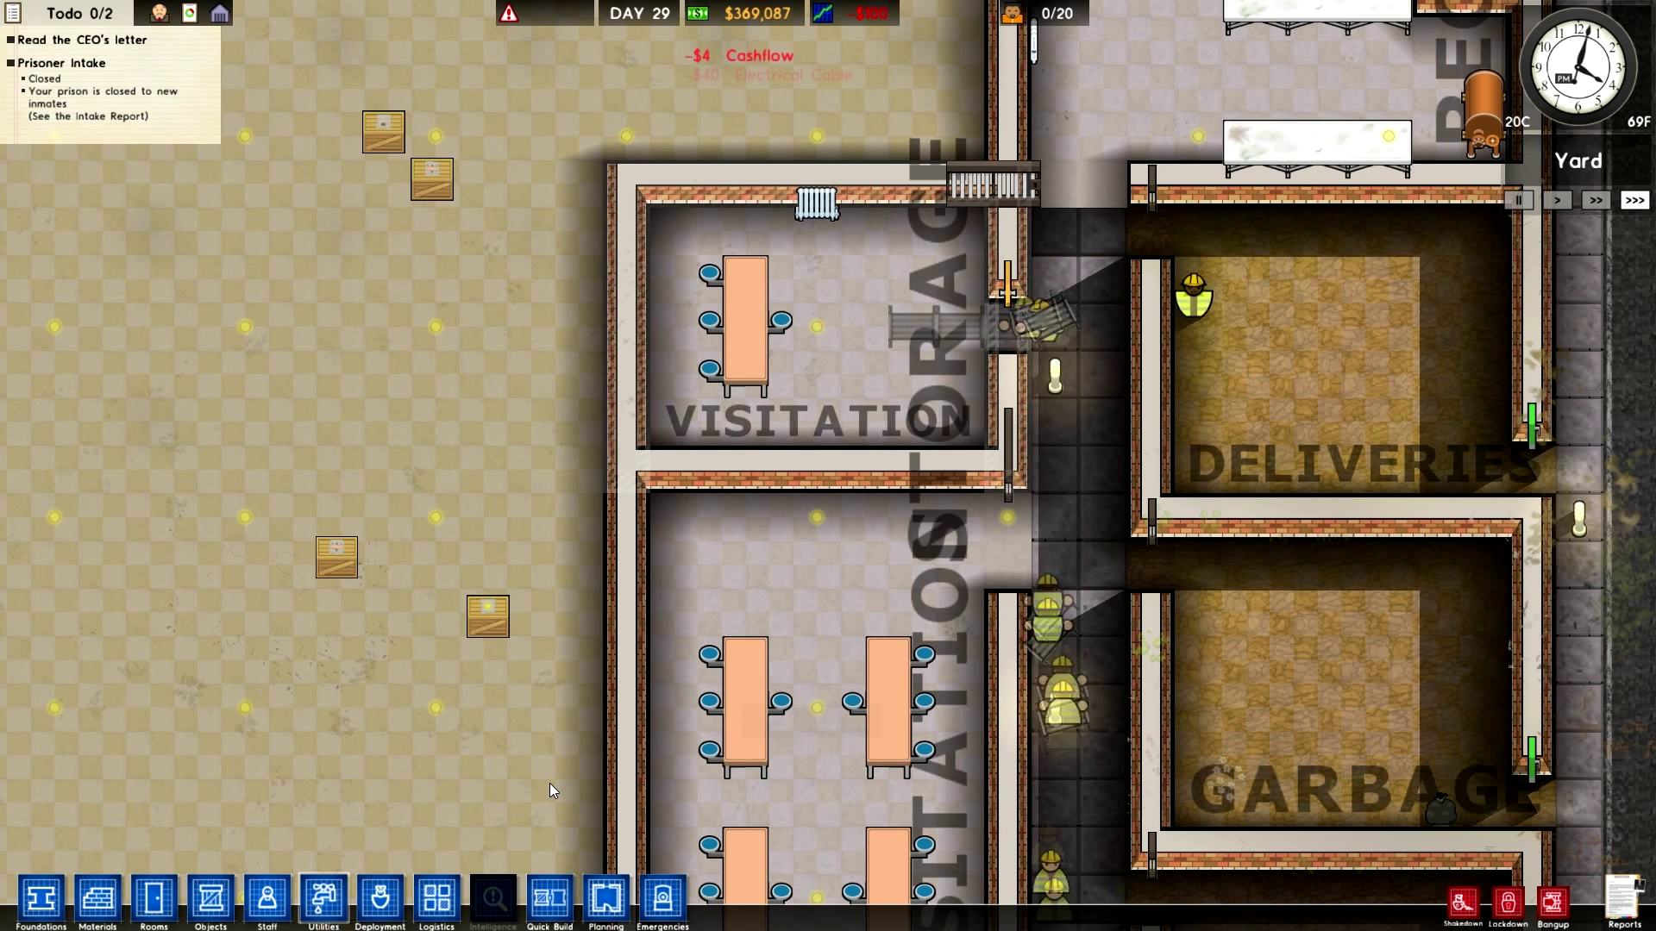
Check the new space's pipes and radiator, then designate it as a Parole room
click(324, 900)
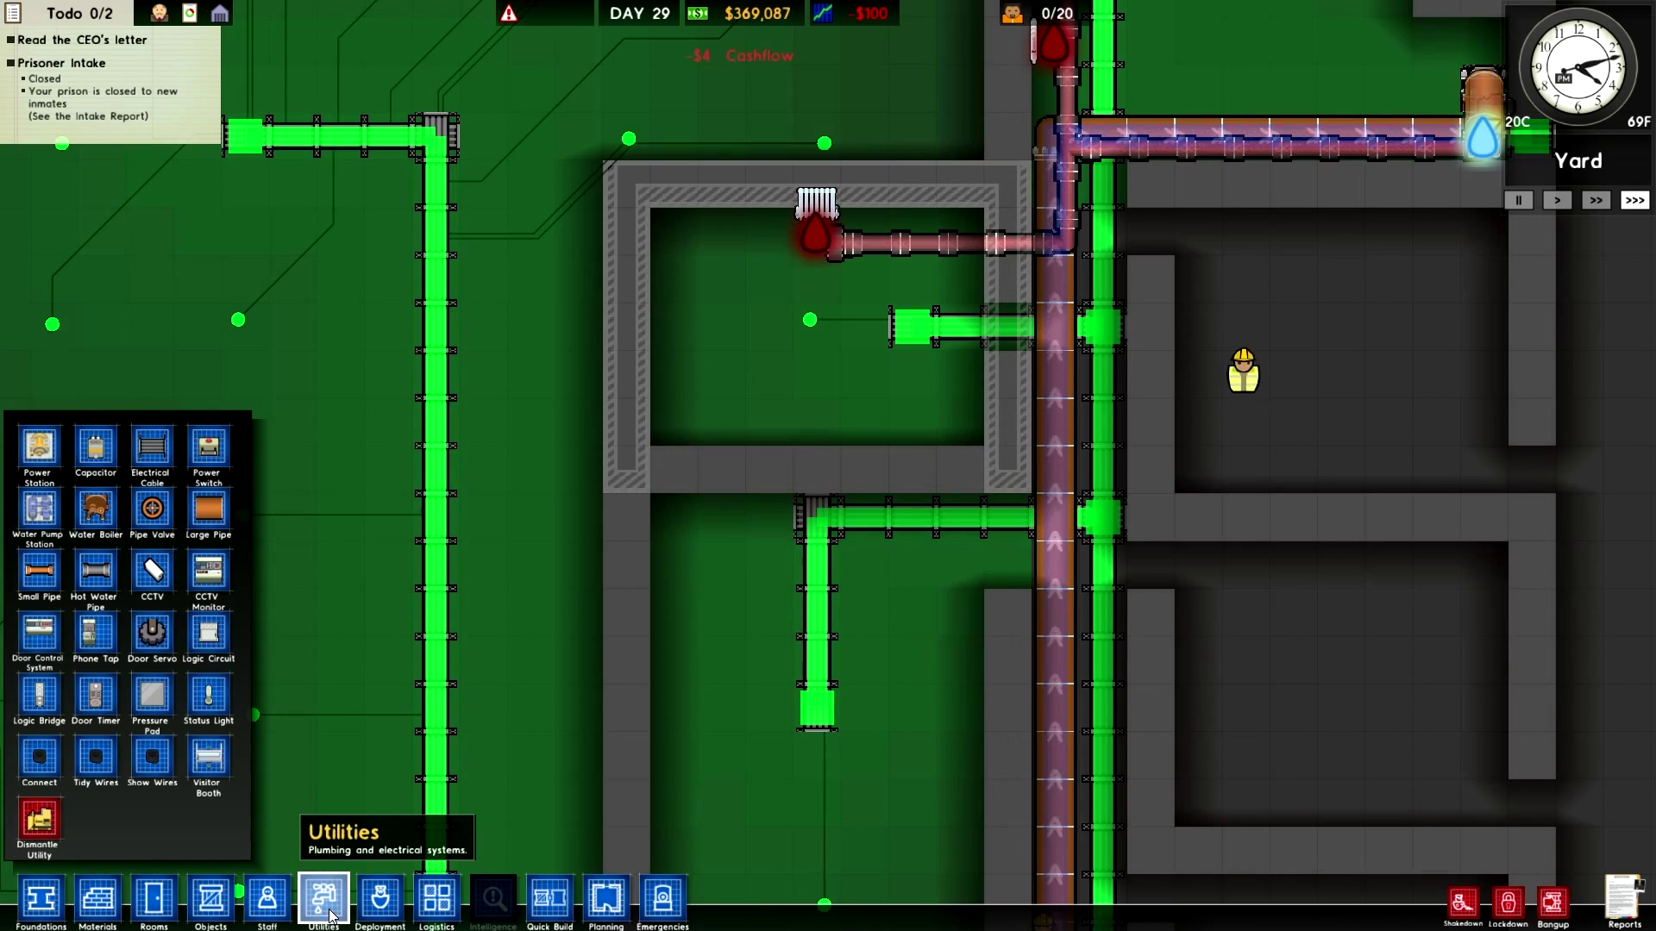
click(148, 900)
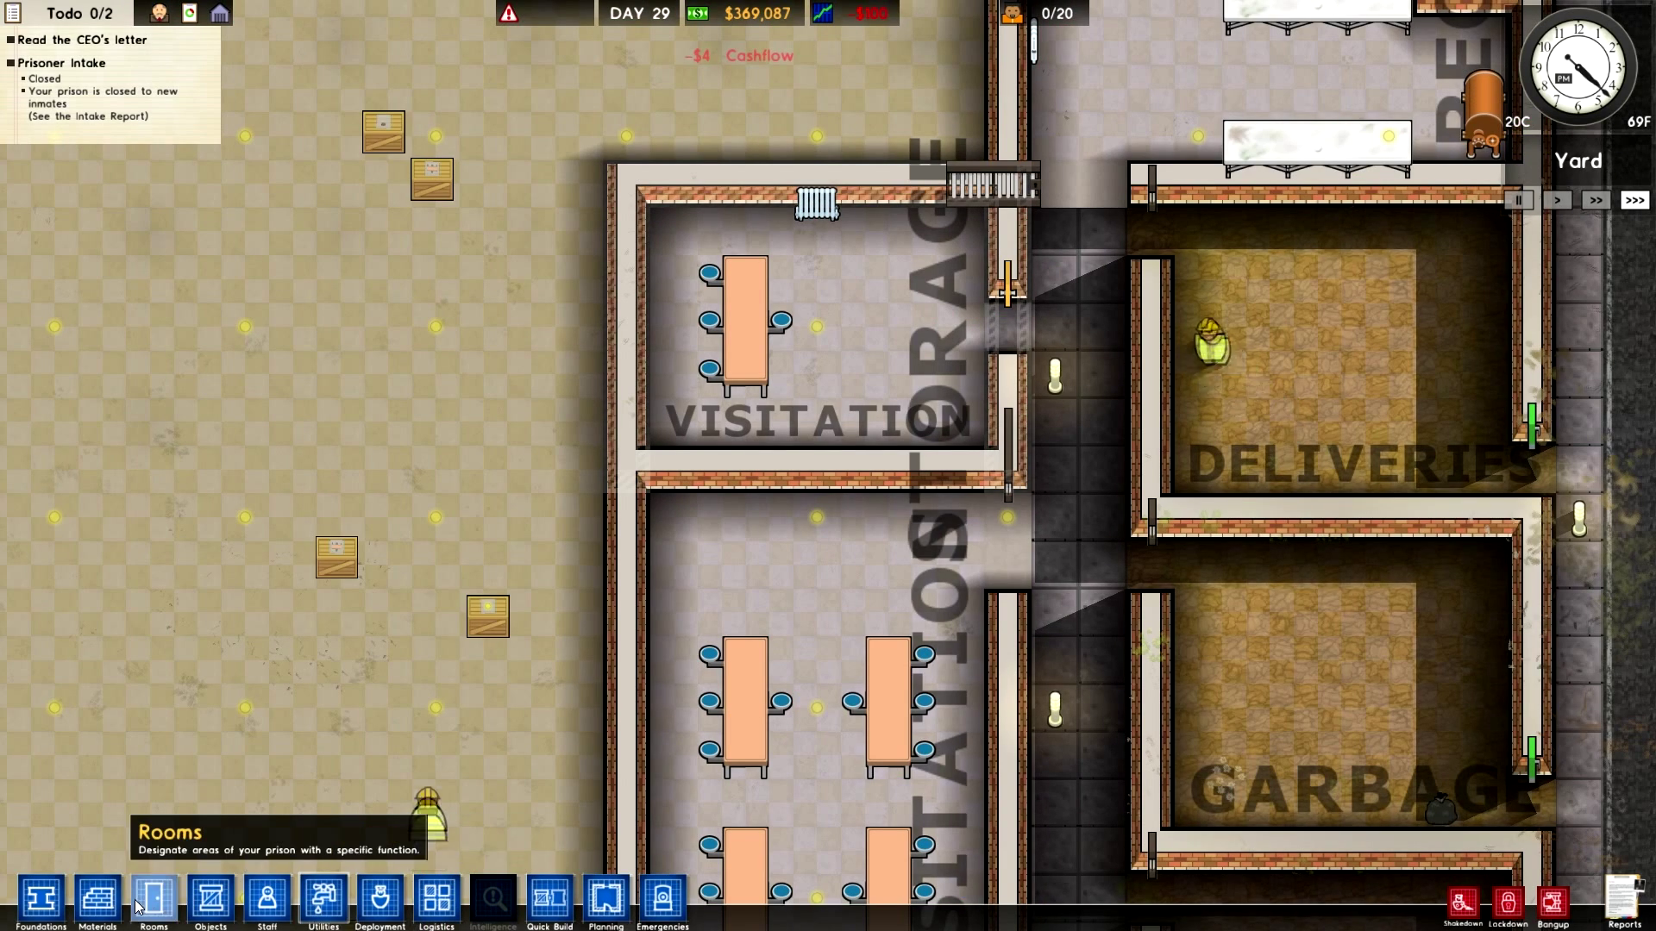
click(151, 904)
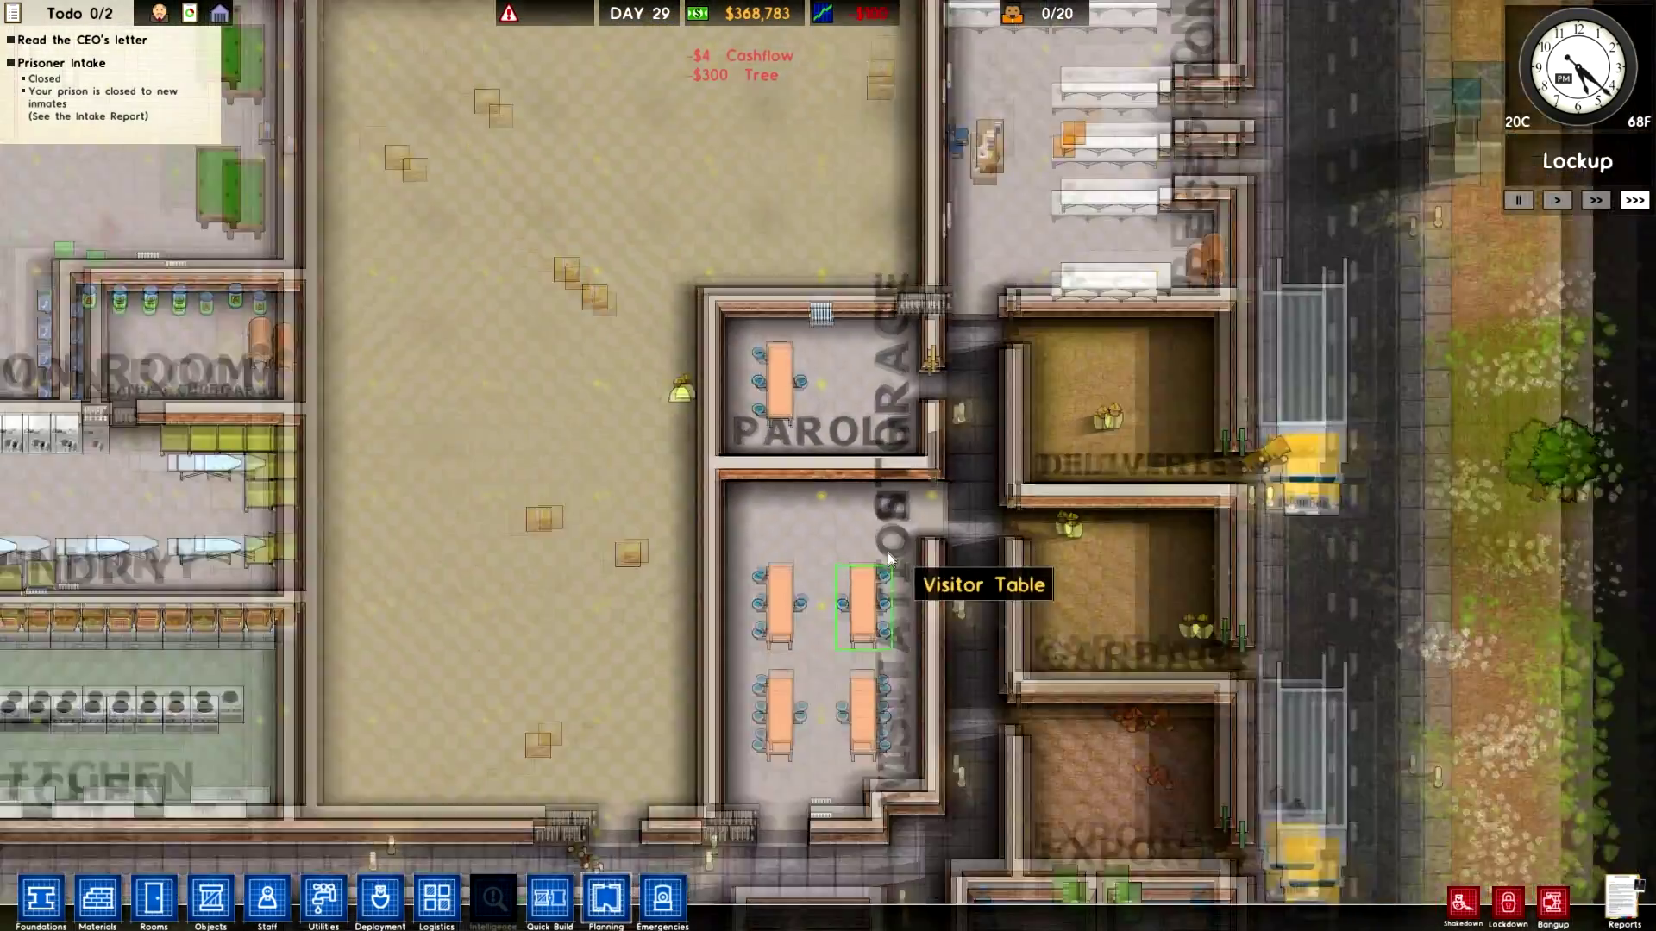
scroll(down, 3)
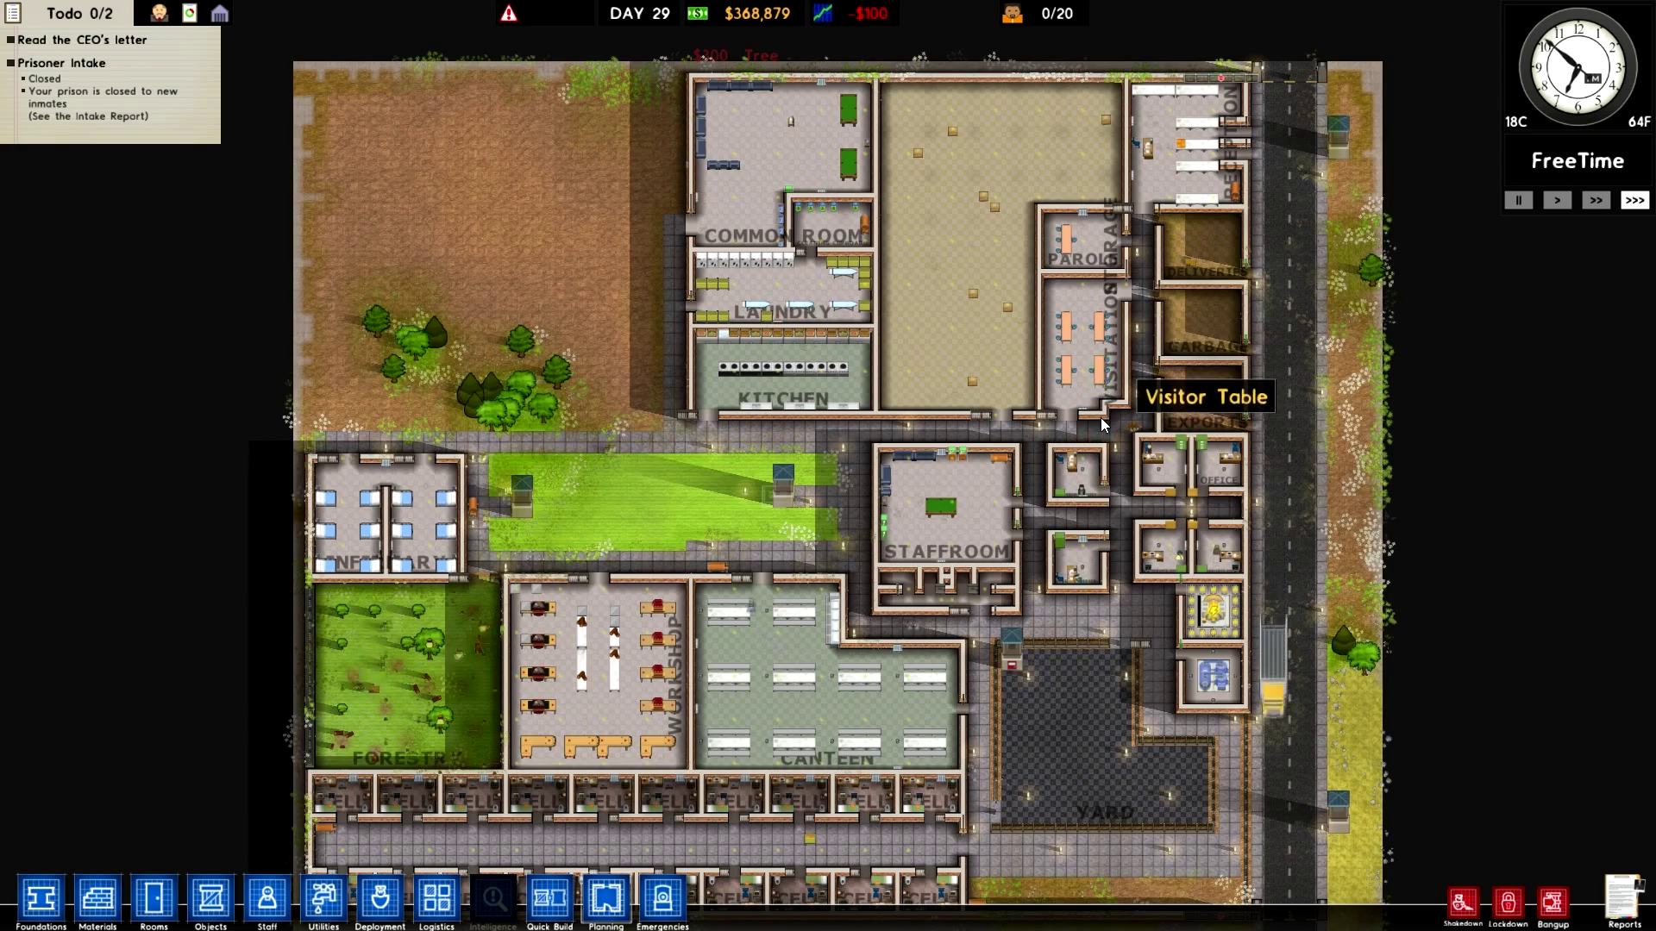
click(262, 904)
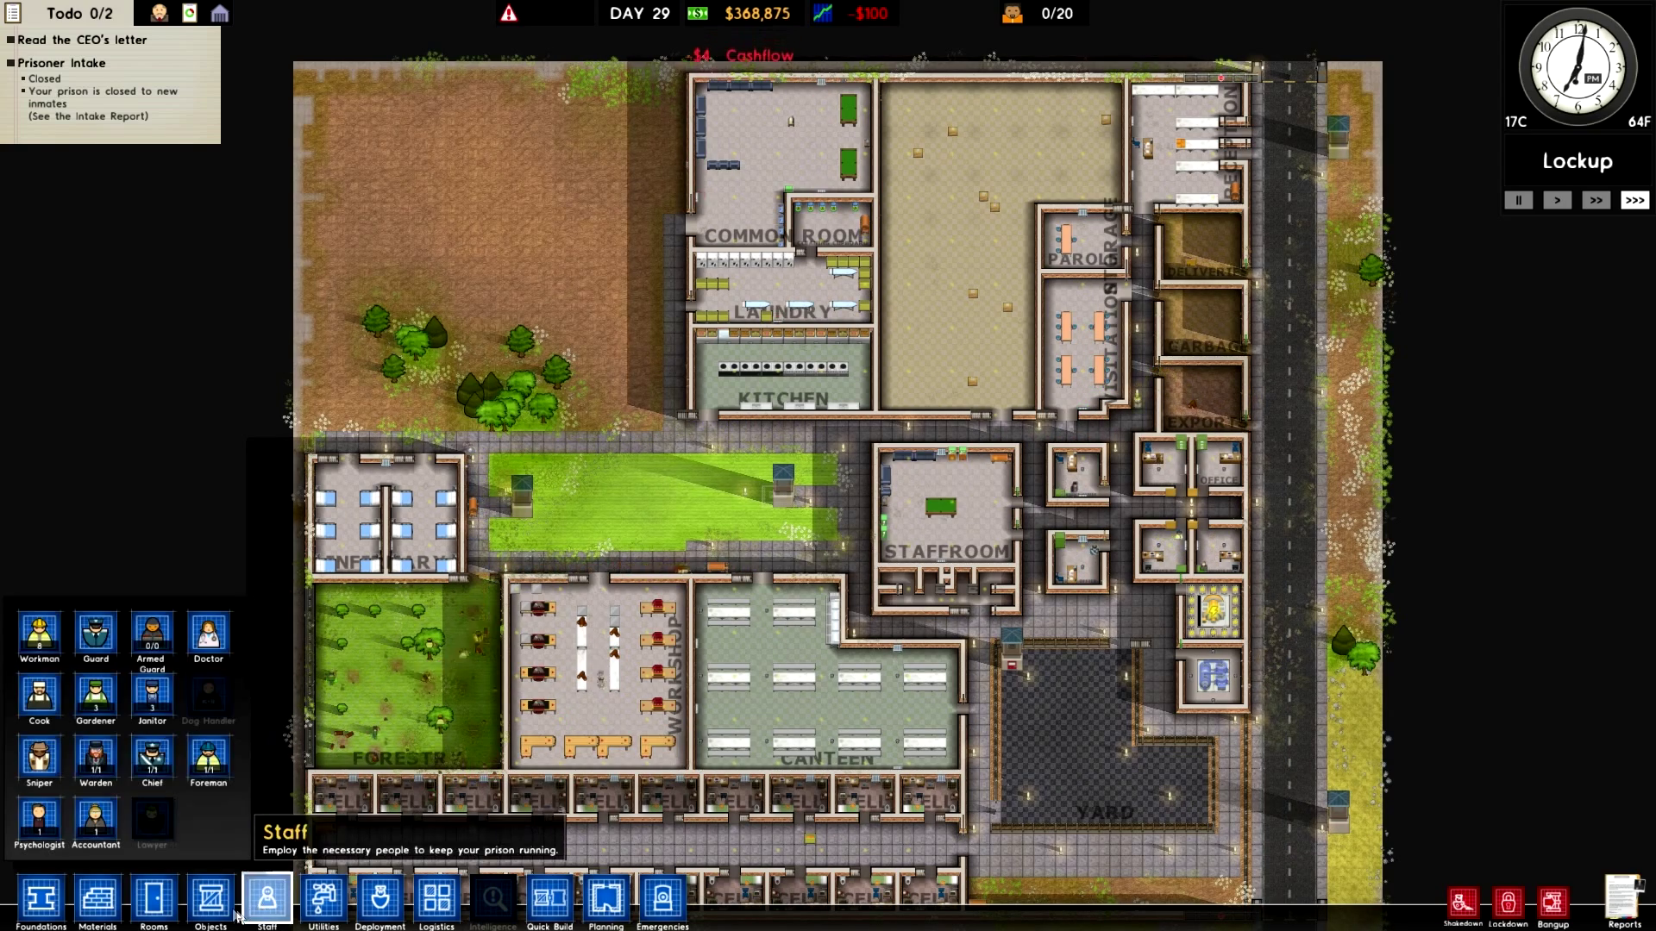
click(158, 900)
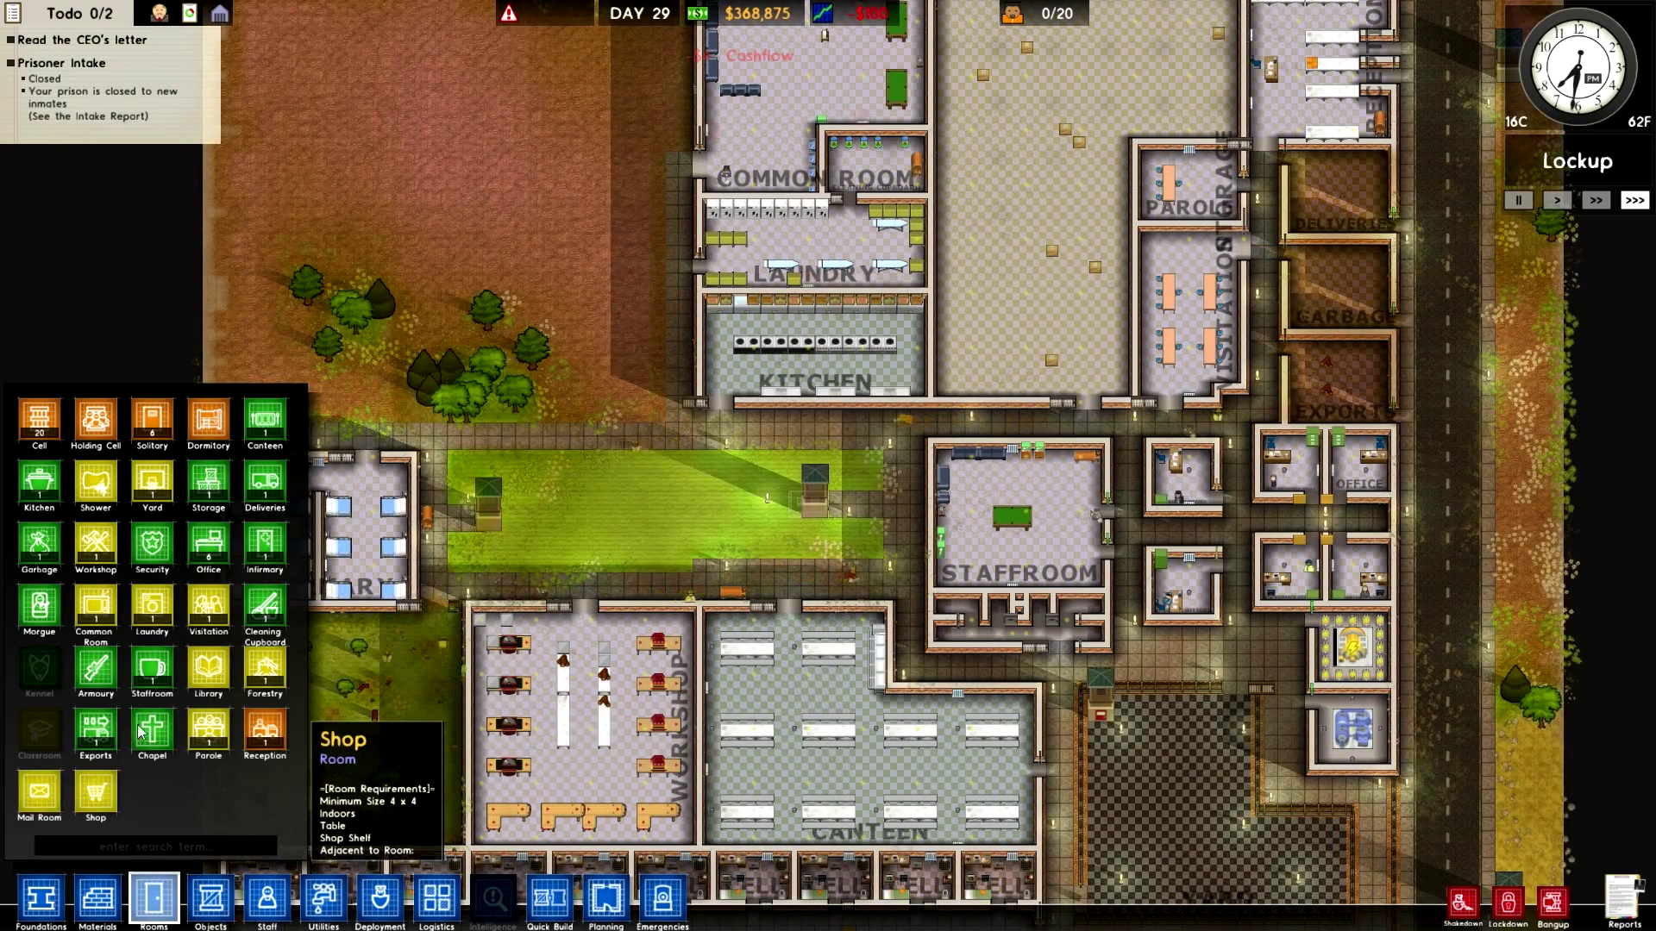
mouse_move(152, 545)
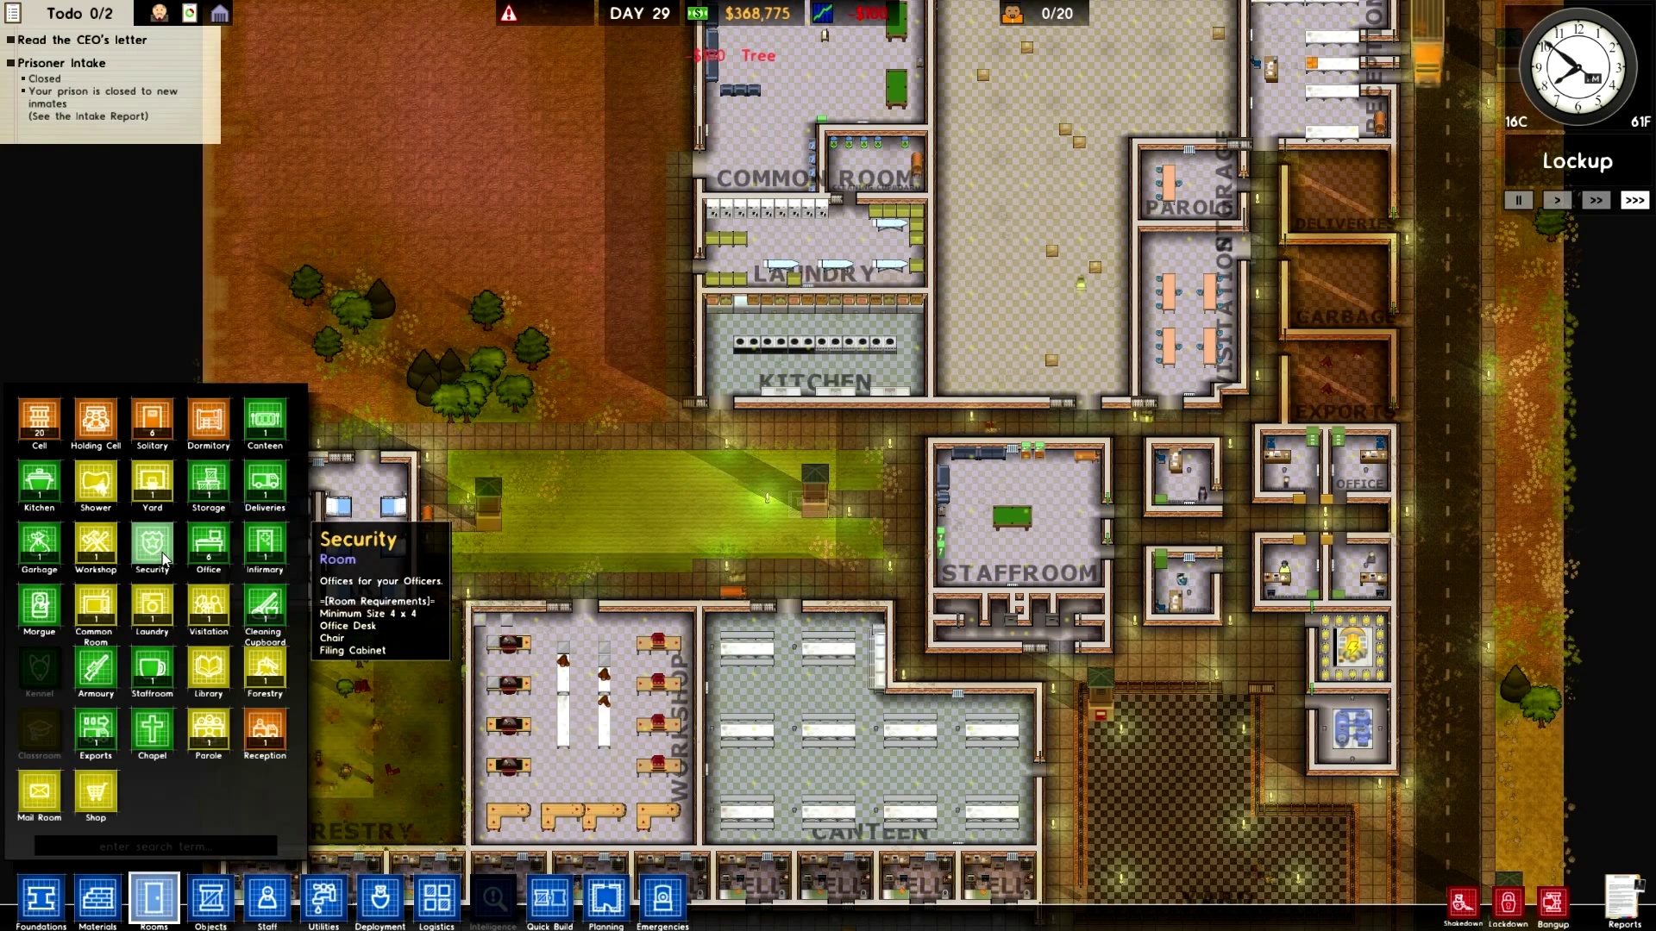
mouse_move(95, 483)
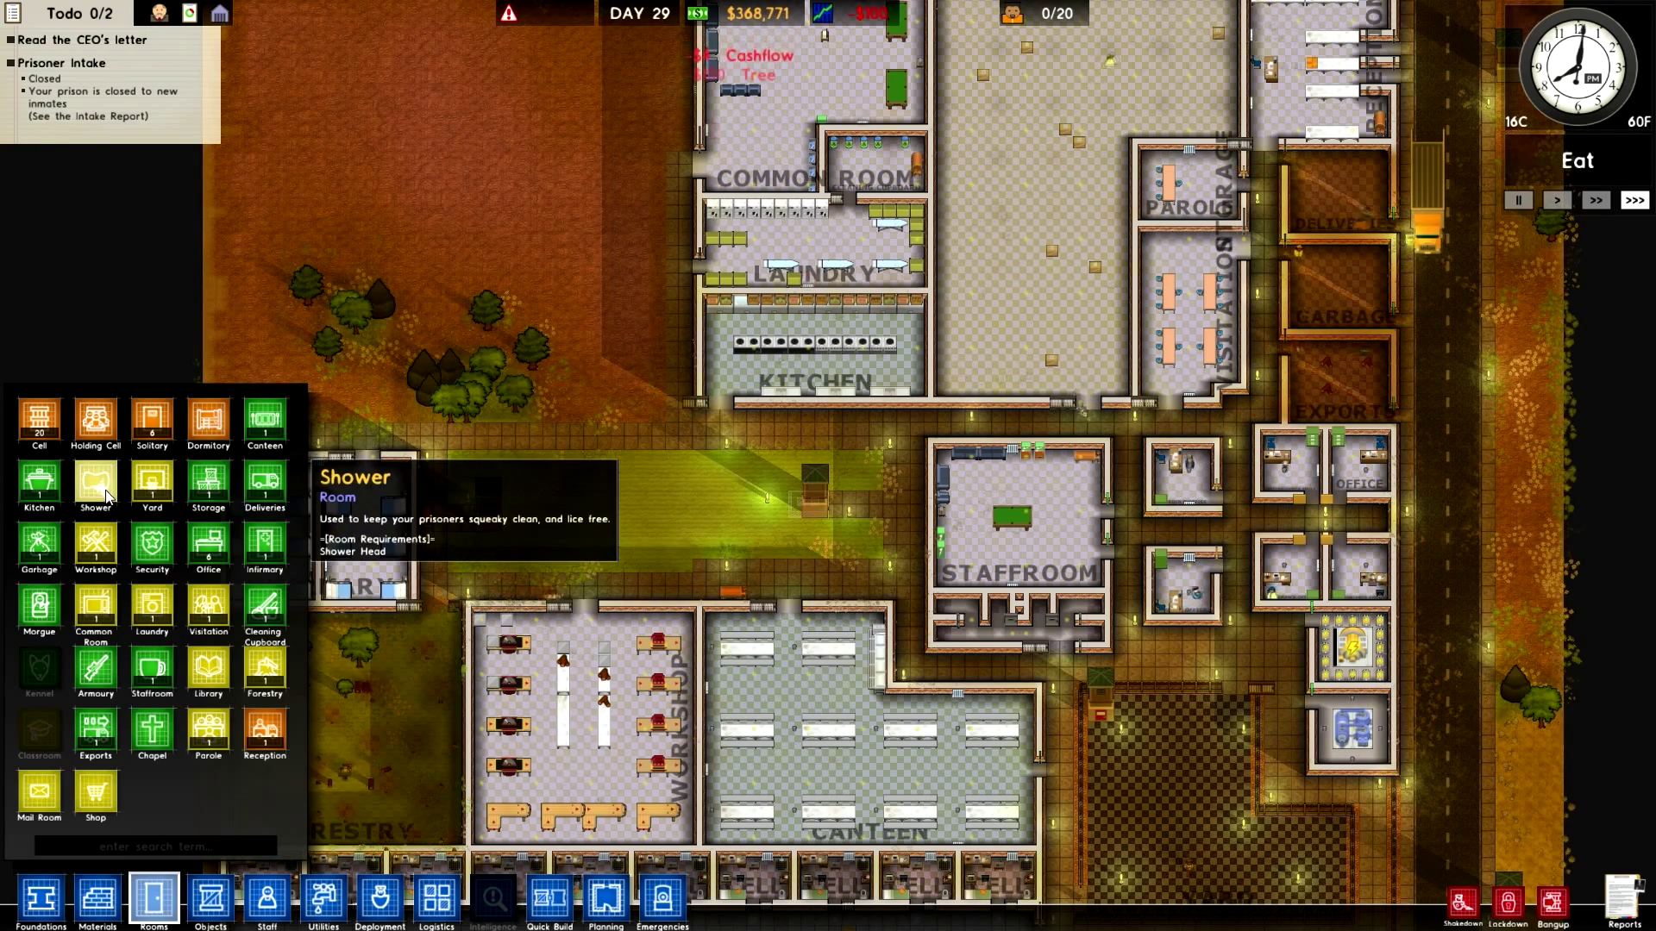
mouse_move(38, 607)
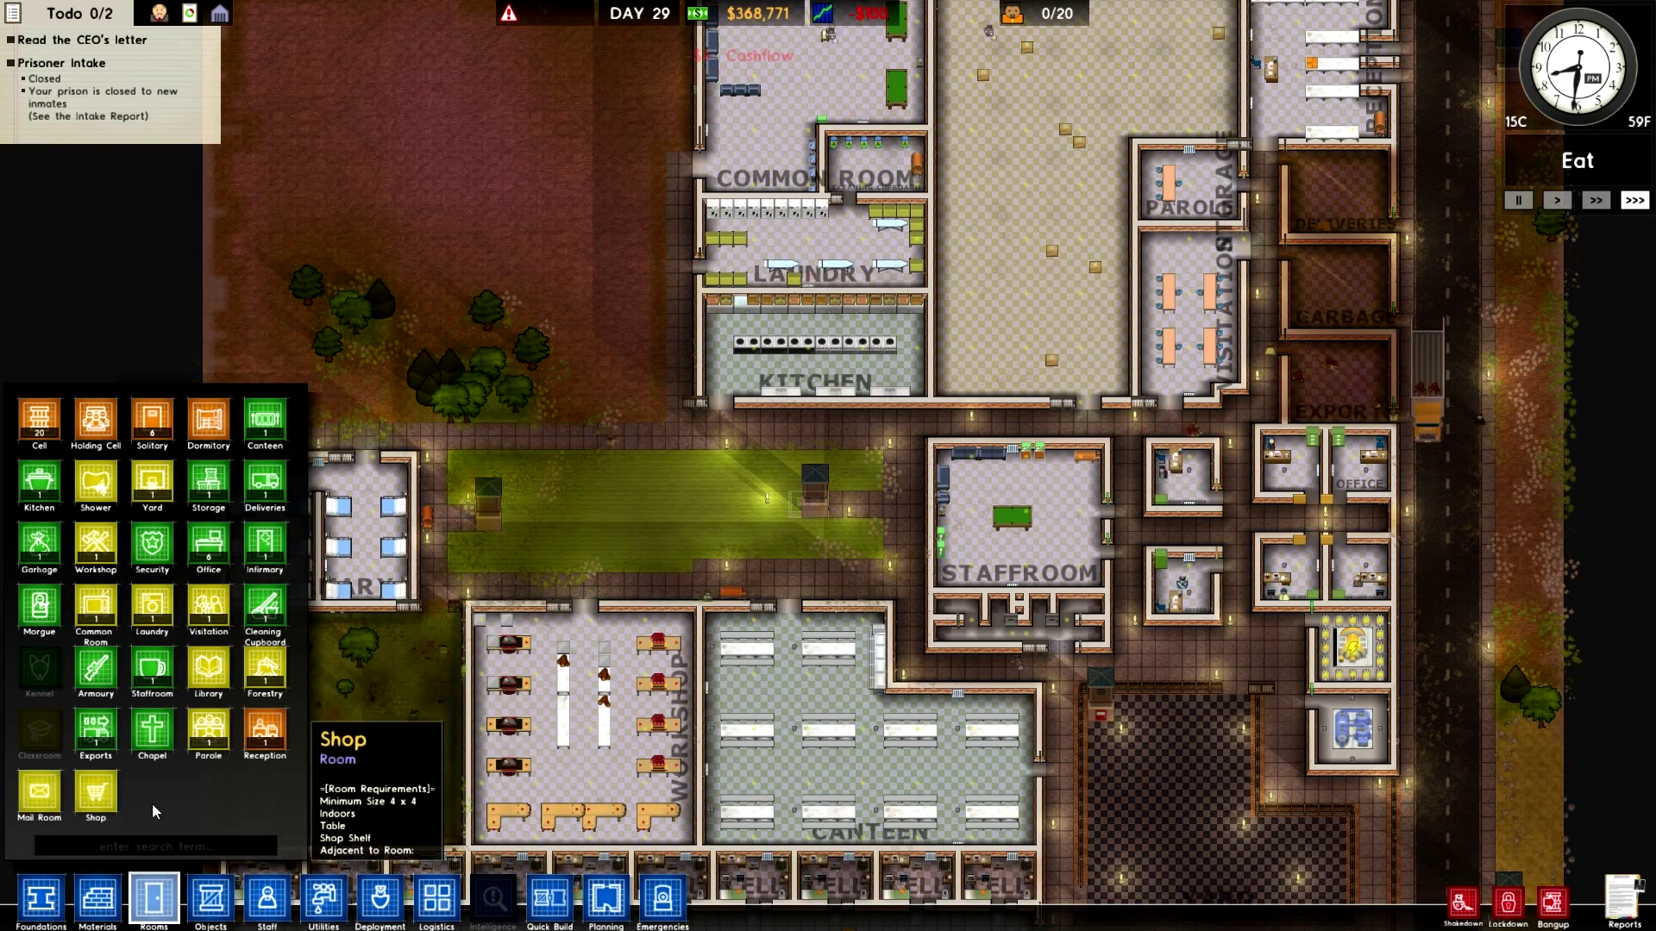
mouse_move(207, 666)
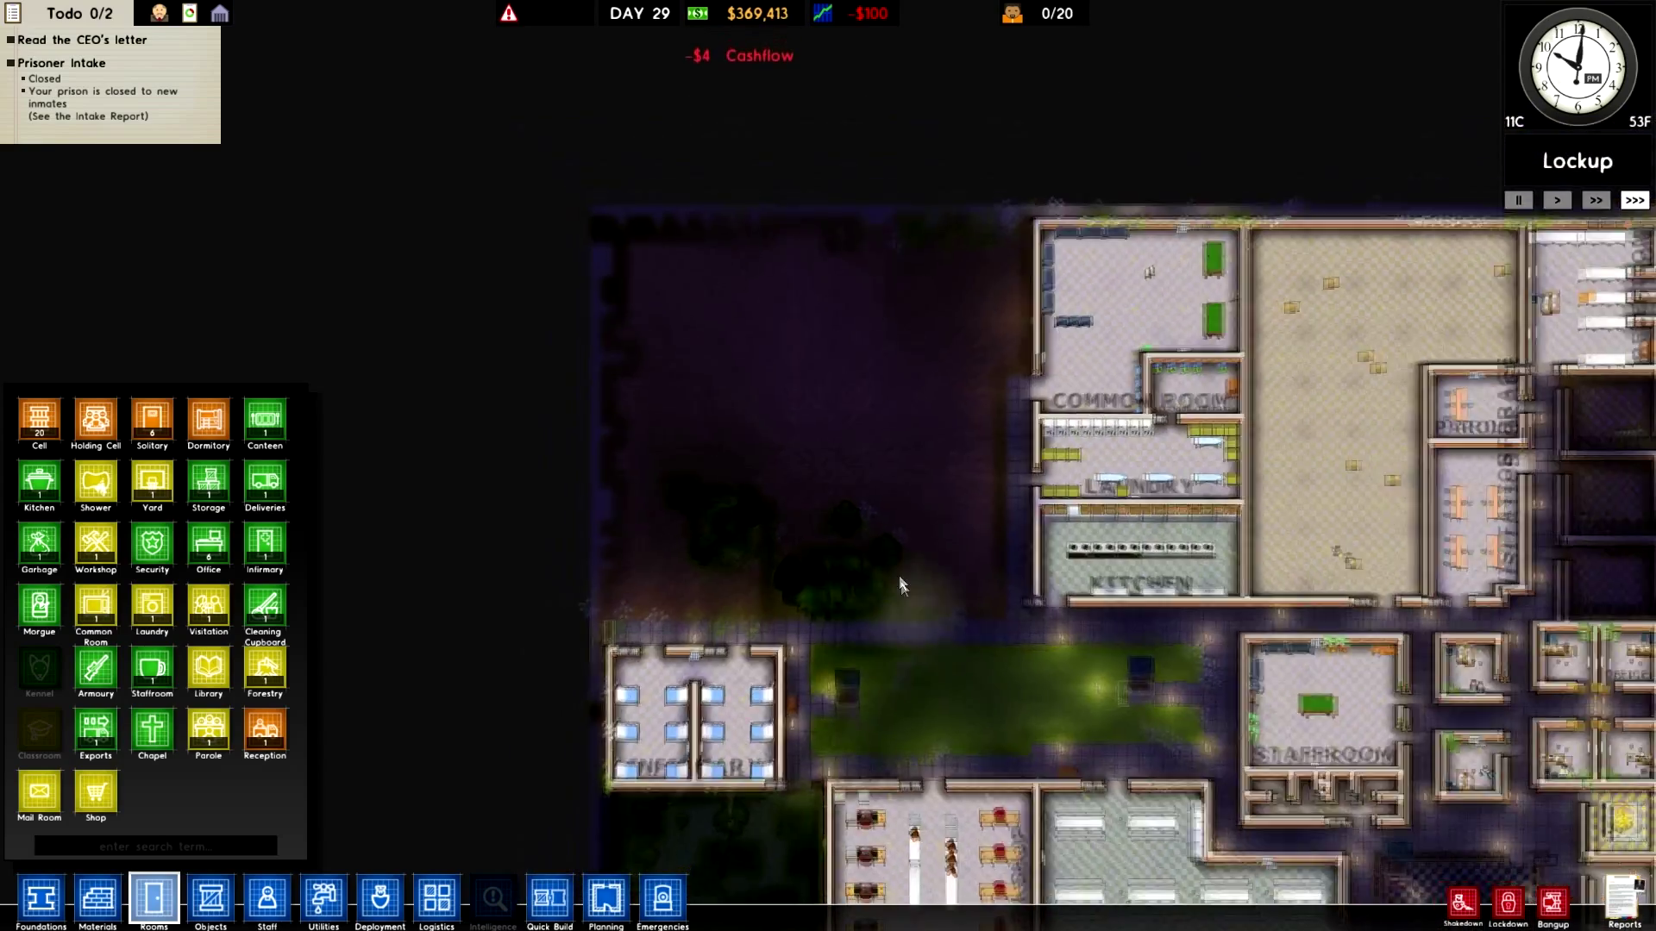
scroll(down, 3)
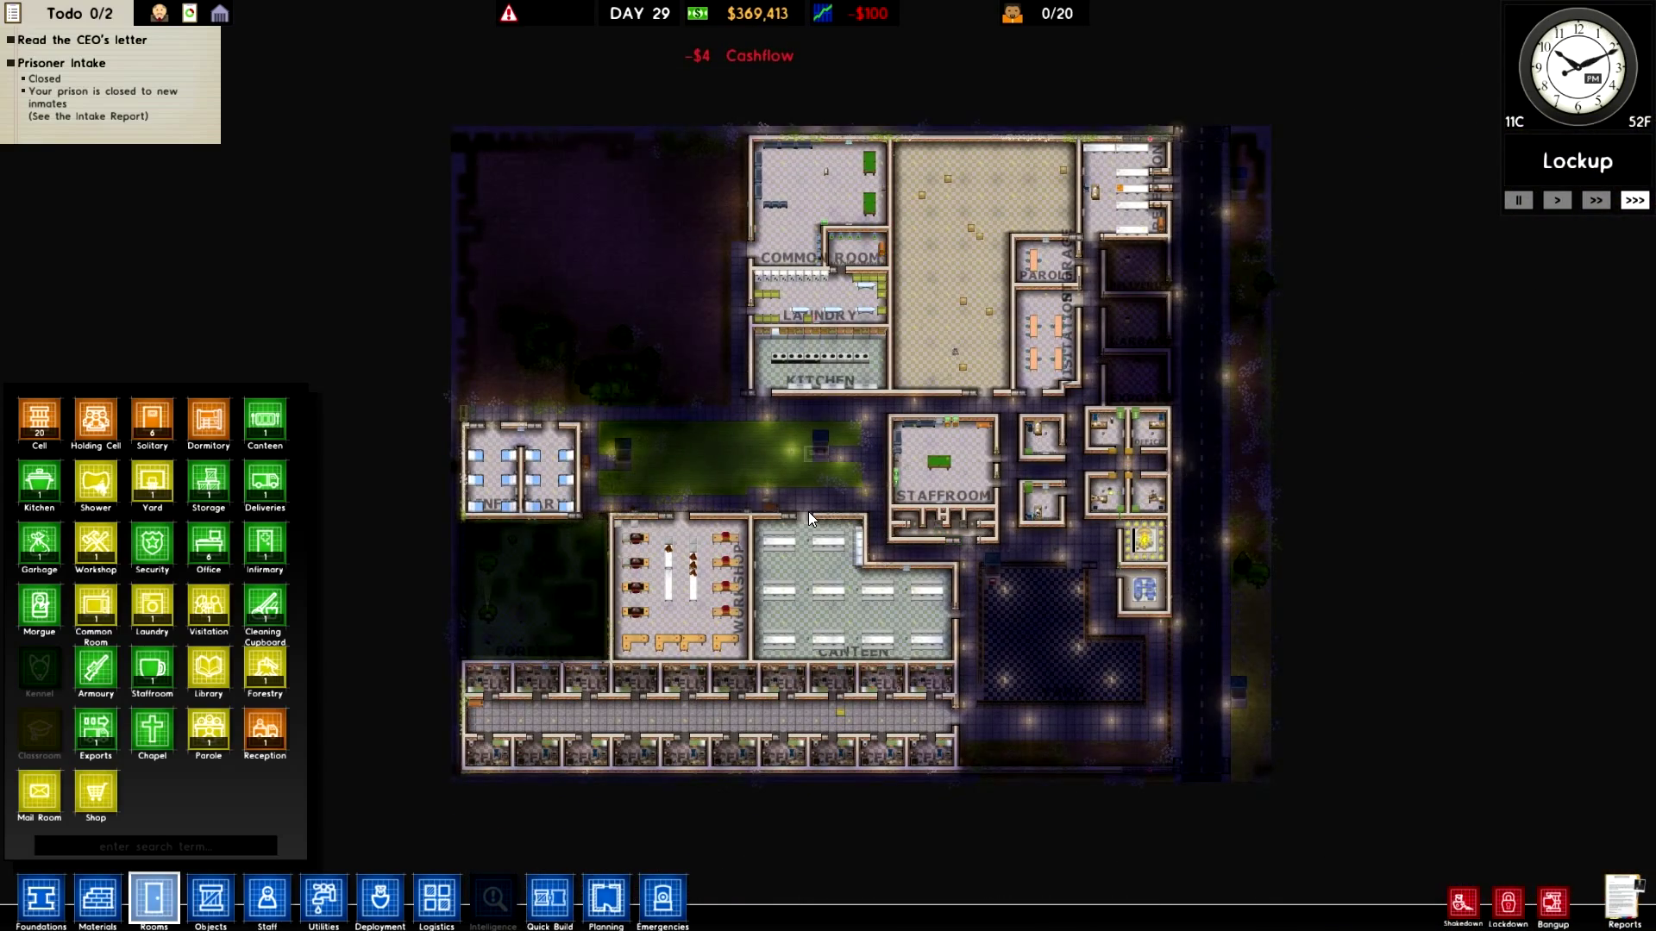